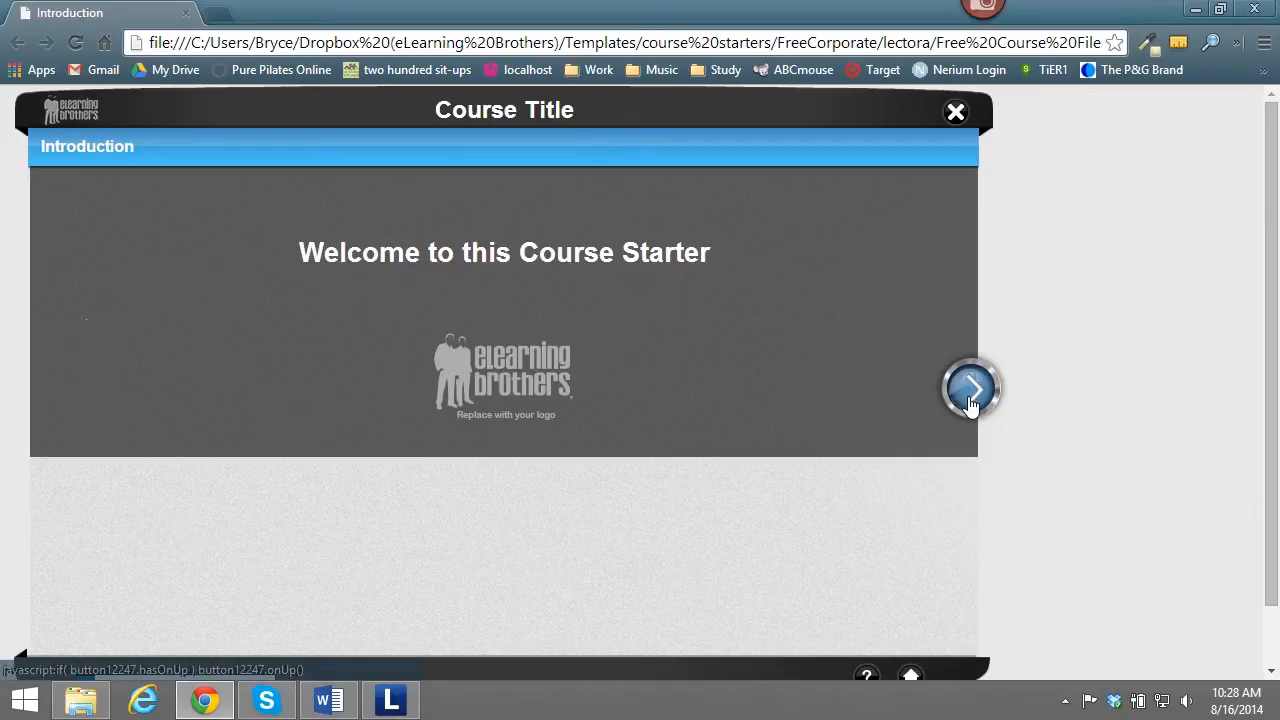
Page forward through Course Objectives and Content Pages 1-3 in the Chrome preview.
click(968, 388)
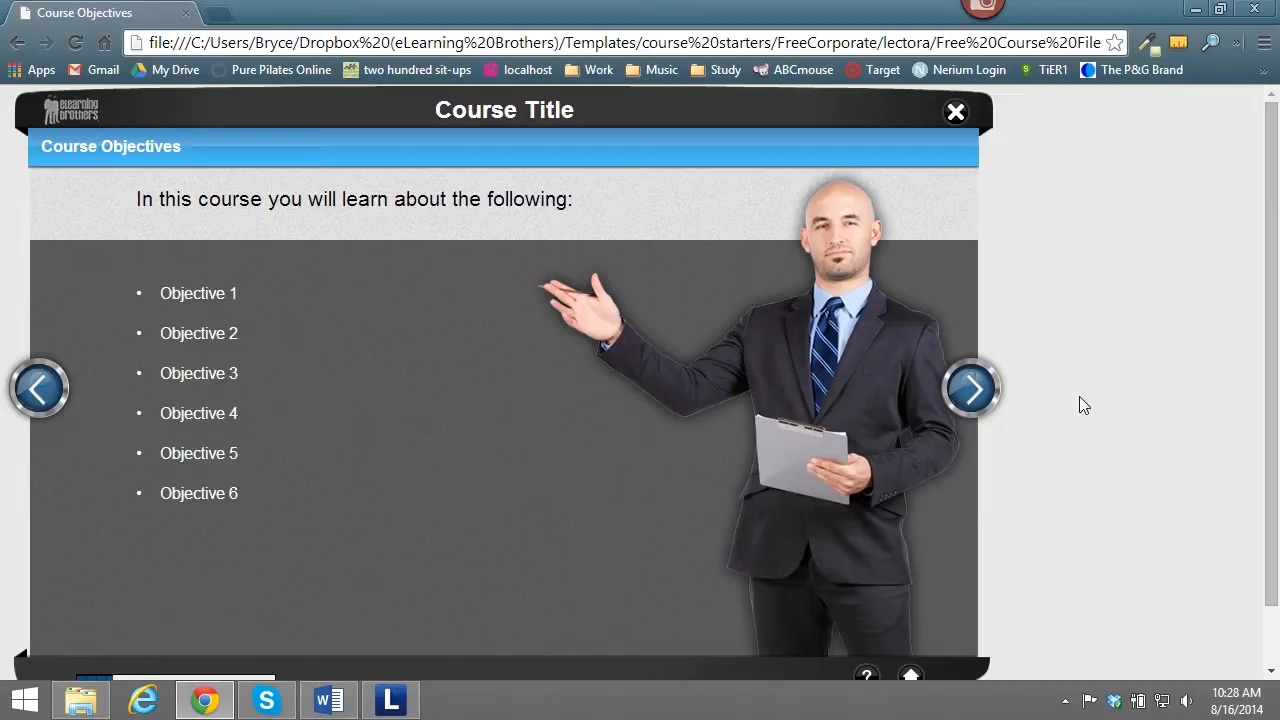
click(972, 388)
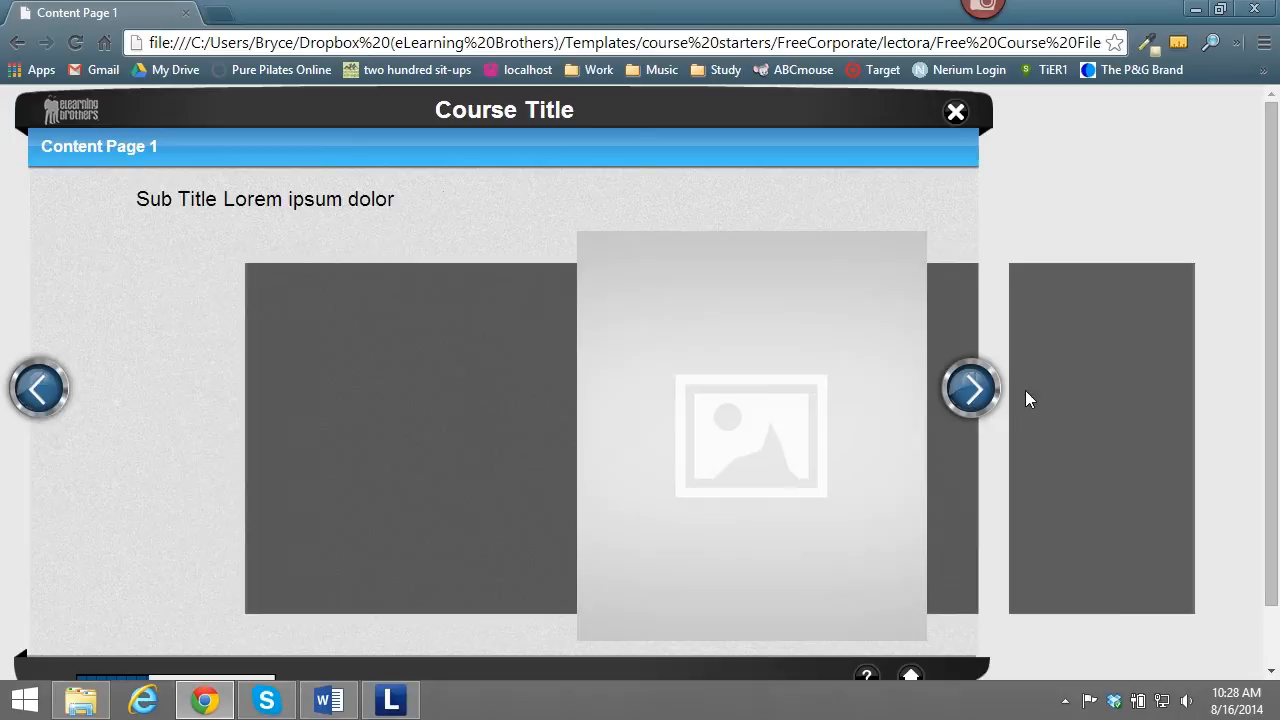
click(970, 388)
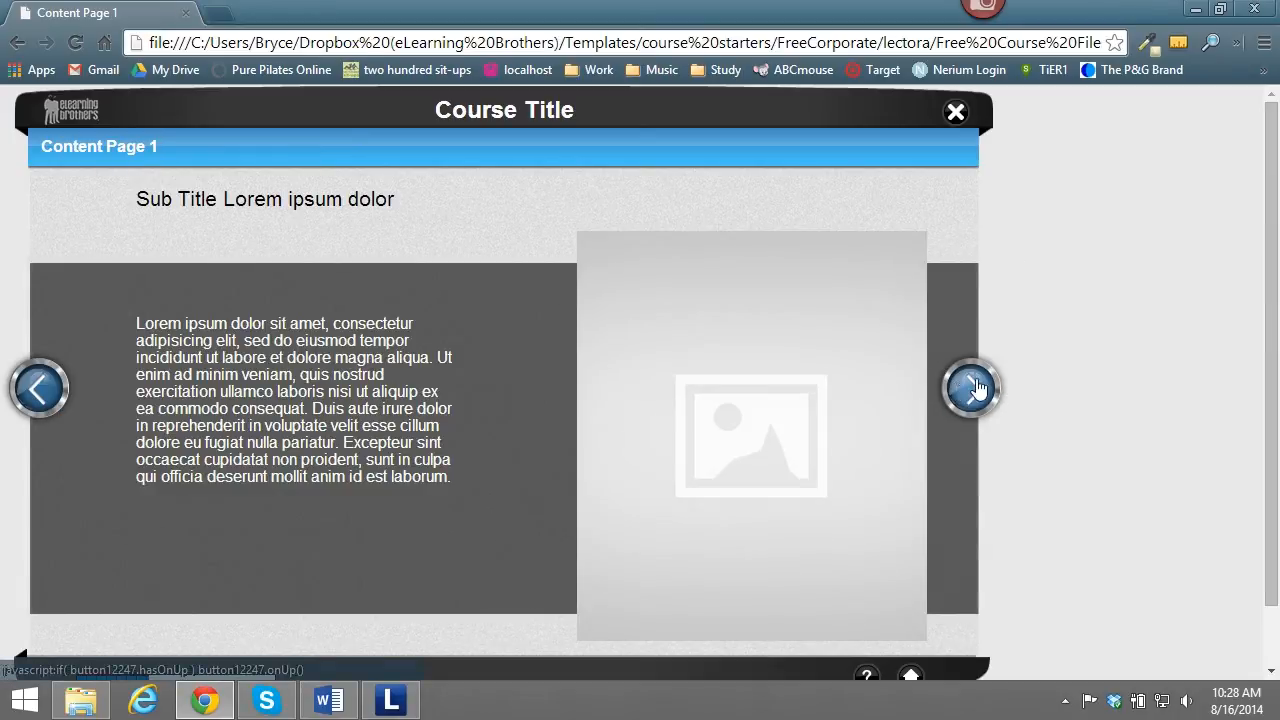
click(970, 388)
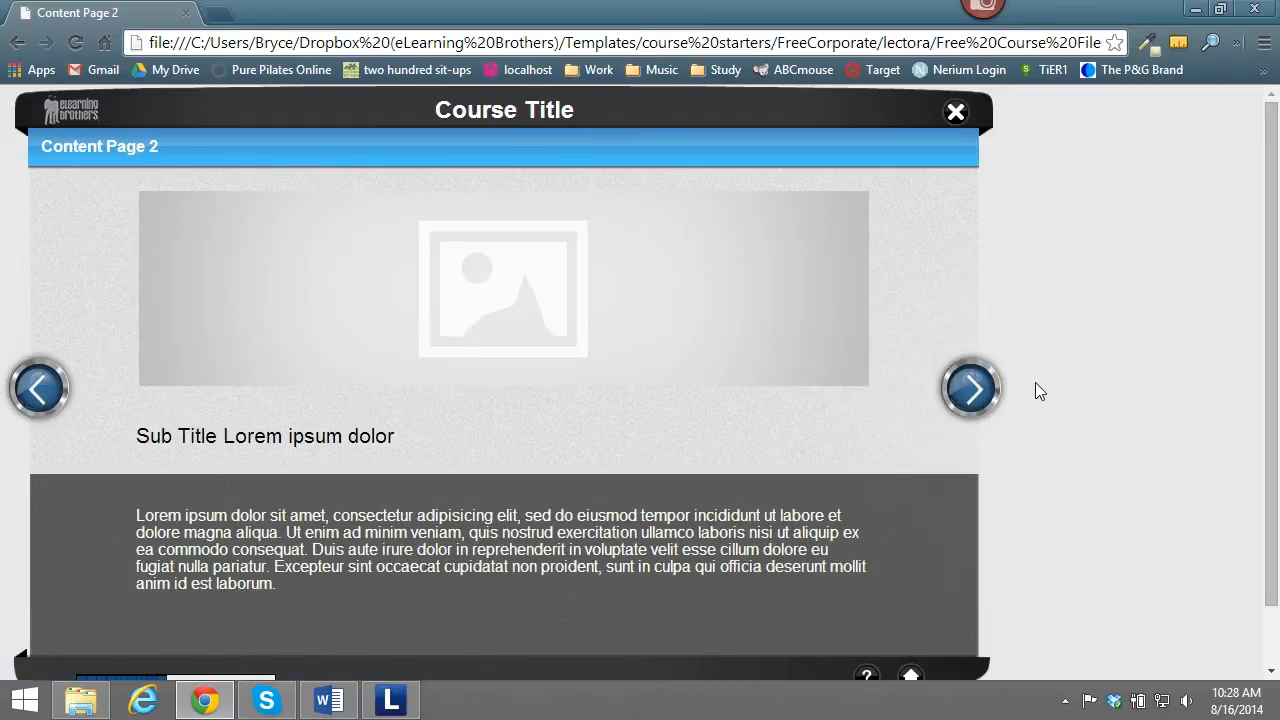
mouse_move(1032, 392)
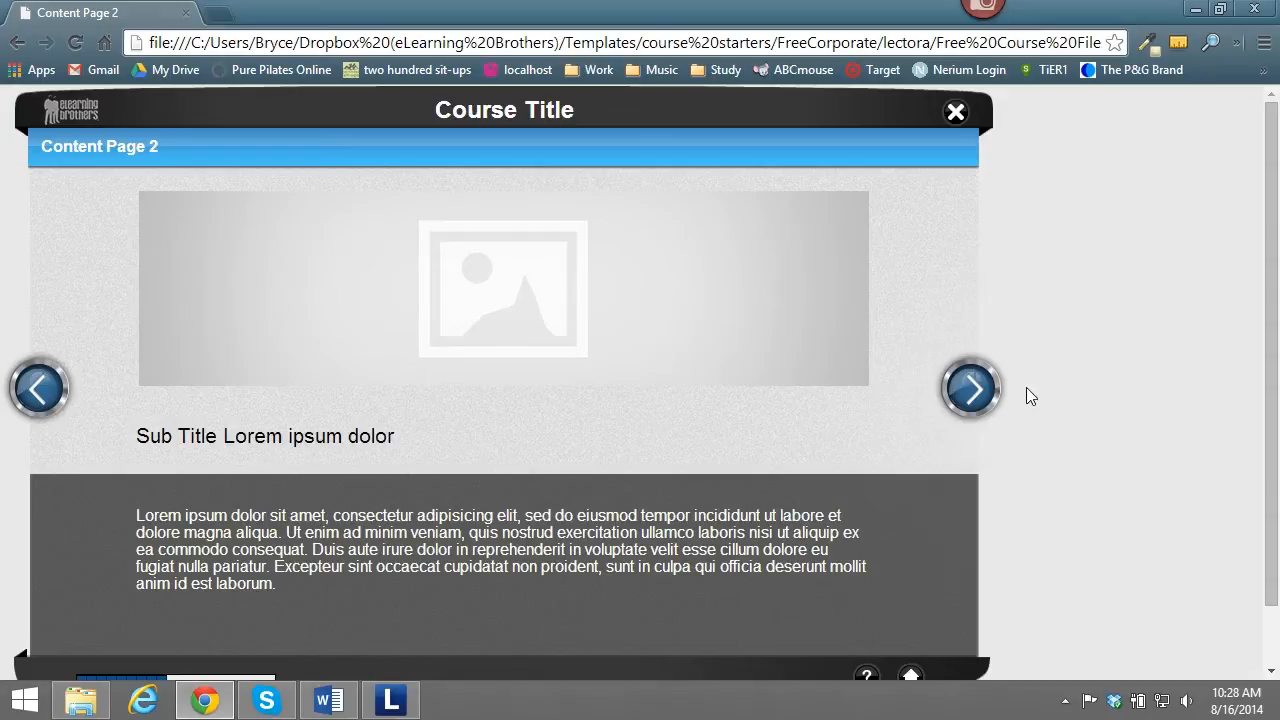
click(970, 388)
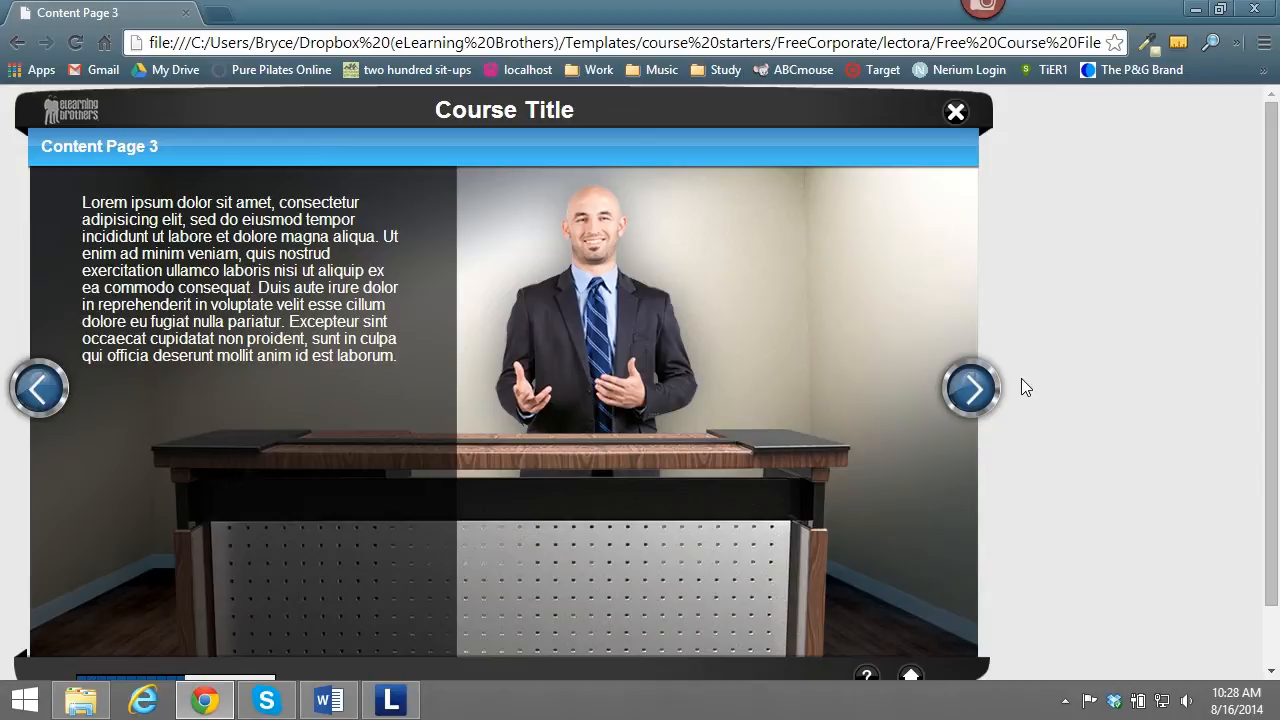
mouse_move(970, 388)
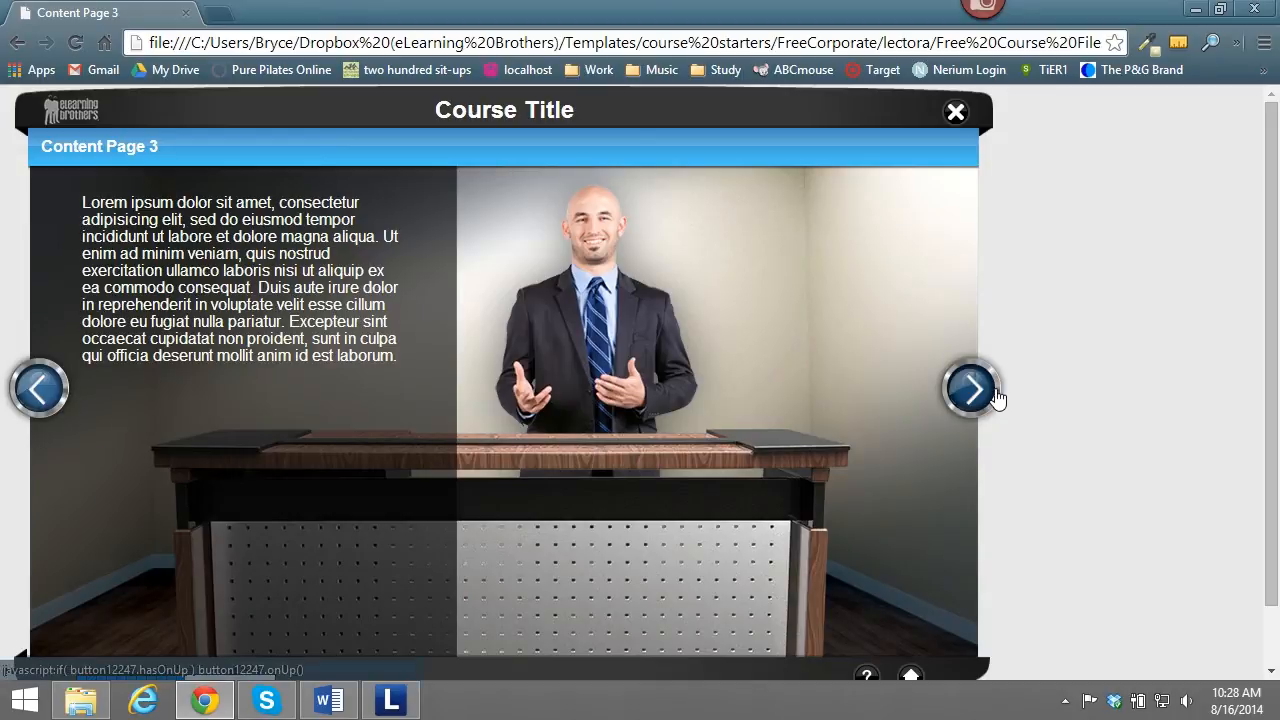
Reach the Interaction 1 page, try another tab, and continue to the Conclusion page.
click(970, 388)
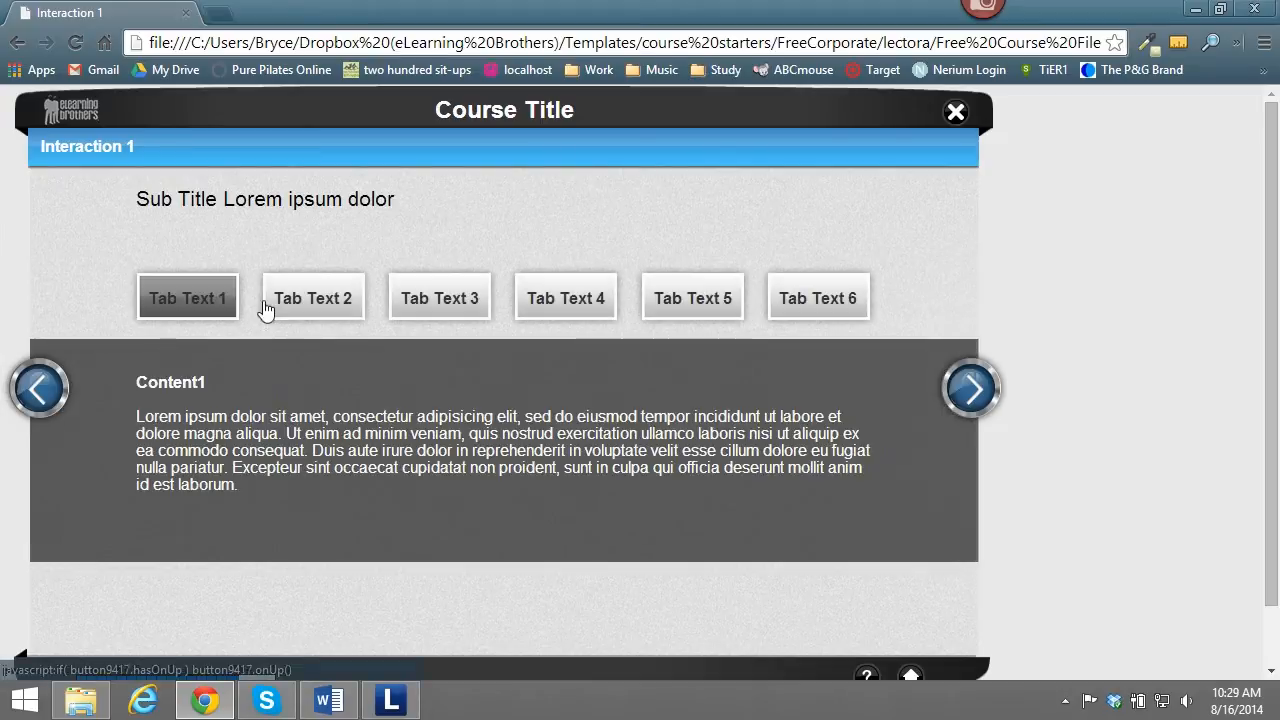
click(816, 296)
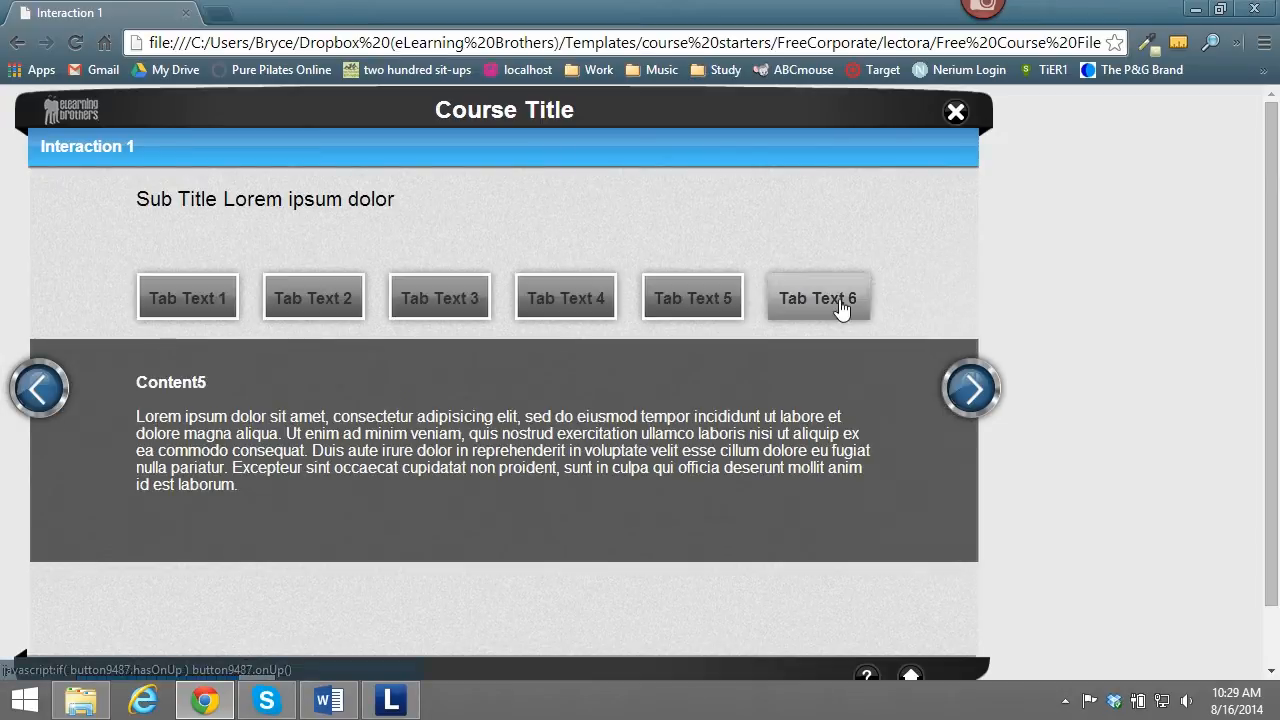
click(970, 388)
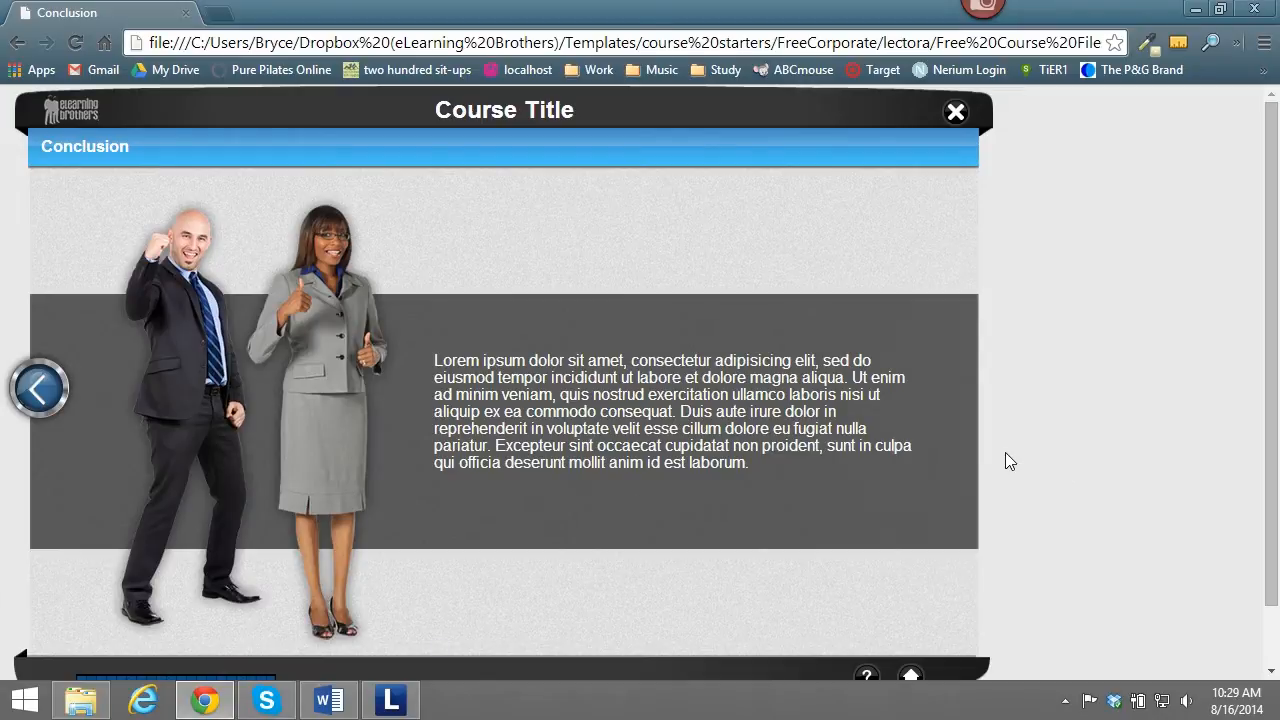
mouse_move(1234, 40)
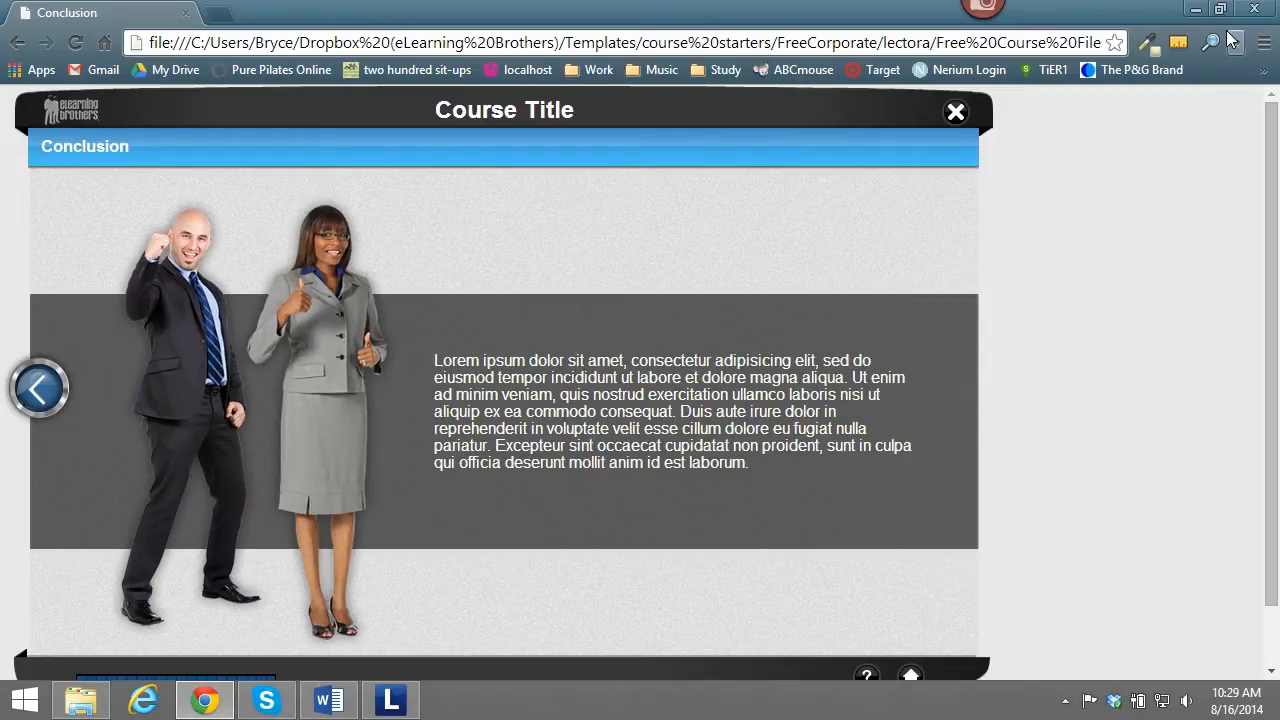
Browse to the Lectora 11 Files folder and select FreeCorporate.awt.
click(390, 700)
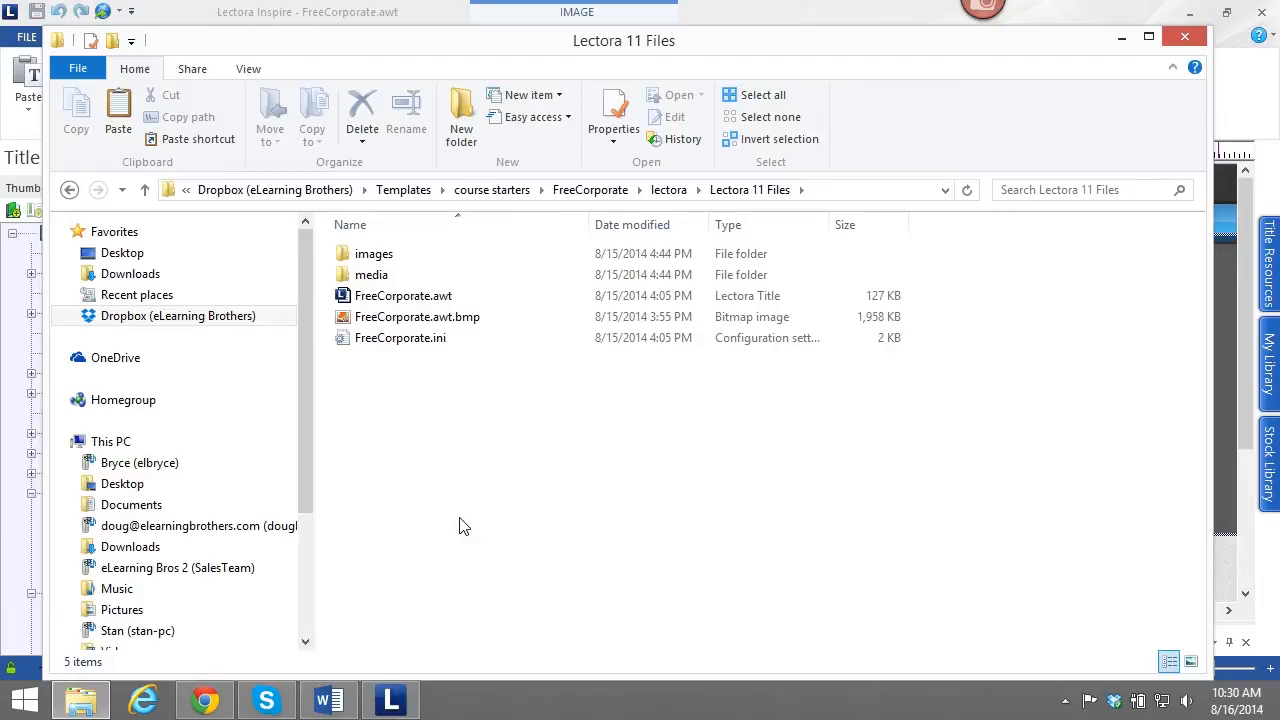
click(402, 296)
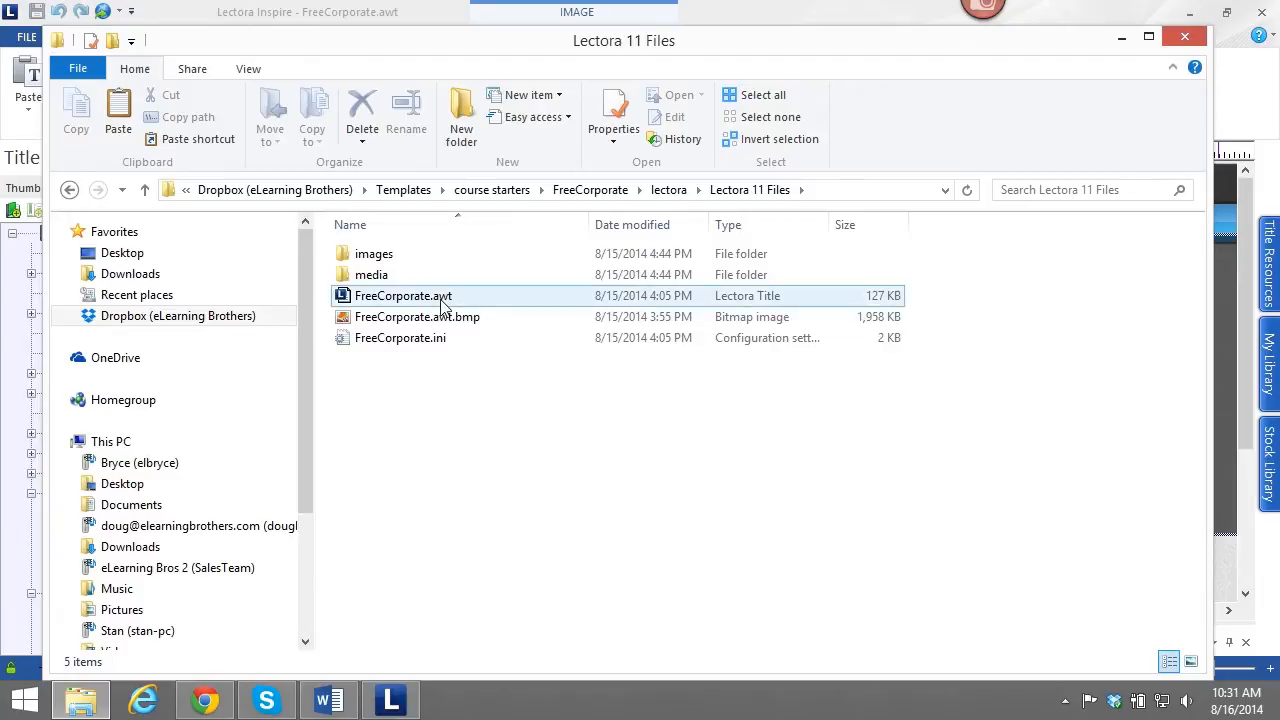
mouse_move(440, 308)
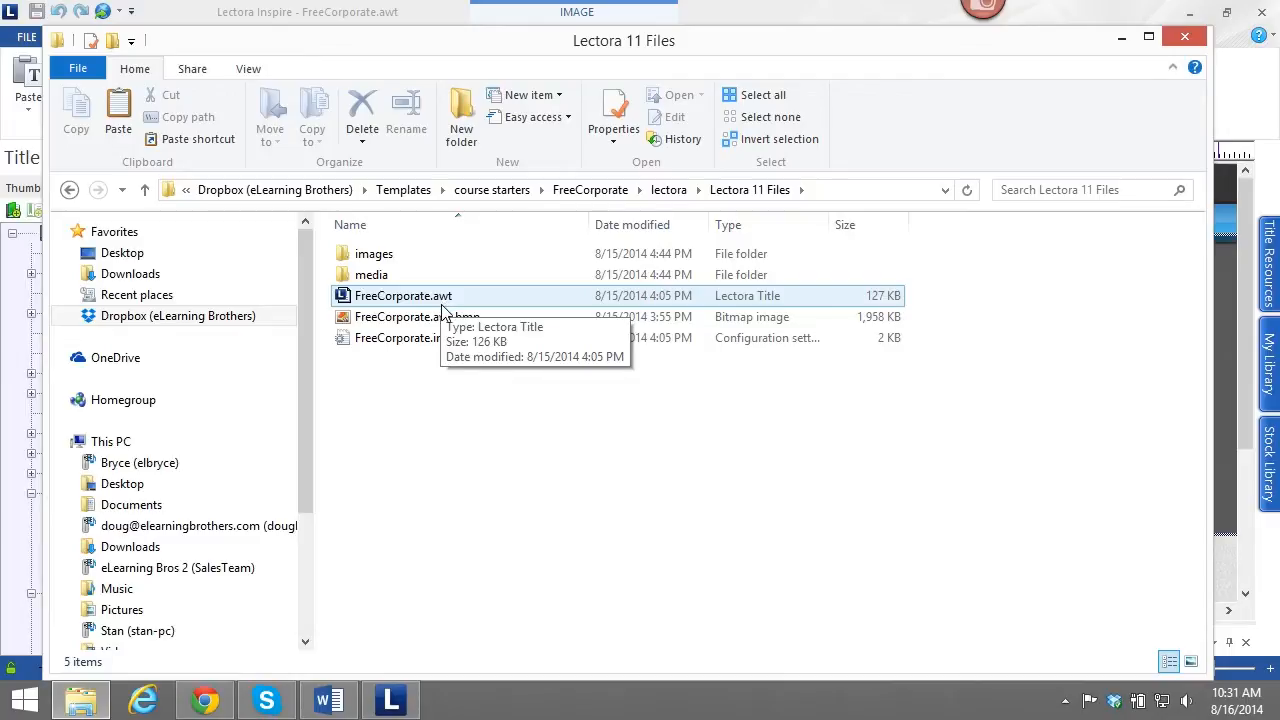
mouse_move(424, 304)
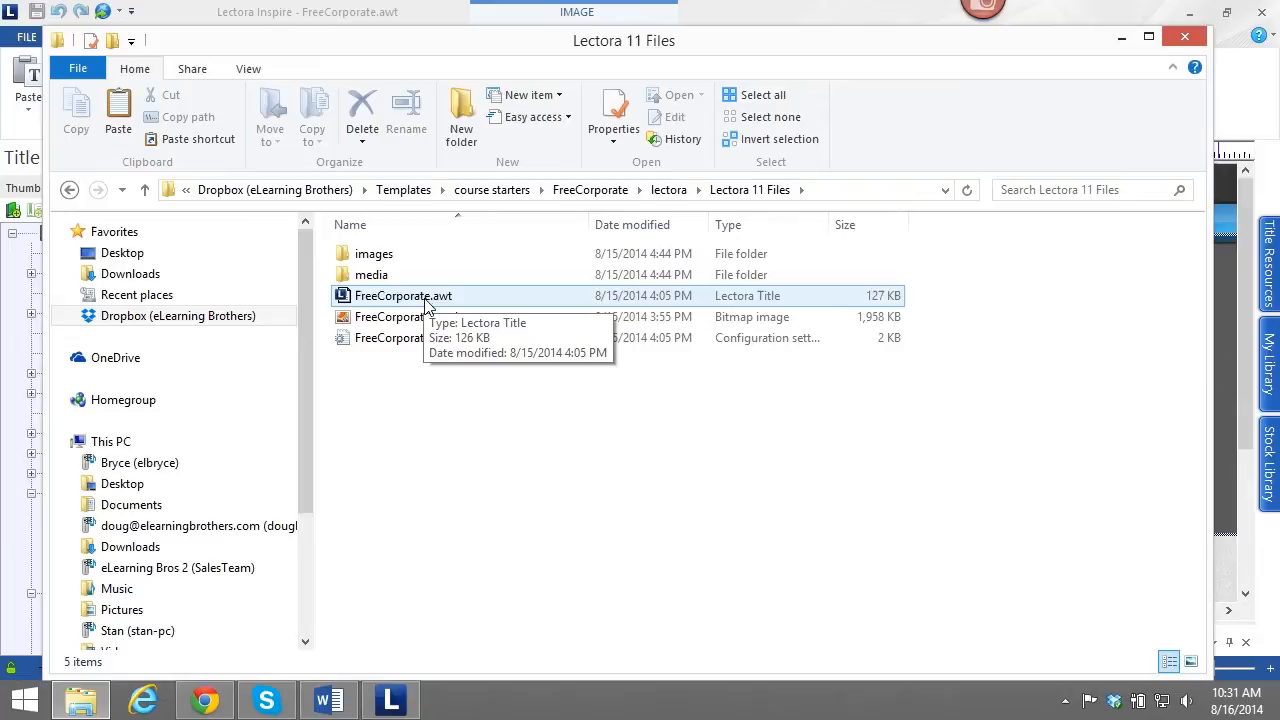
click(404, 296)
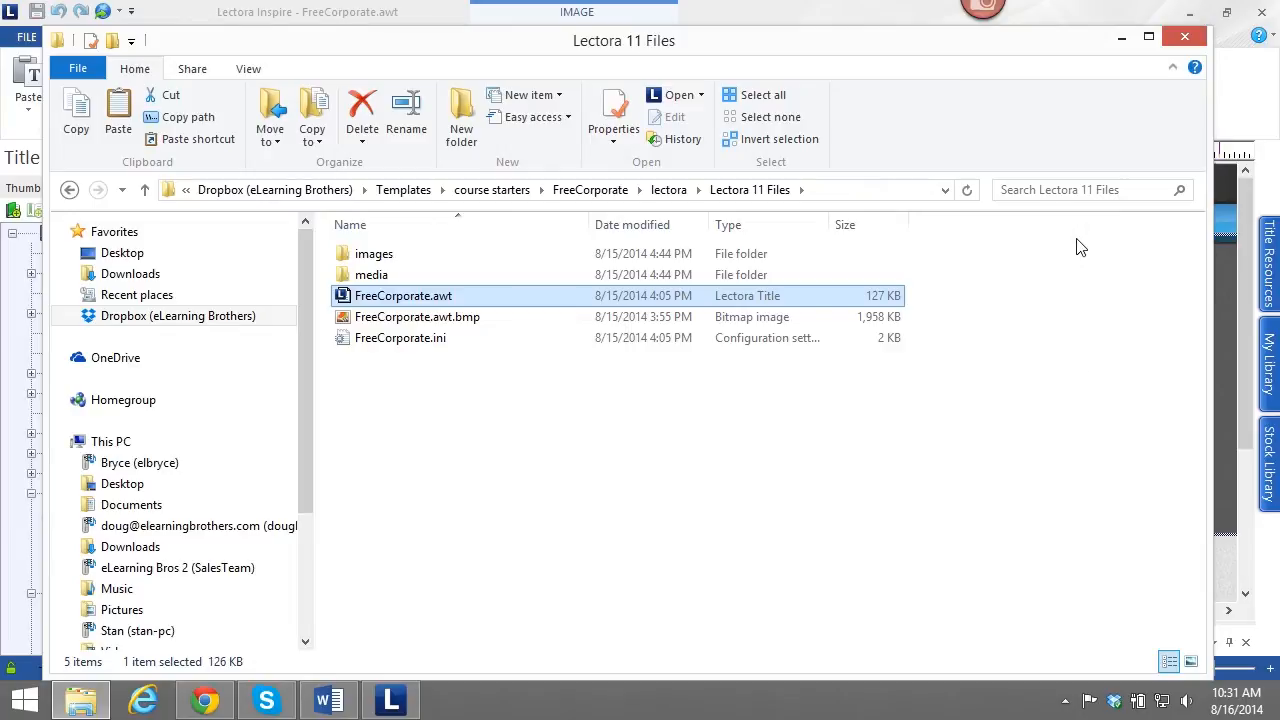
Open FreeCorporate.awt in Lectora Inspire and select its Page Title object.
double_click(404, 296)
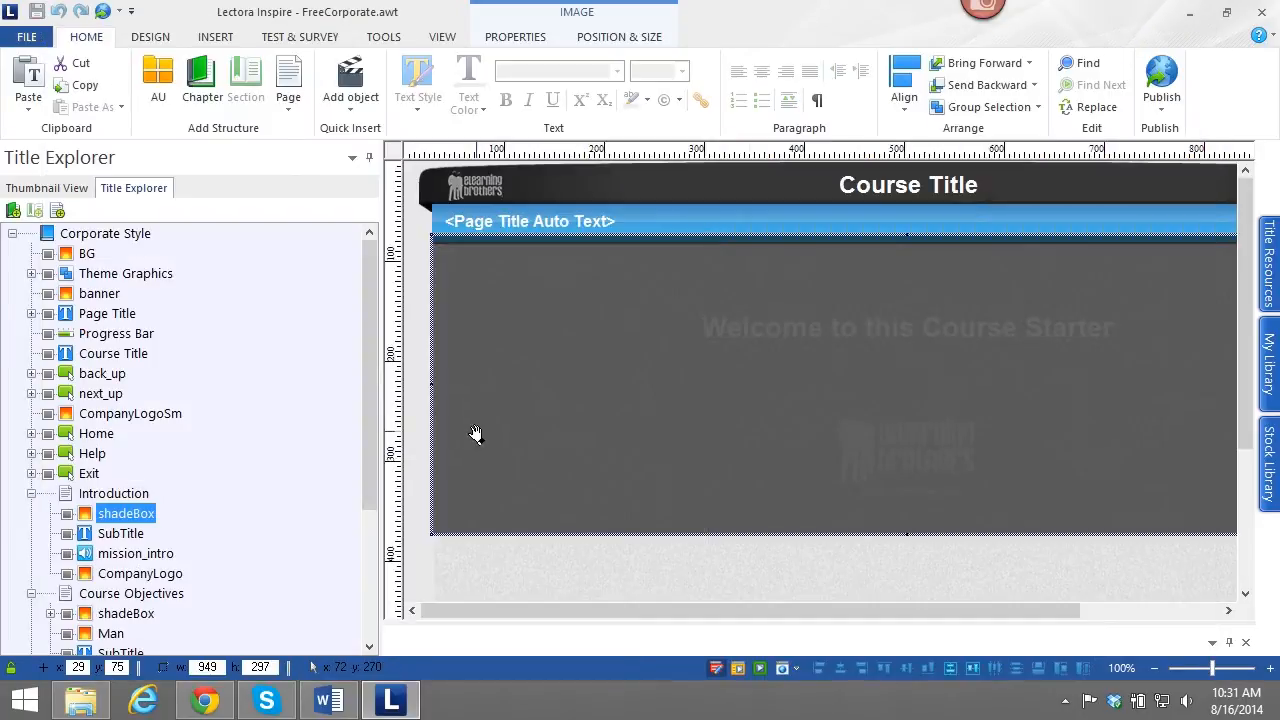
click(32, 312)
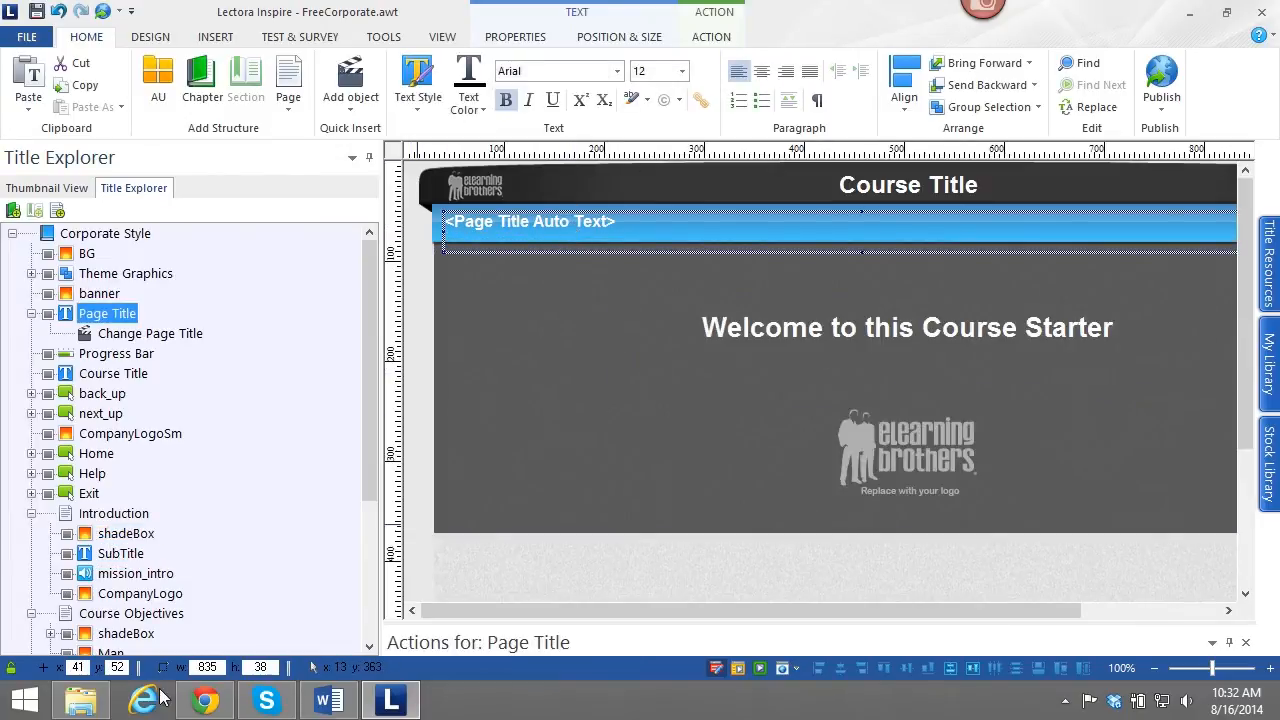
click(82, 700)
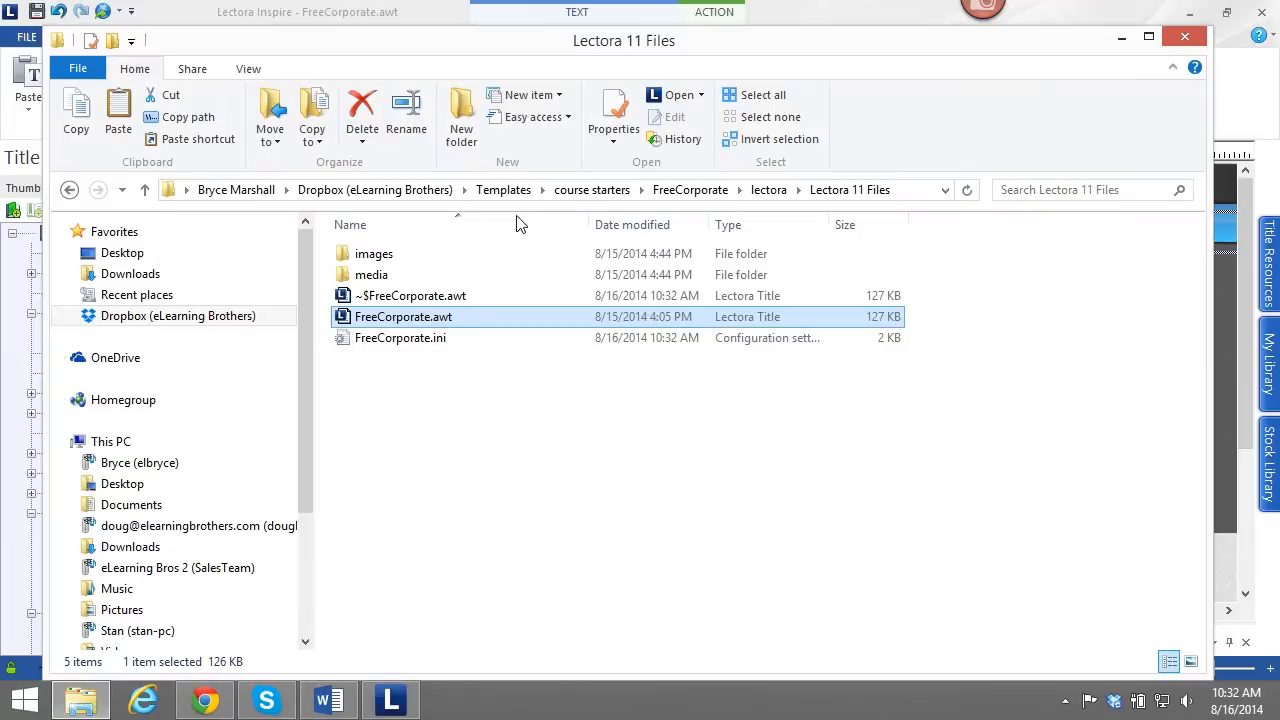
click(412, 296)
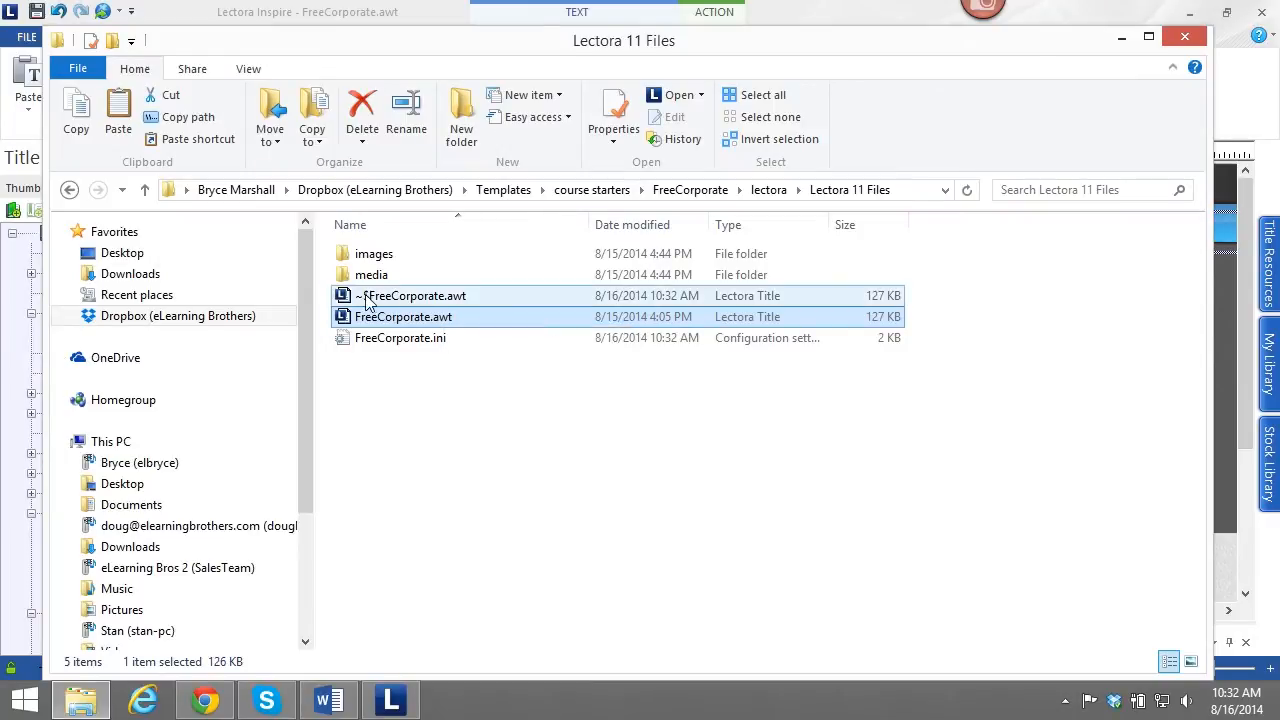
mouse_move(360, 304)
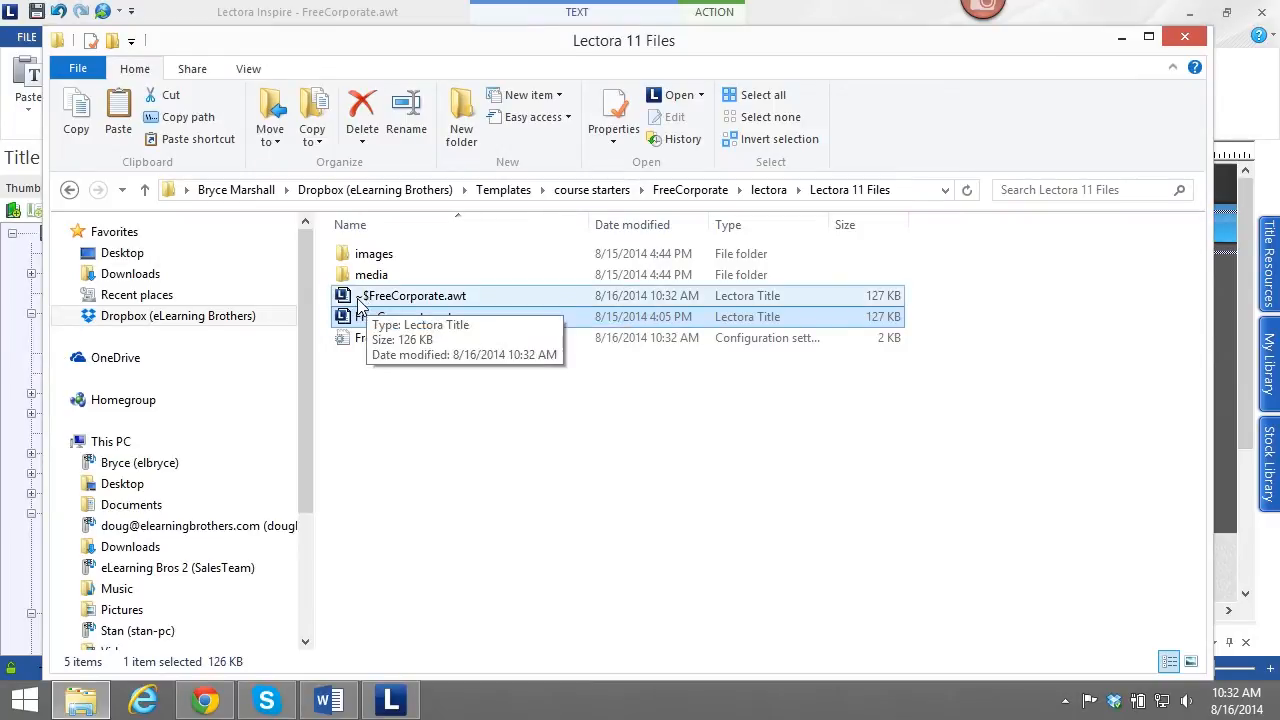
mouse_move(460, 316)
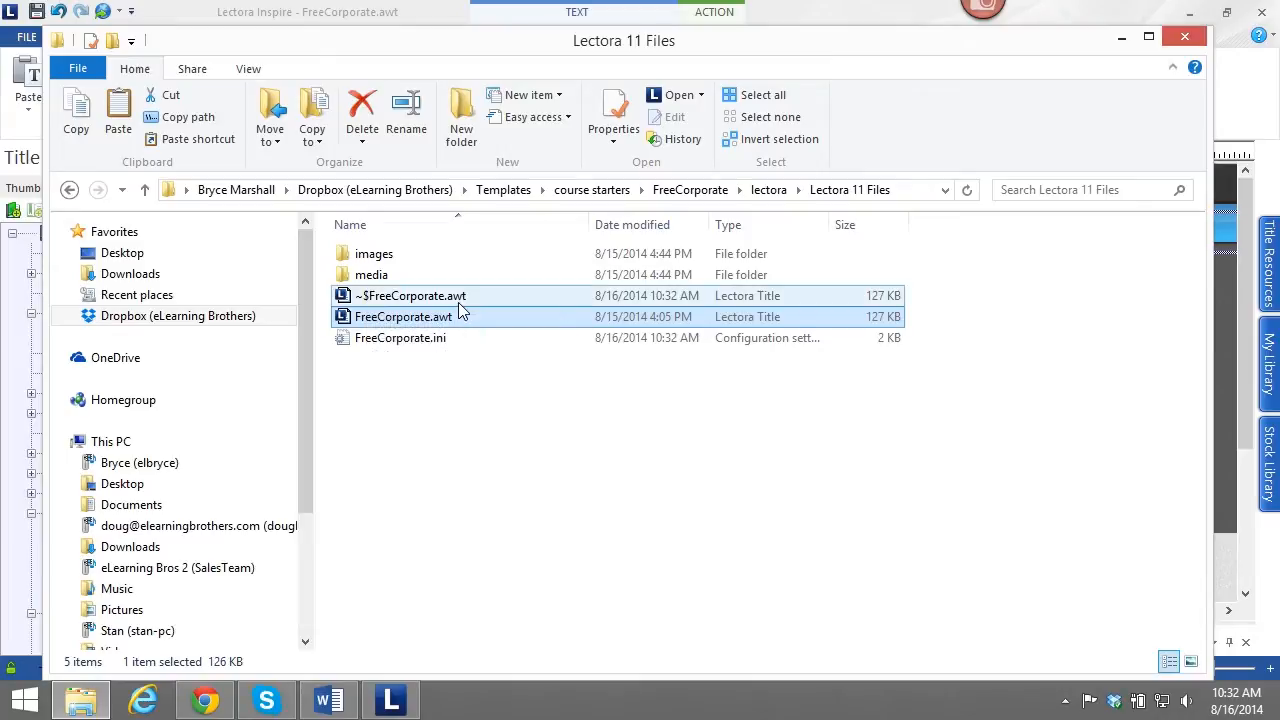
mouse_move(432, 316)
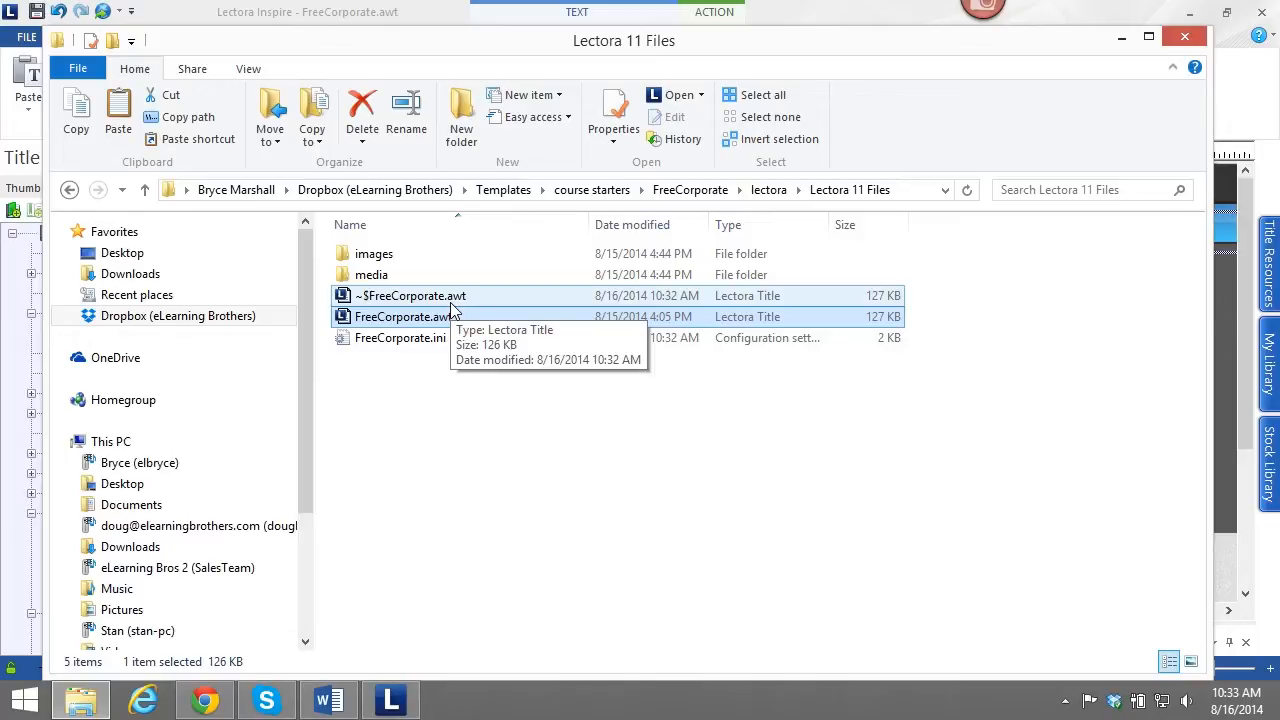
double_click(406, 316)
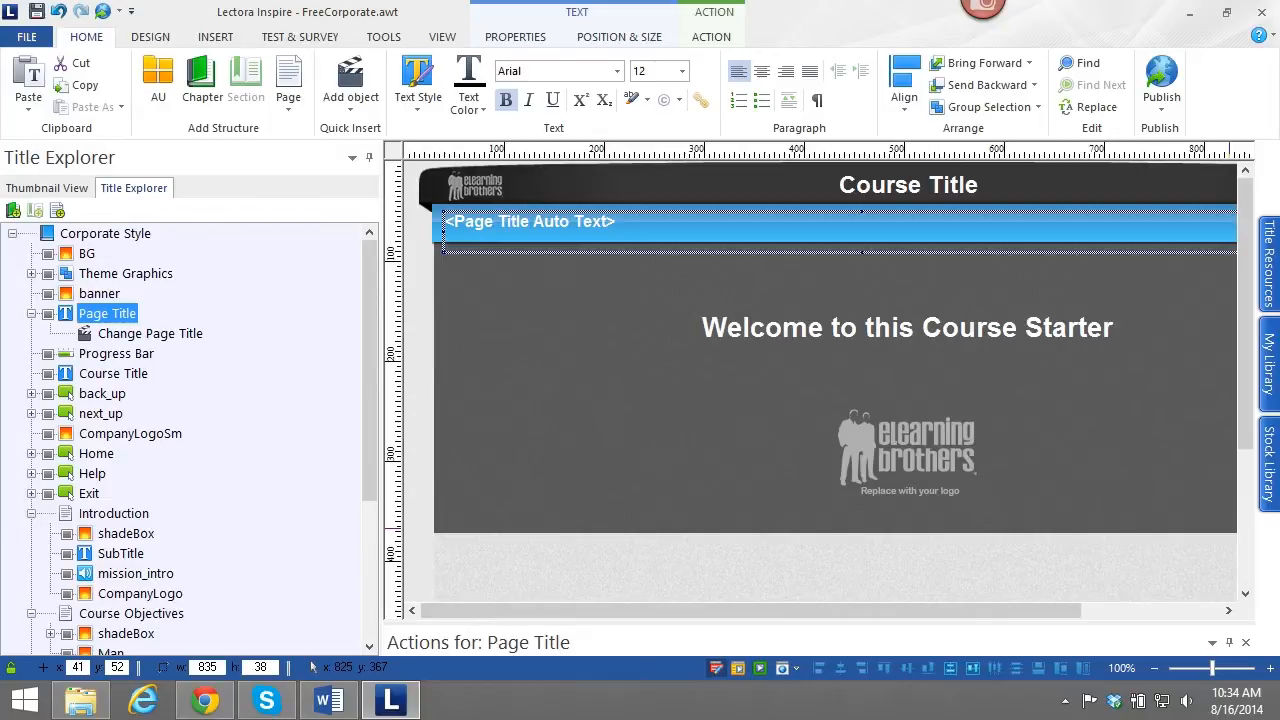
Select the BG background image, then the Corporate Style title root in the Title Explorer.
click(88, 252)
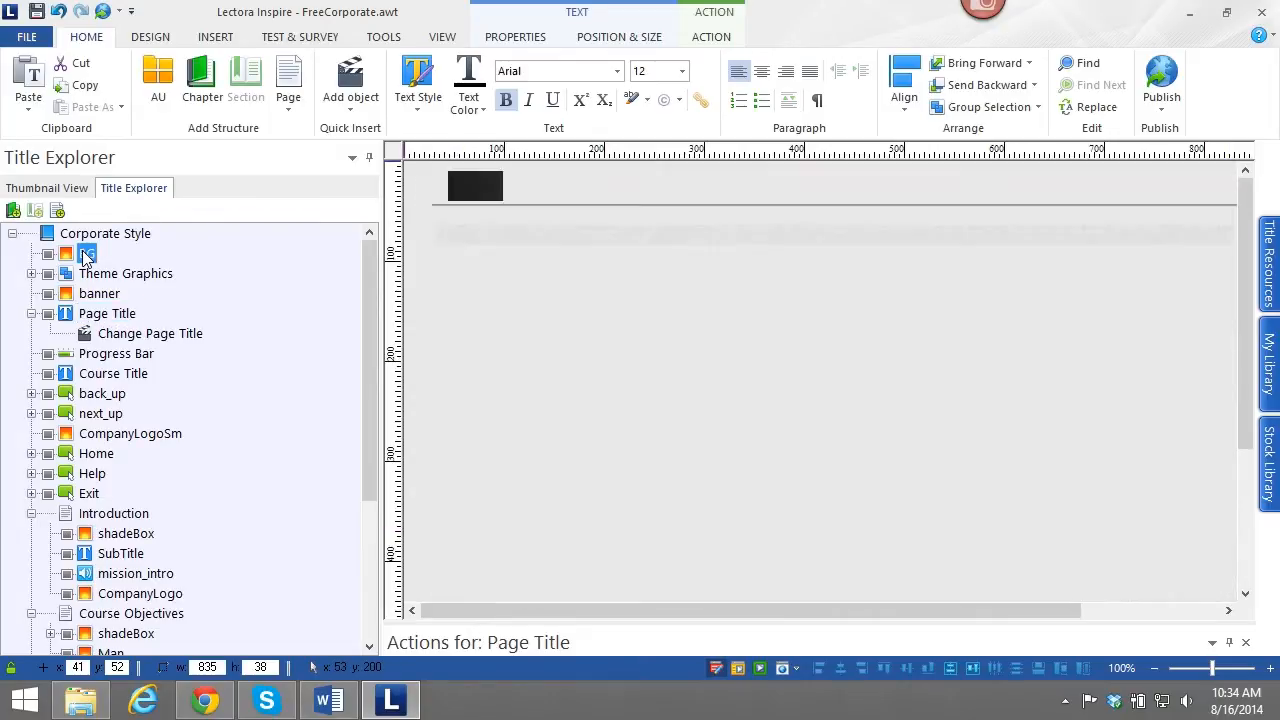
click(86, 252)
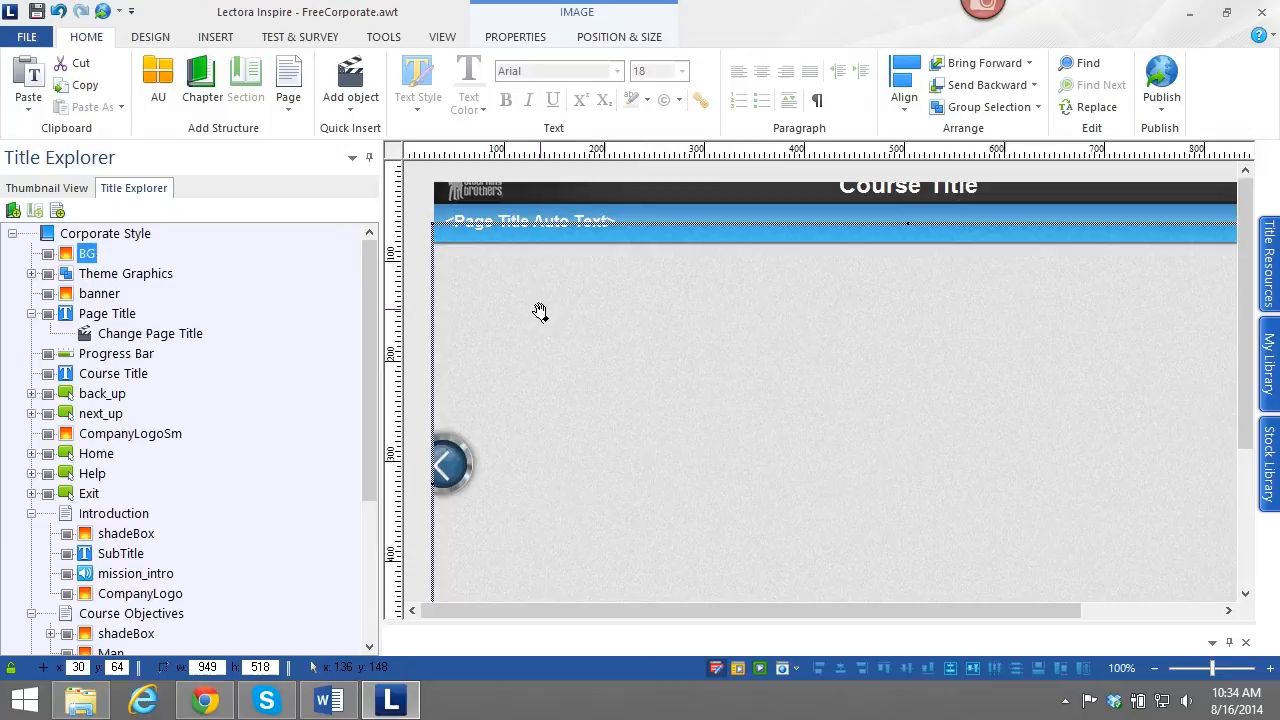
mouse_move(508, 308)
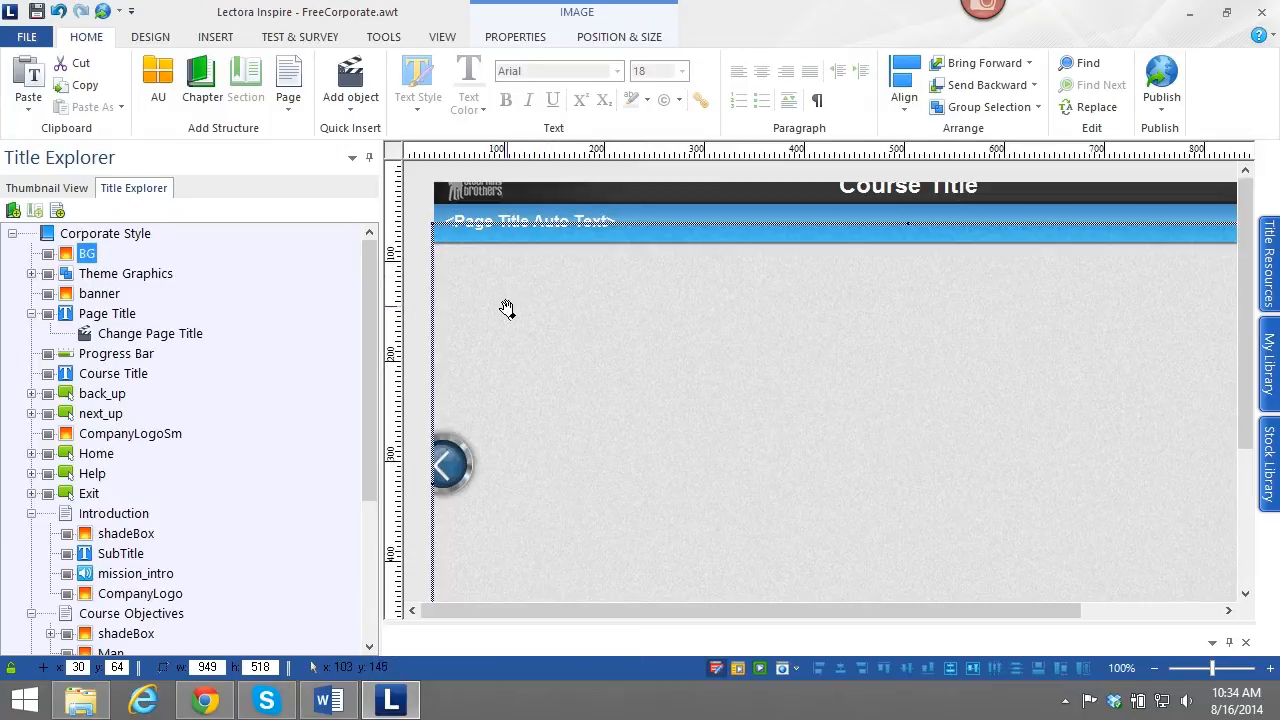
mouse_move(898, 476)
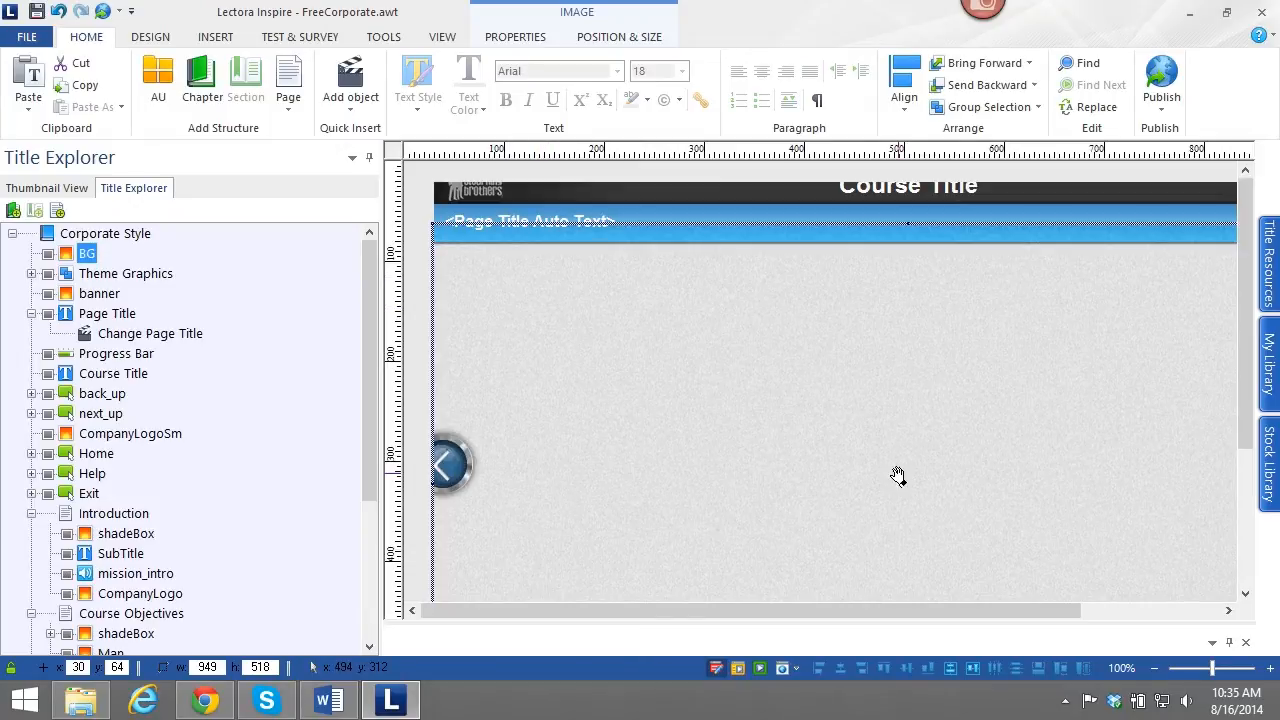
mouse_move(510, 348)
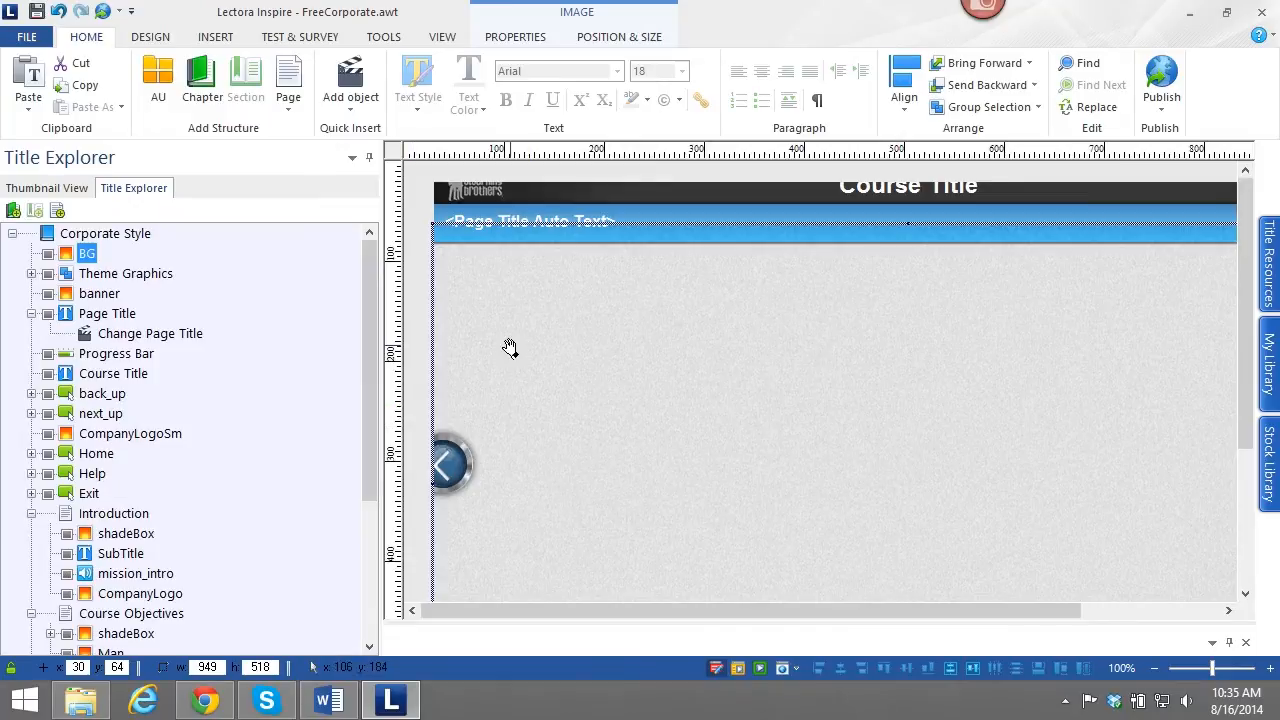
mouse_move(490, 338)
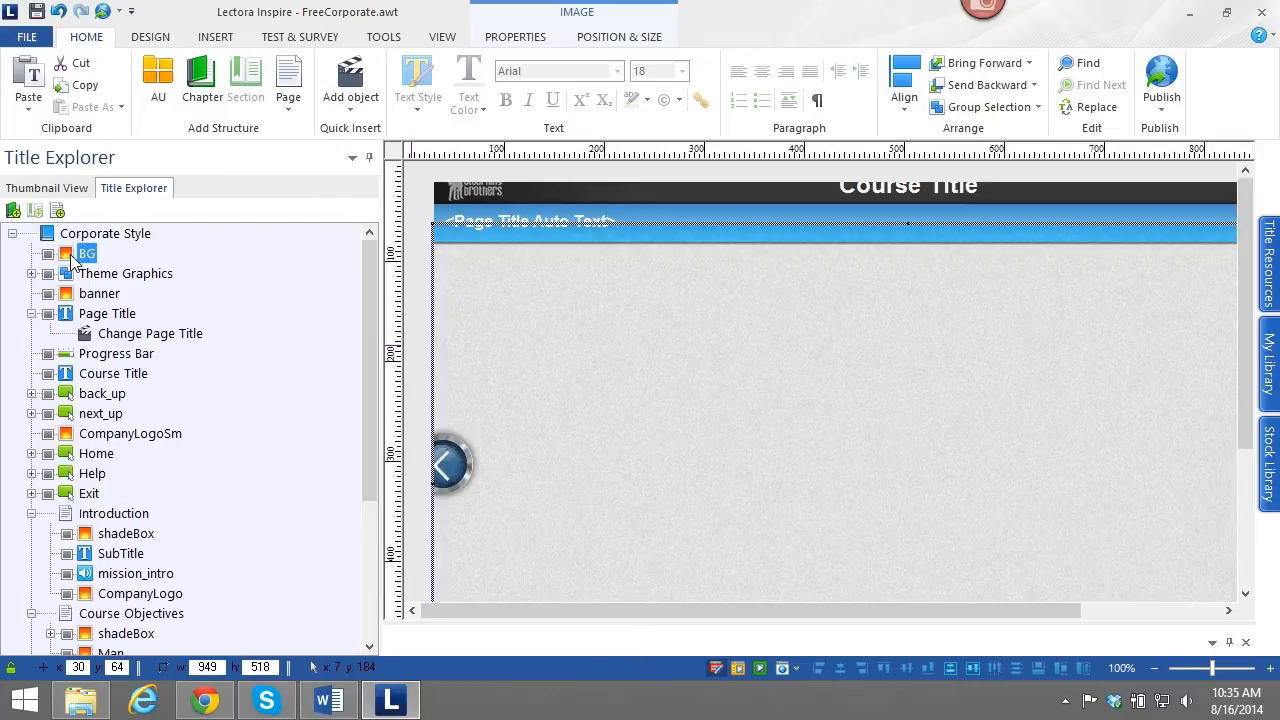
click(104, 232)
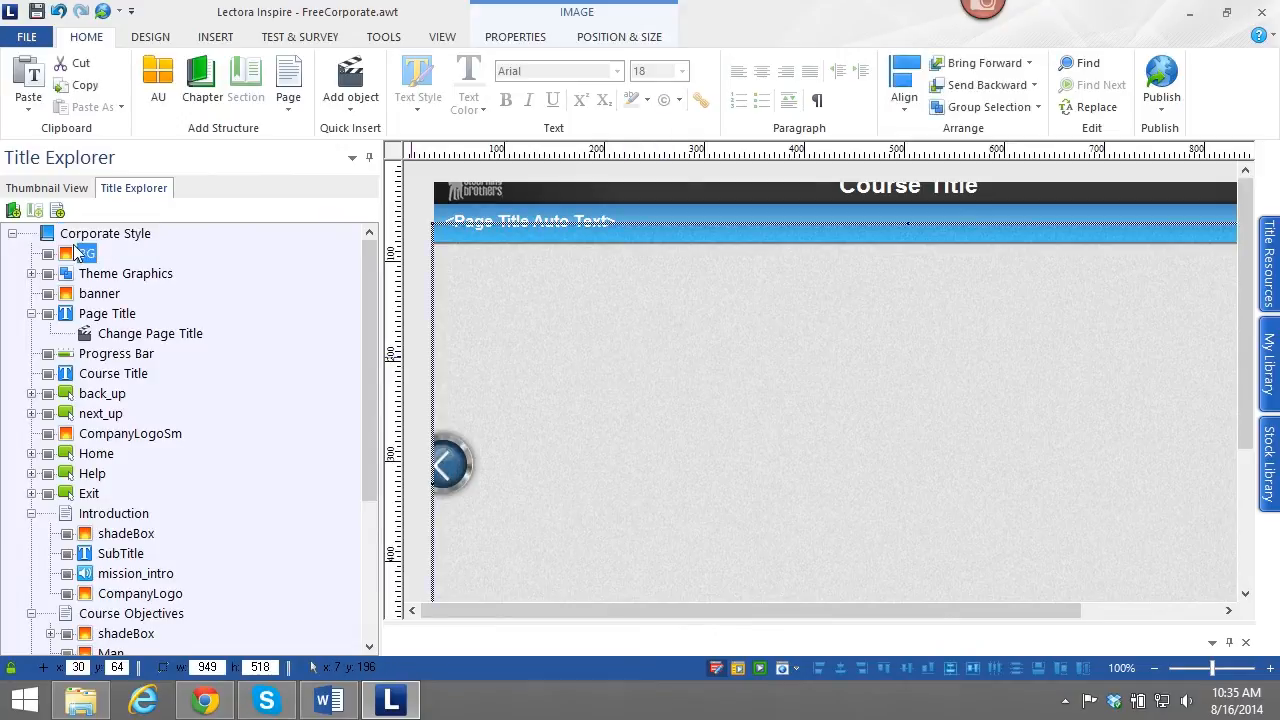
click(104, 232)
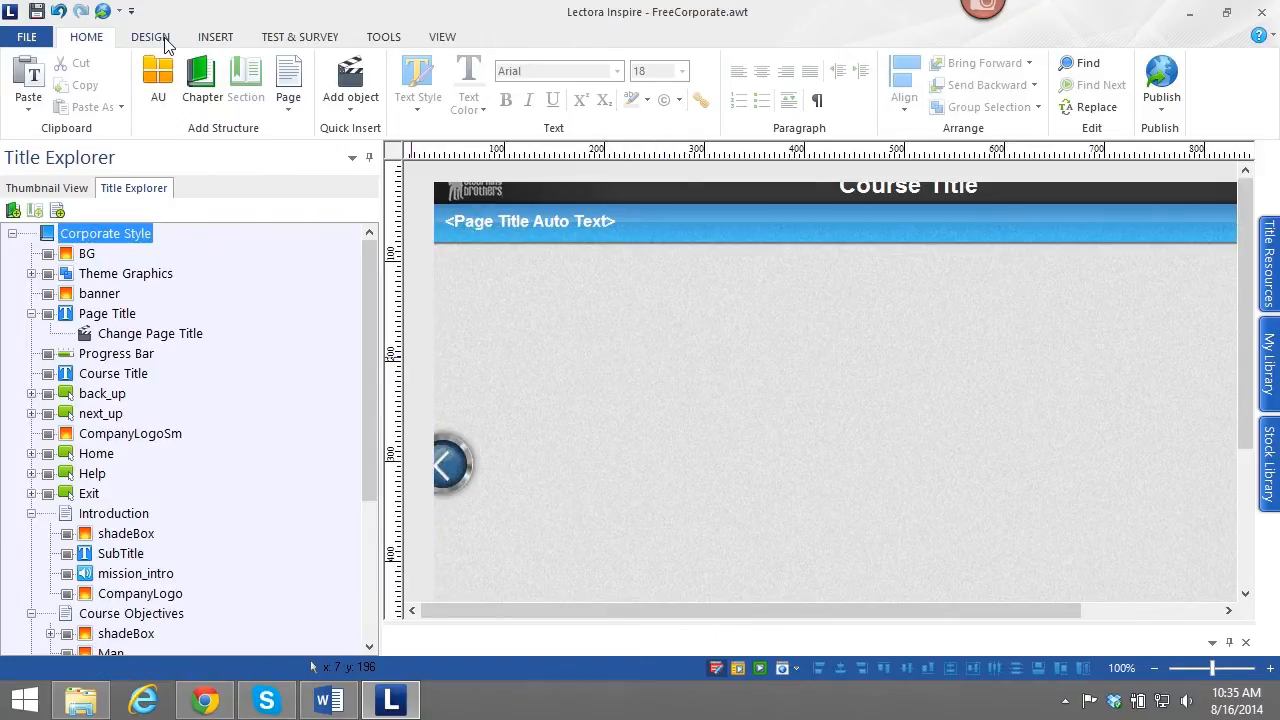
Choose an orange Title Background Color on the Design ribbon and select the background image.
click(150, 36)
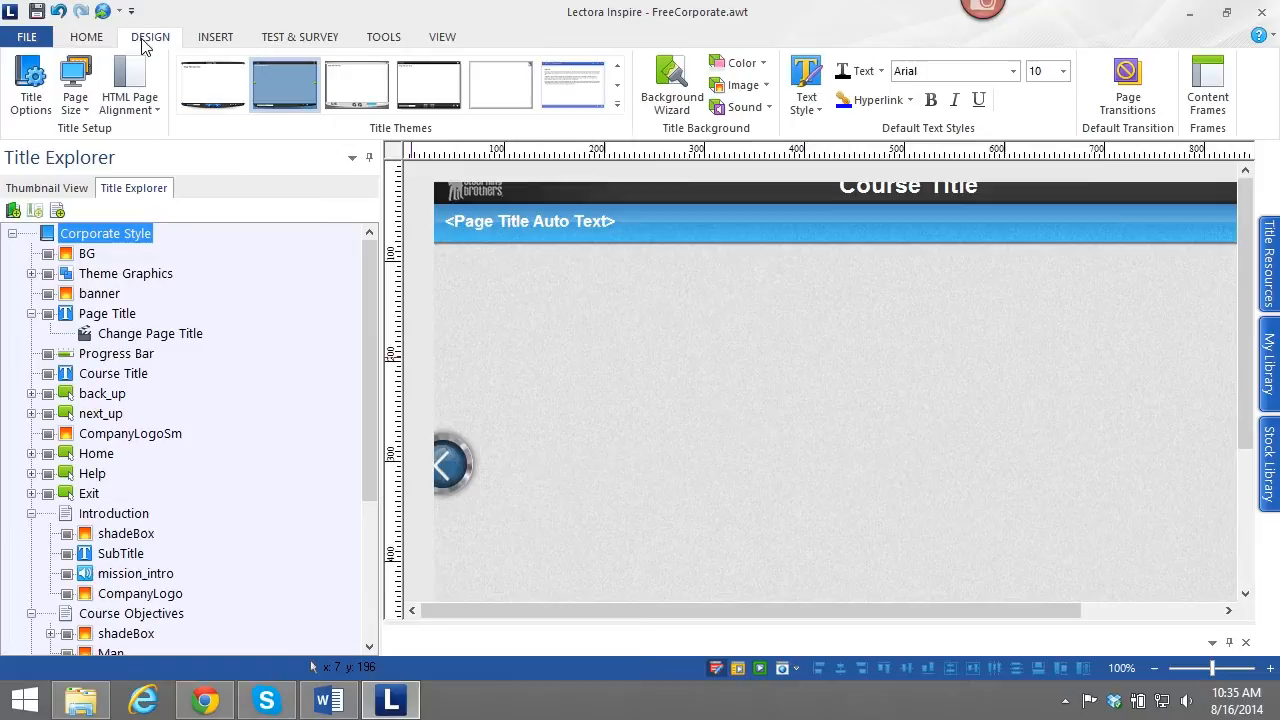
mouse_move(772, 80)
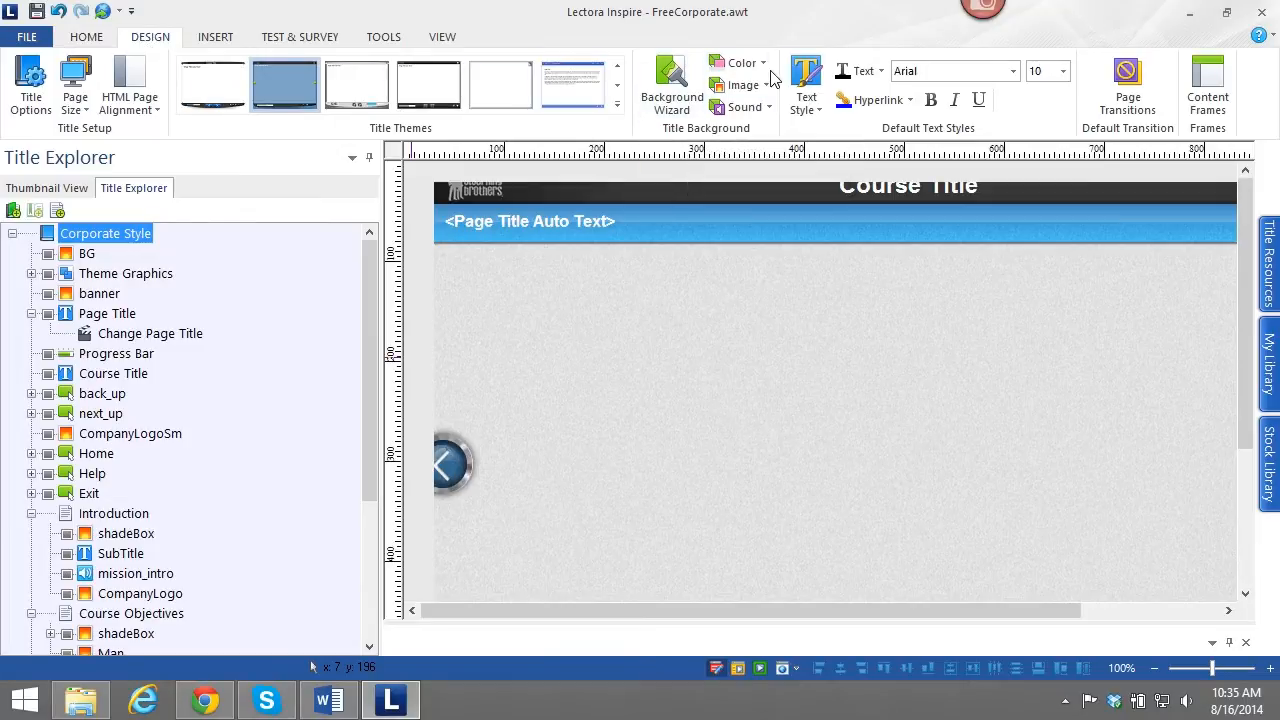
mouse_move(742, 62)
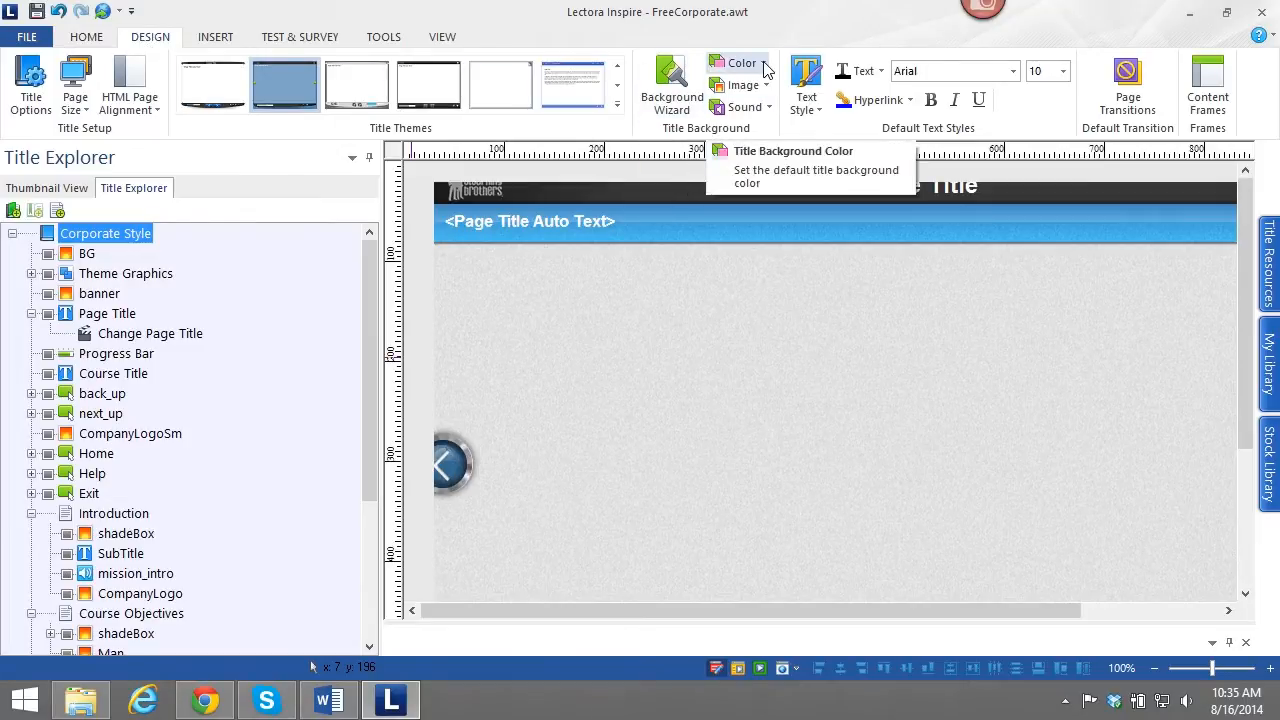
click(740, 62)
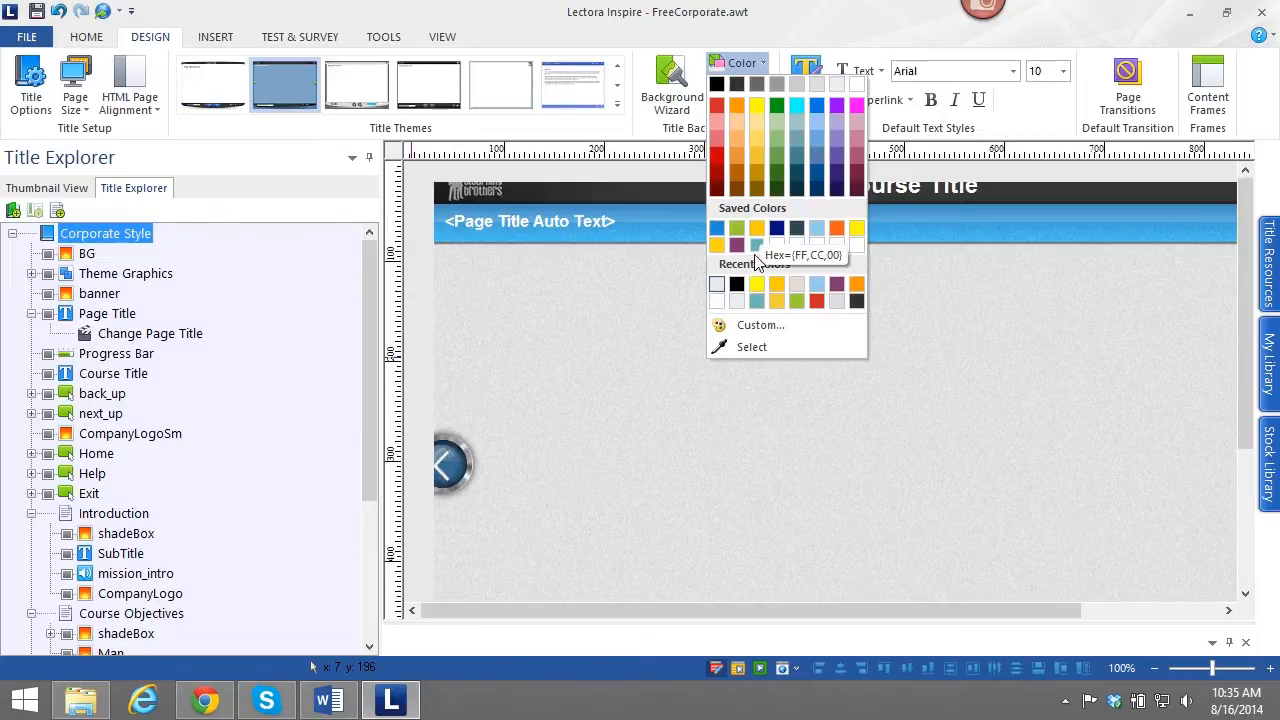
mouse_move(776, 228)
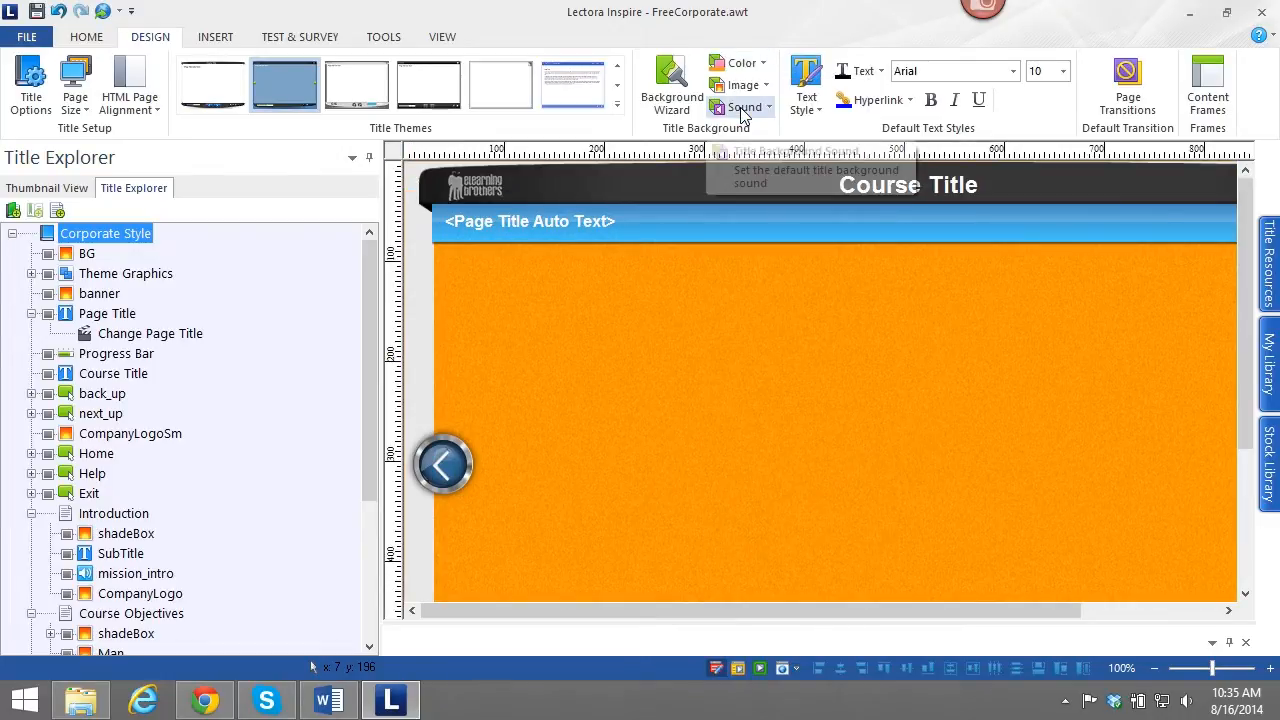
mouse_move(688, 548)
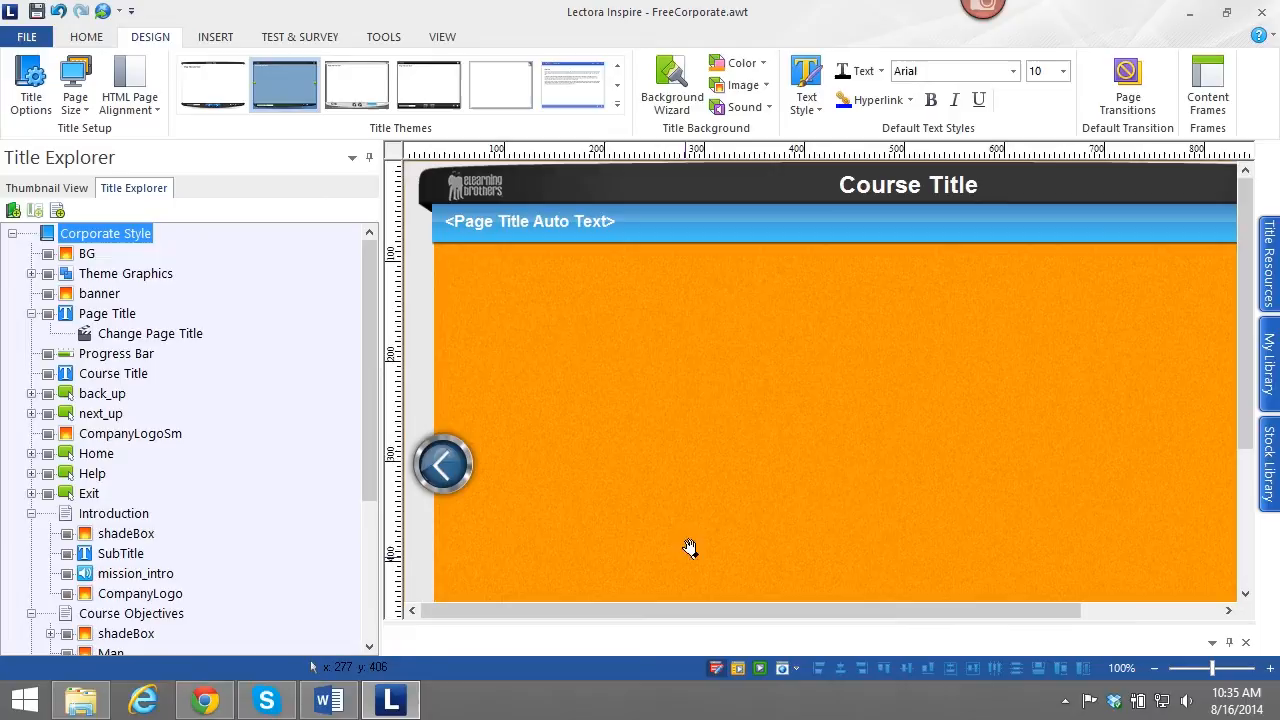
click(88, 252)
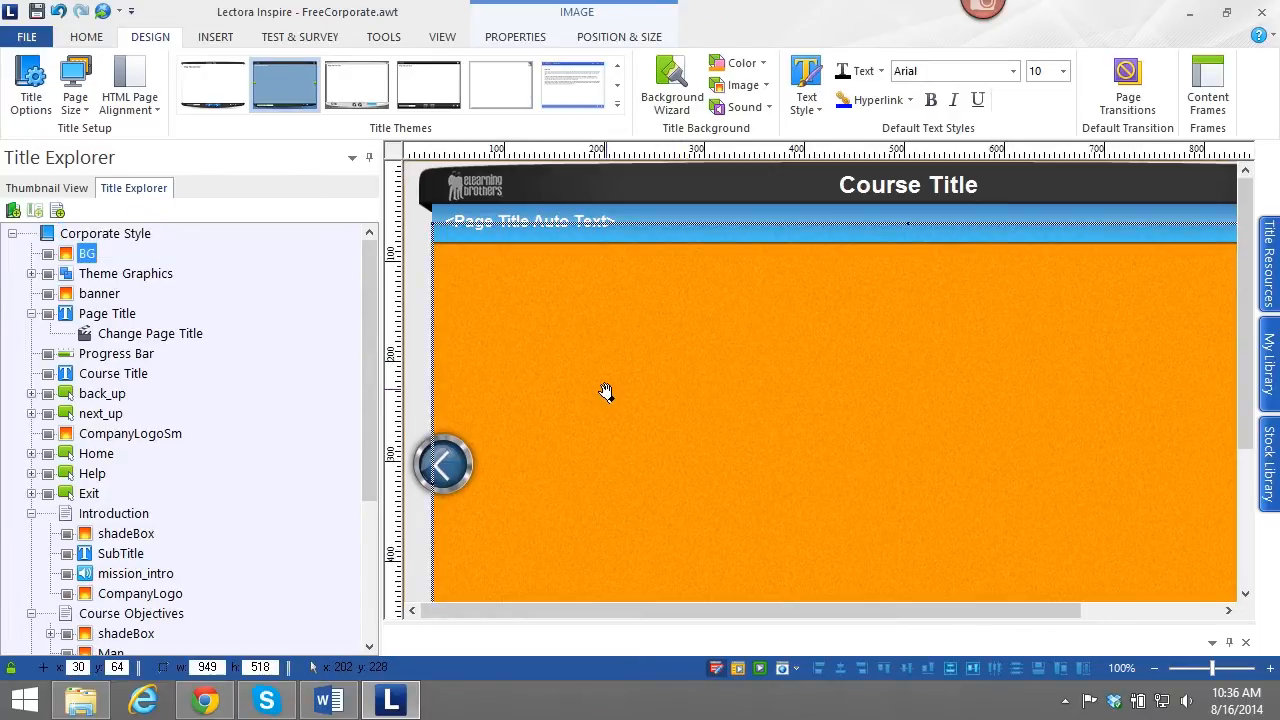
mouse_move(524, 338)
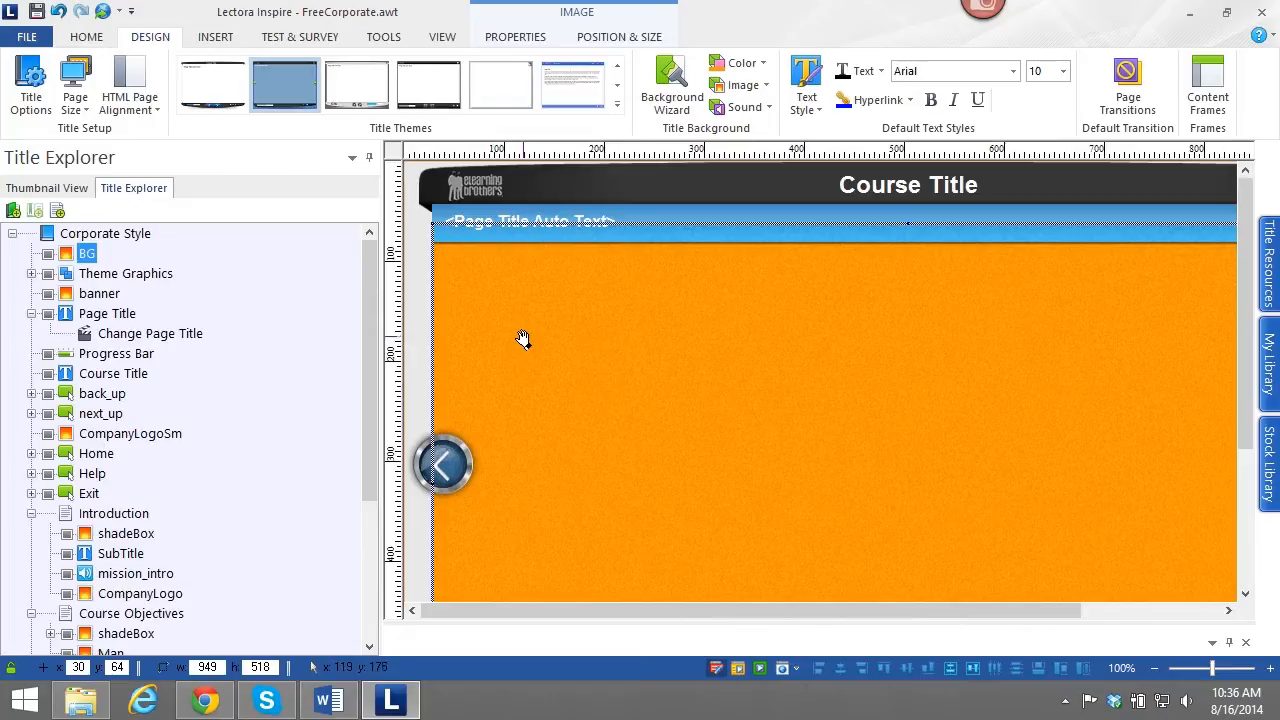
mouse_move(540, 320)
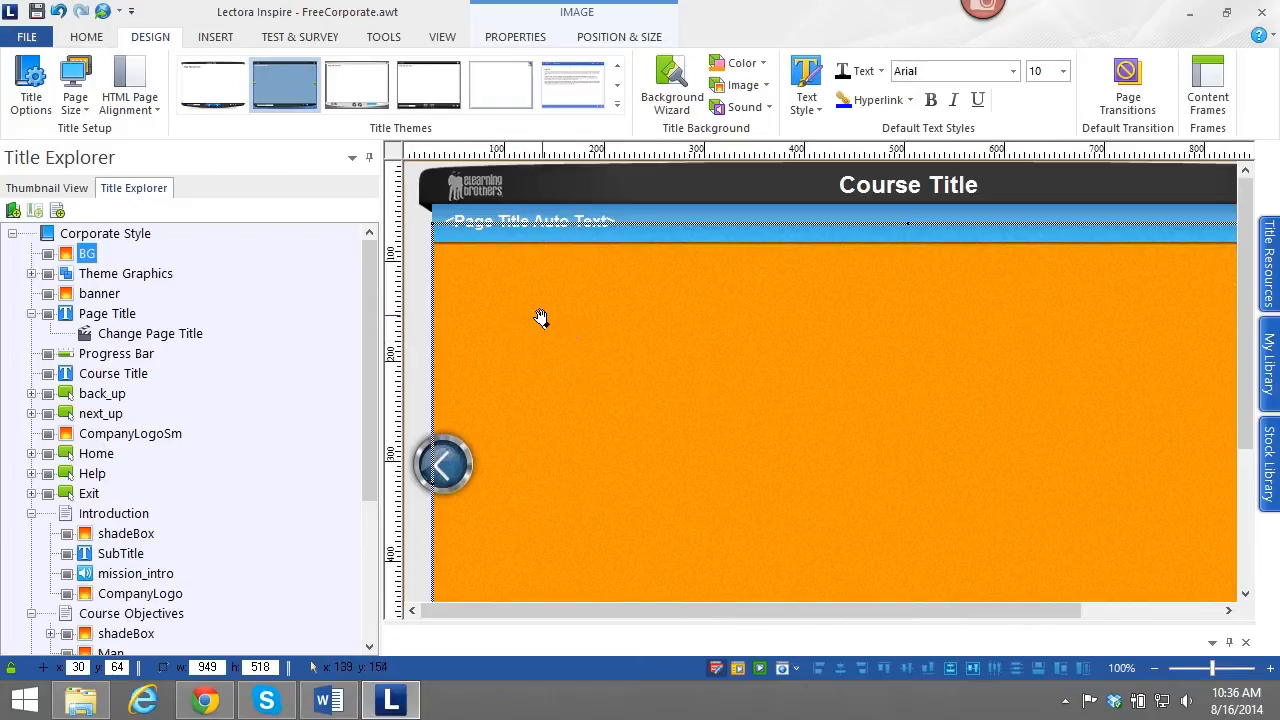
mouse_move(544, 314)
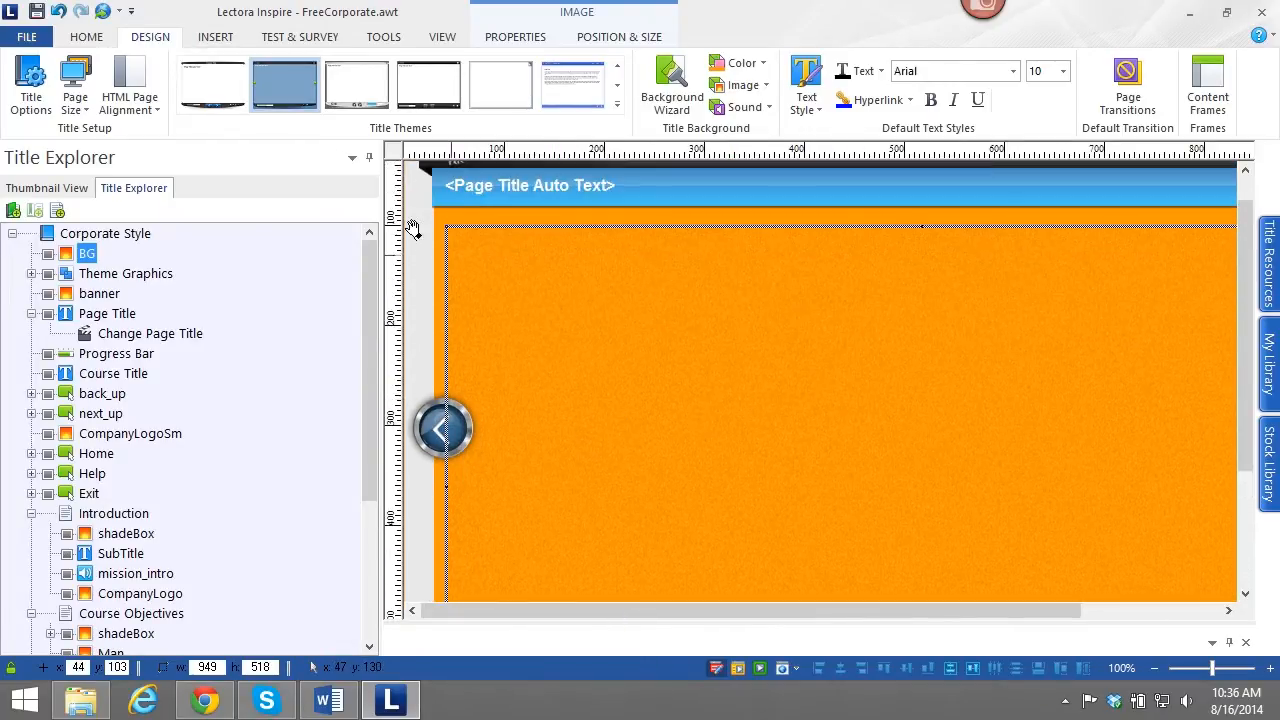
mouse_move(658, 450)
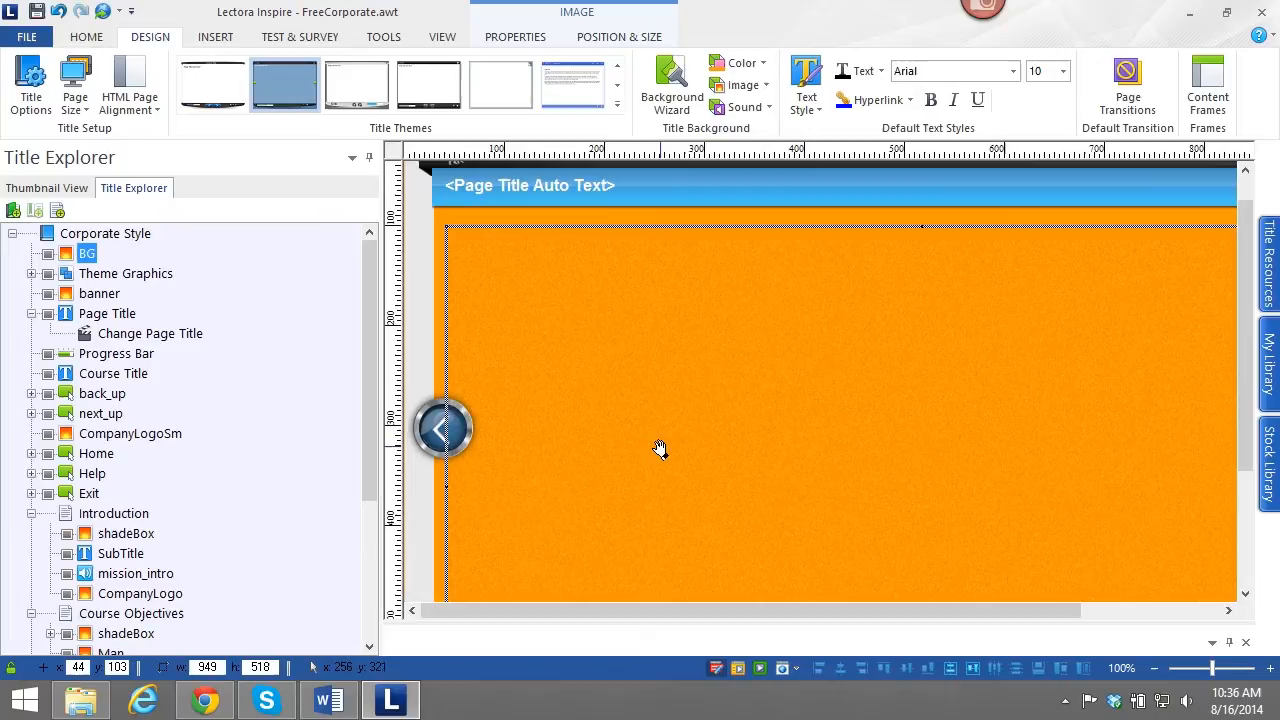
mouse_move(694, 402)
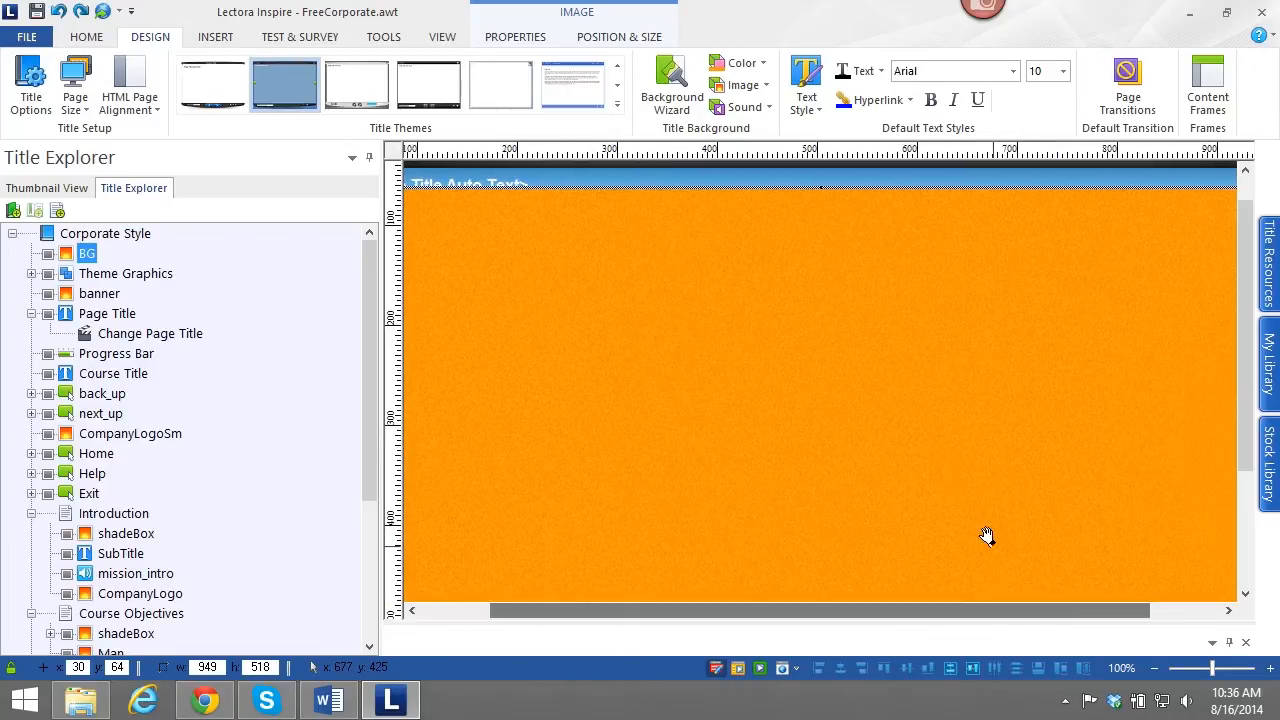
click(440, 36)
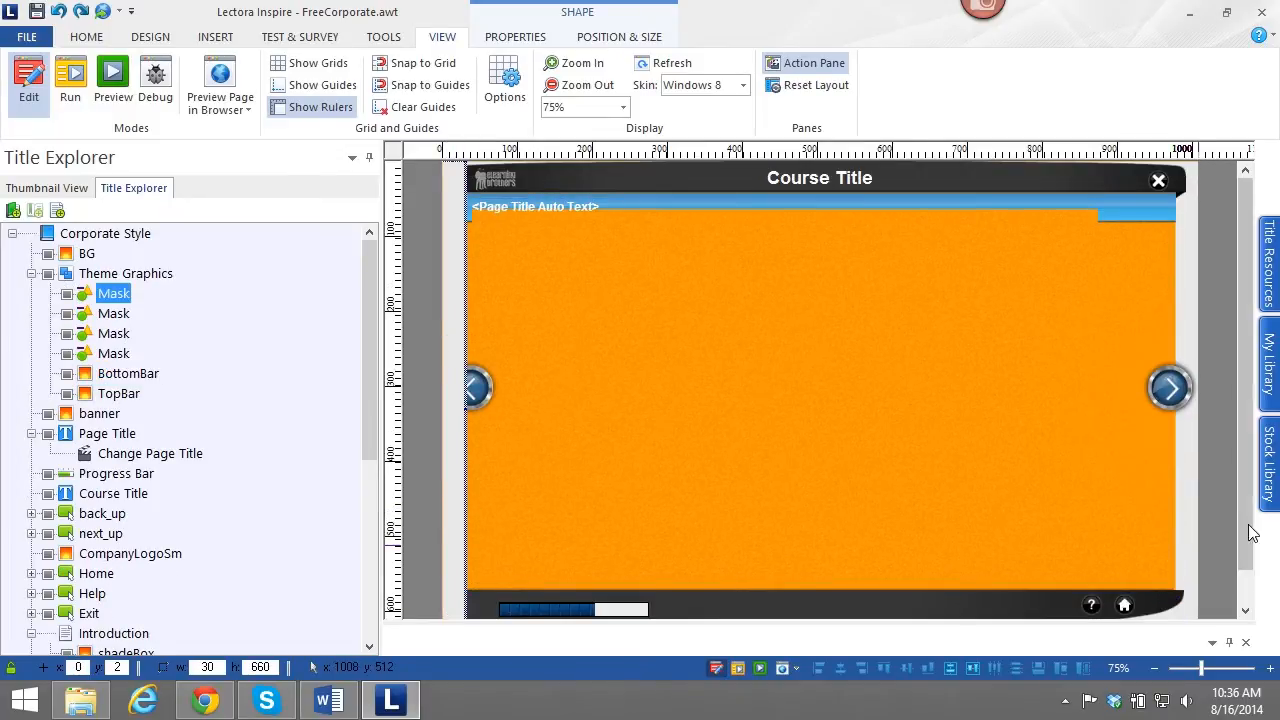
Ctrl-select the four Mask shapes in the Theme Graphics group together.
click(112, 312)
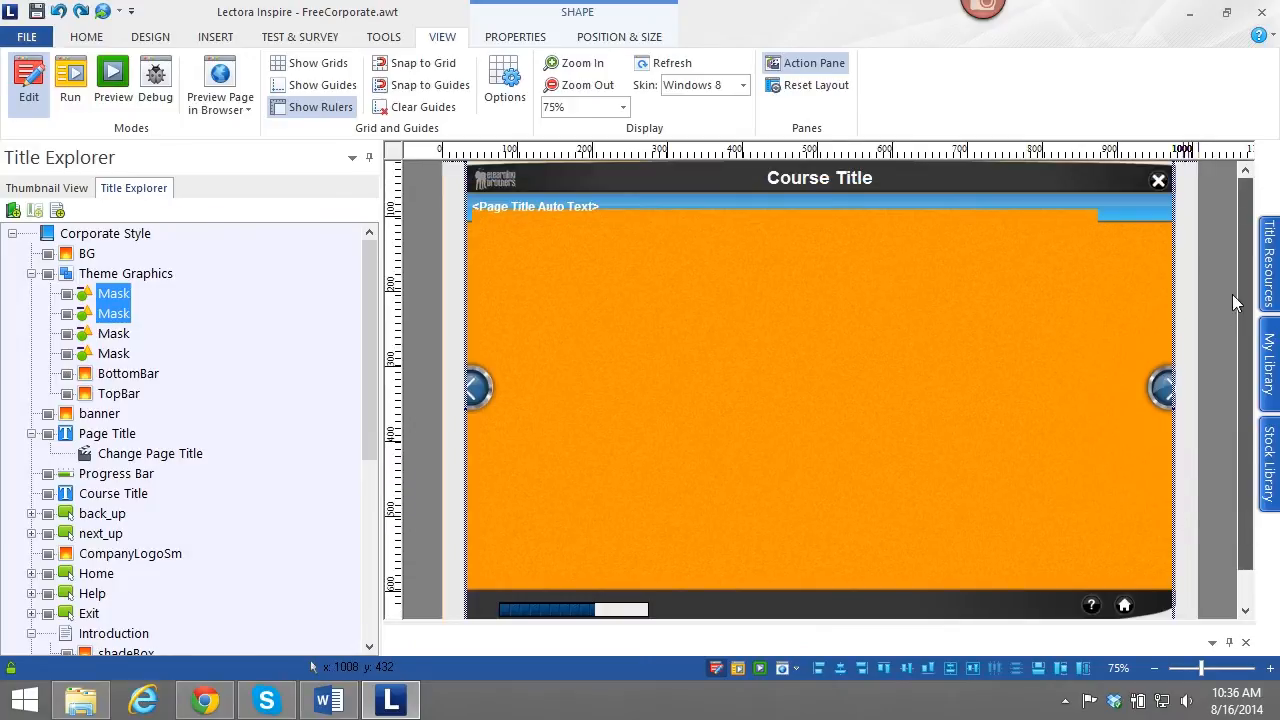
scroll(down, 3)
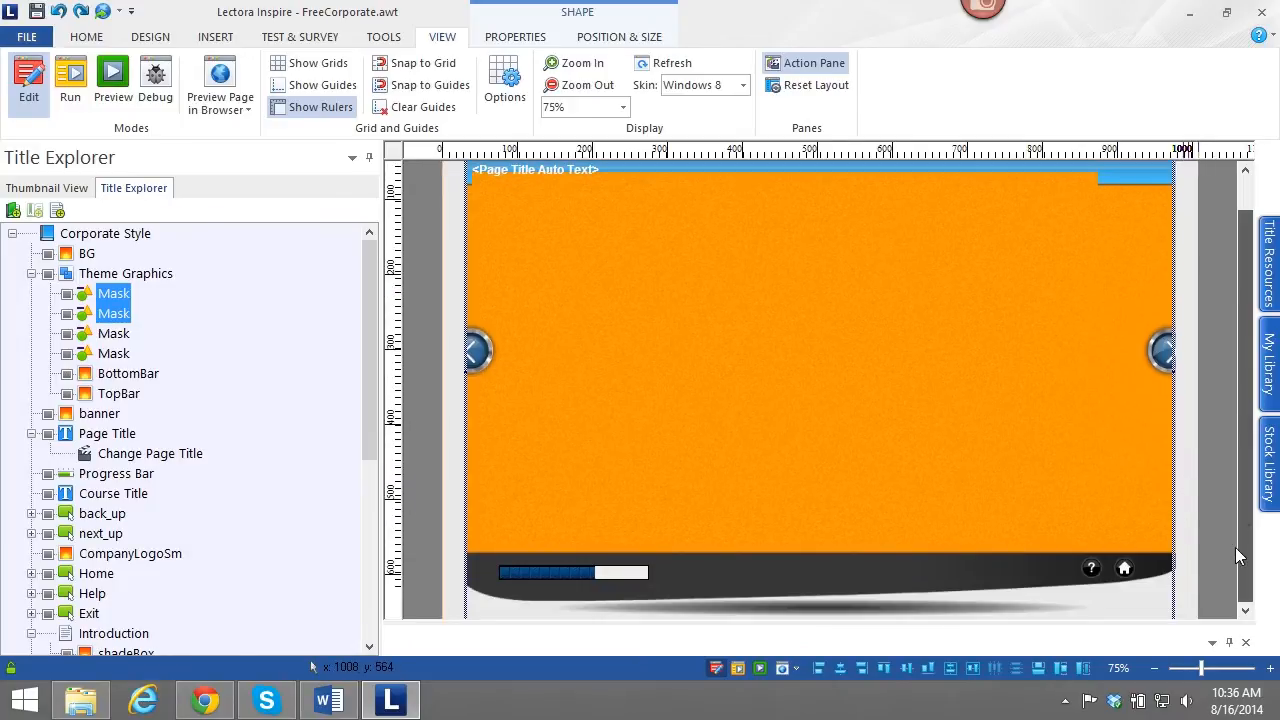
click(128, 374)
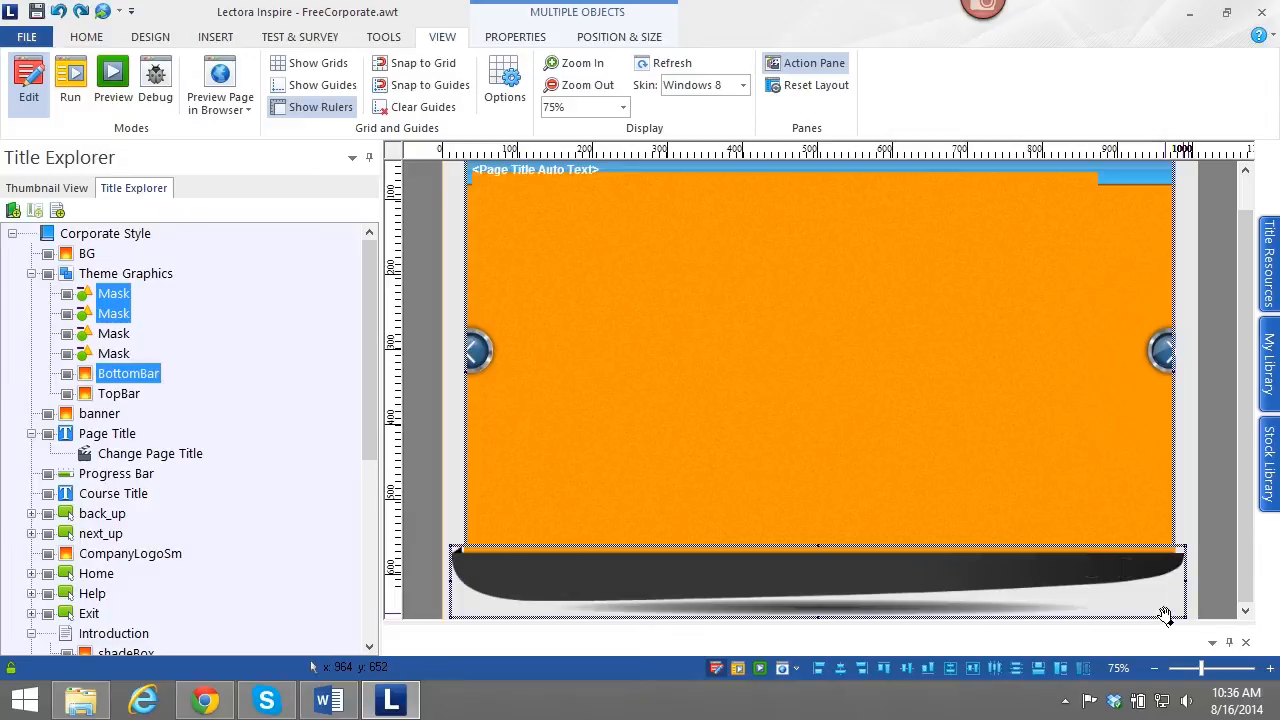
mouse_move(110, 290)
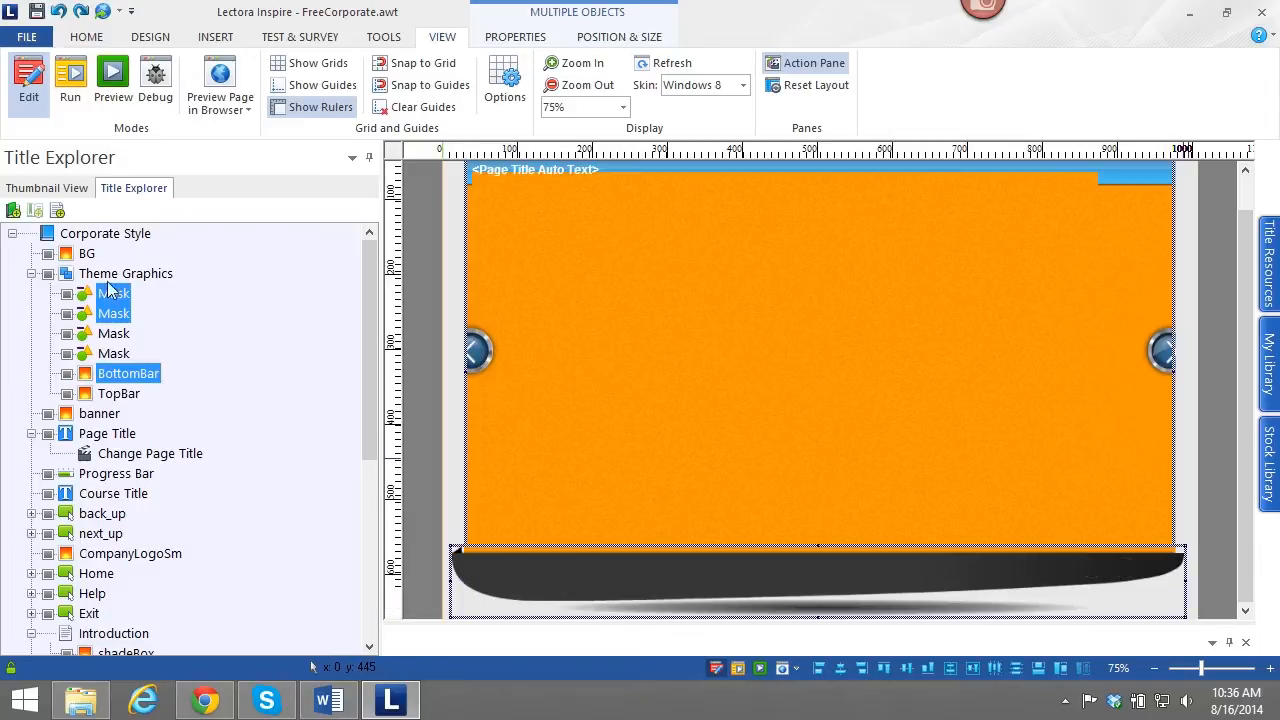
click(112, 352)
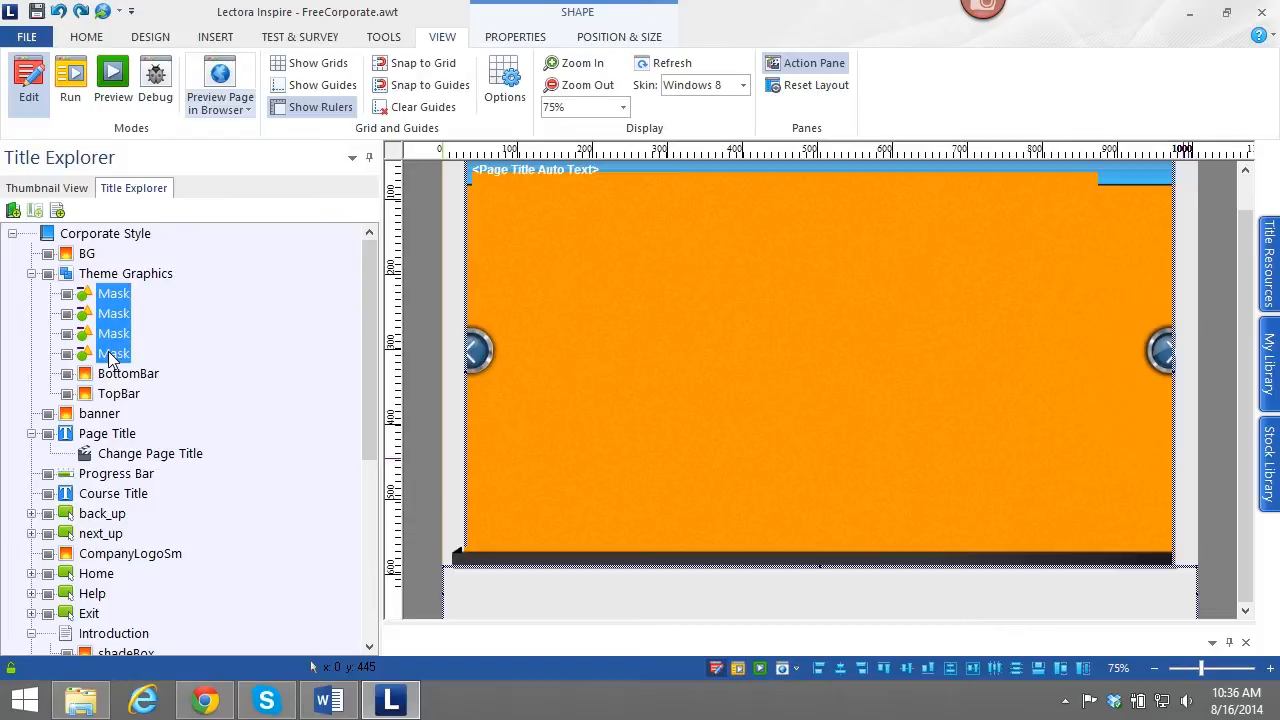
mouse_move(312, 62)
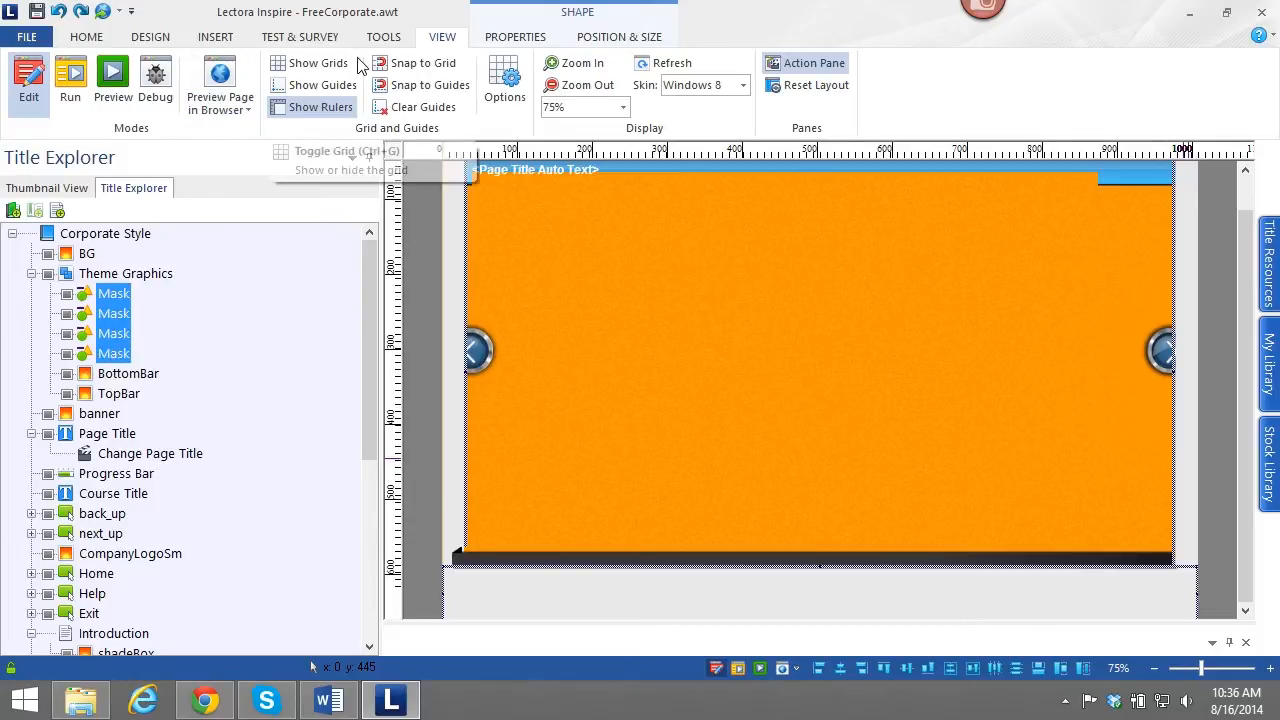
mouse_move(540, 320)
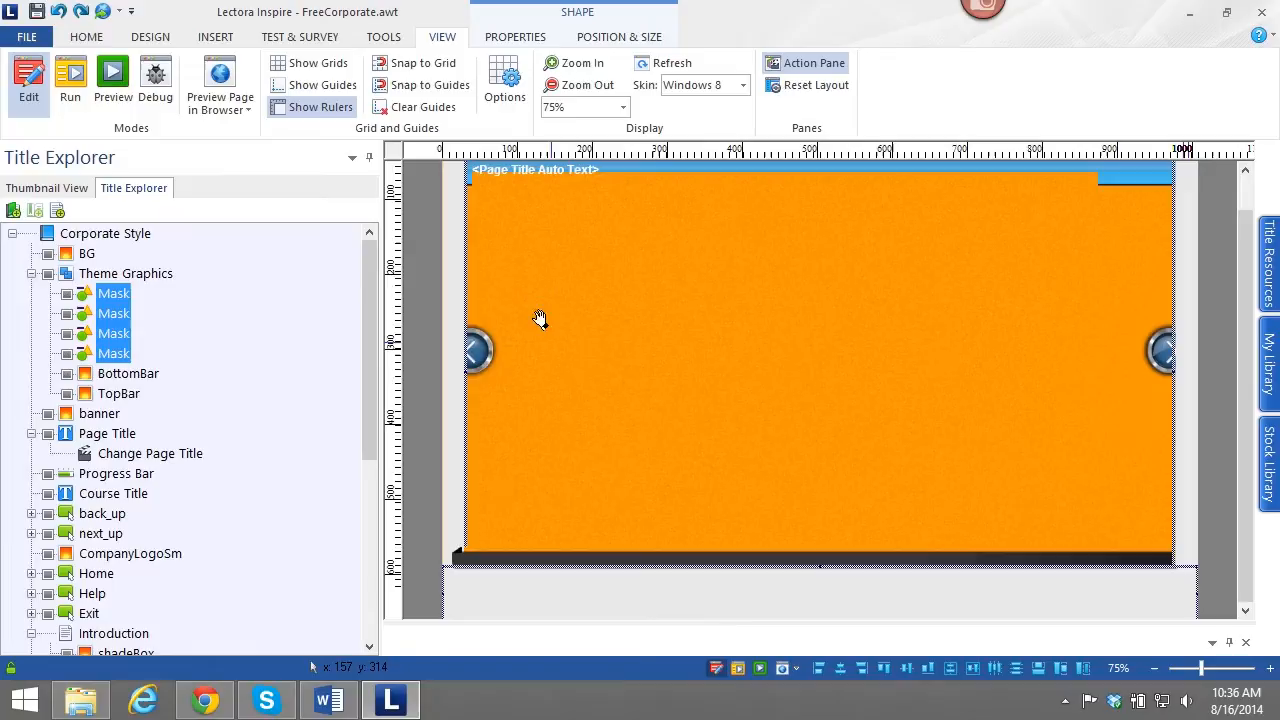
mouse_move(56, 304)
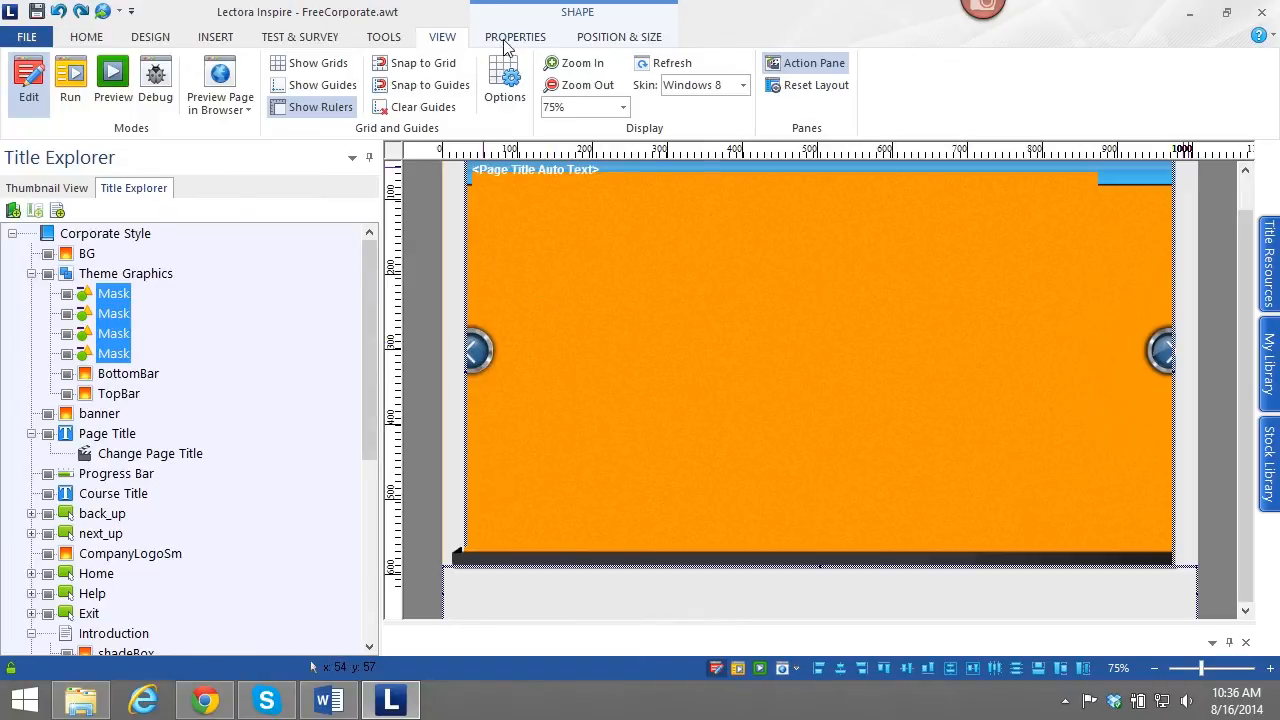
Fill the selected mask shapes with the recent orange and return to the Corporate Style objects.
click(516, 36)
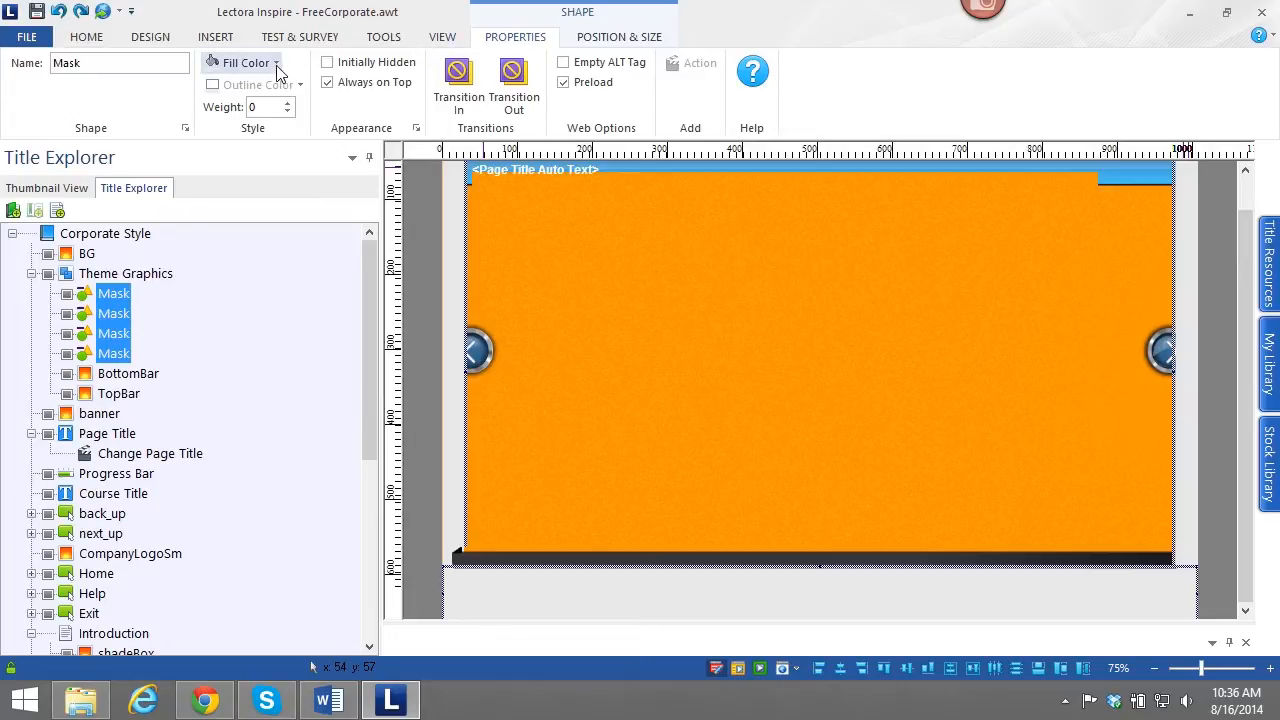
click(242, 62)
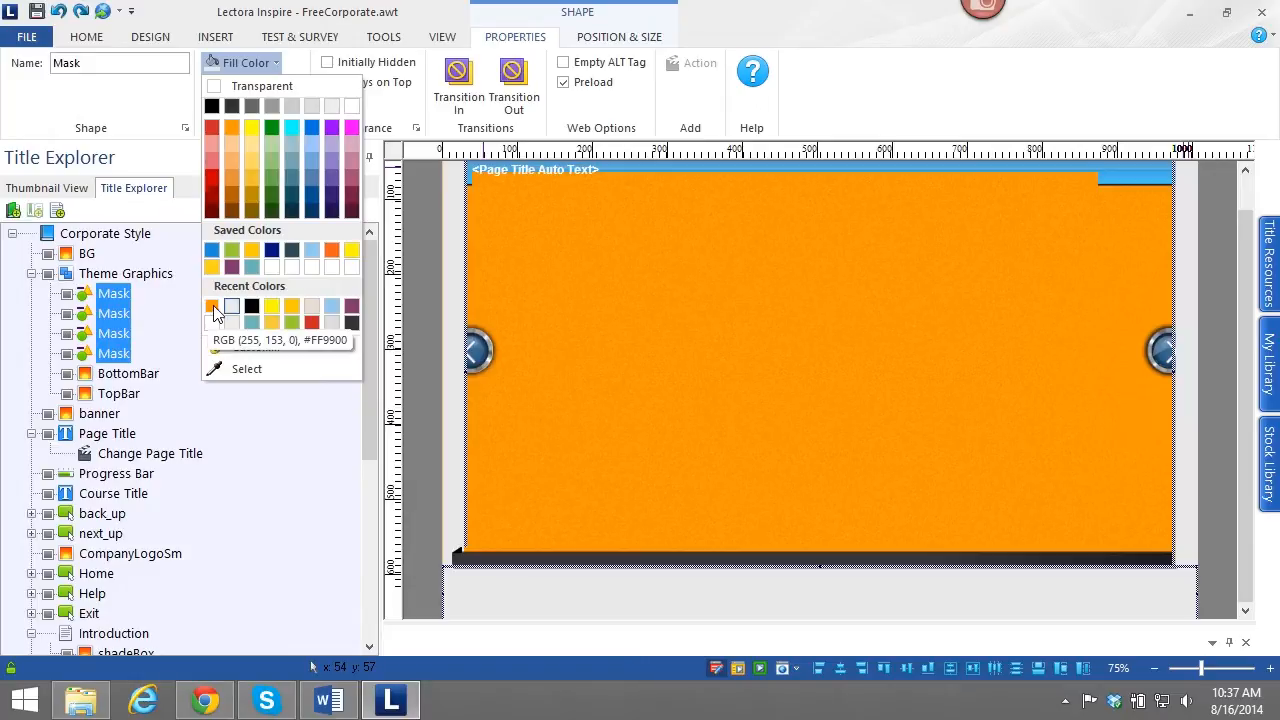
click(212, 308)
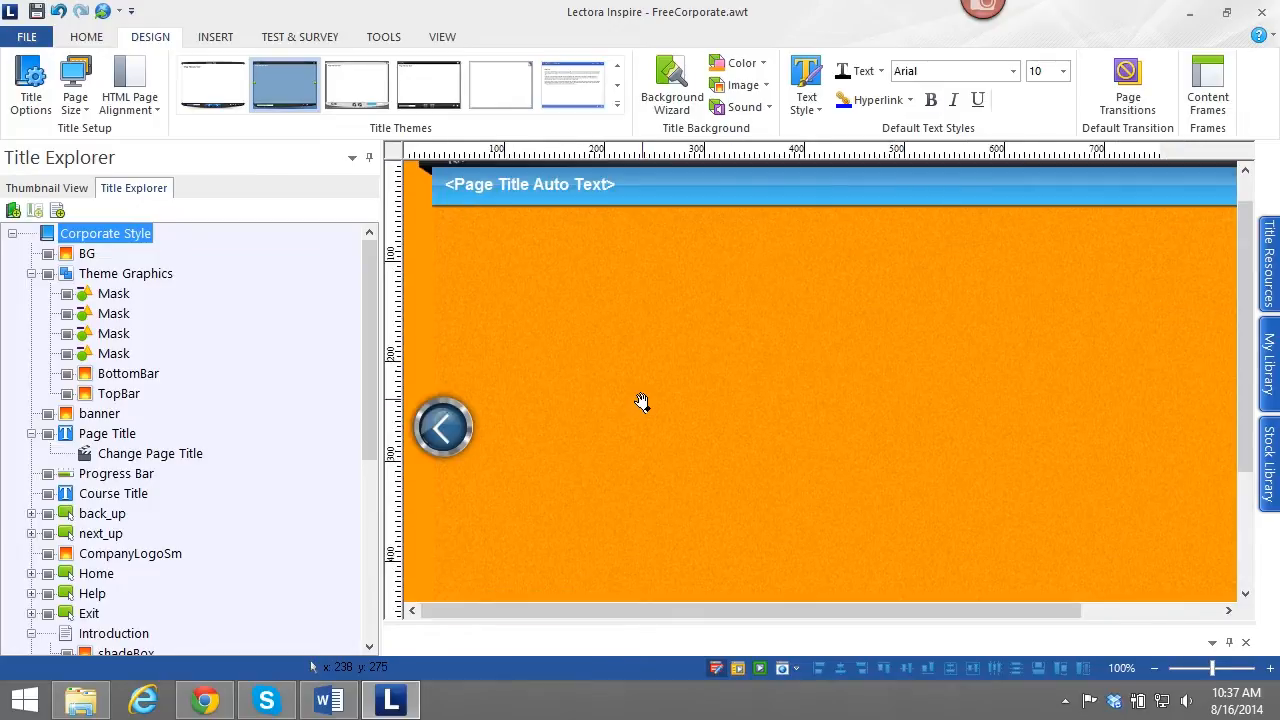
mouse_move(212, 84)
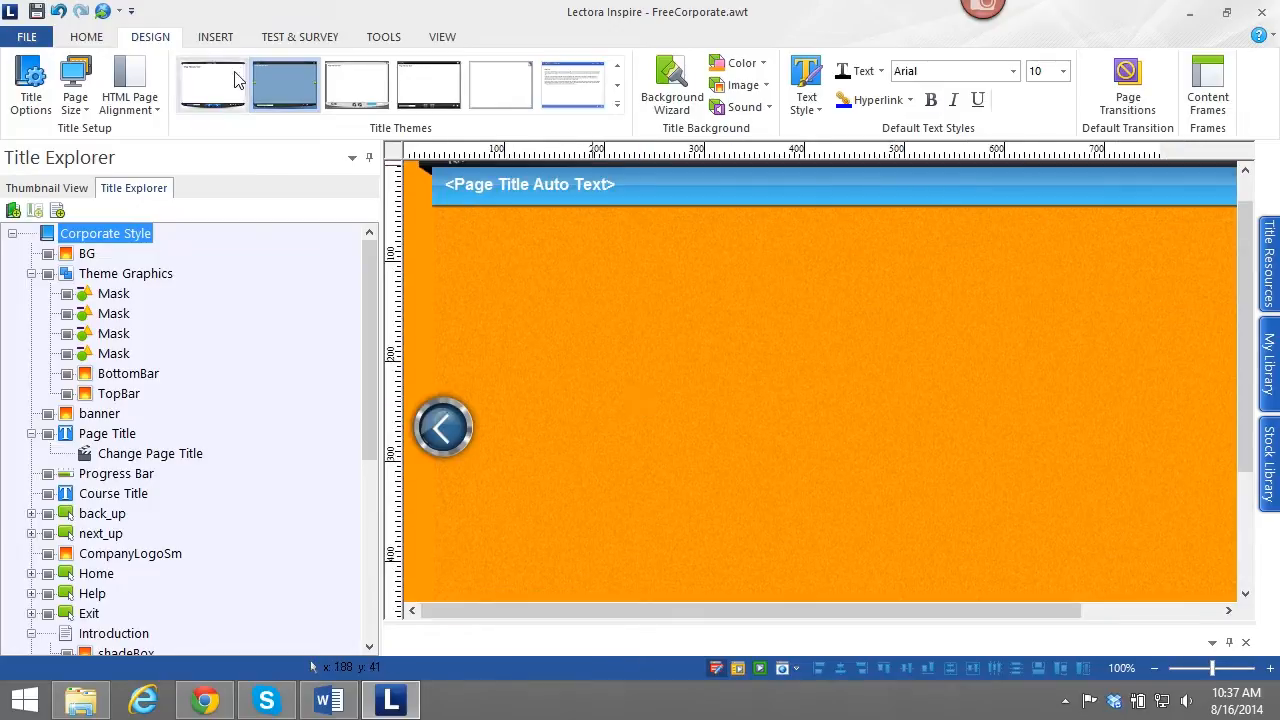
click(384, 36)
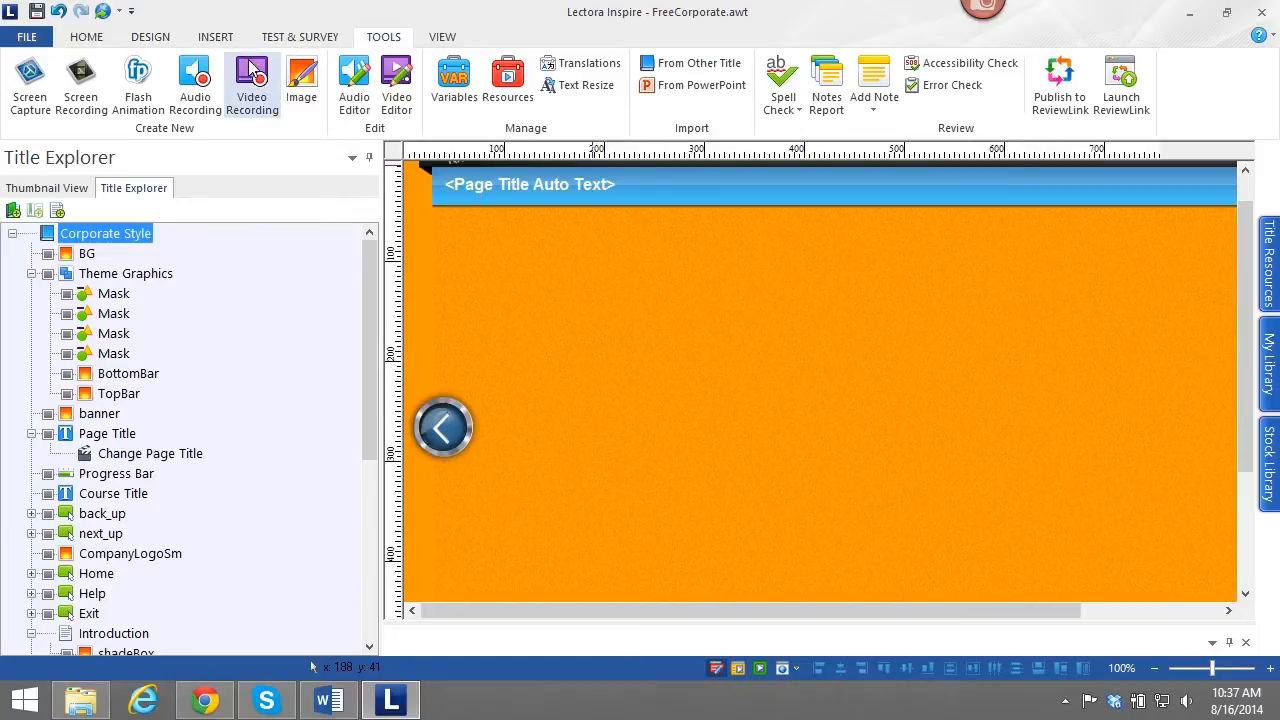
mouse_move(472, 358)
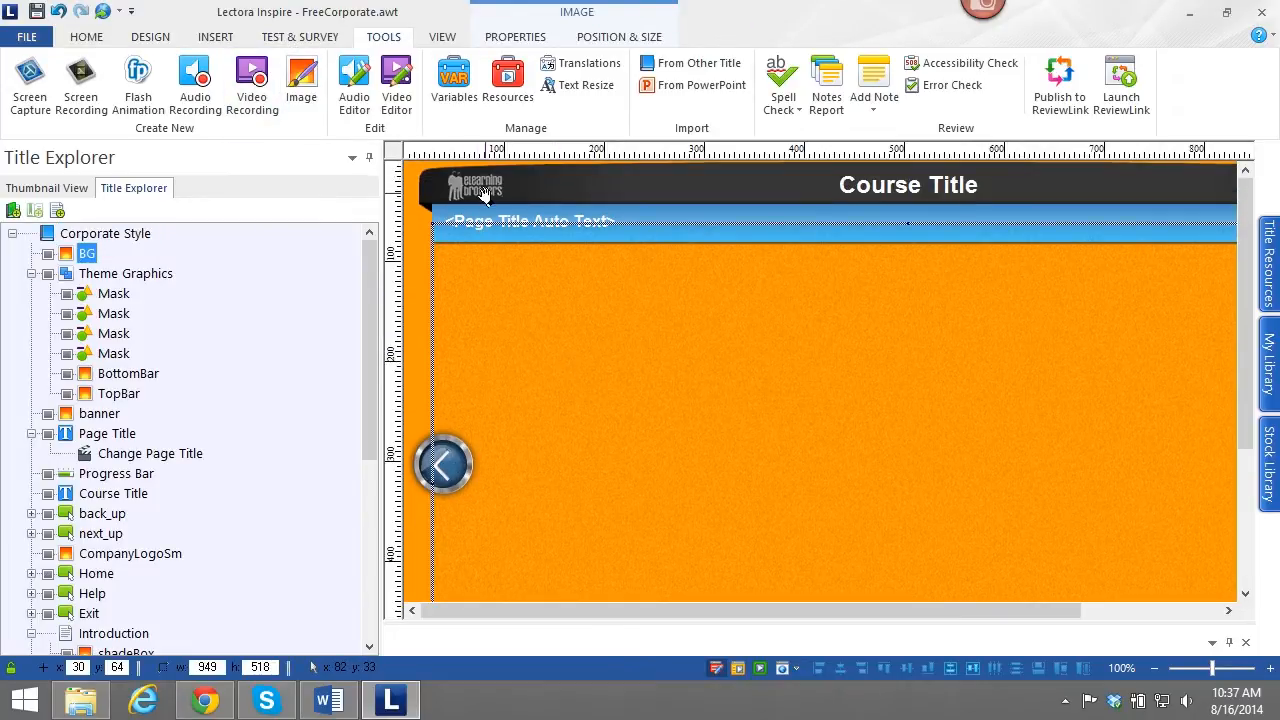
Select the CompanyLogoSm image and show its Properties ribbon.
click(130, 552)
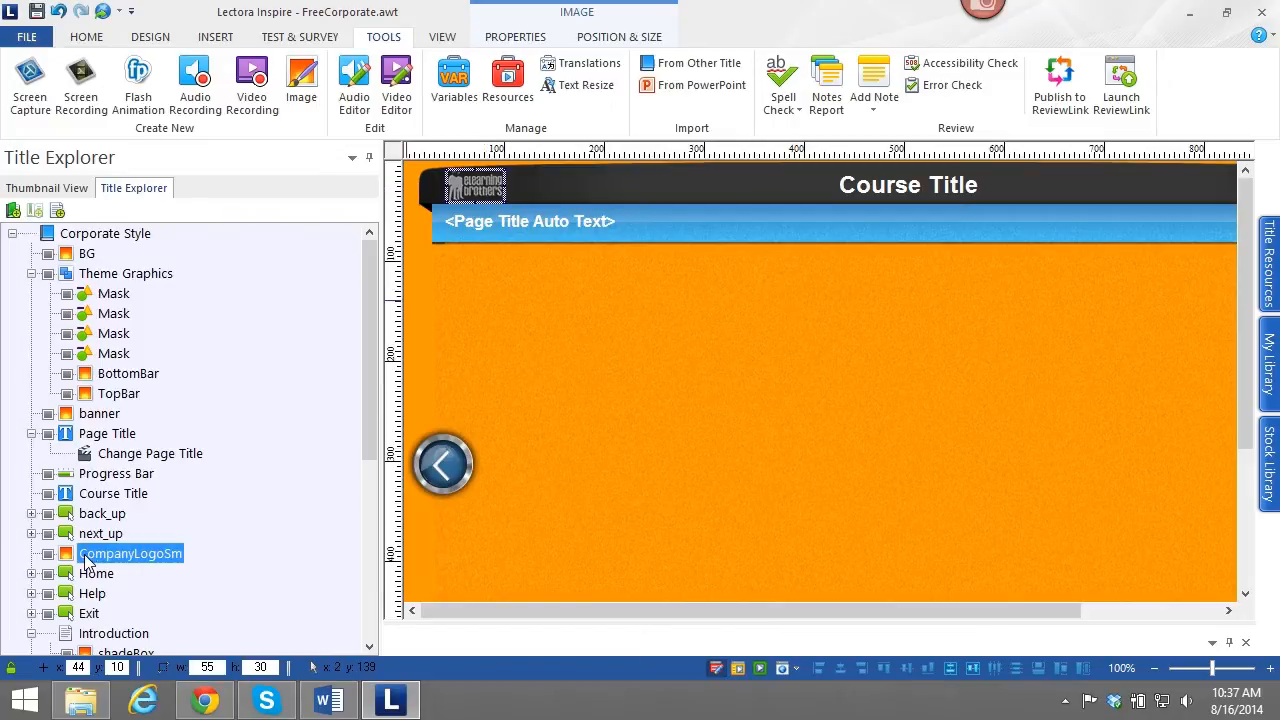
mouse_move(236, 546)
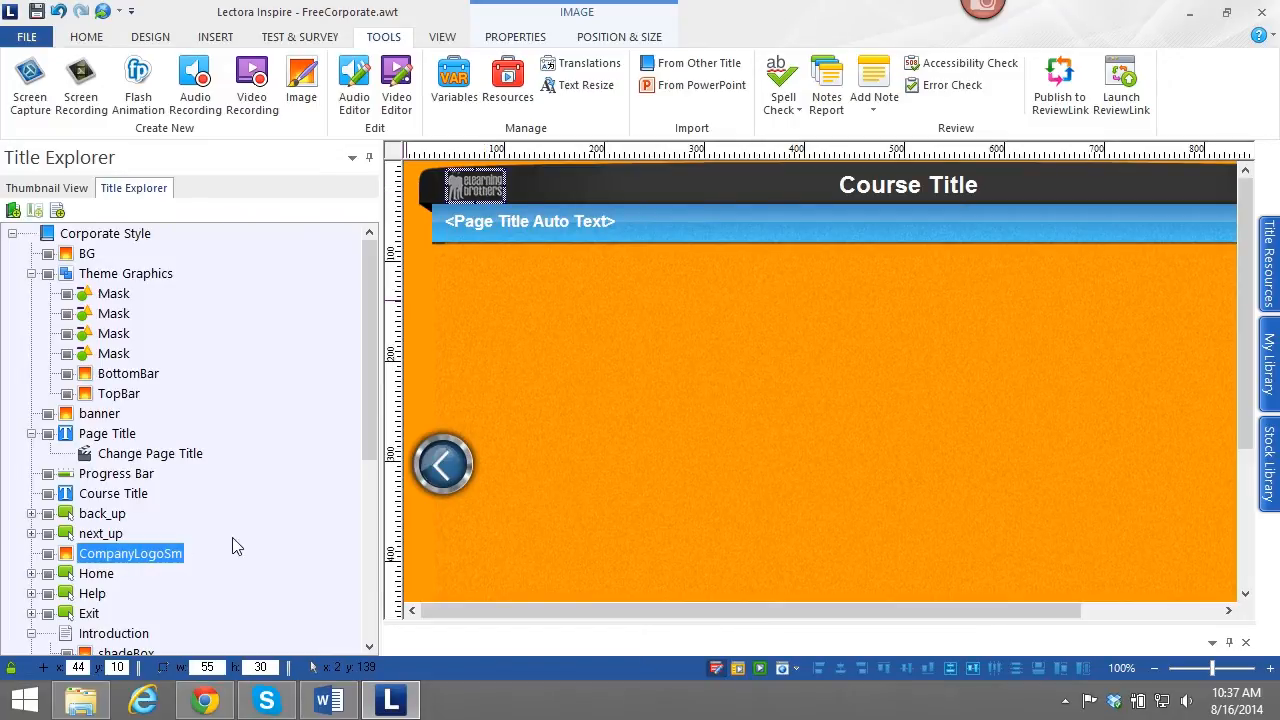
mouse_move(230, 544)
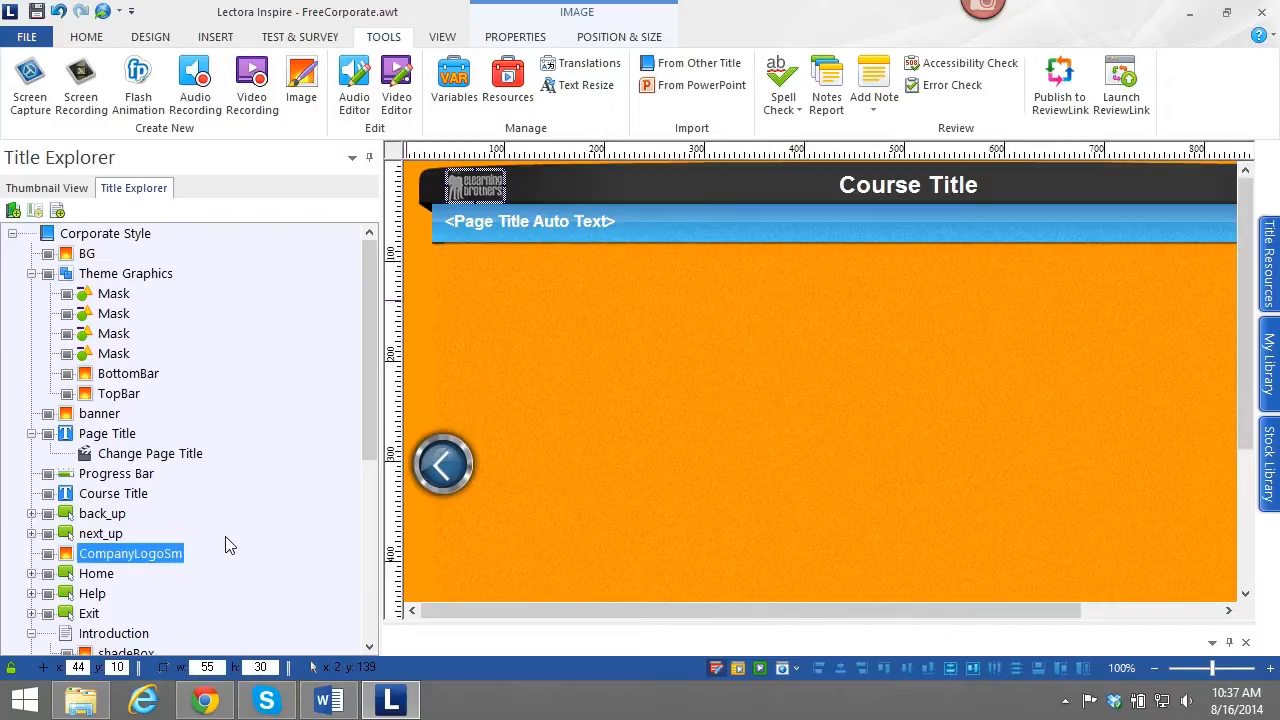
mouse_move(196, 336)
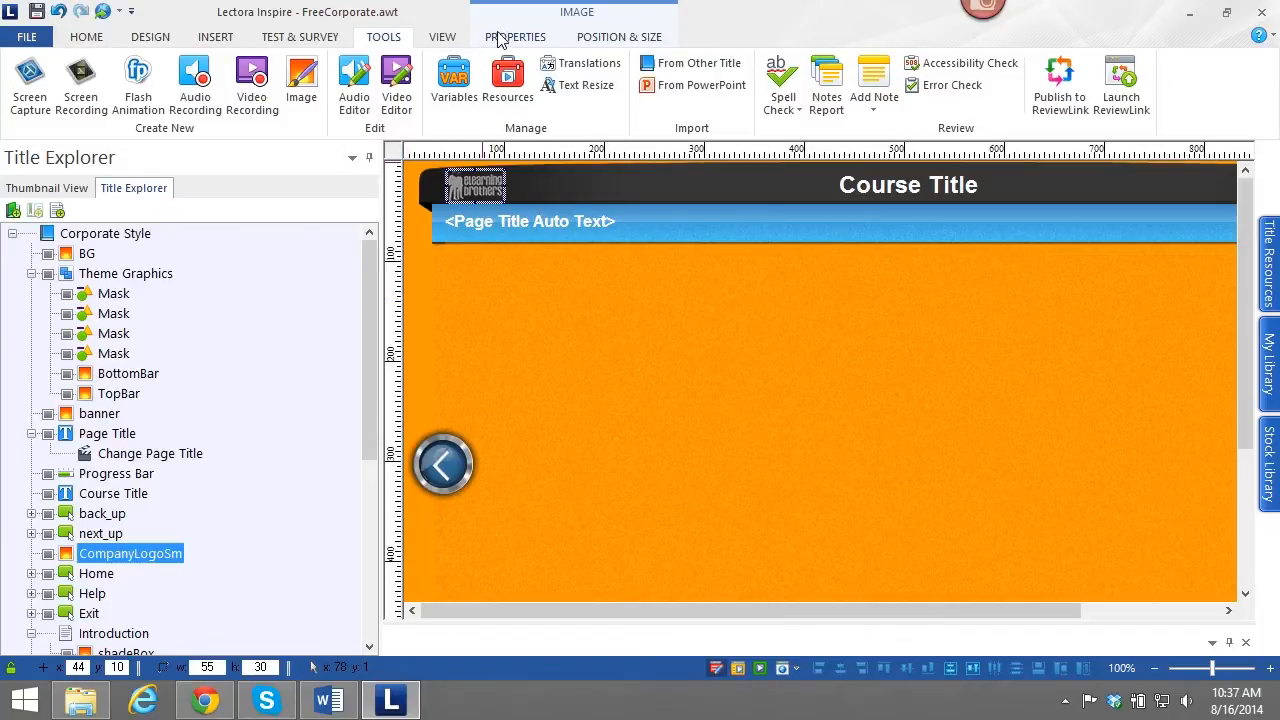
click(514, 36)
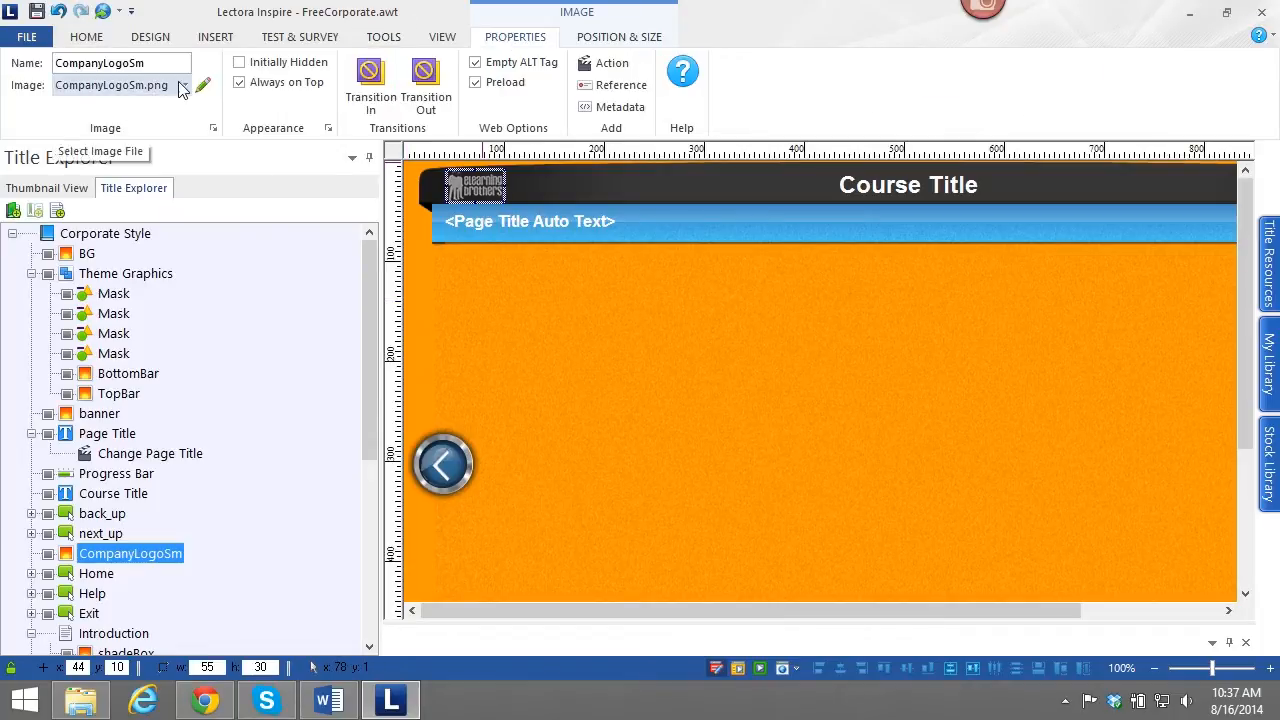
Swap the logo image for smallLogo.png browsed from the Desktop.
click(184, 84)
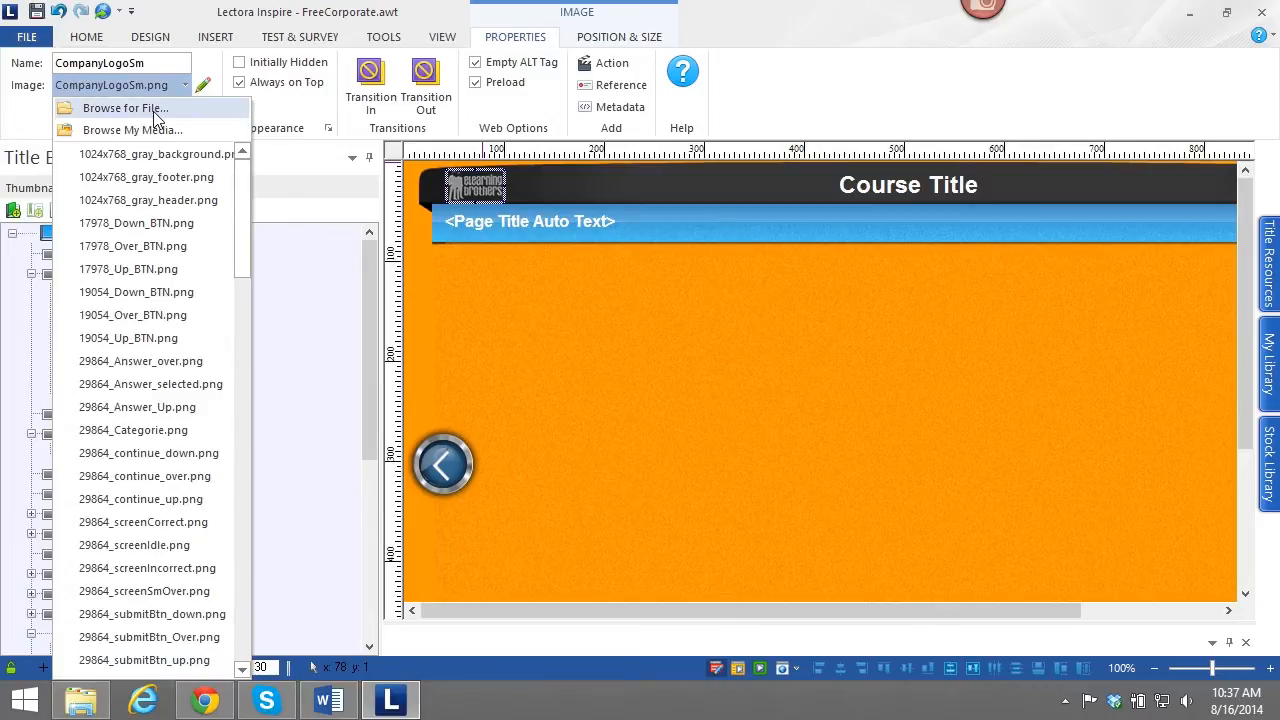
click(124, 108)
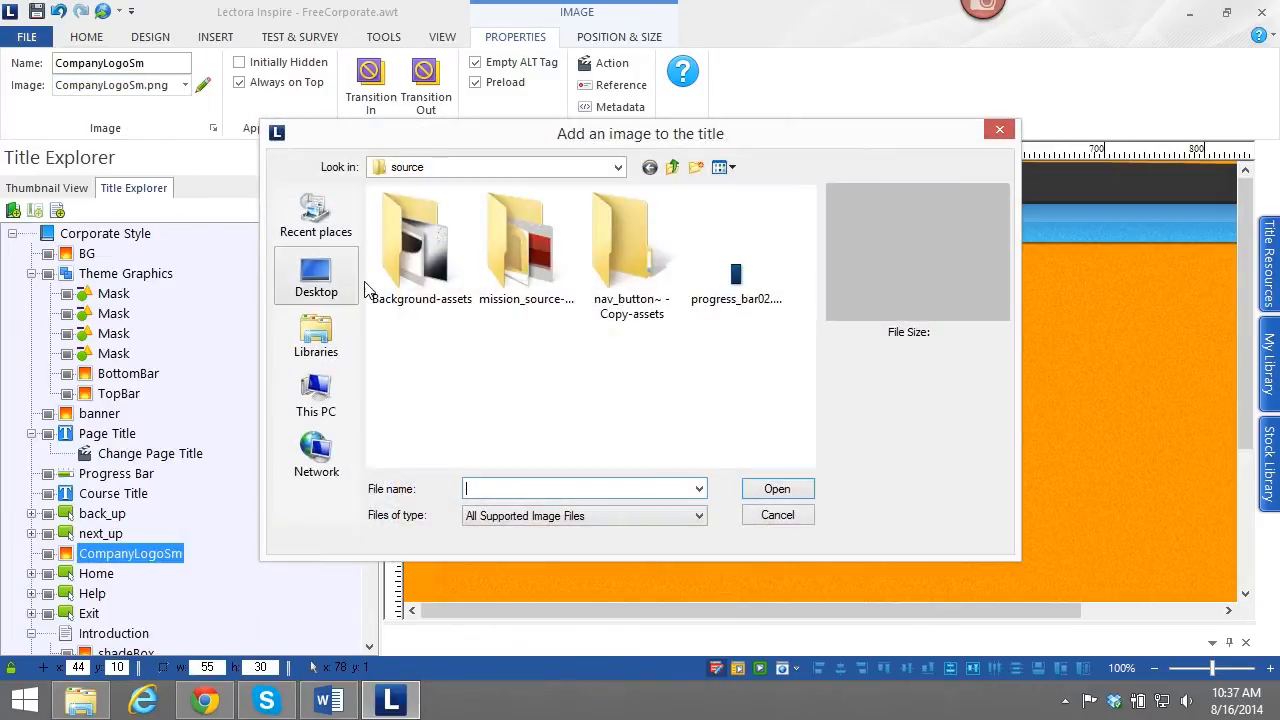
click(316, 276)
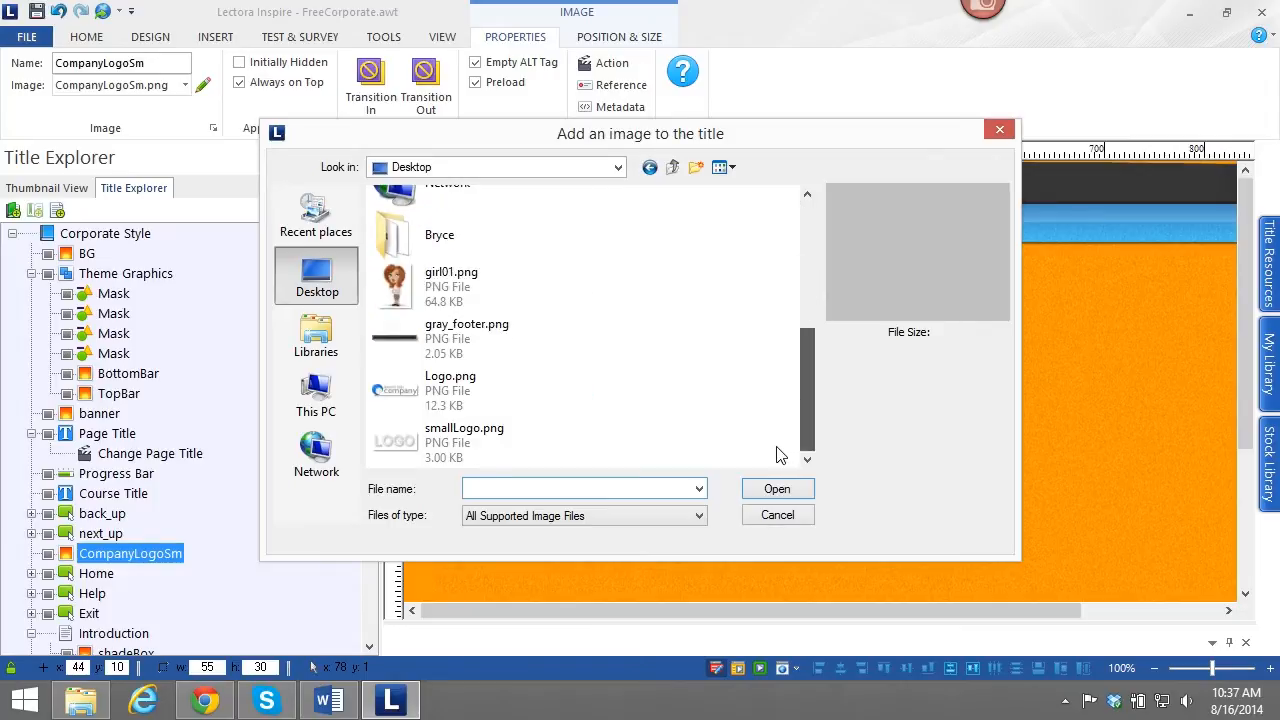
click(464, 442)
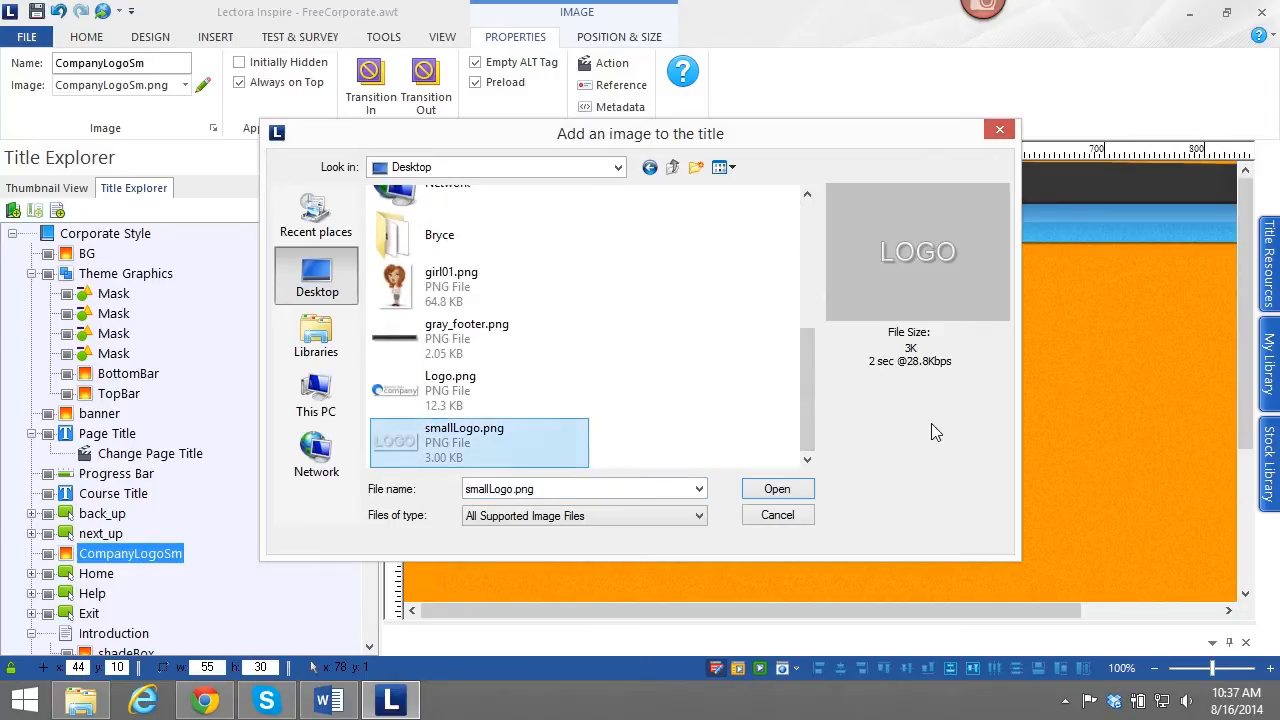
mouse_move(778, 488)
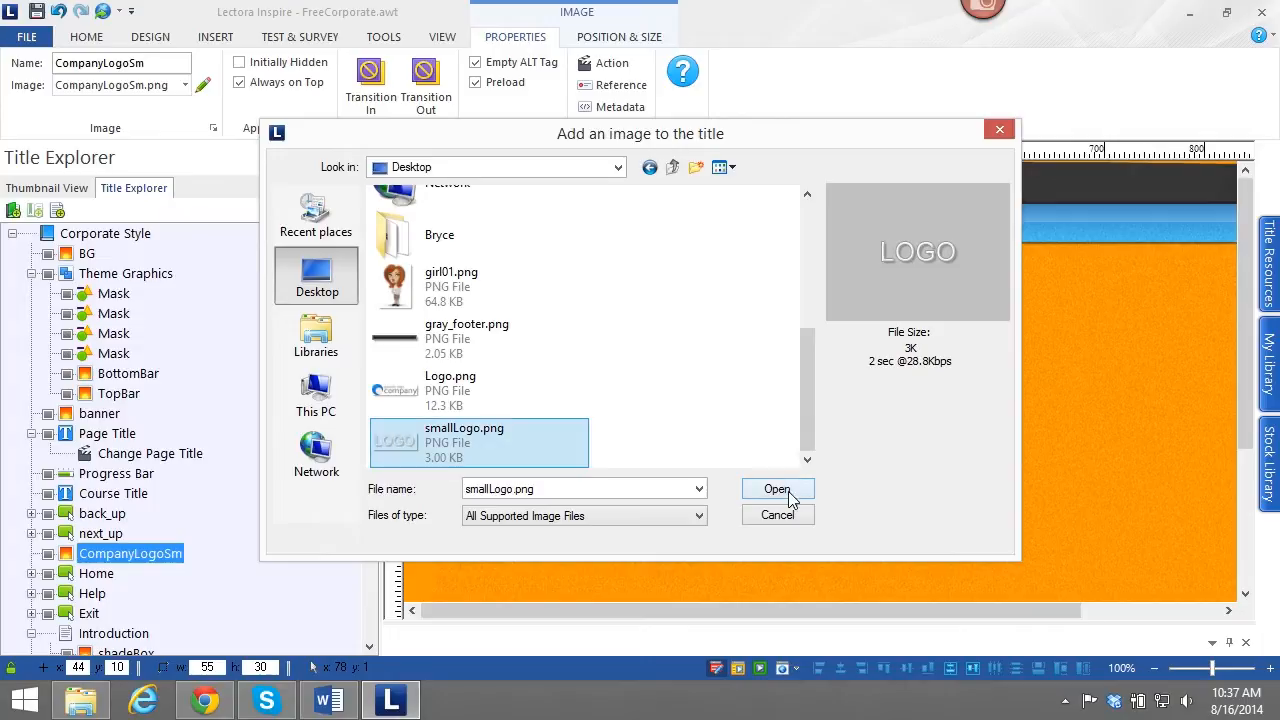
click(776, 488)
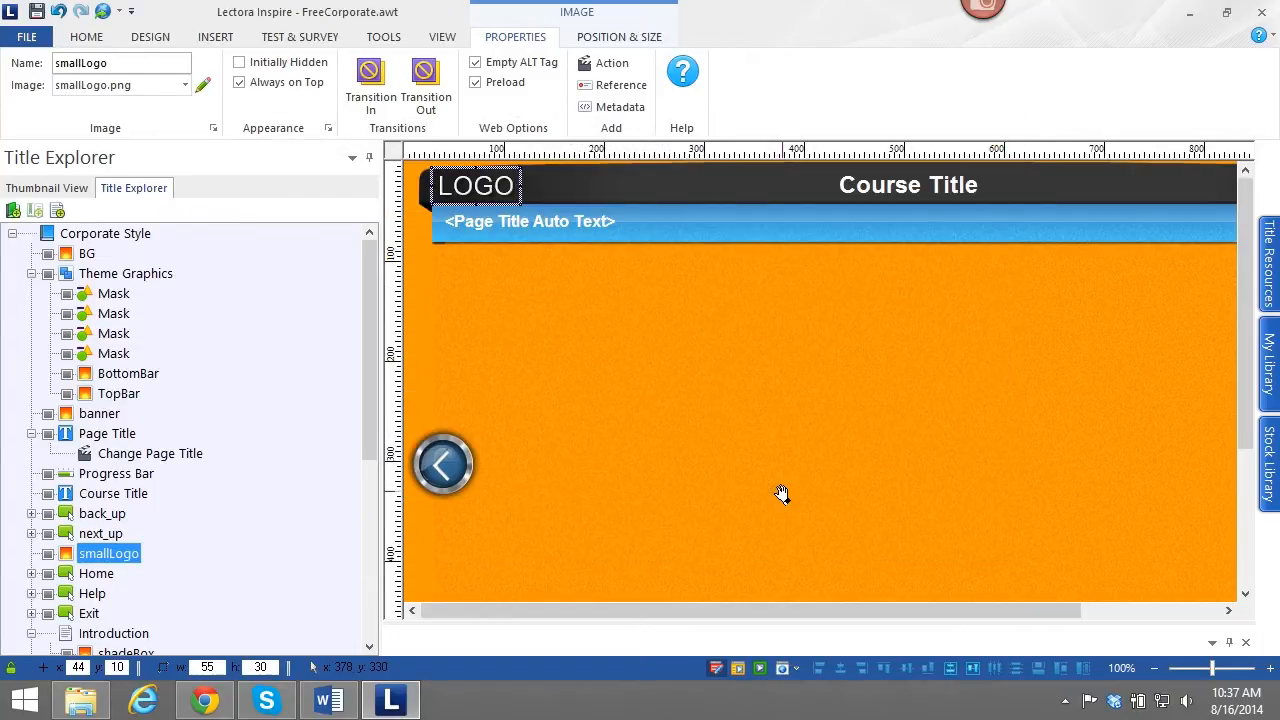
mouse_move(124, 460)
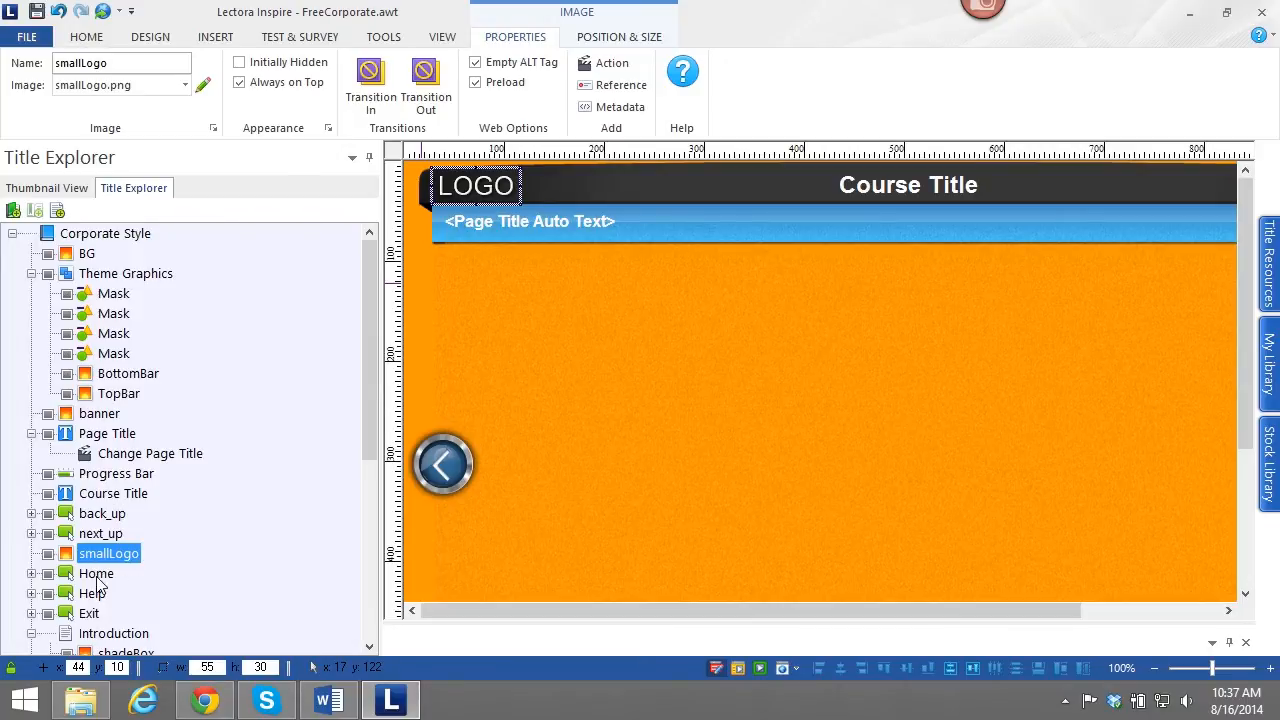
Select the CompanyLogo image on the Introduction page and open its image list.
click(112, 632)
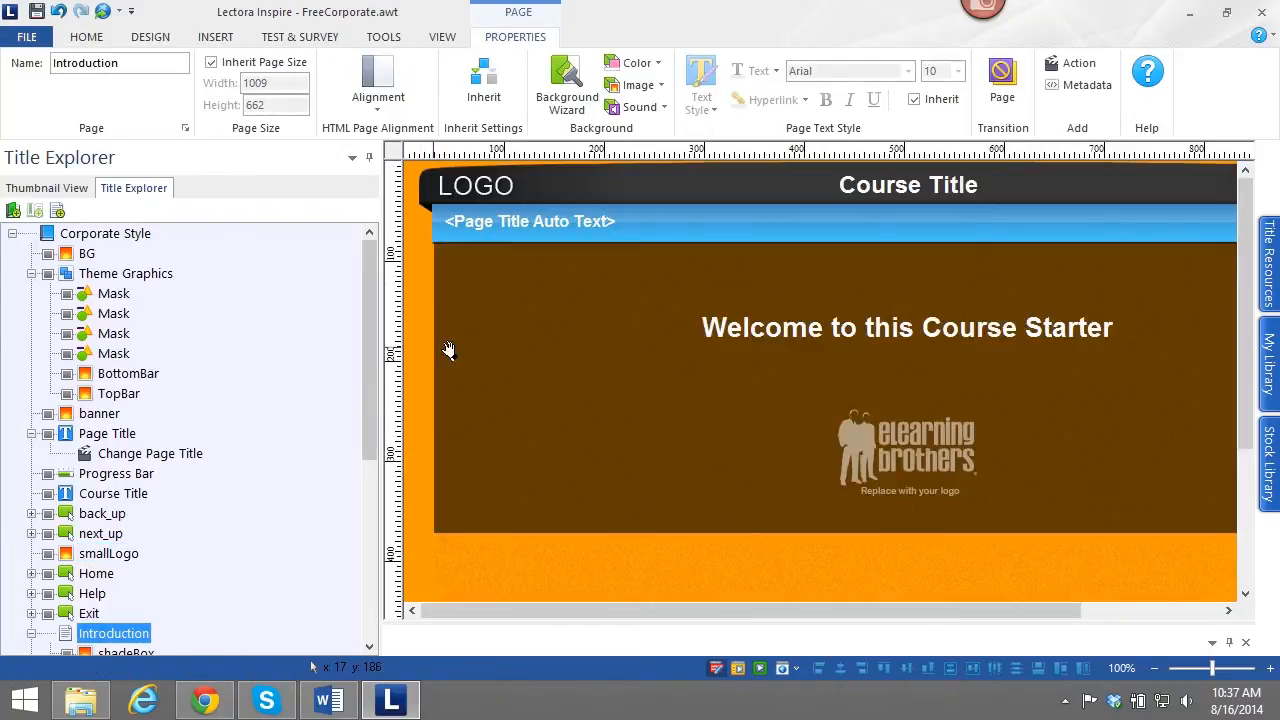
scroll(down, 3)
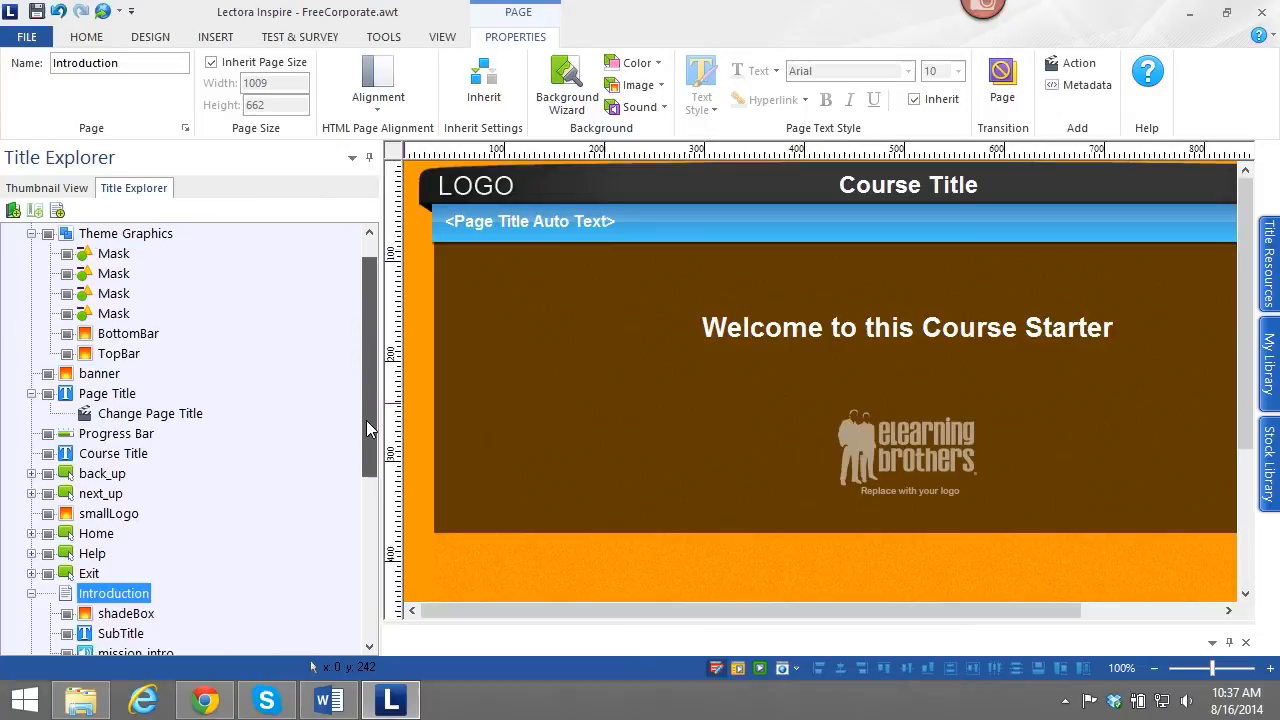
scroll(down, 3)
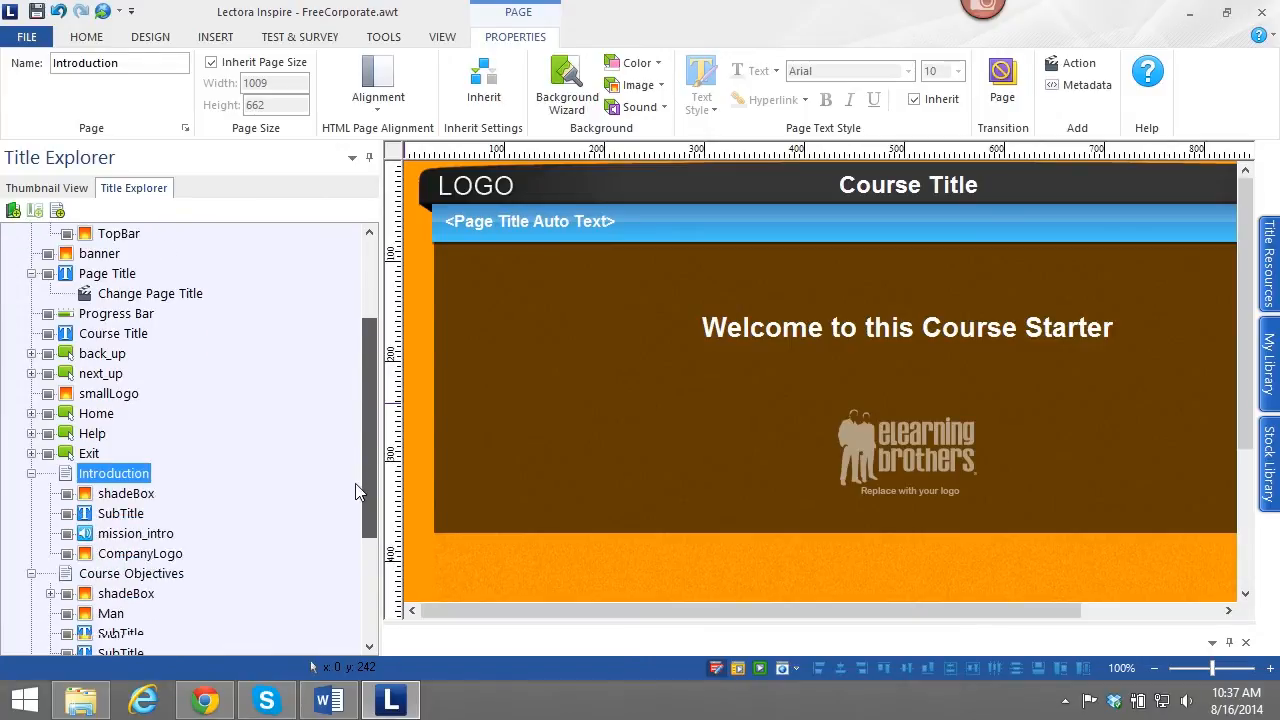
scroll(down, 3)
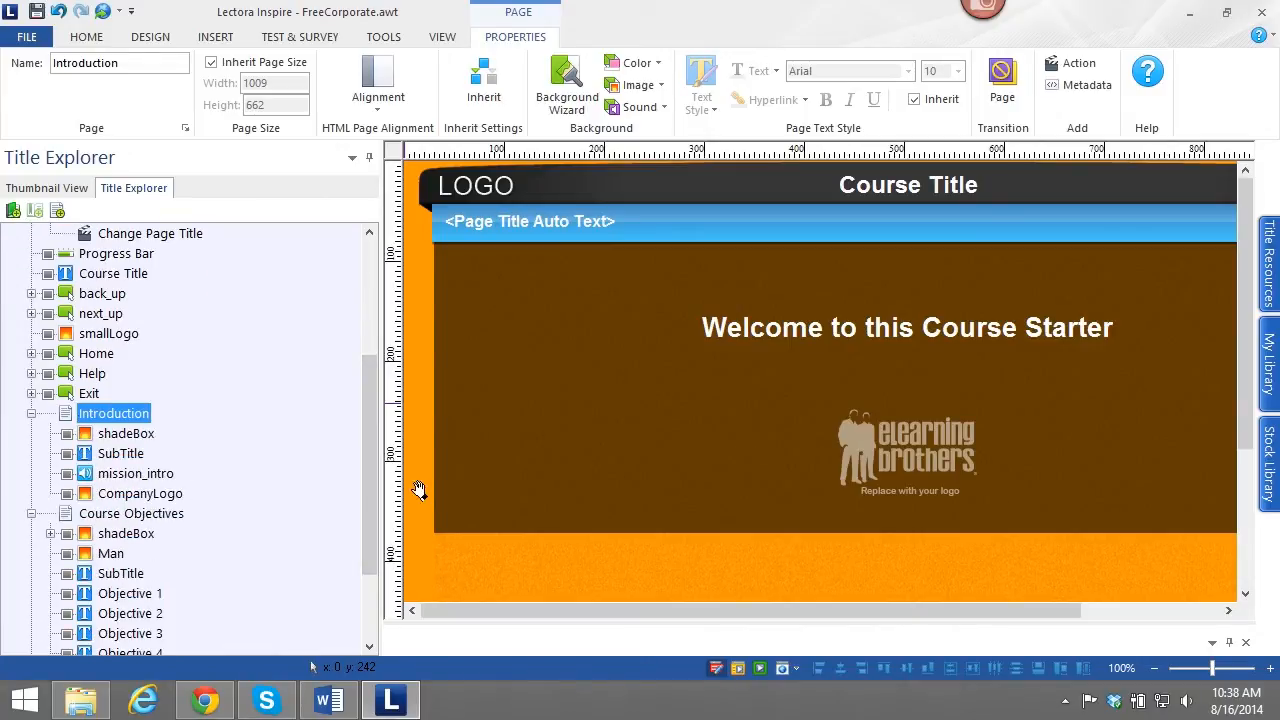
click(906, 452)
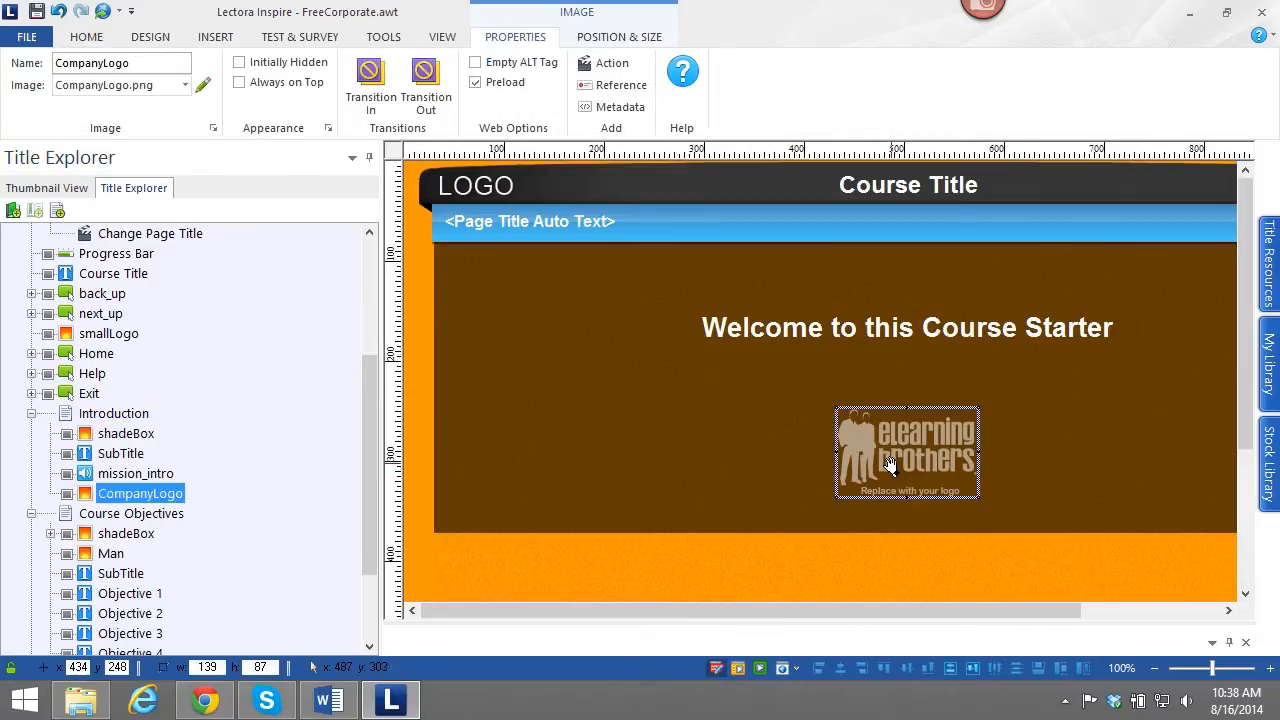
mouse_move(912, 456)
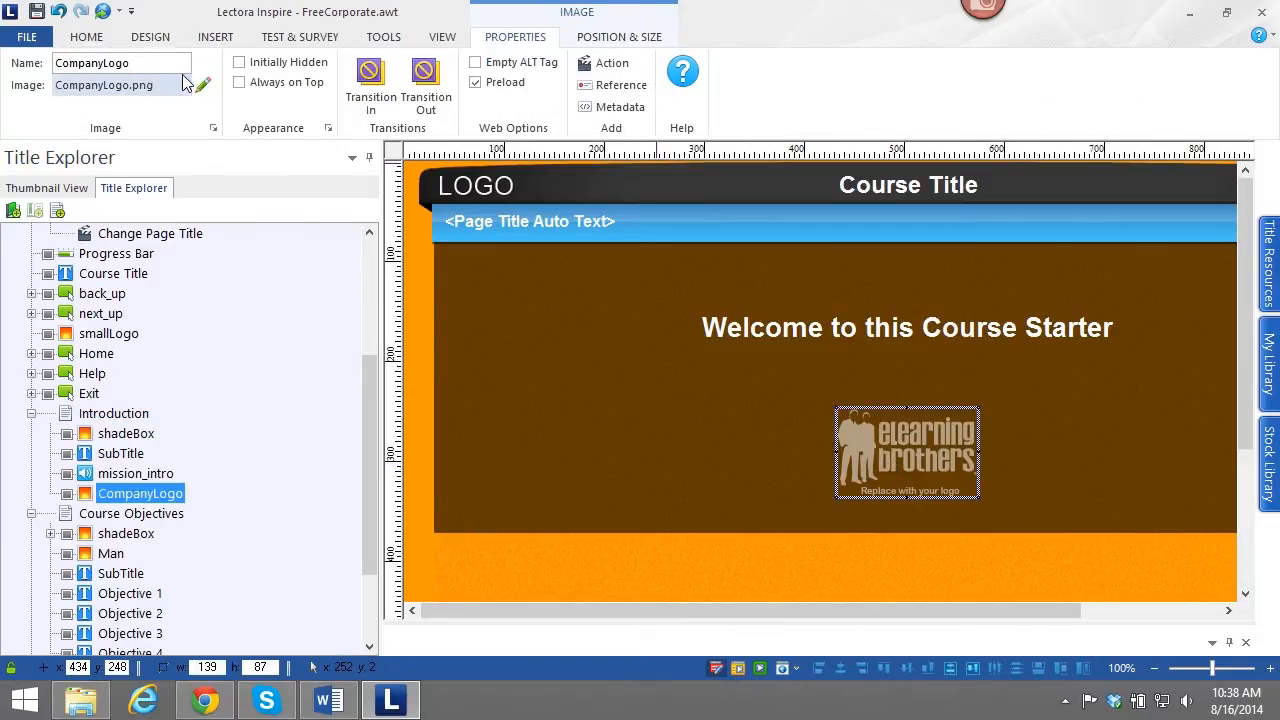
click(190, 84)
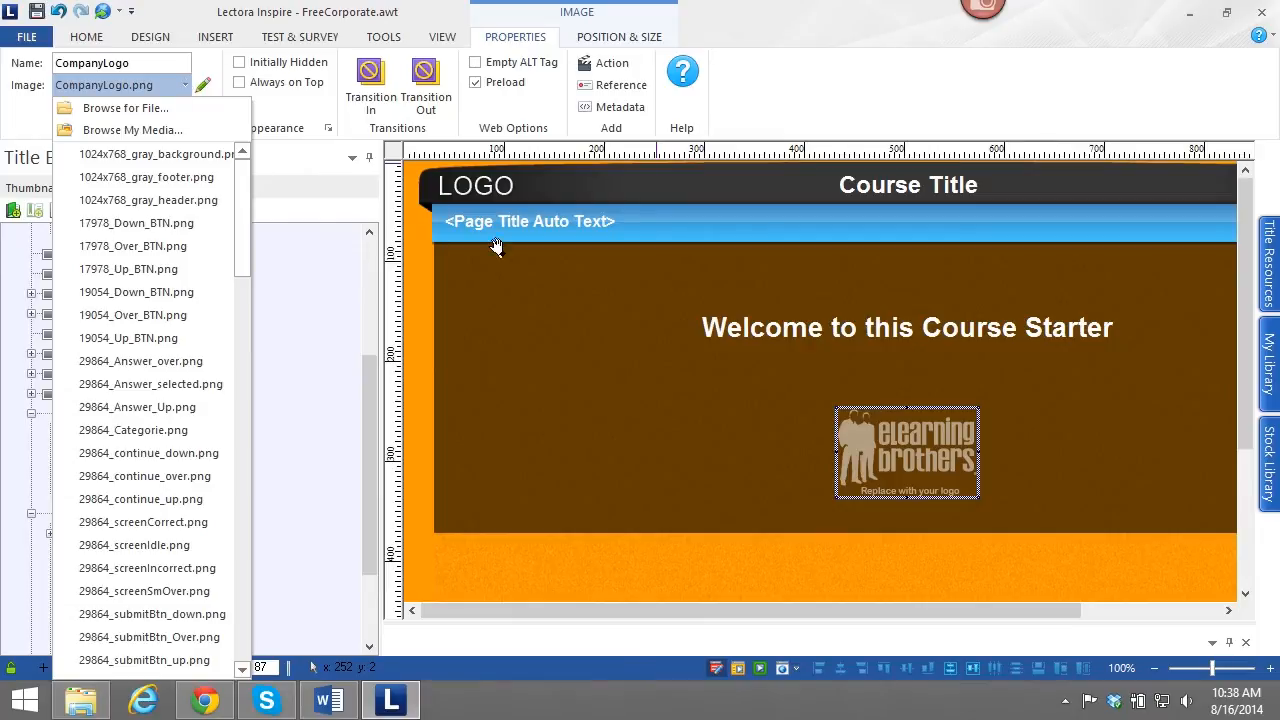
mouse_move(150, 108)
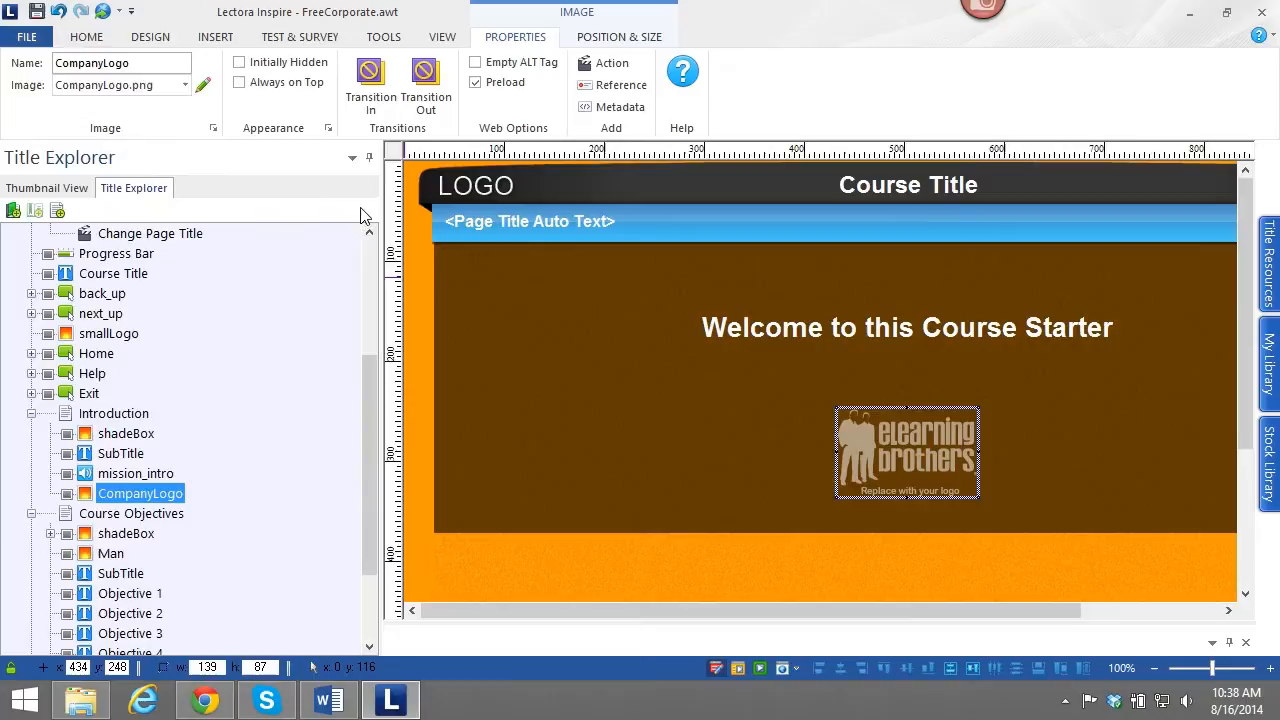
mouse_move(82, 698)
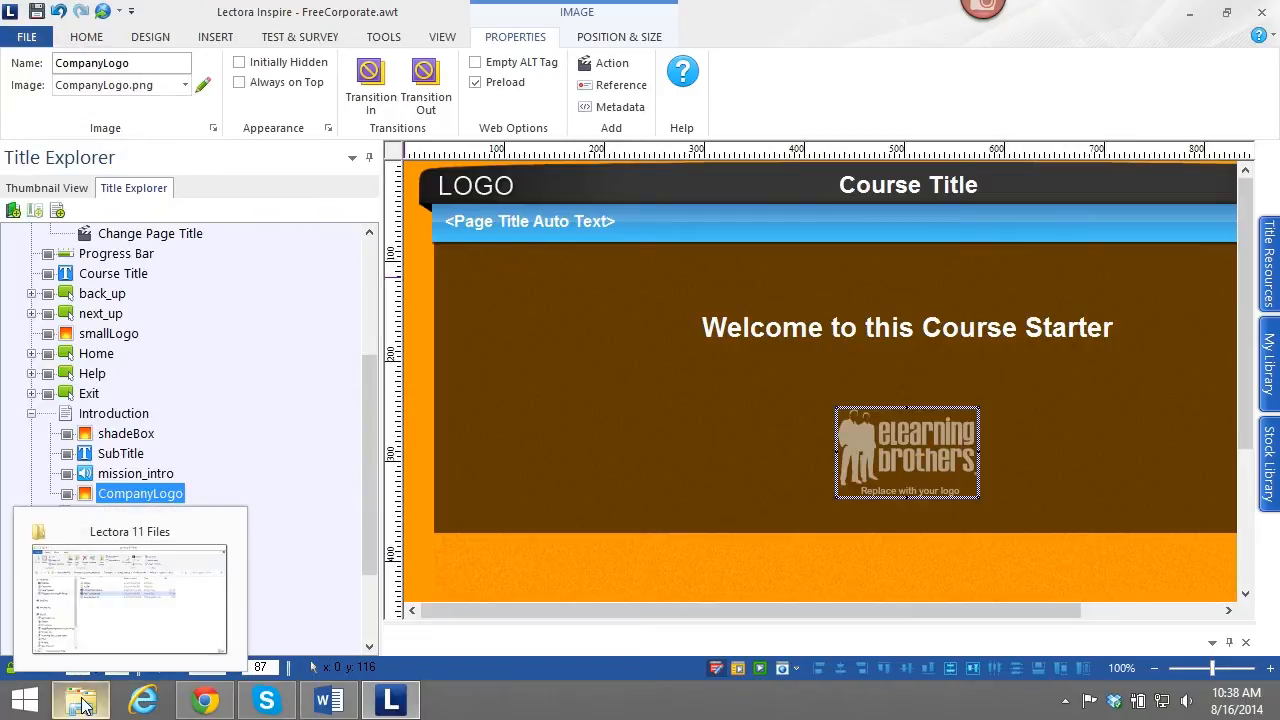
Browse the course's images folder in File Explorer and pick out girl5.png.
click(130, 590)
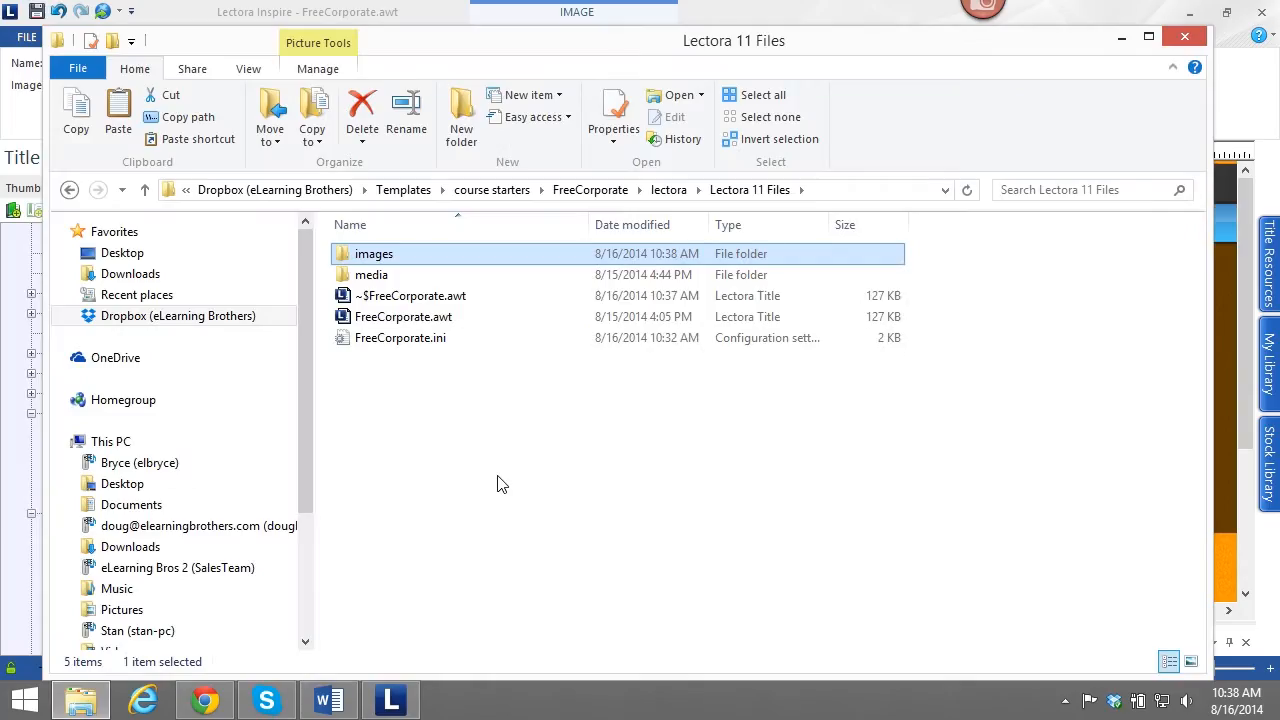
mouse_move(344, 276)
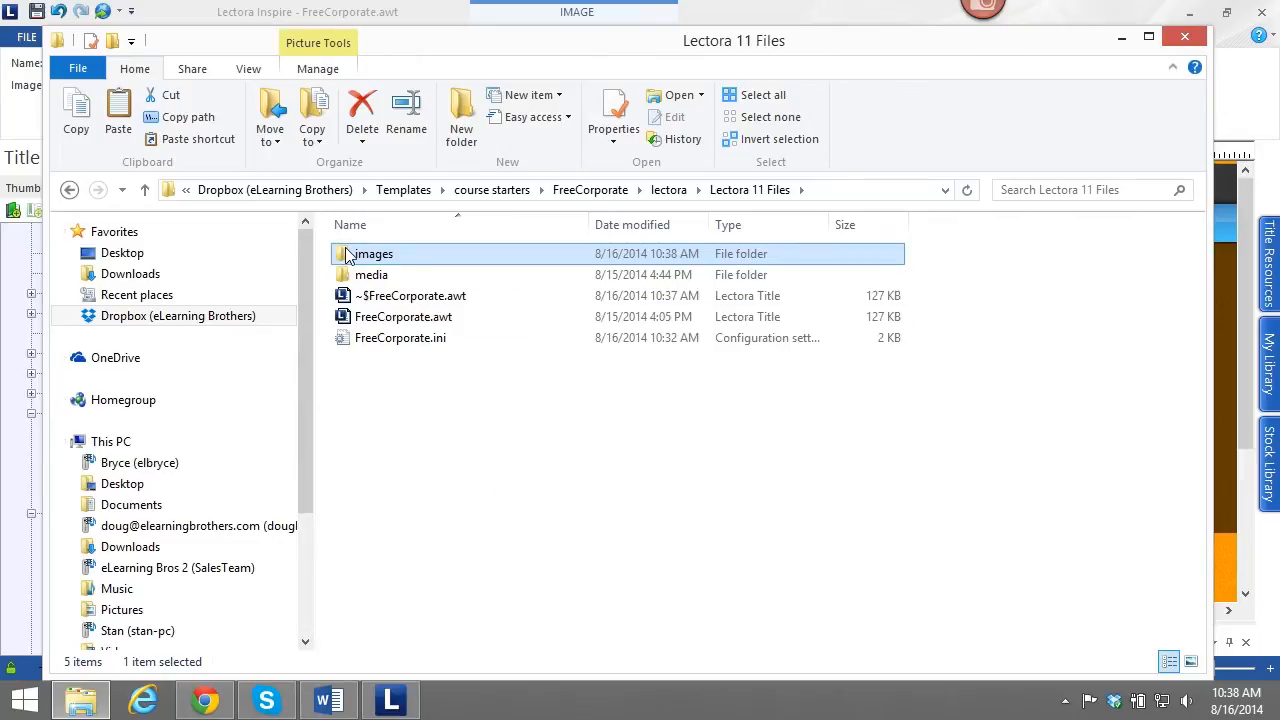
double_click(372, 252)
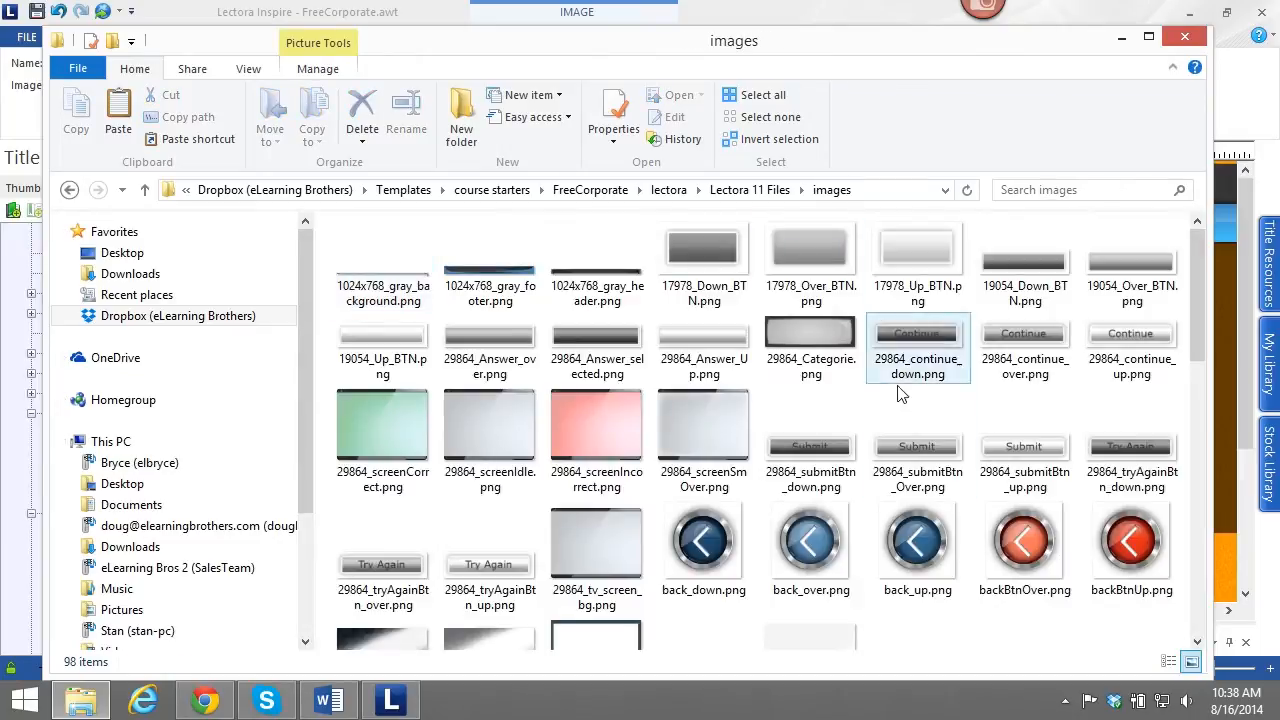
scroll(down, 3)
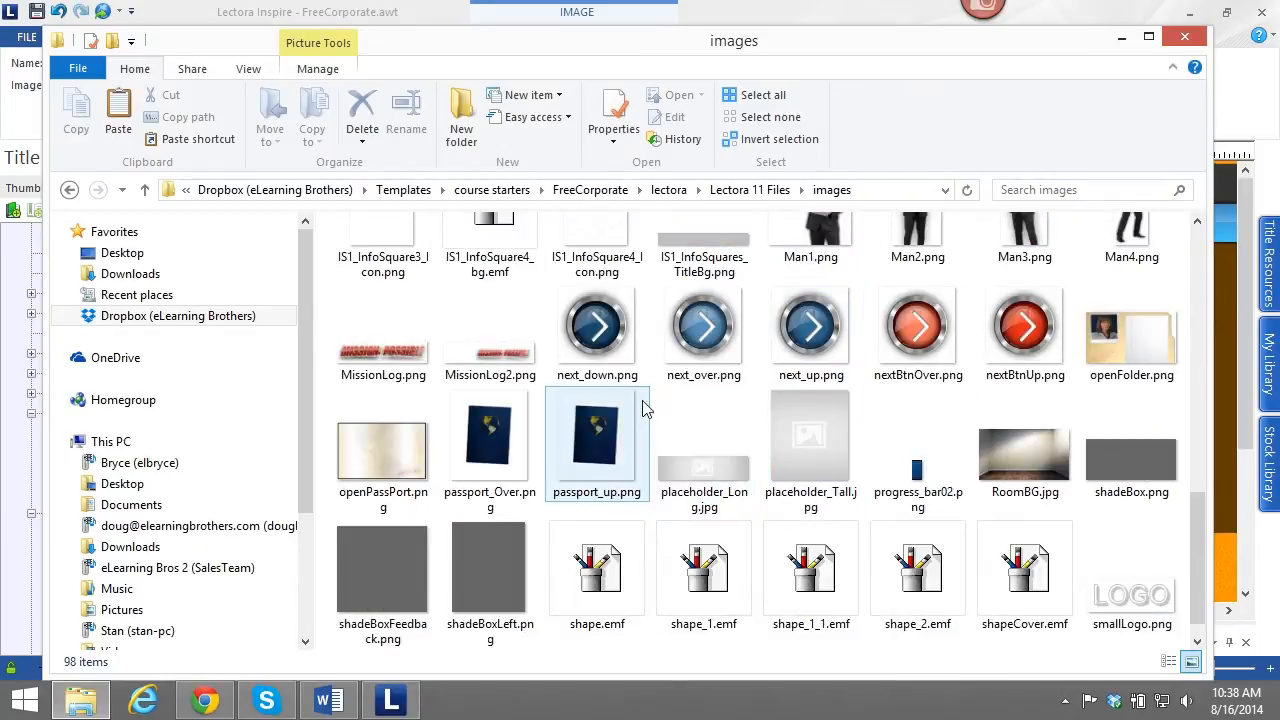
scroll(up, 3)
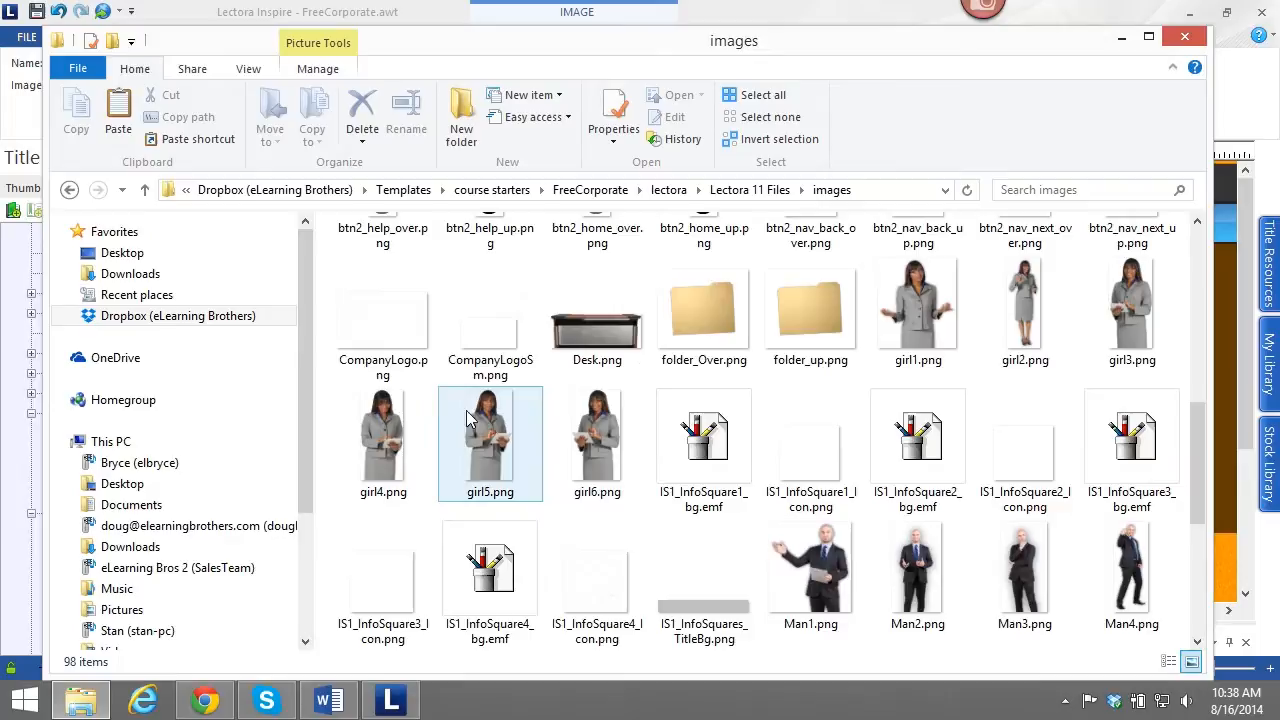
click(384, 320)
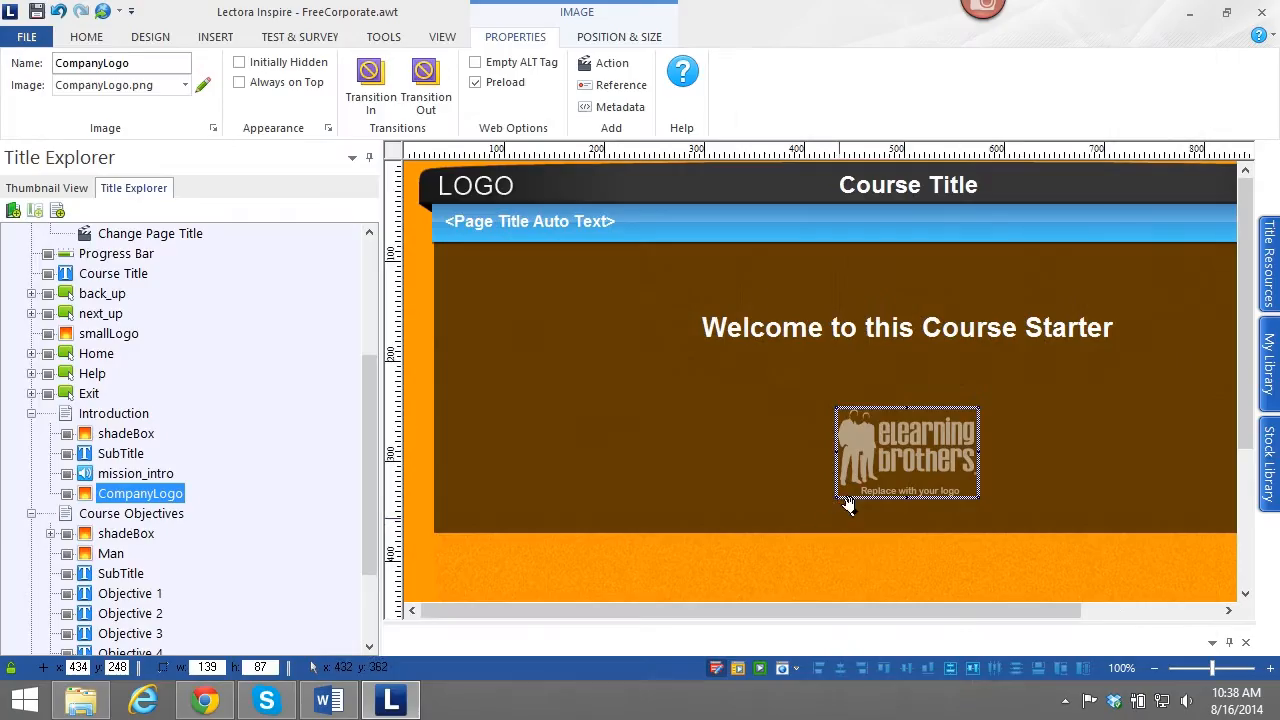
mouse_move(908, 456)
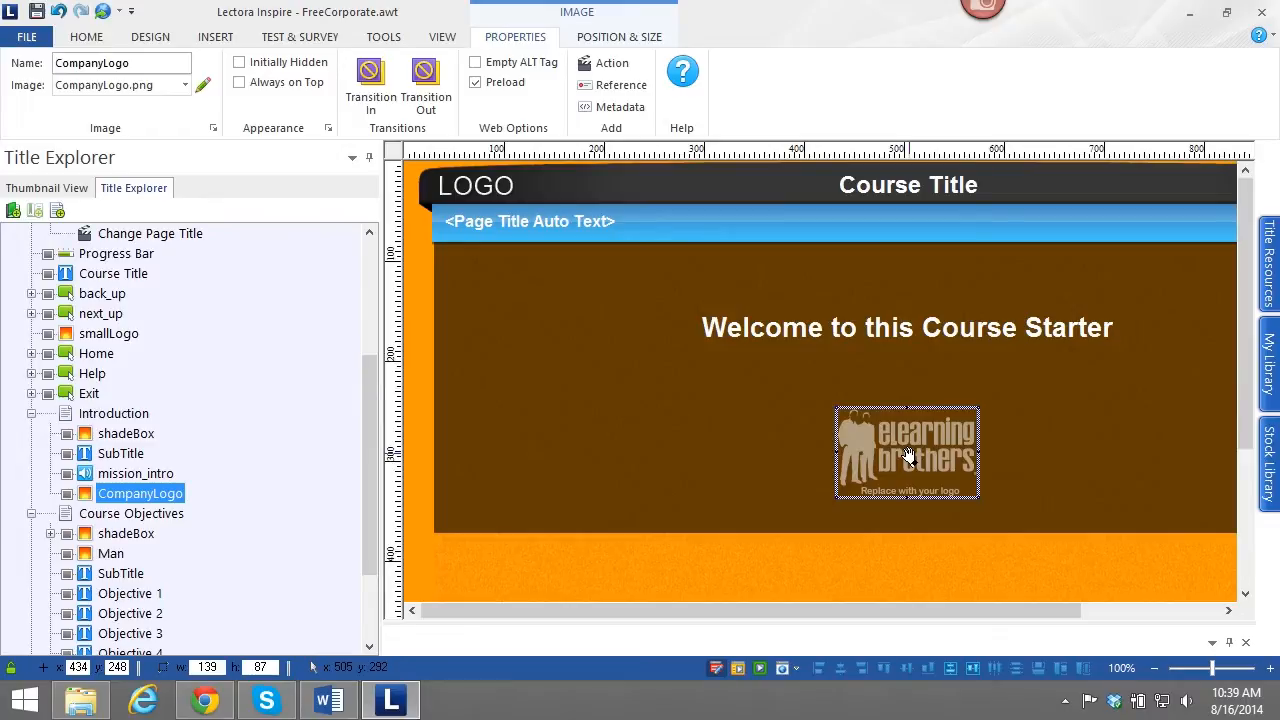
mouse_move(24, 96)
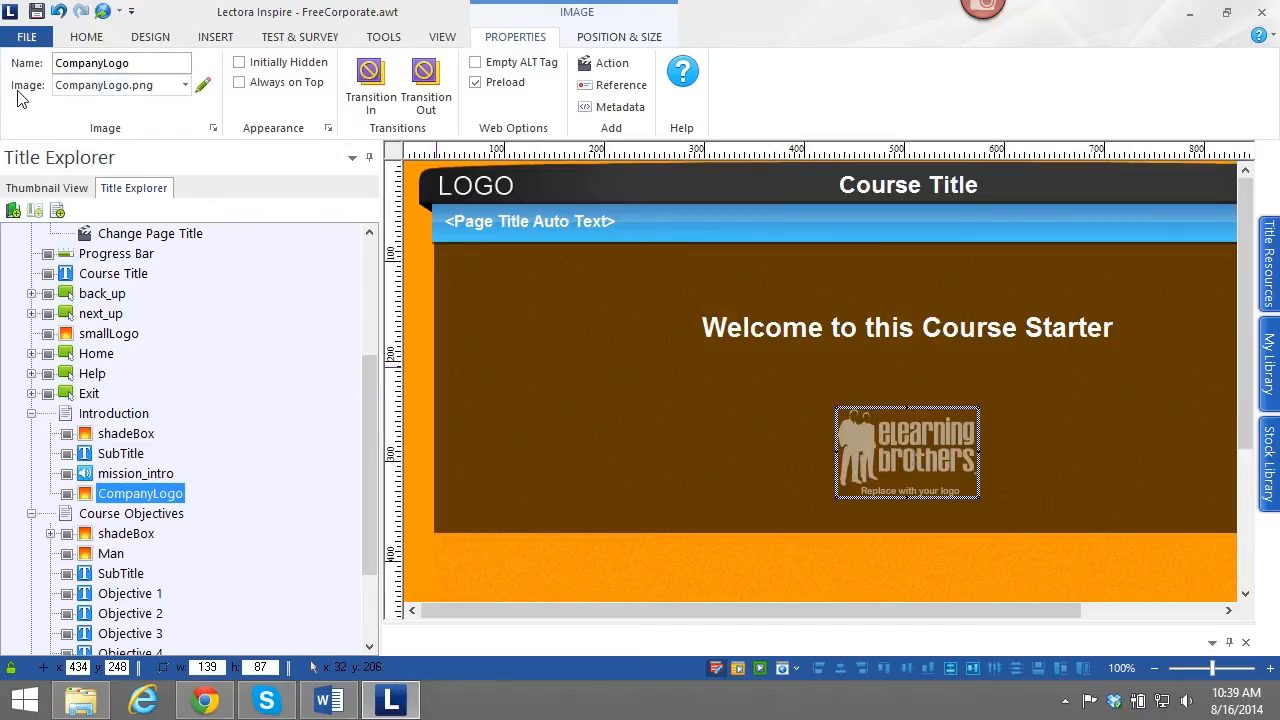
mouse_move(90, 104)
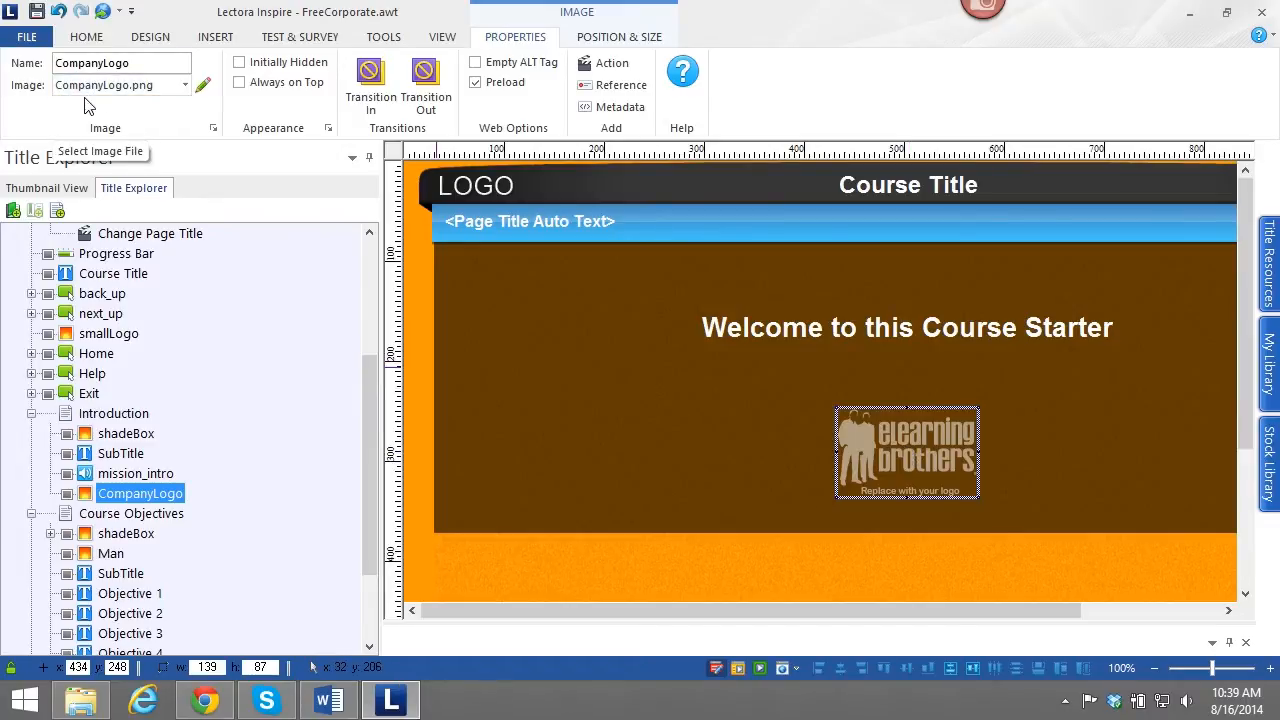
mouse_move(390, 700)
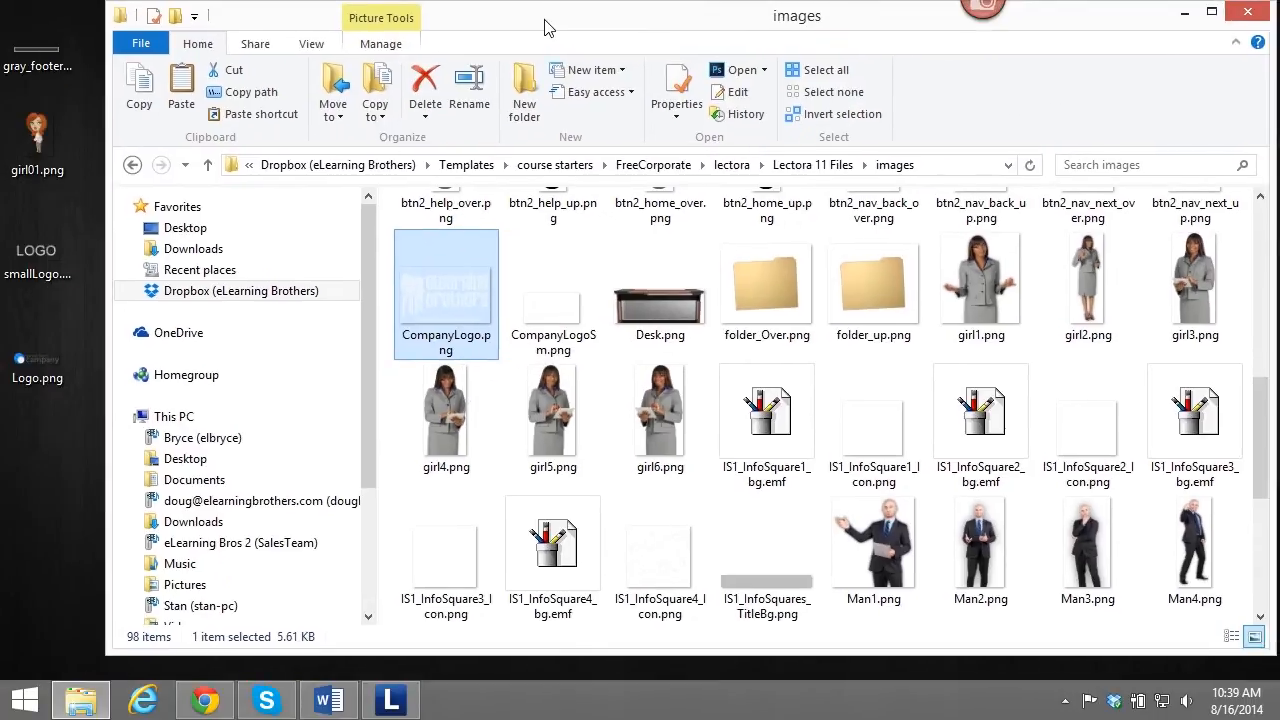
Overwrite CompanyLogo.png in the images folder with the desktop logo, then return to Lectora.
click(446, 336)
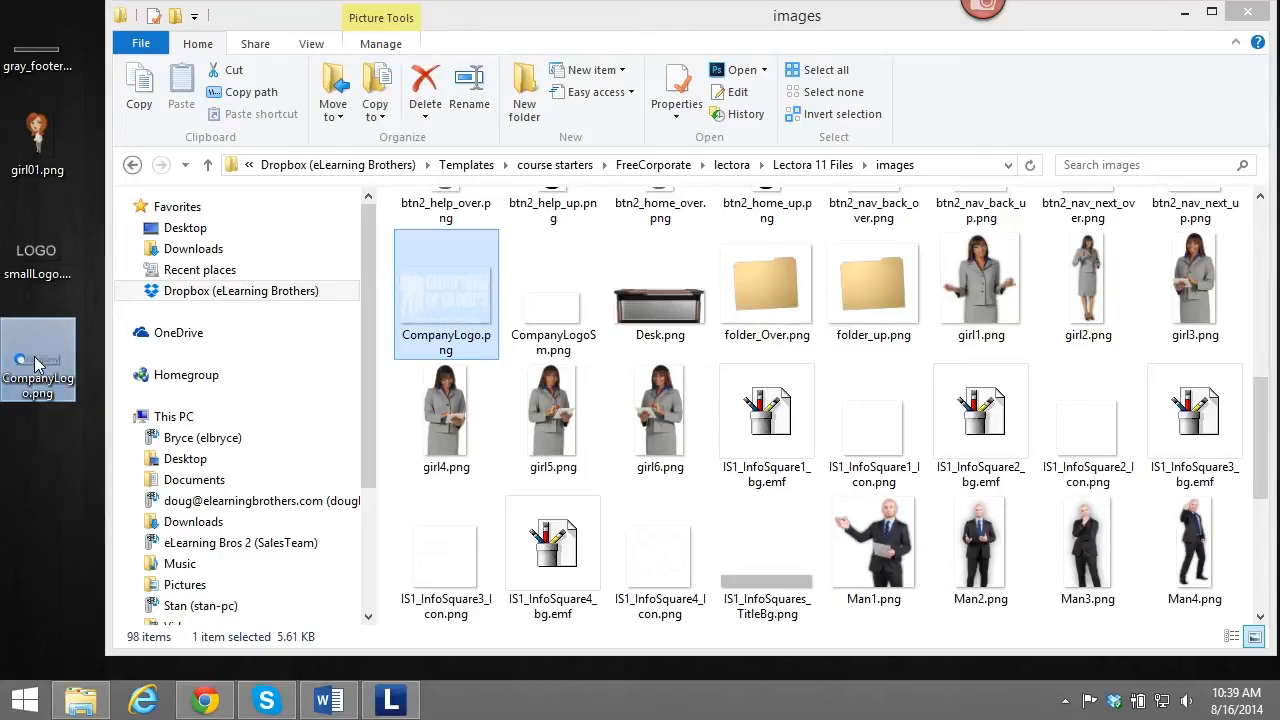
mouse_move(40, 360)
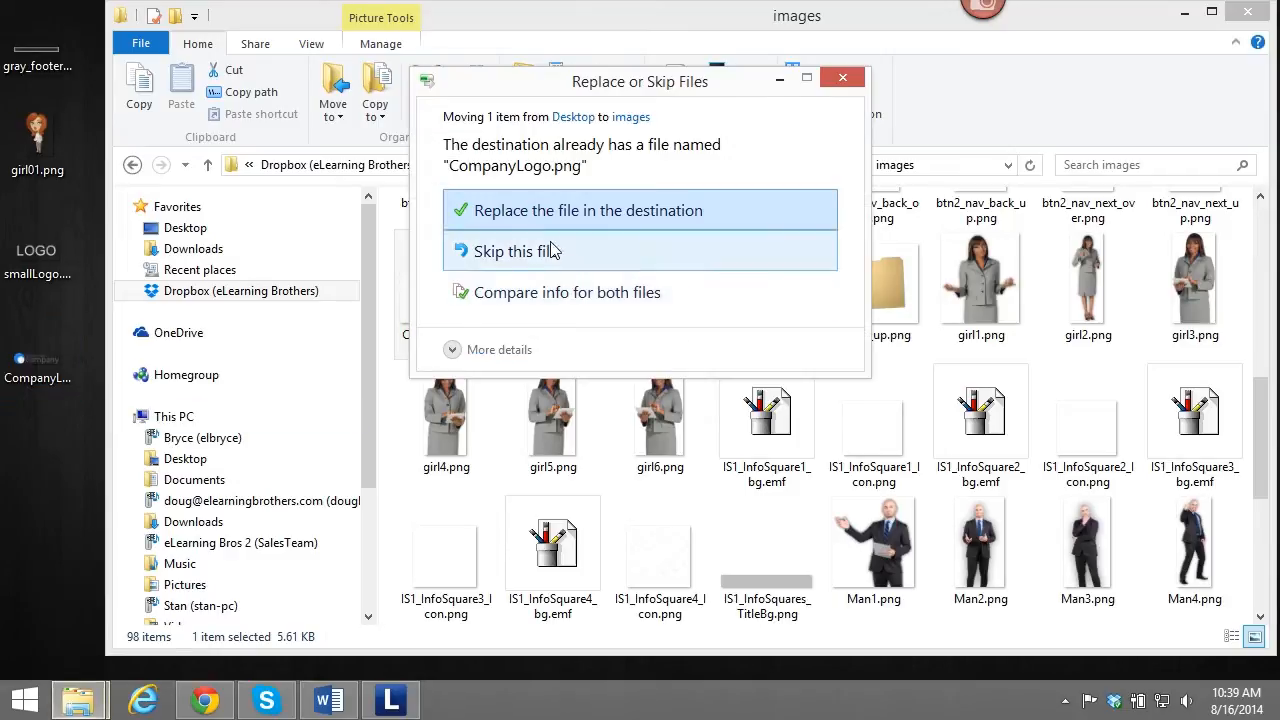
click(588, 210)
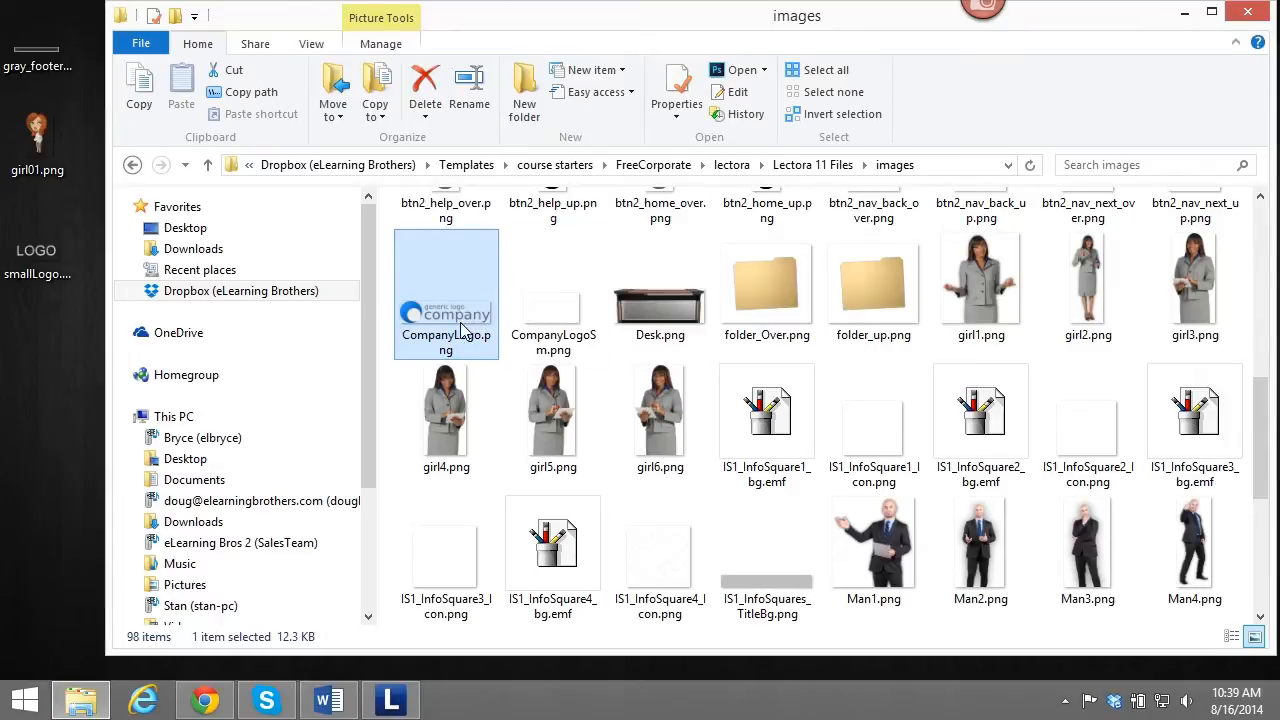
mouse_move(518, 302)
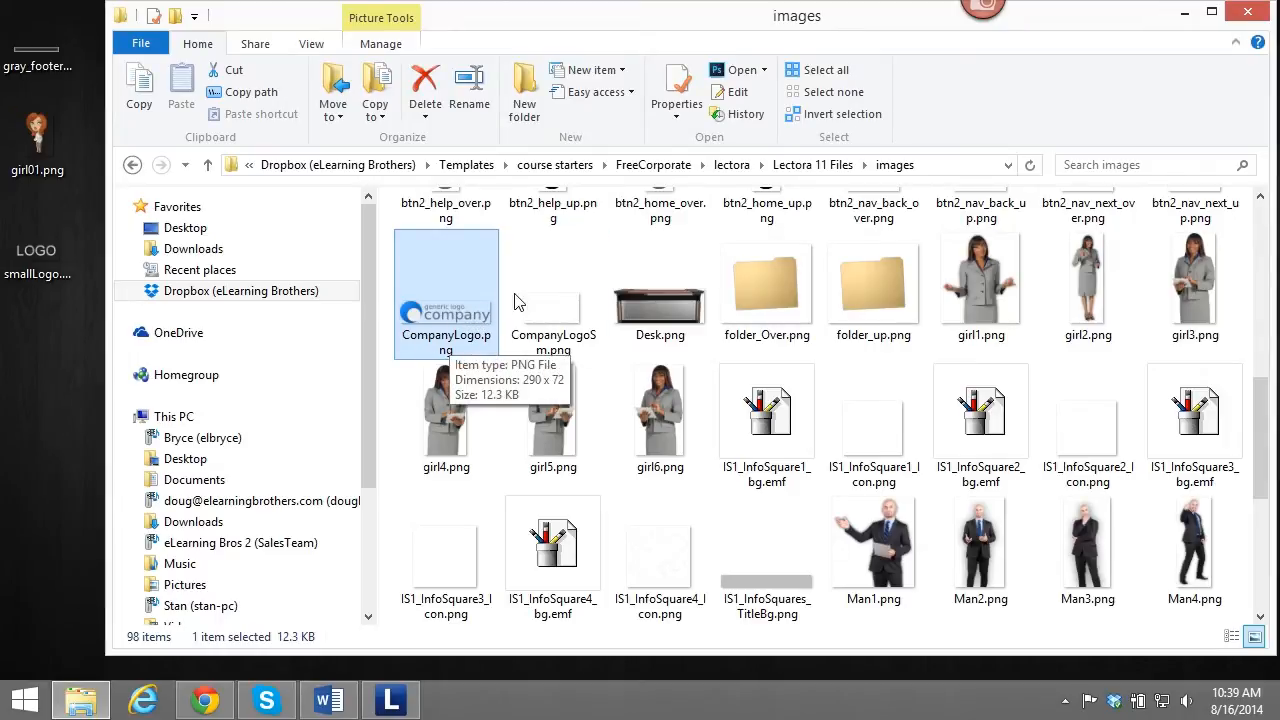
mouse_move(416, 698)
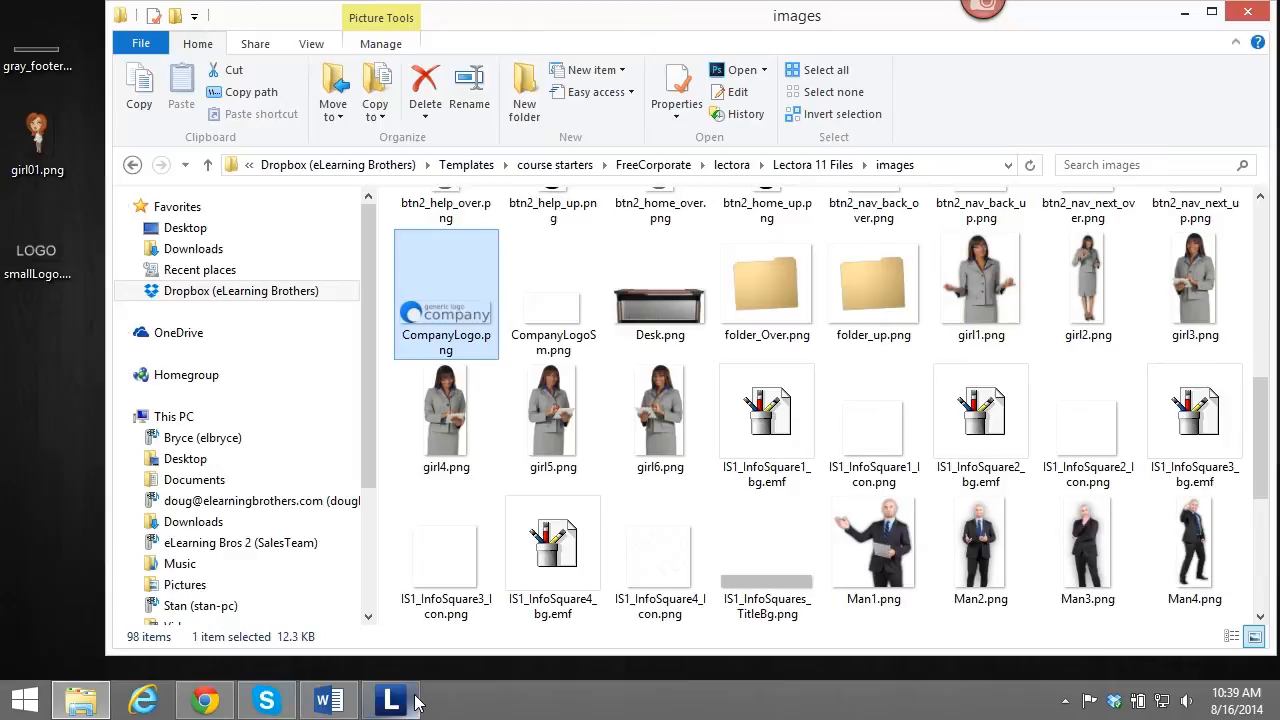
click(392, 700)
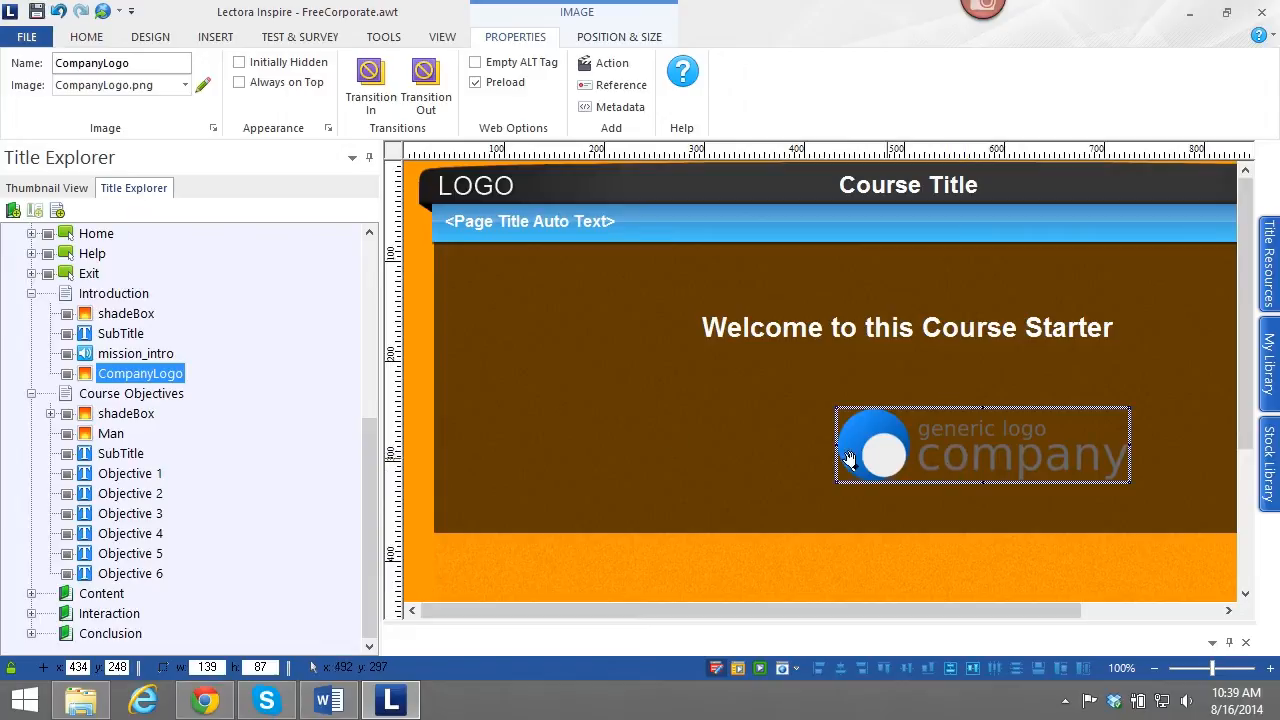
View Course Objectives, then the Conclusion page in the Title Explorer.
click(132, 392)
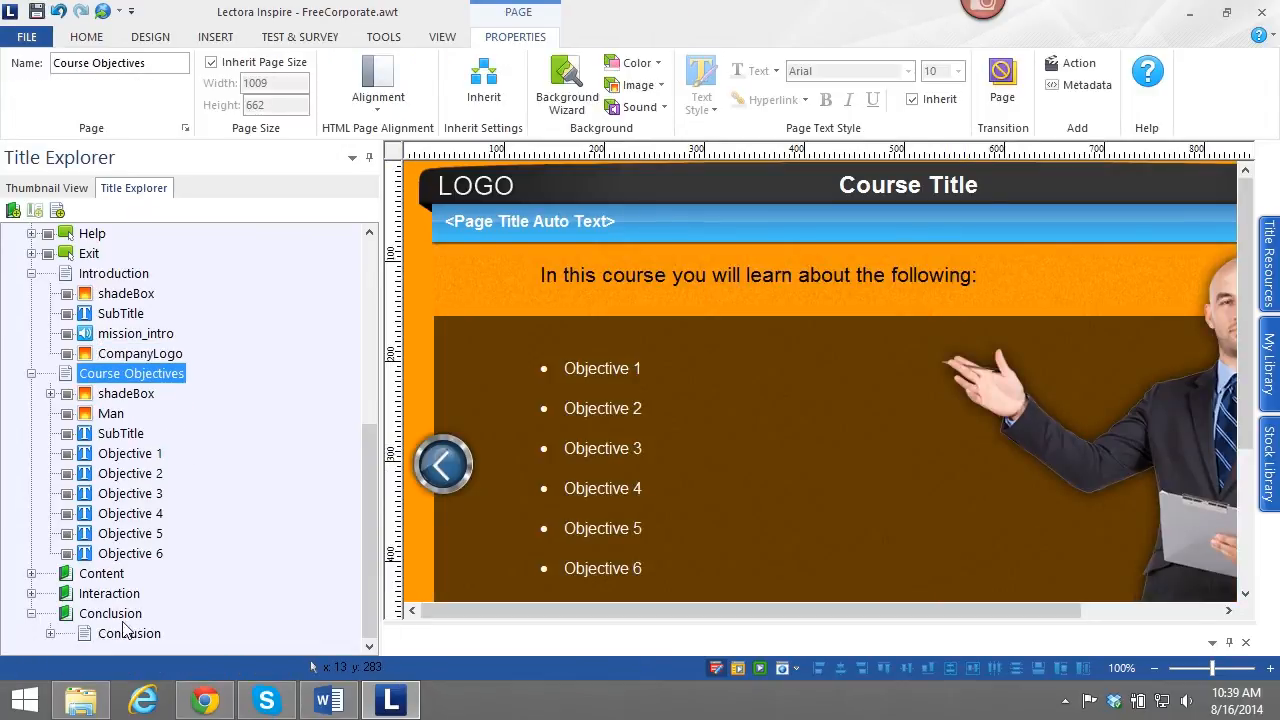
click(128, 632)
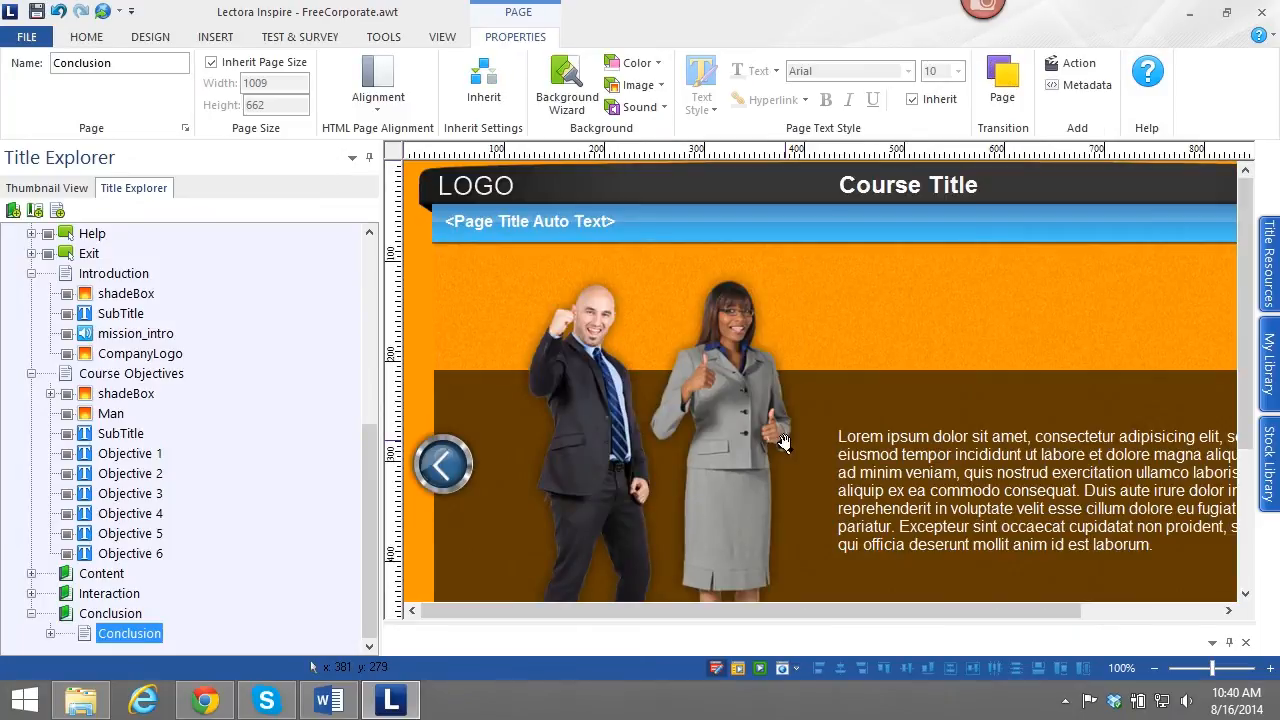
mouse_move(572, 298)
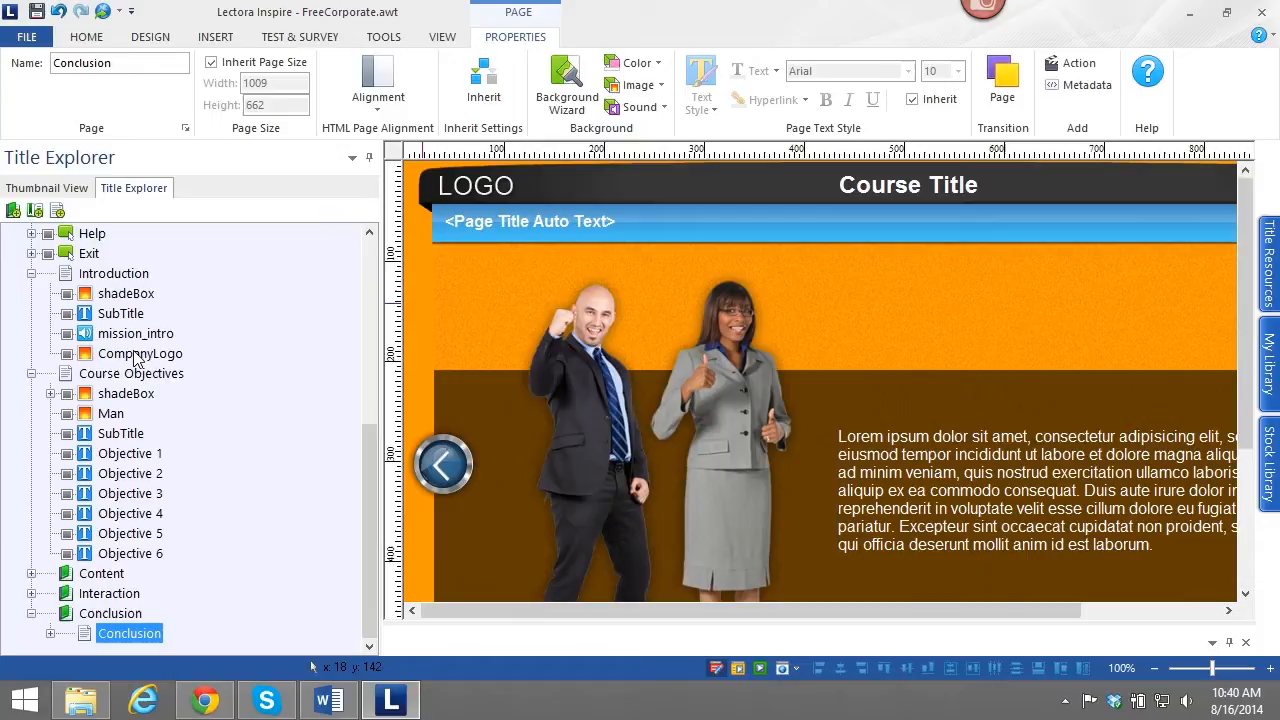
mouse_move(208, 632)
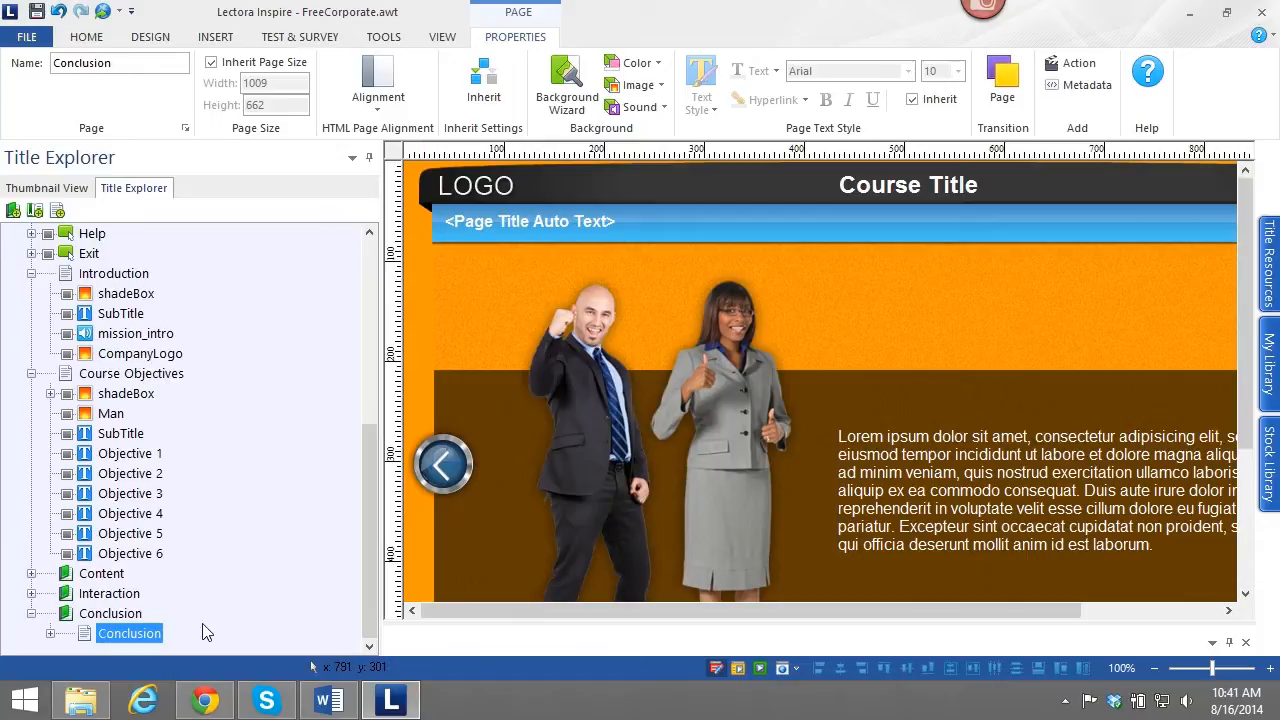
mouse_move(120, 296)
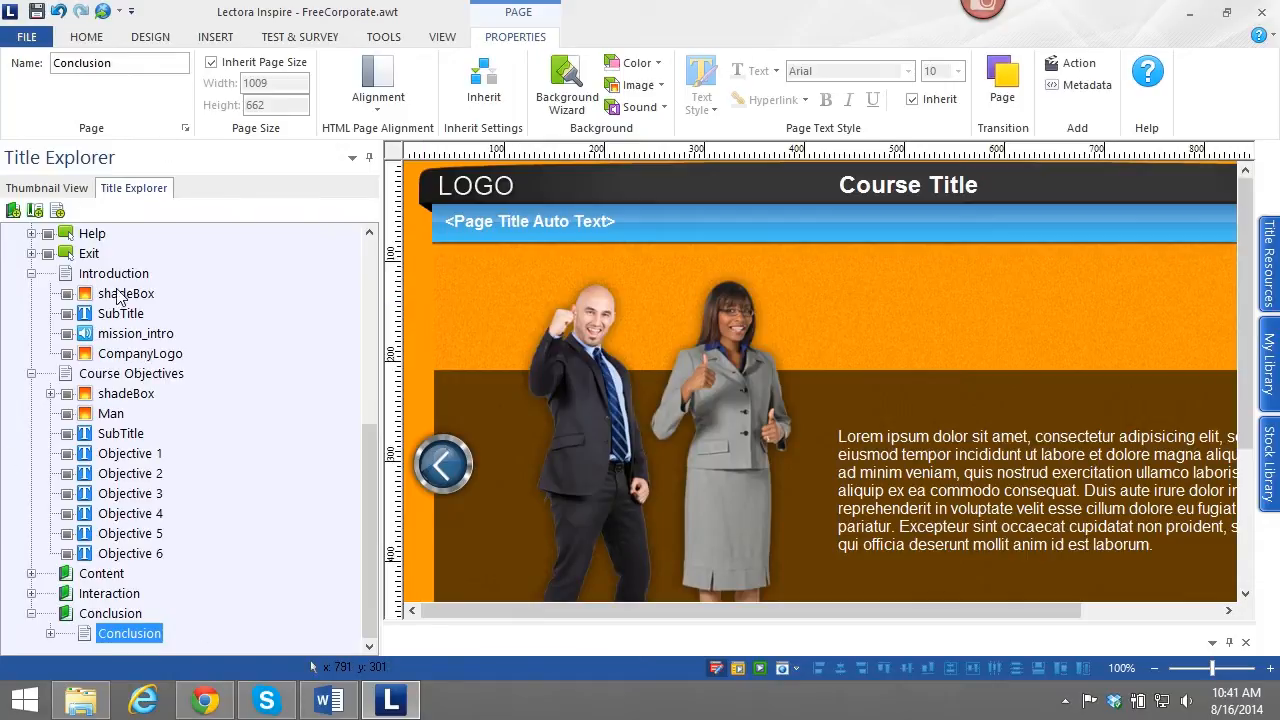
Select the Introduction page's SubTitle and start editing its wording.
click(112, 272)
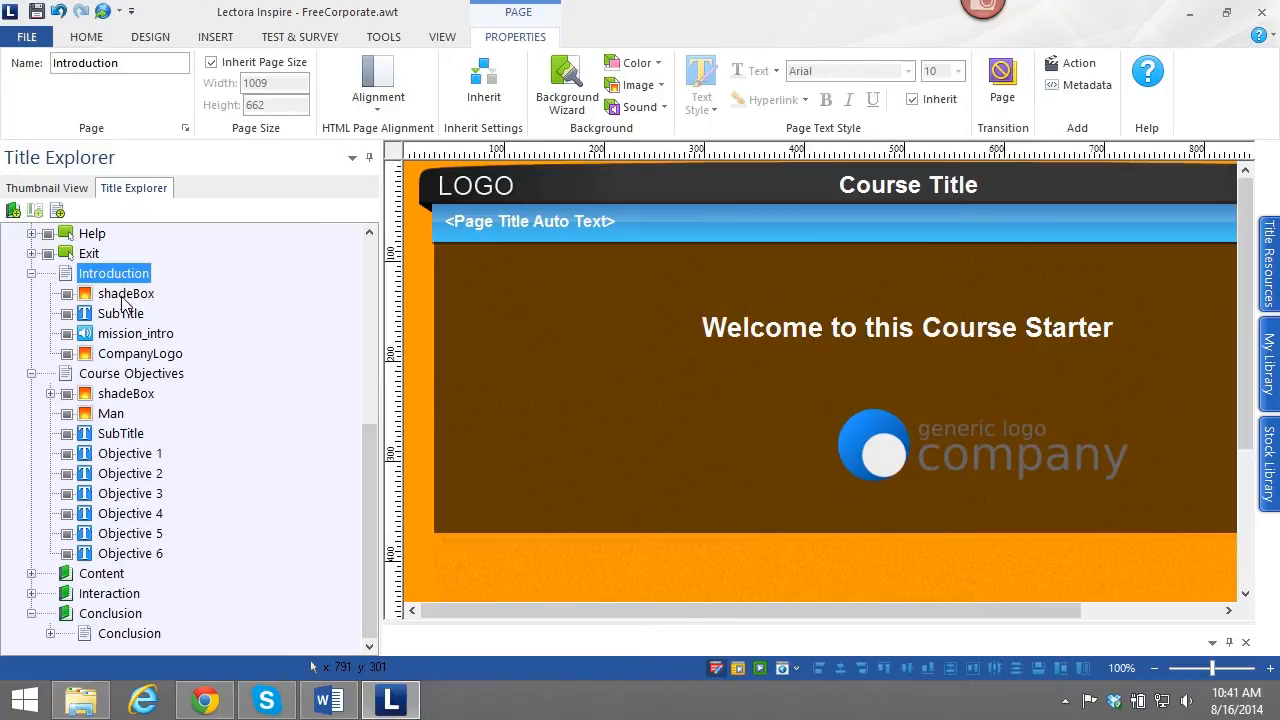
click(120, 312)
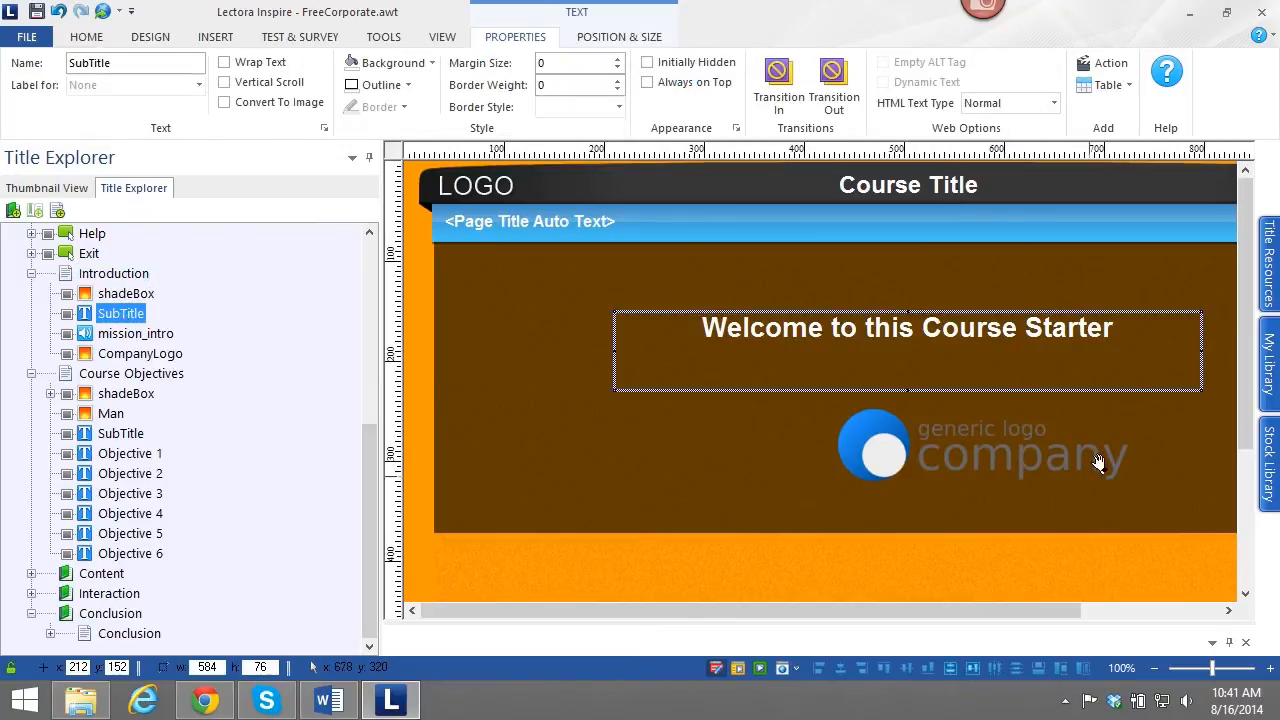
click(216, 36)
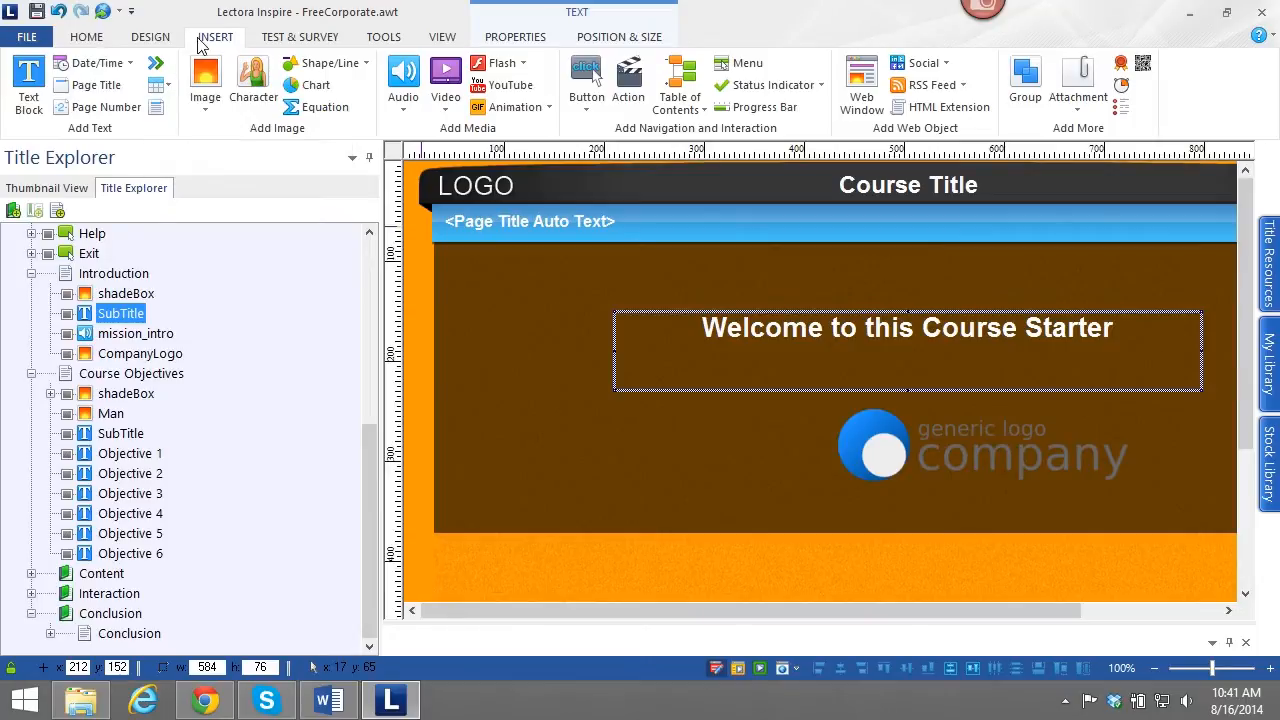
mouse_move(28, 80)
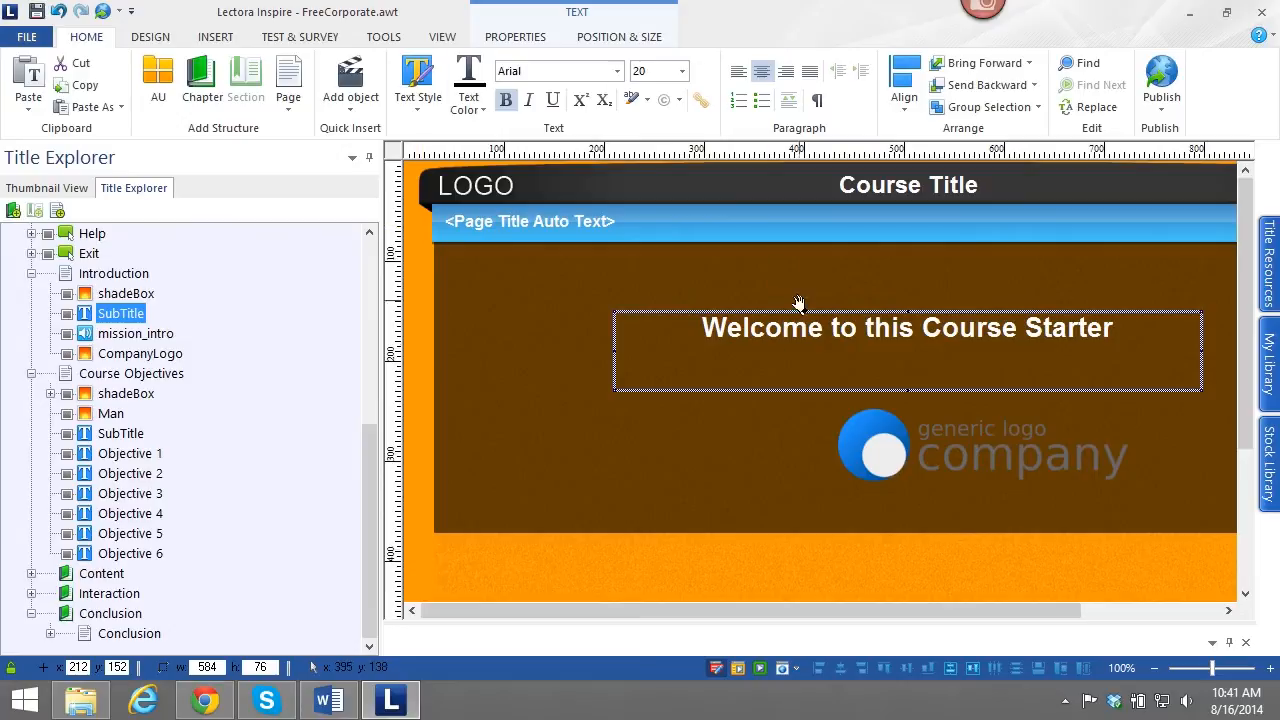
mouse_move(866, 352)
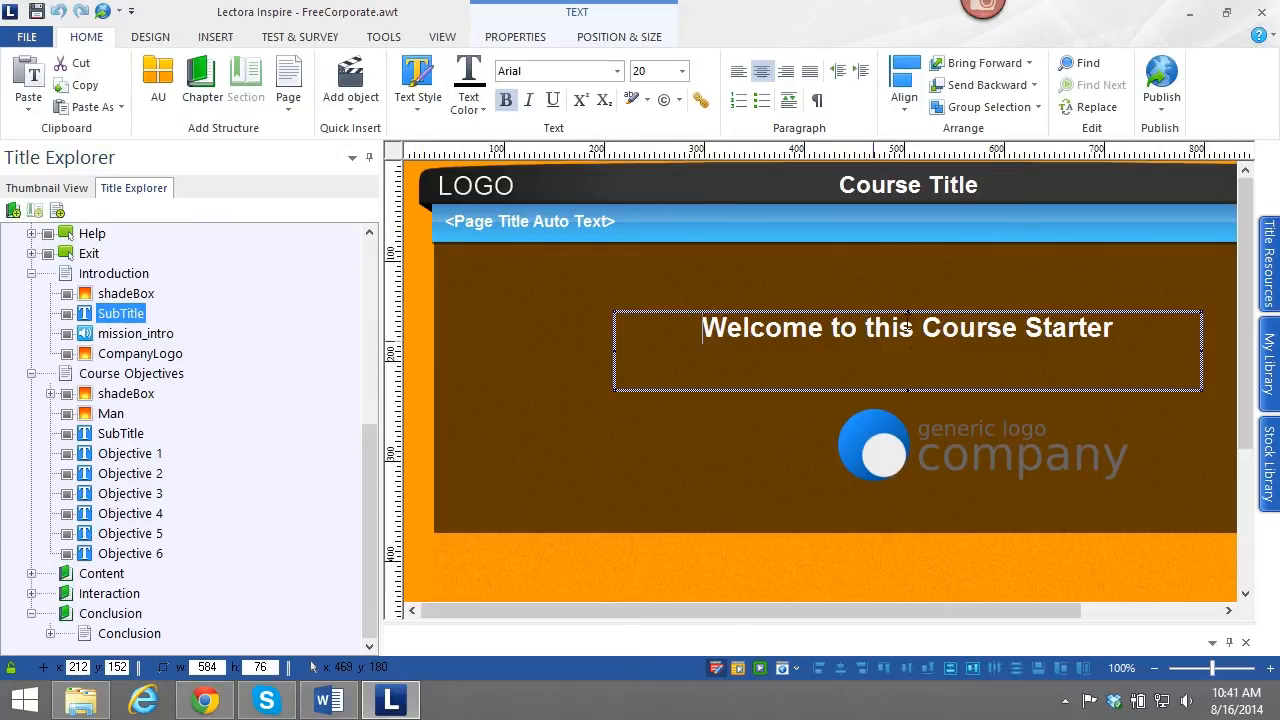
double_click(1016, 328)
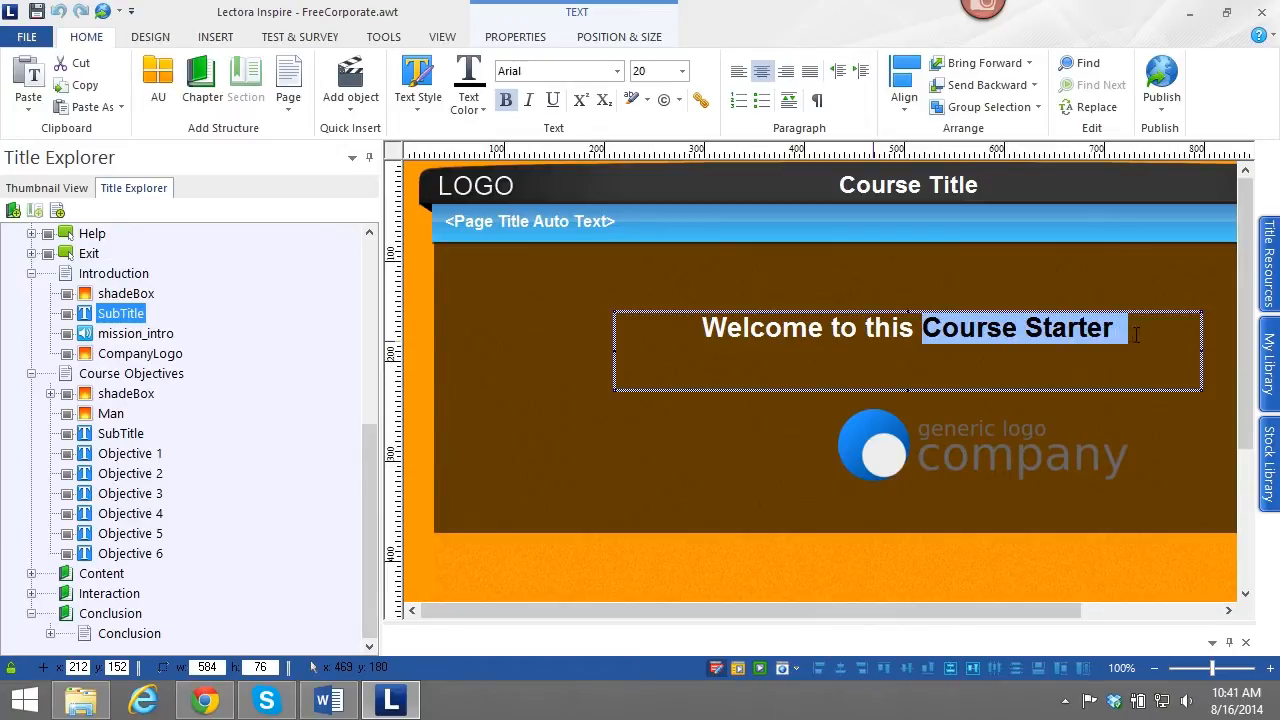
Replace 'Course Starter' so the subtitle reads 'Welcome to New Hire Training'.
key(Delete)
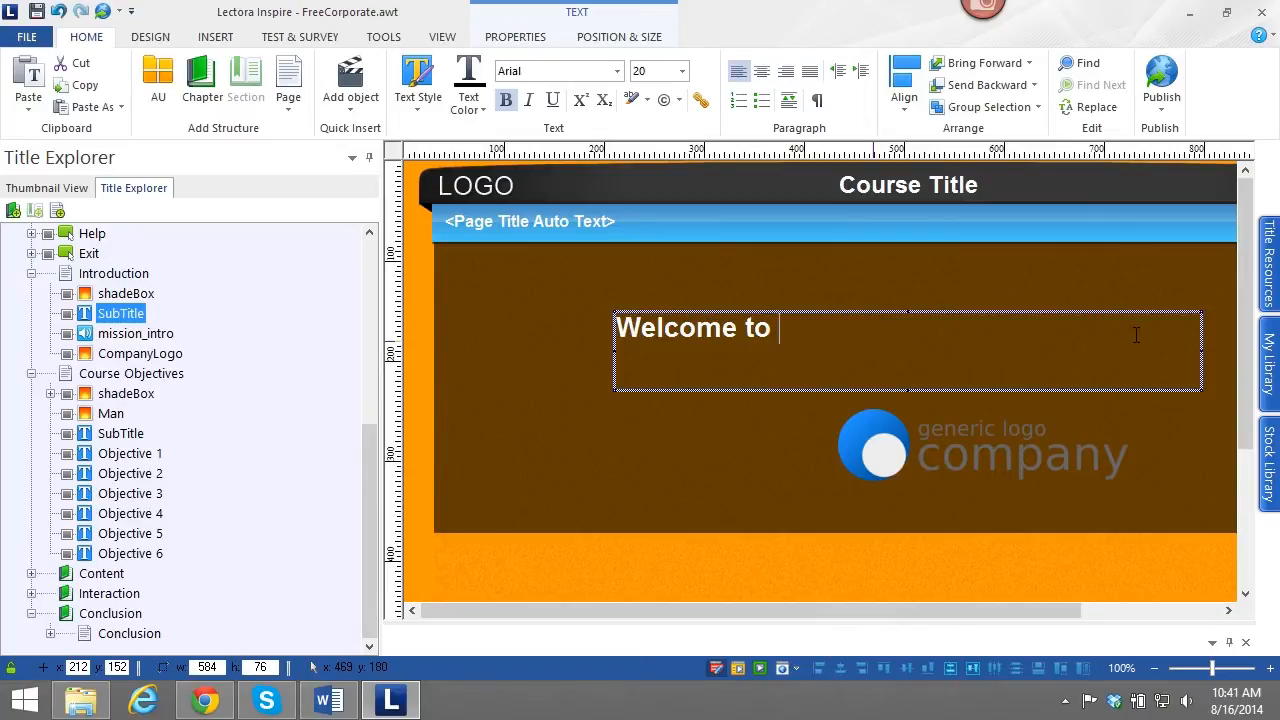
text(N)
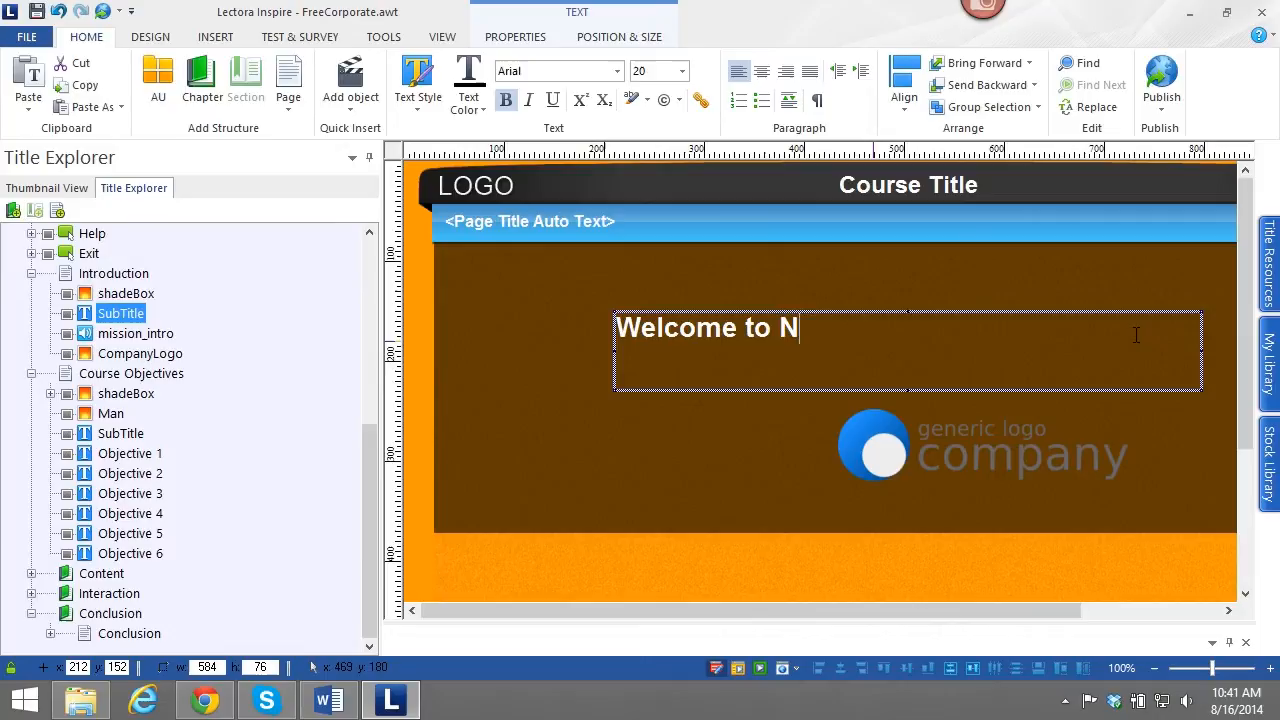
text(ew H)
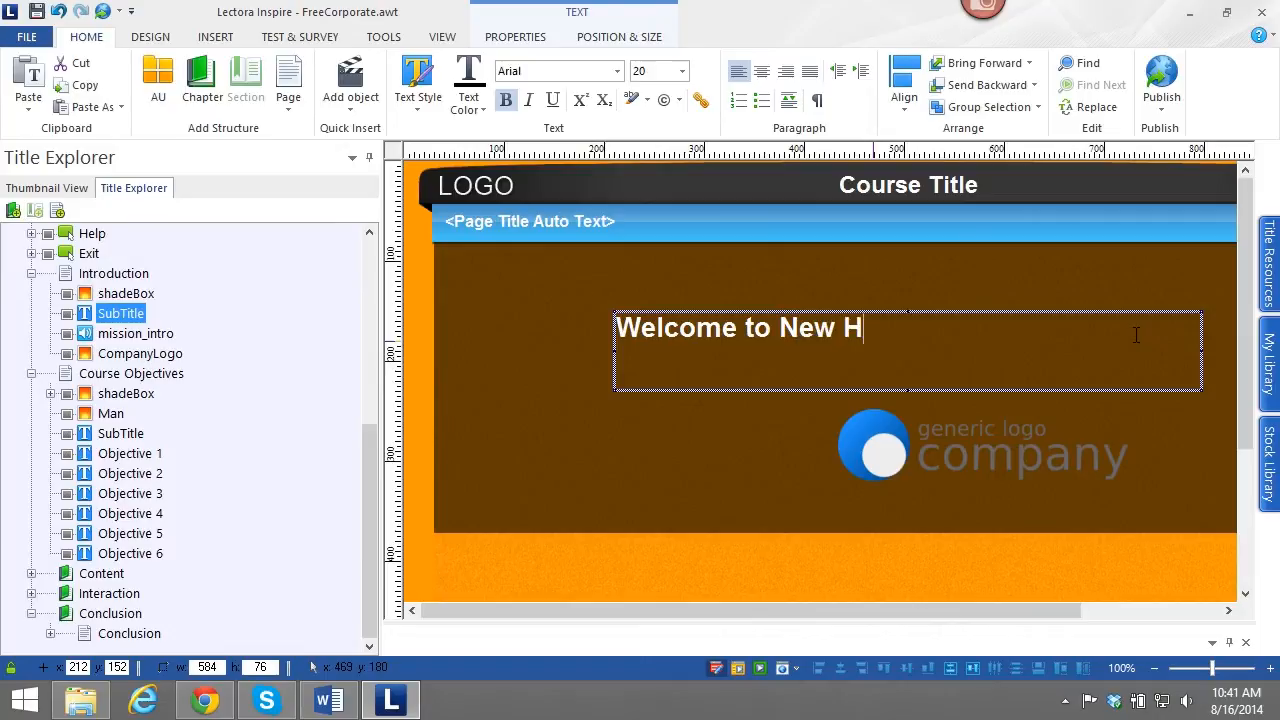
text(ire)
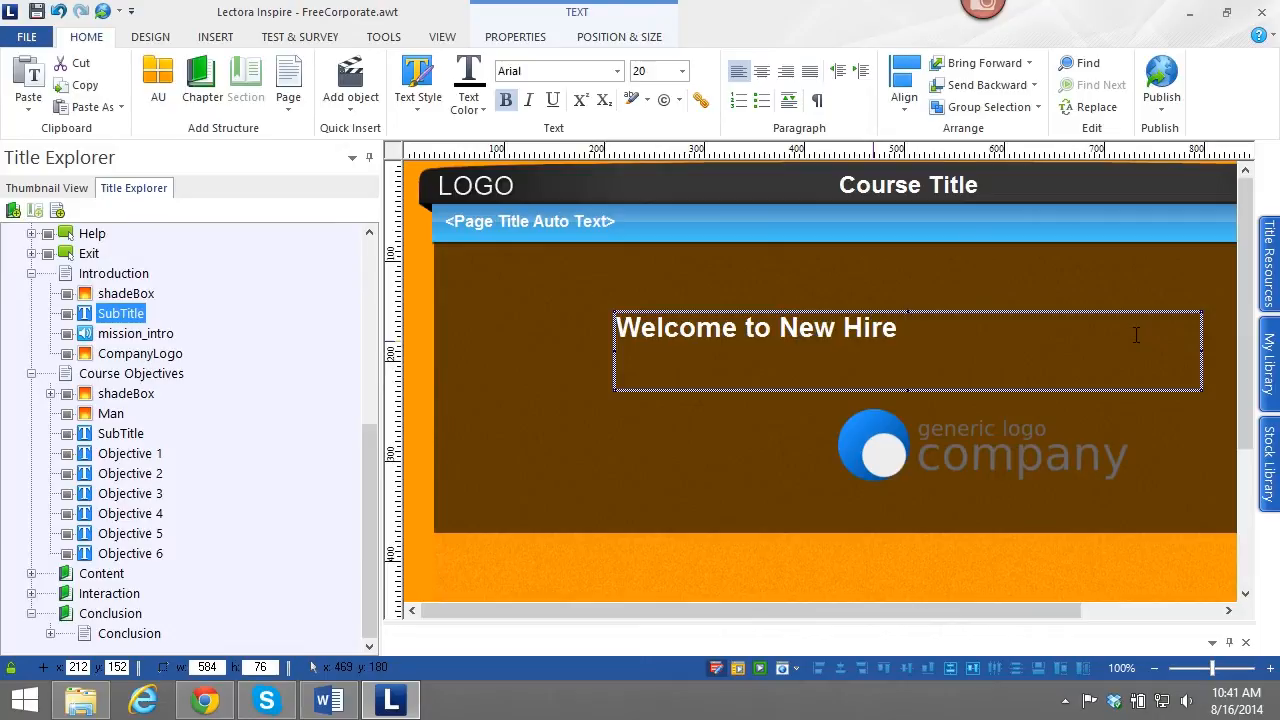
text(Training)
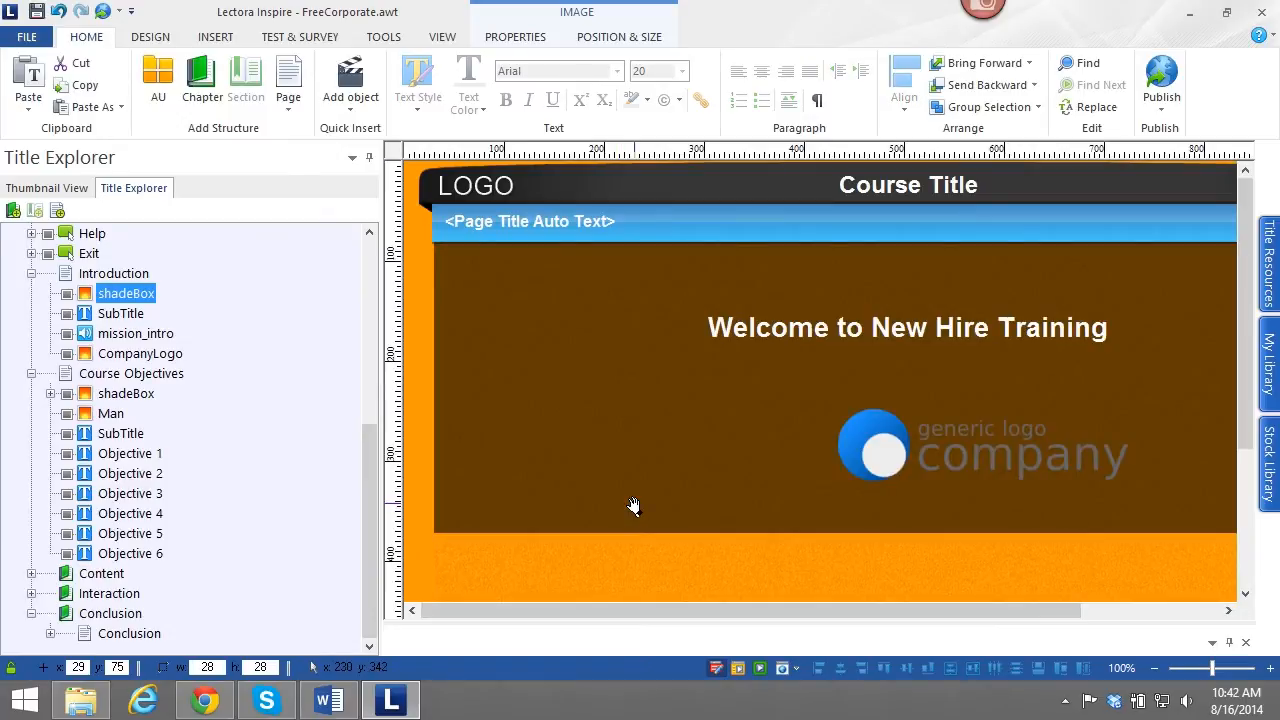
mouse_move(210, 424)
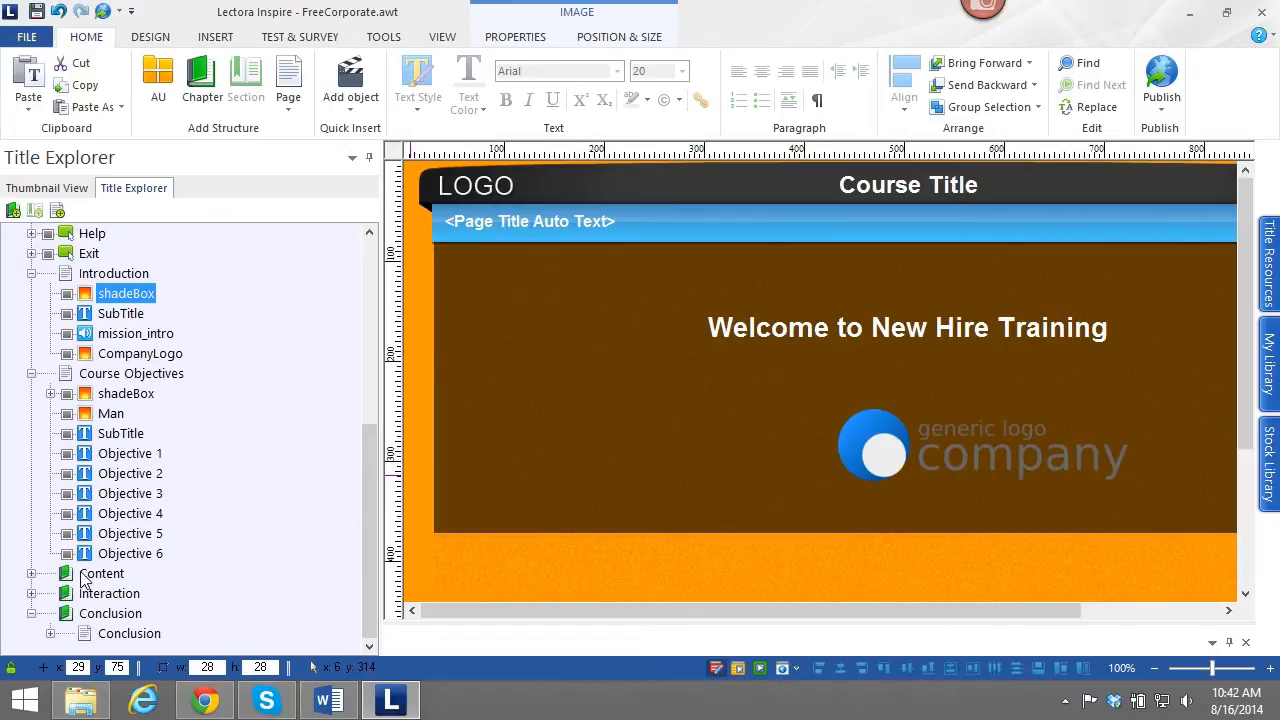
Expand the Content chapter and look through Content Pages 1, 3 and 4, settling on Page 3.
click(100, 572)
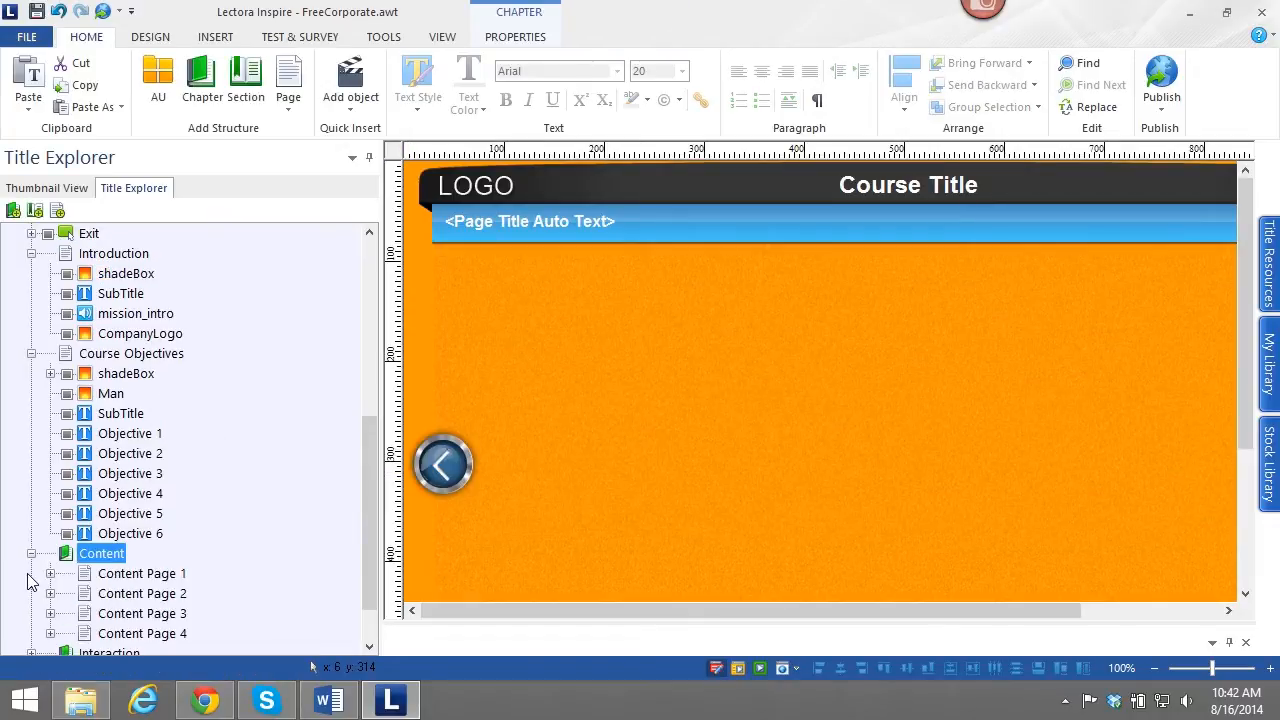
click(140, 572)
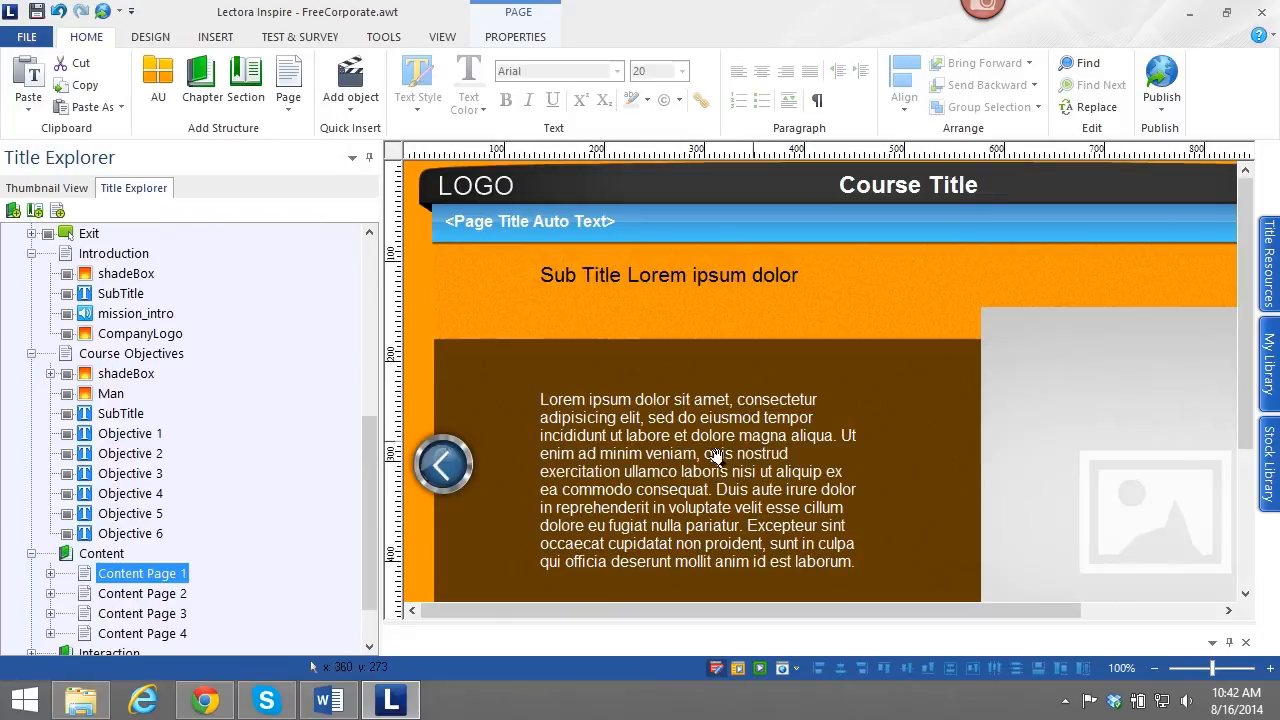
click(142, 612)
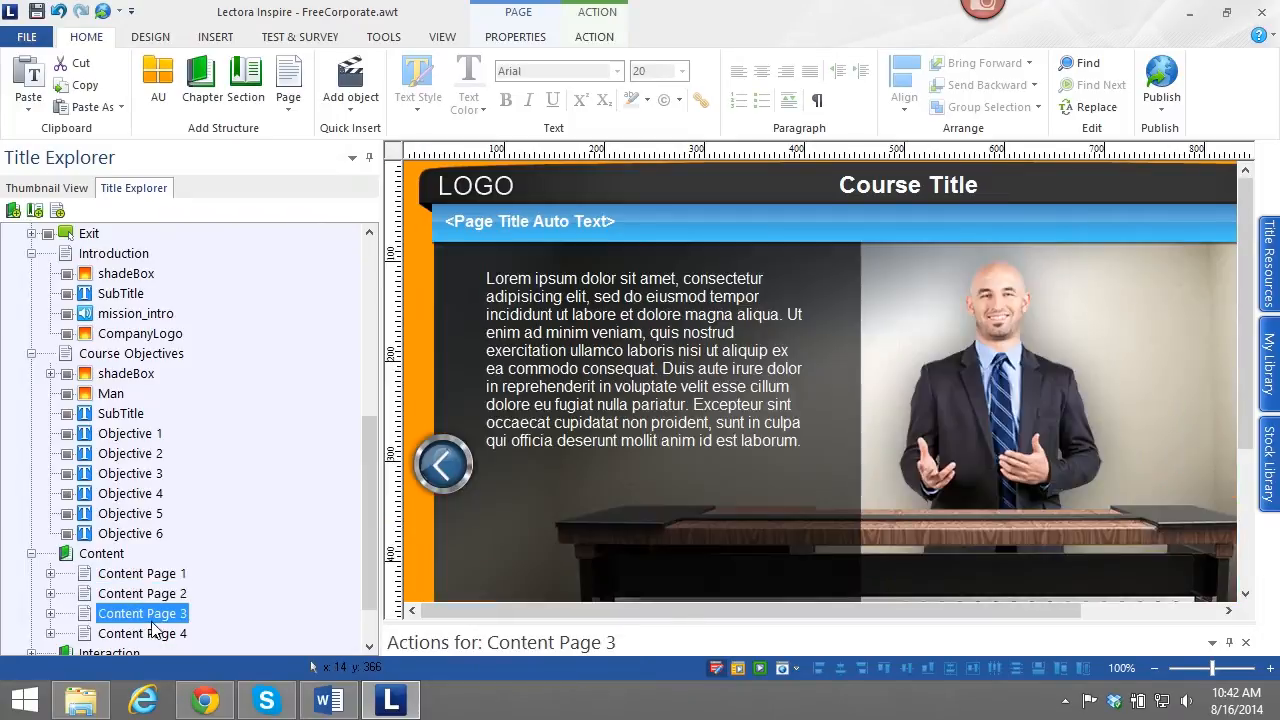
click(142, 632)
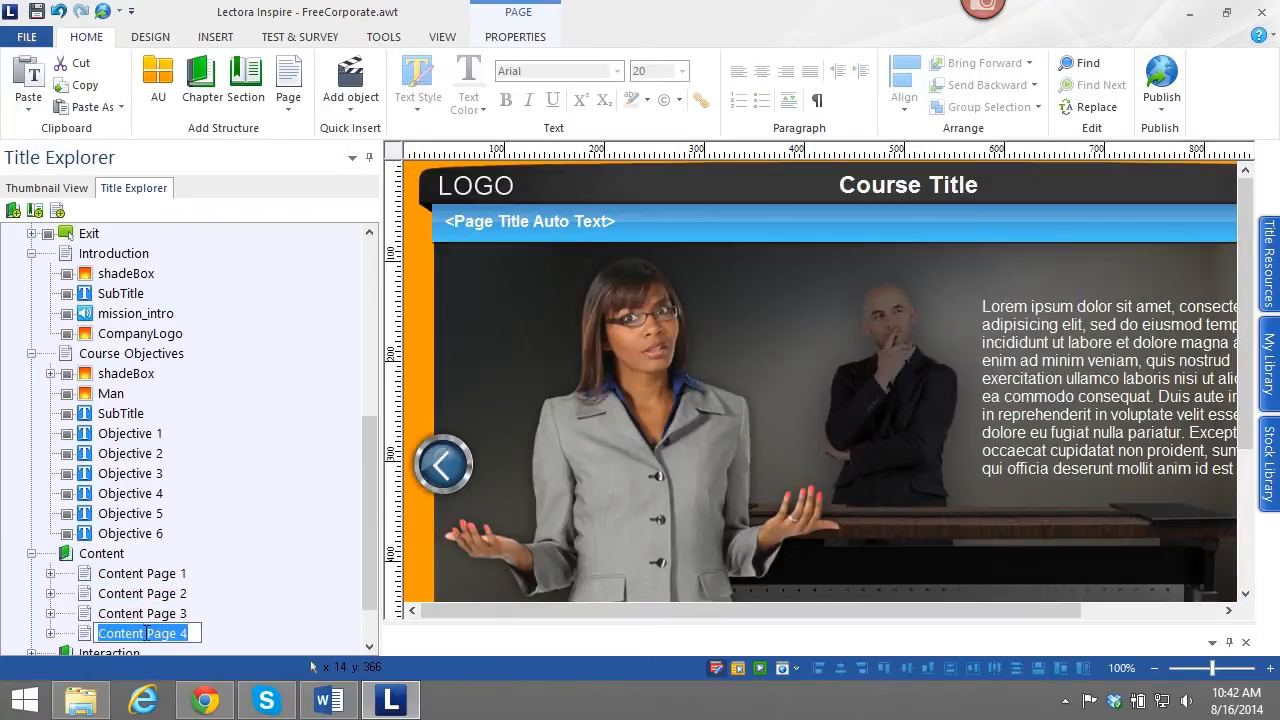
click(144, 612)
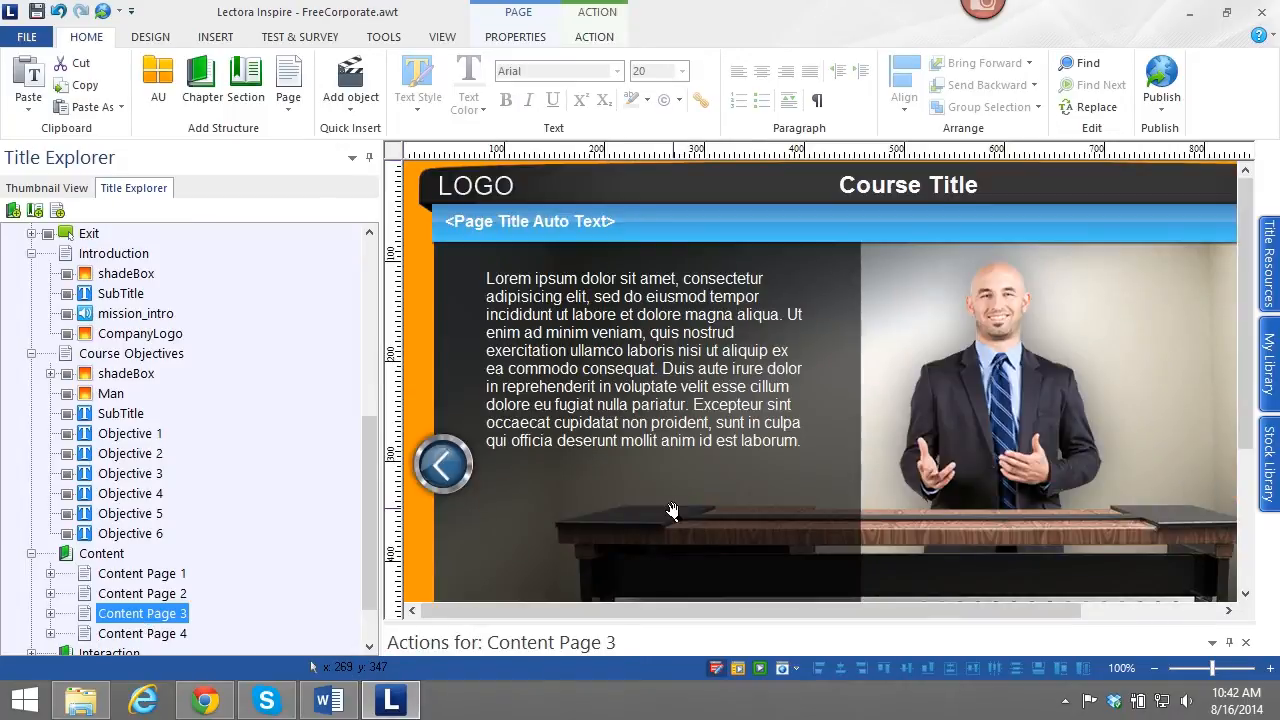
mouse_move(672, 510)
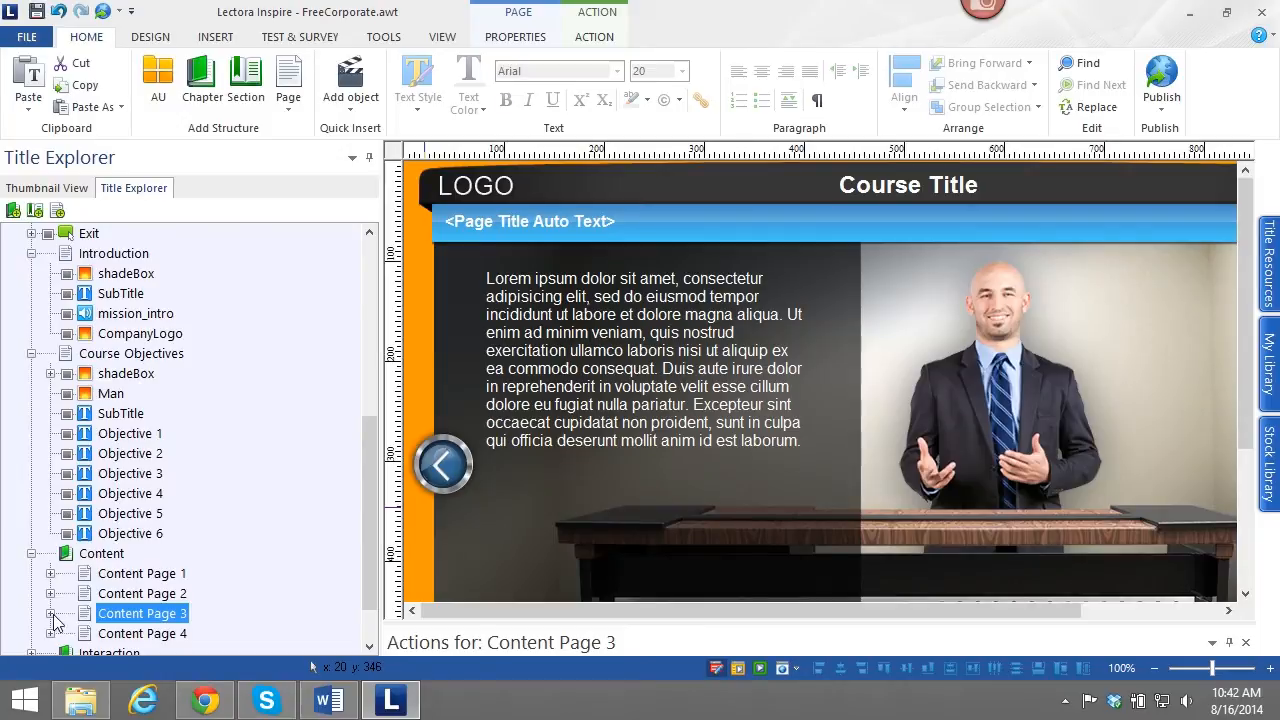
Expand Content Page 3, select its shadeBoxLeft image and show its Image Properties.
click(50, 612)
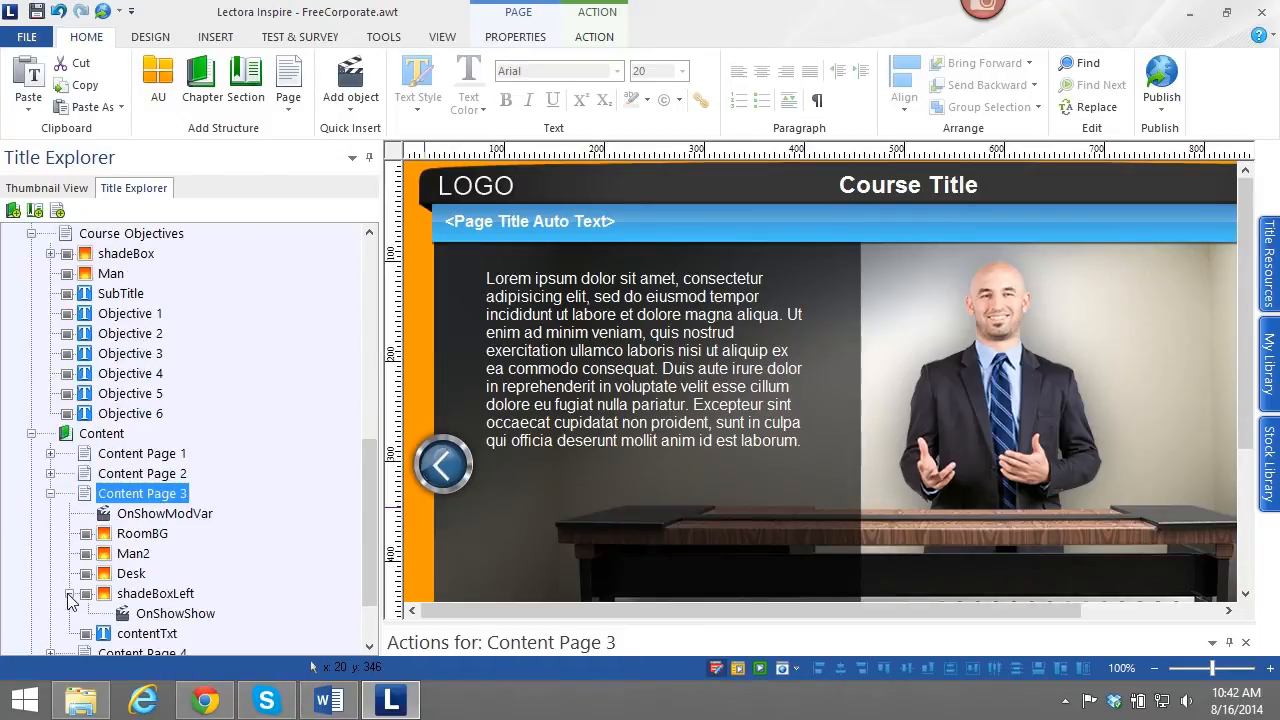
click(156, 592)
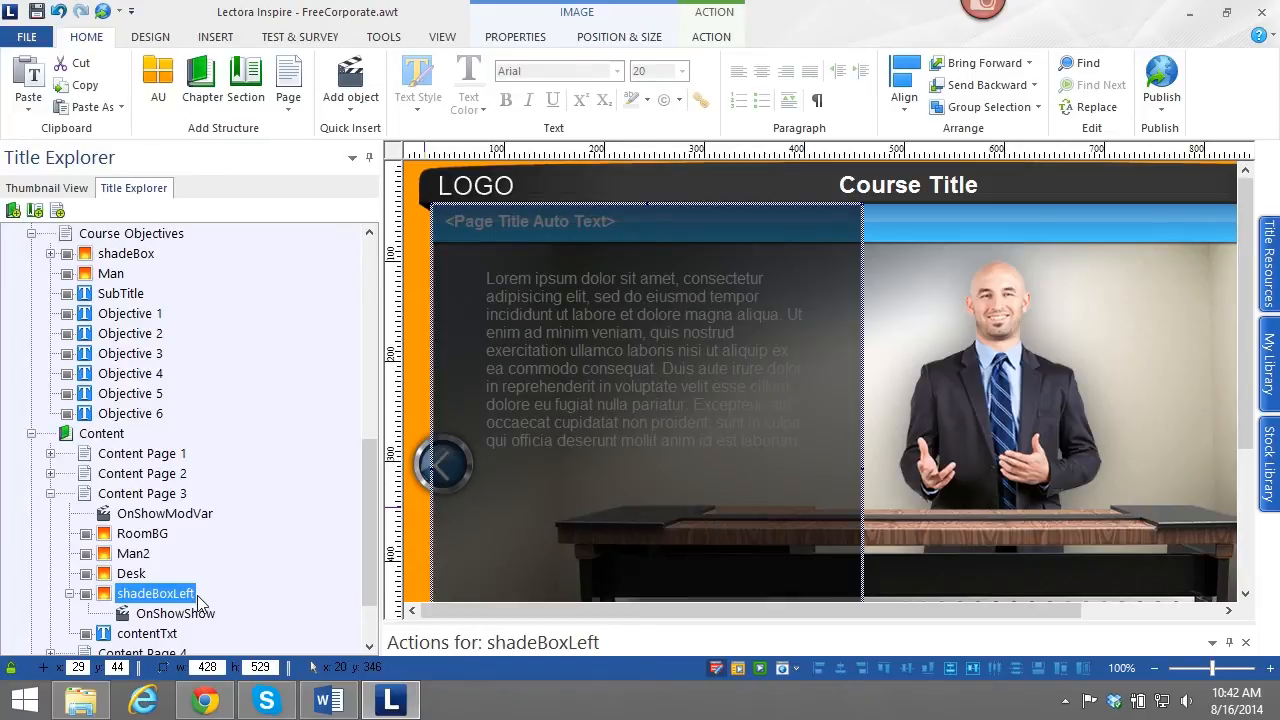
mouse_move(184, 588)
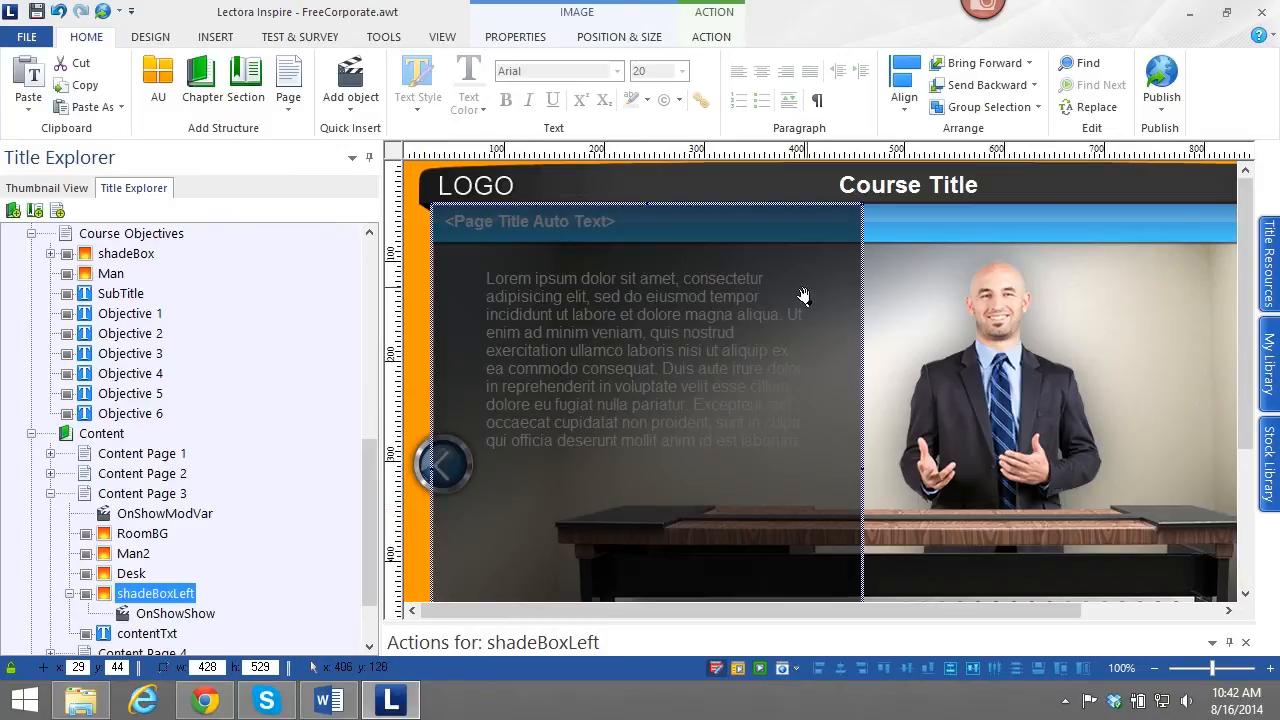
mouse_move(602, 418)
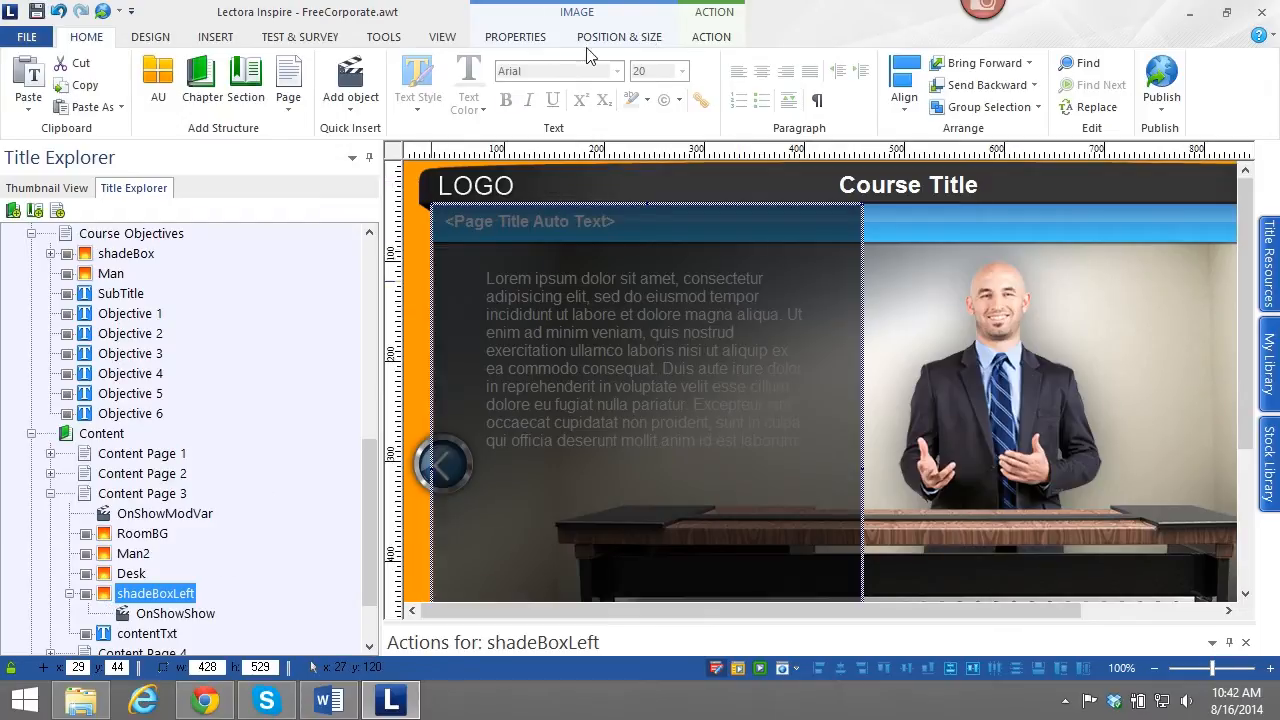
click(516, 36)
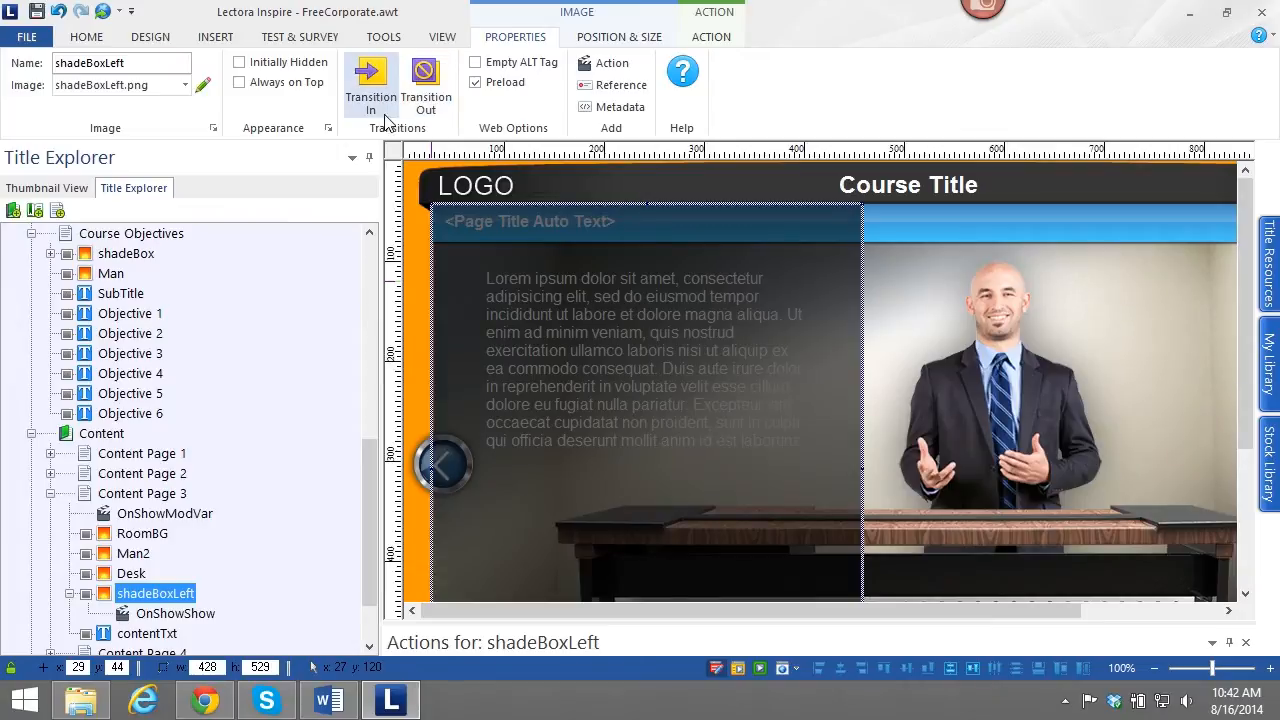
click(370, 80)
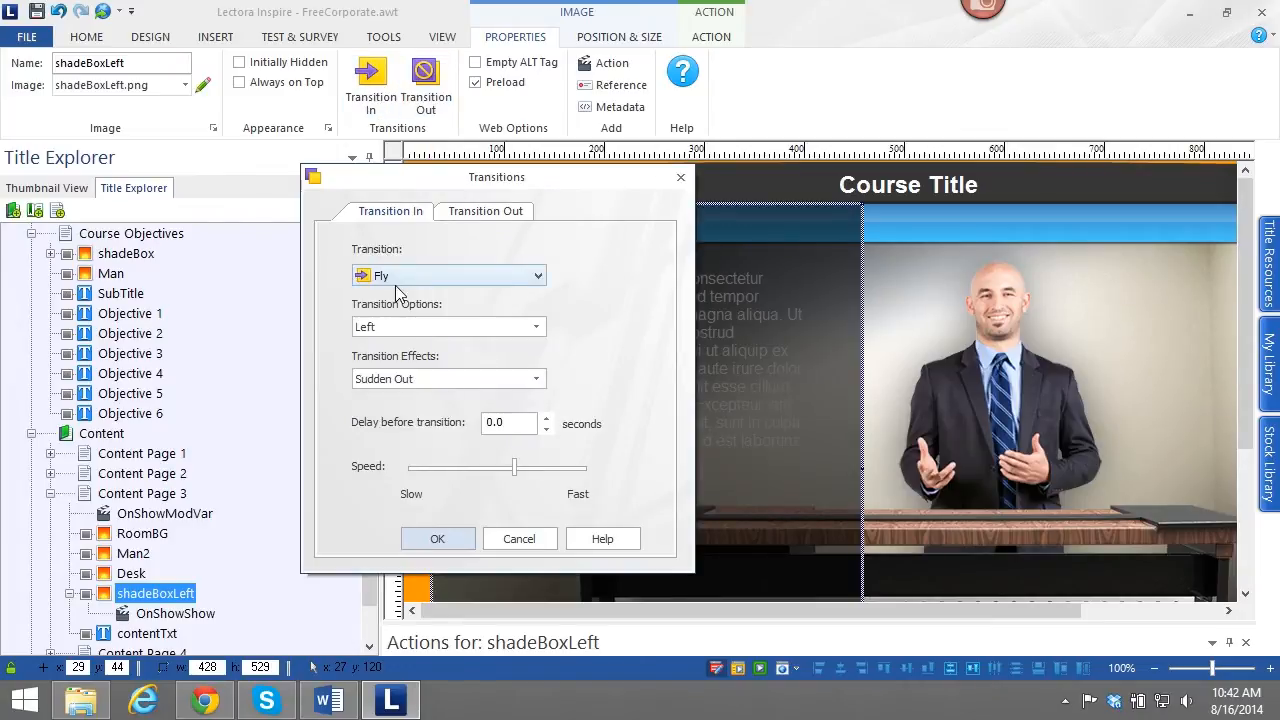
mouse_move(420, 290)
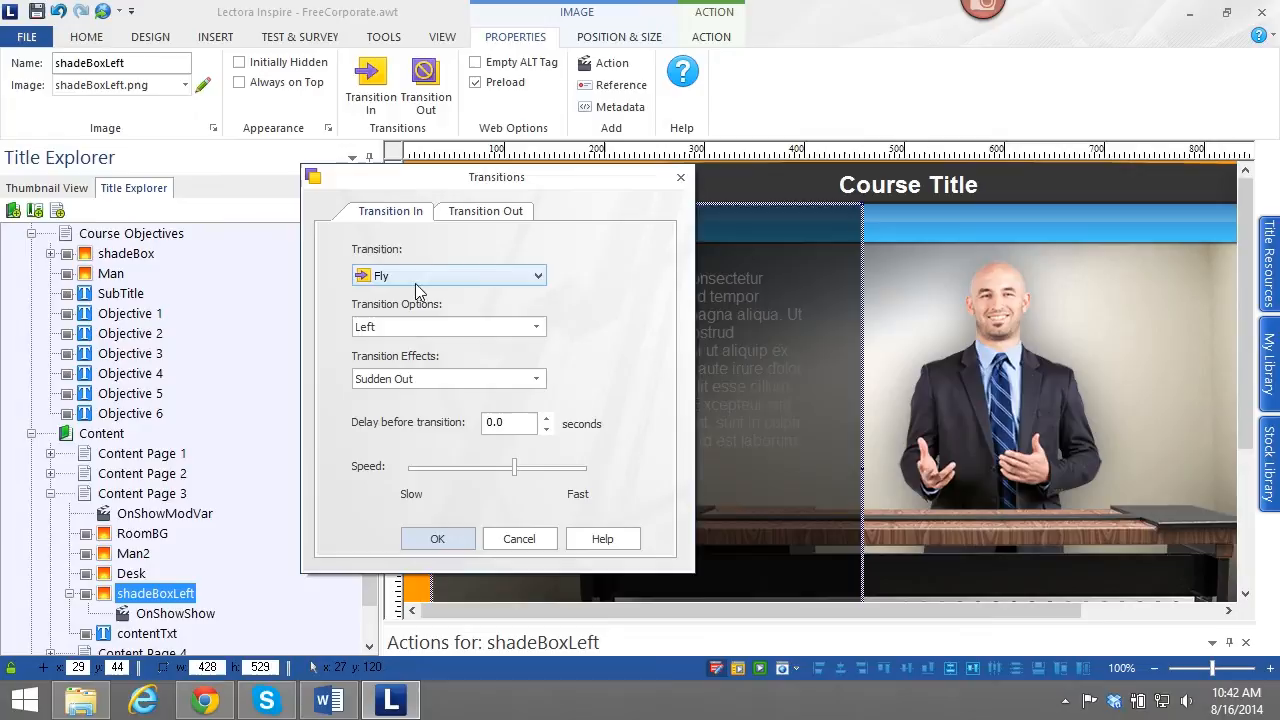
click(536, 276)
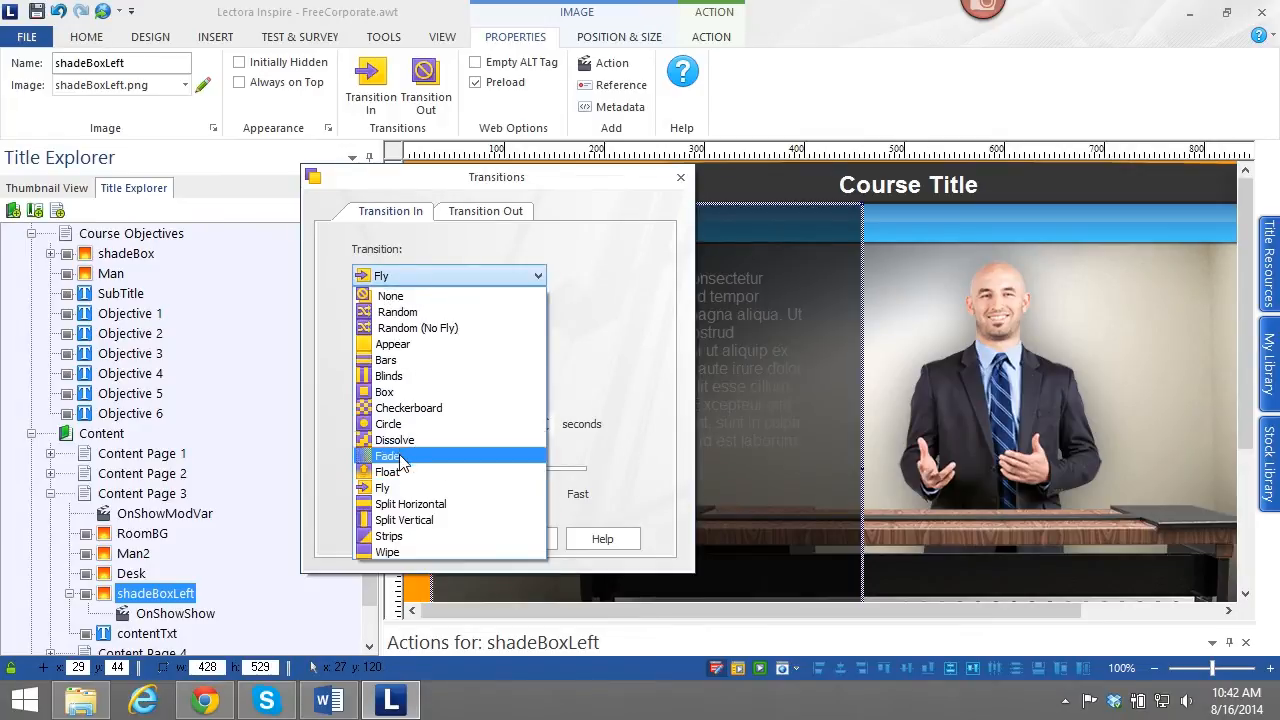
mouse_move(410, 472)
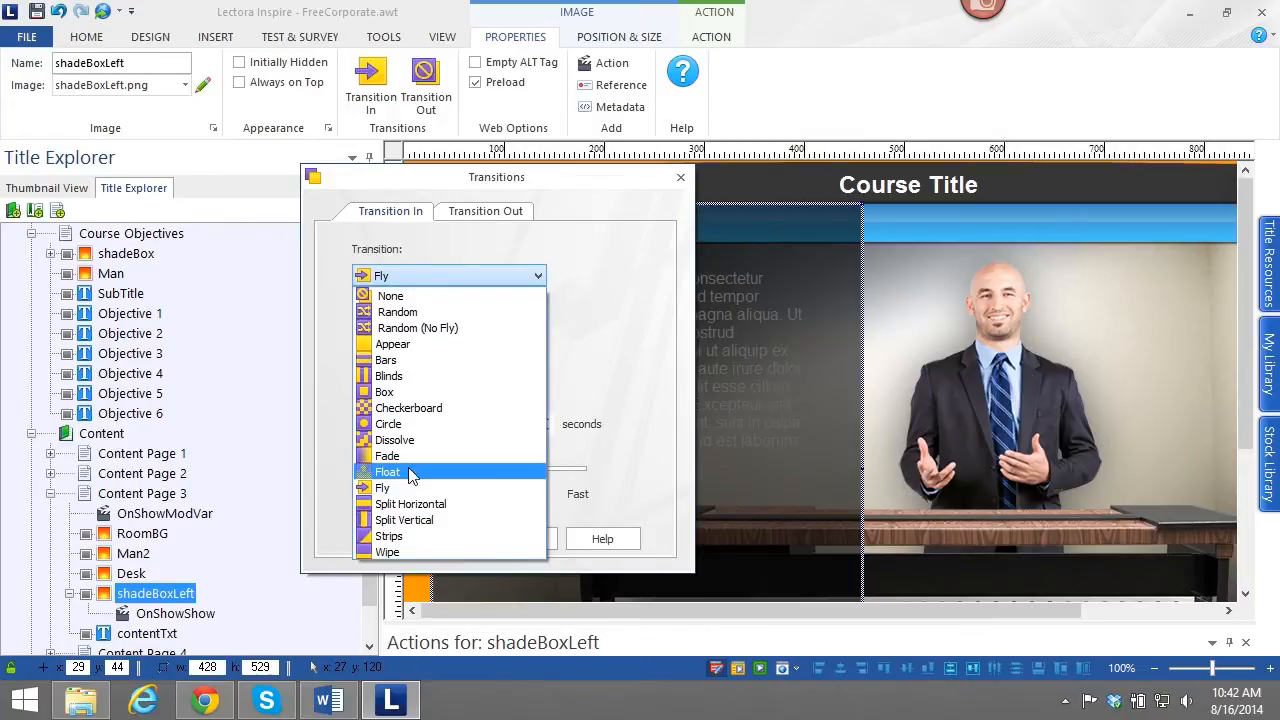
mouse_move(410, 360)
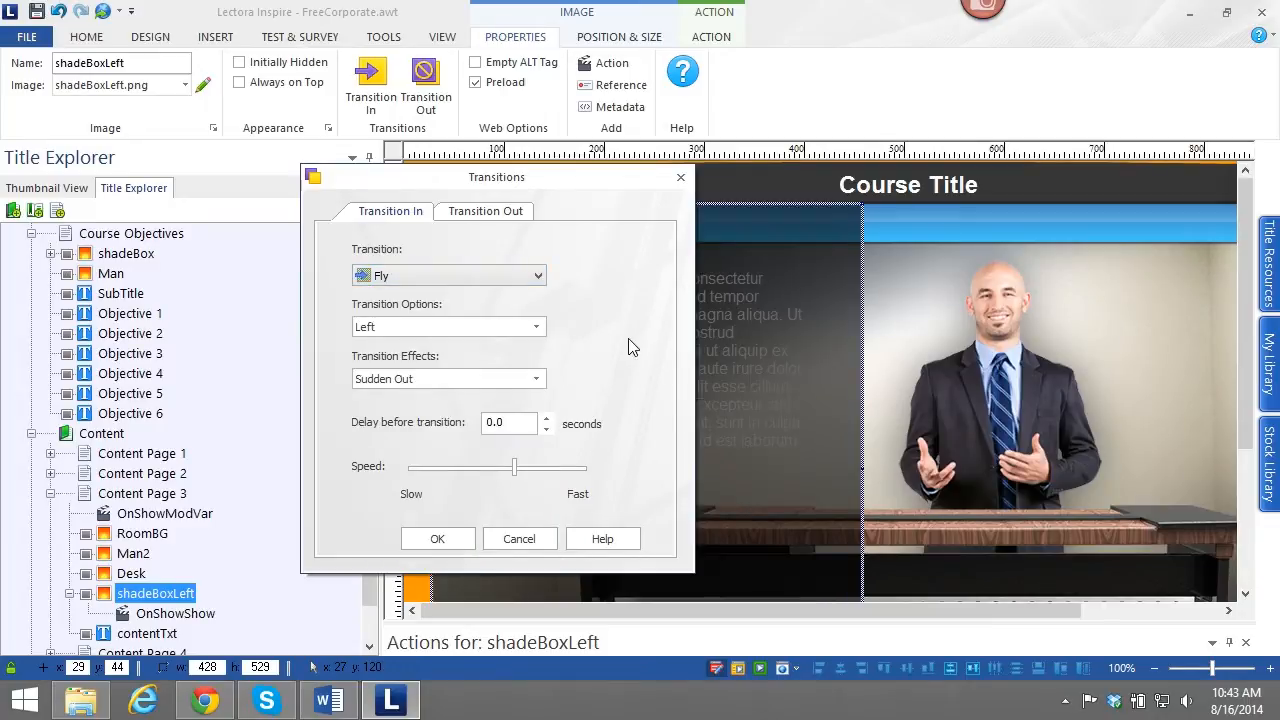
click(536, 326)
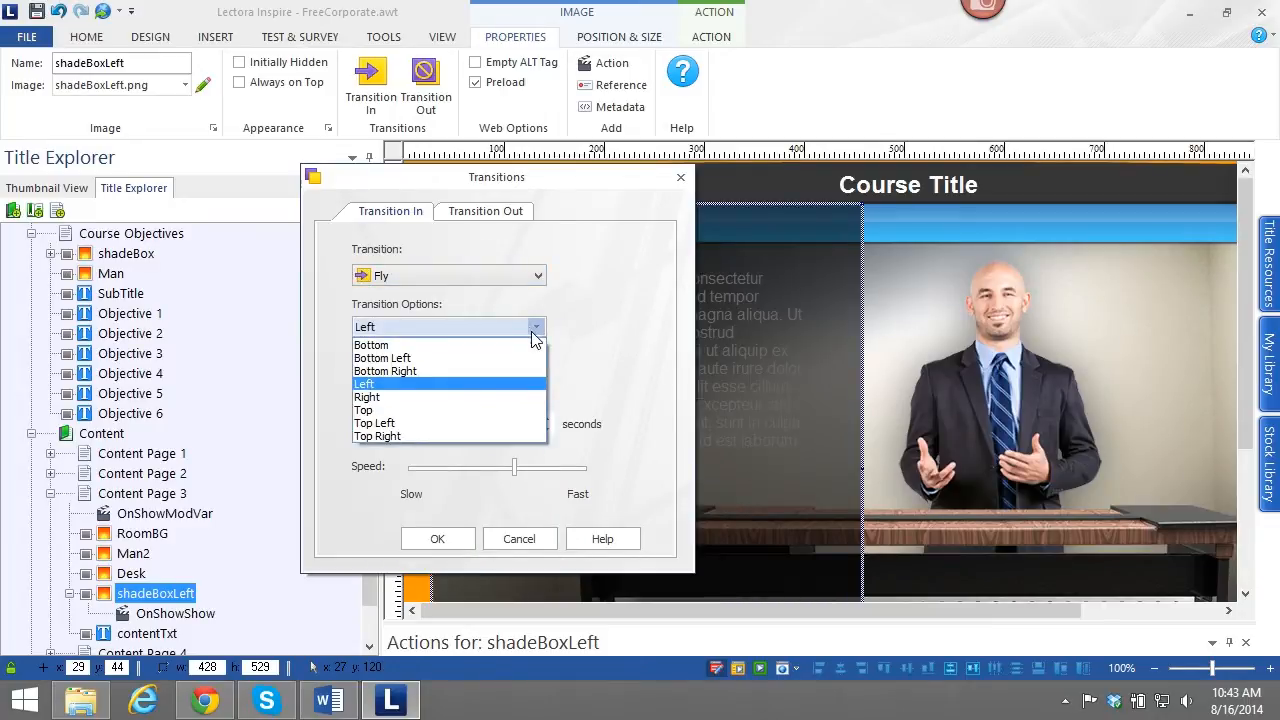
mouse_move(620, 338)
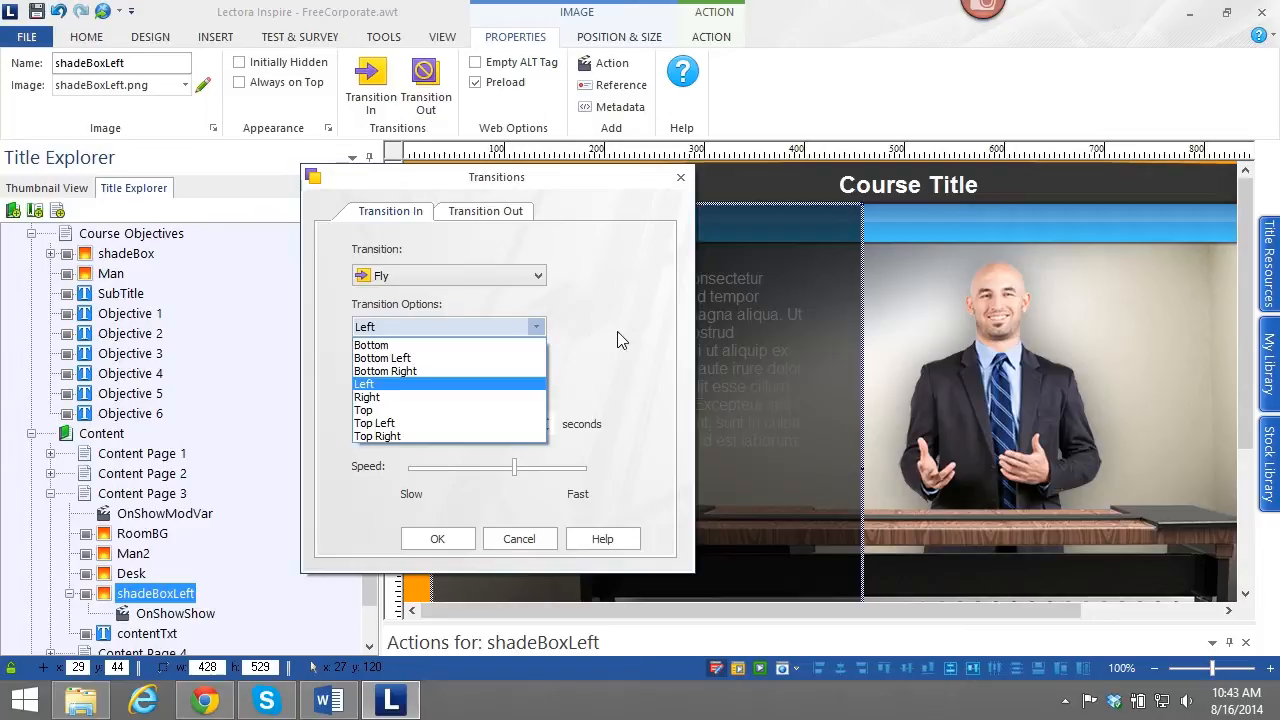
click(368, 396)
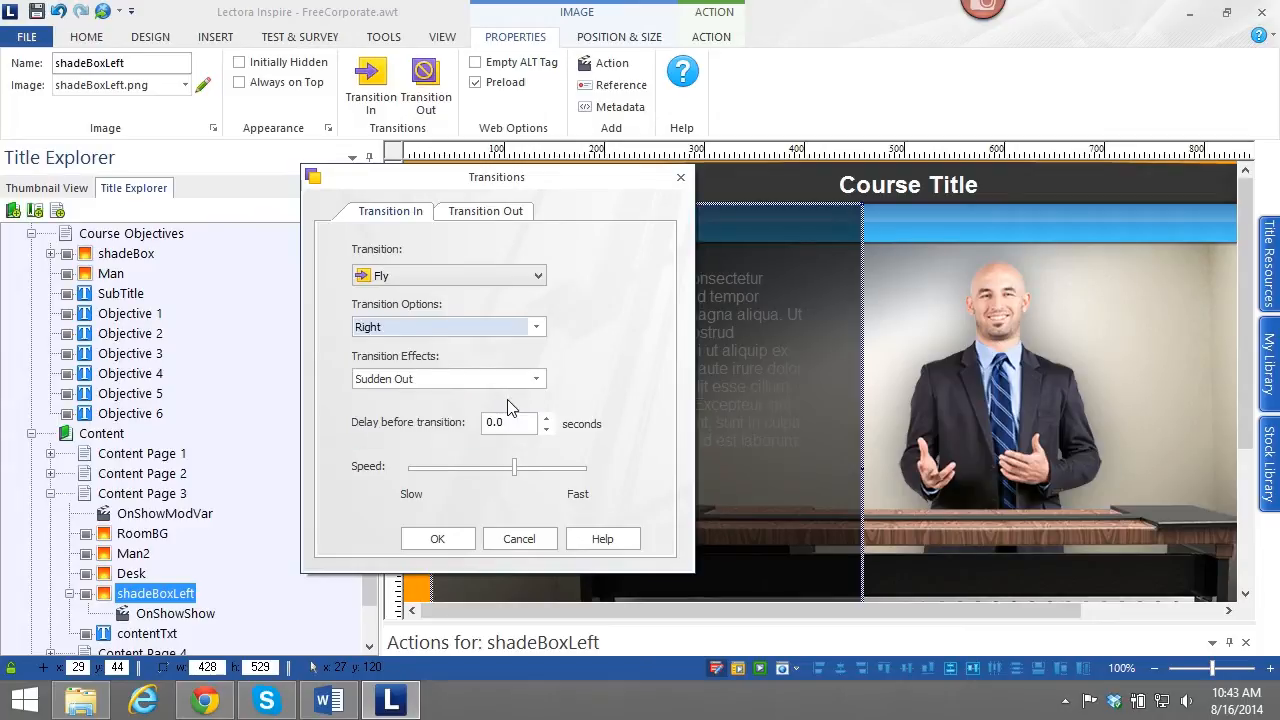
click(536, 378)
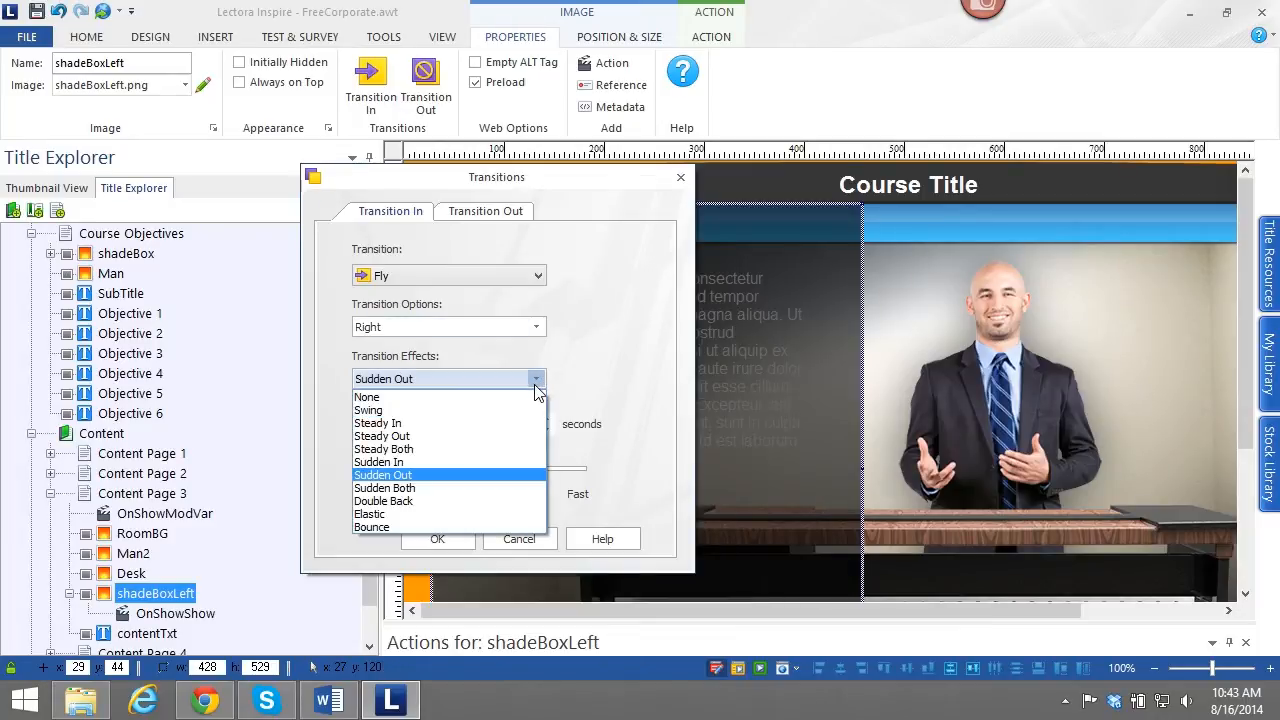
mouse_move(520, 490)
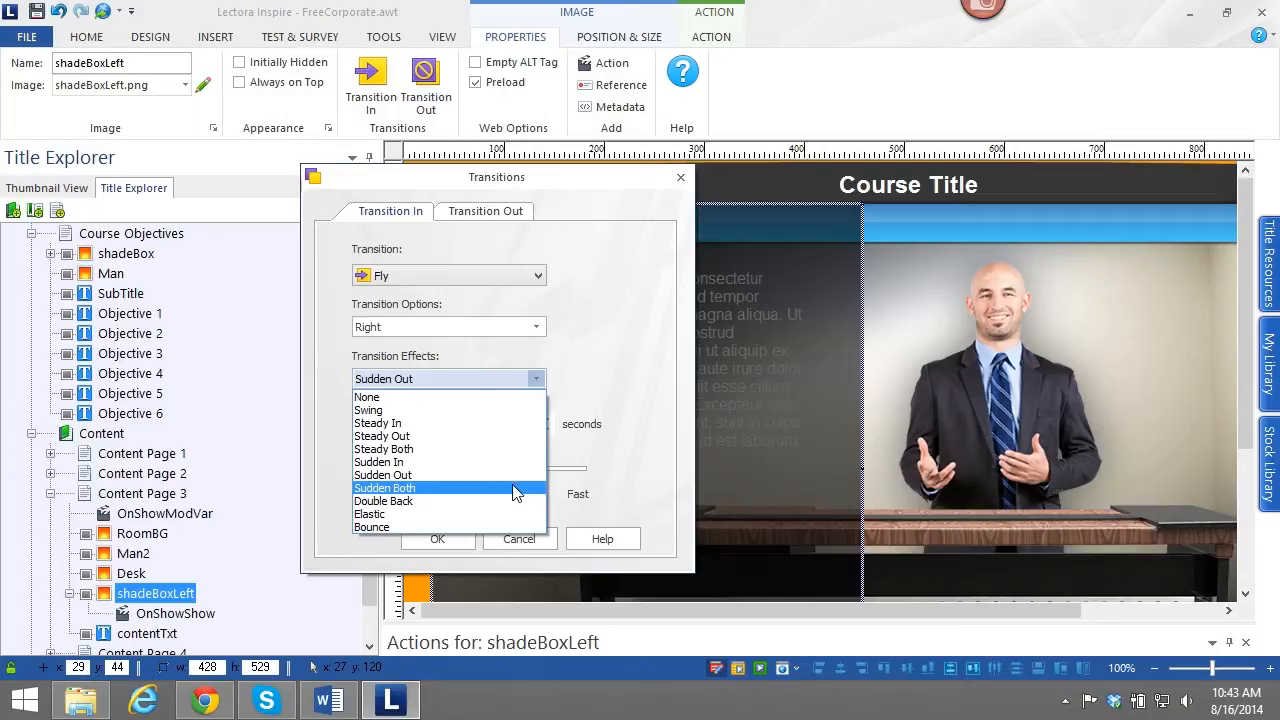
mouse_move(476, 514)
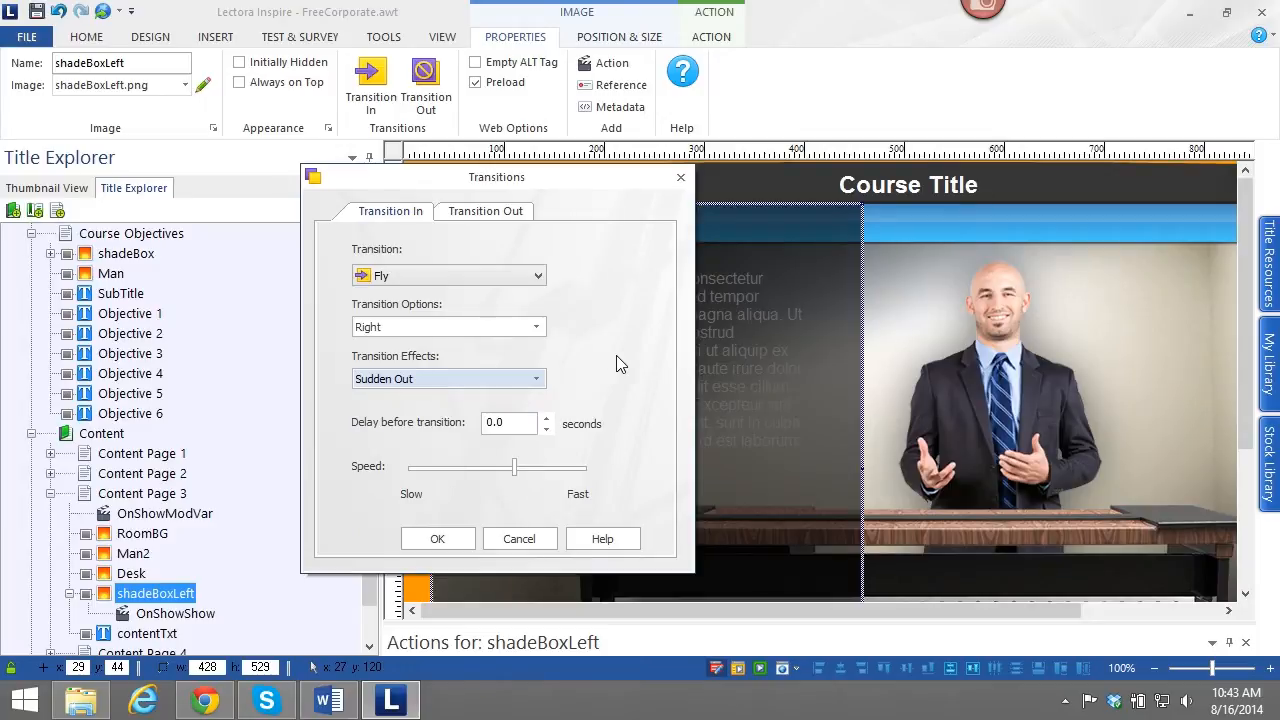
mouse_move(556, 390)
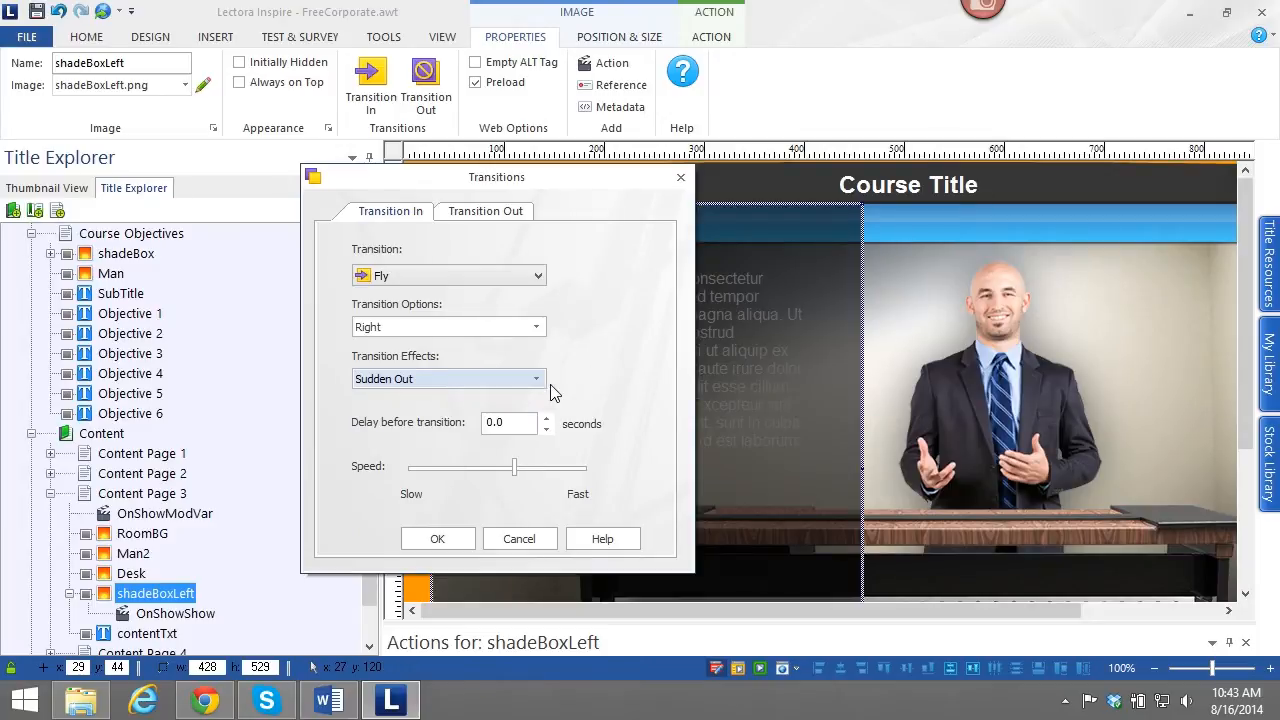
mouse_move(542, 390)
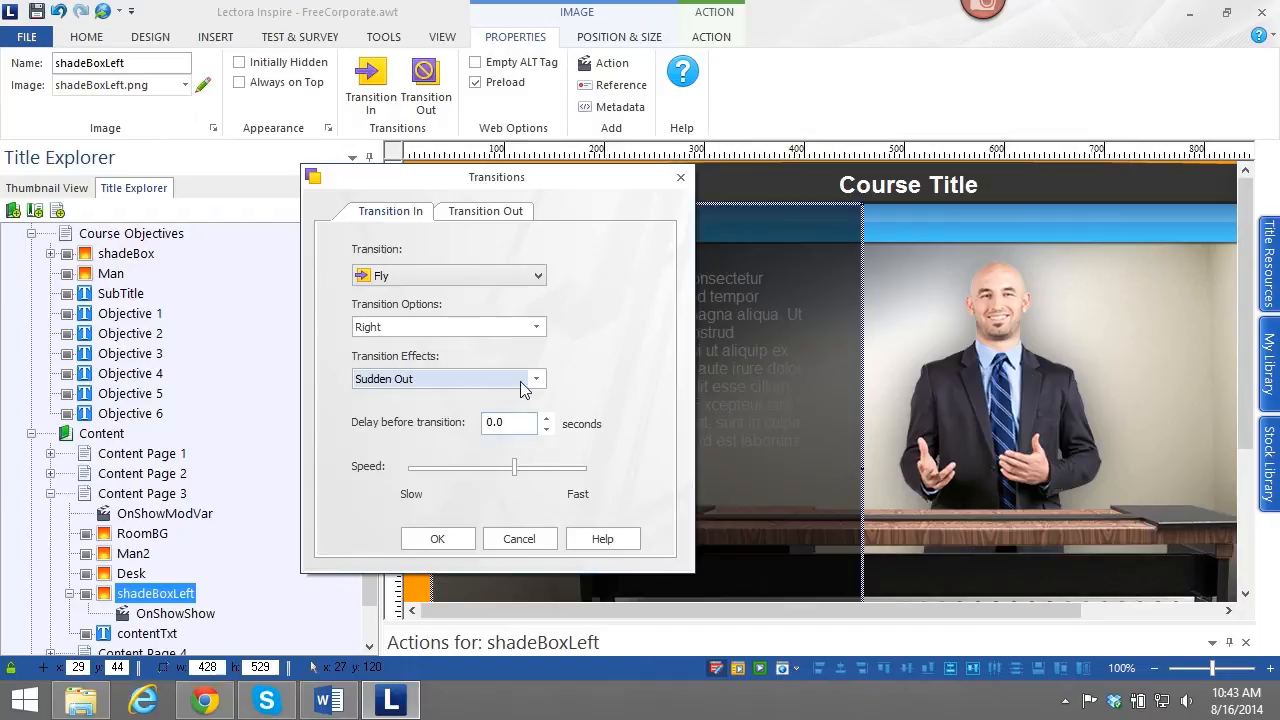
mouse_move(500, 490)
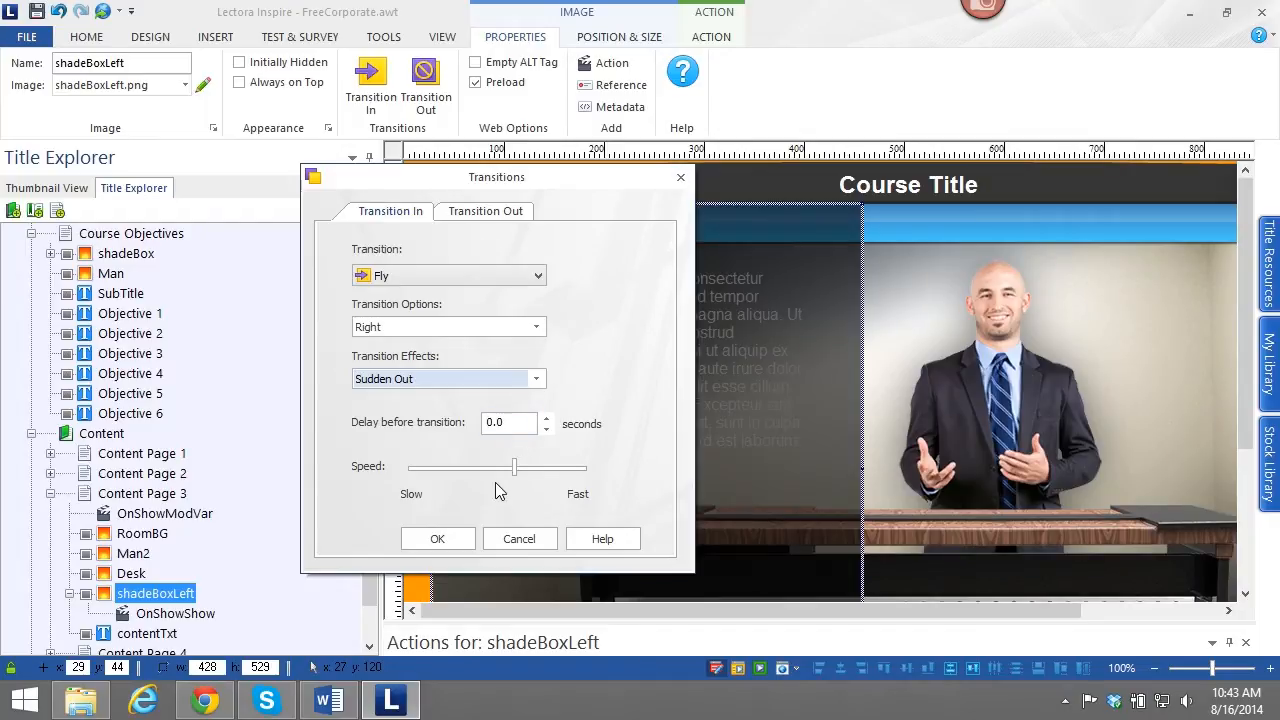
mouse_move(490, 488)
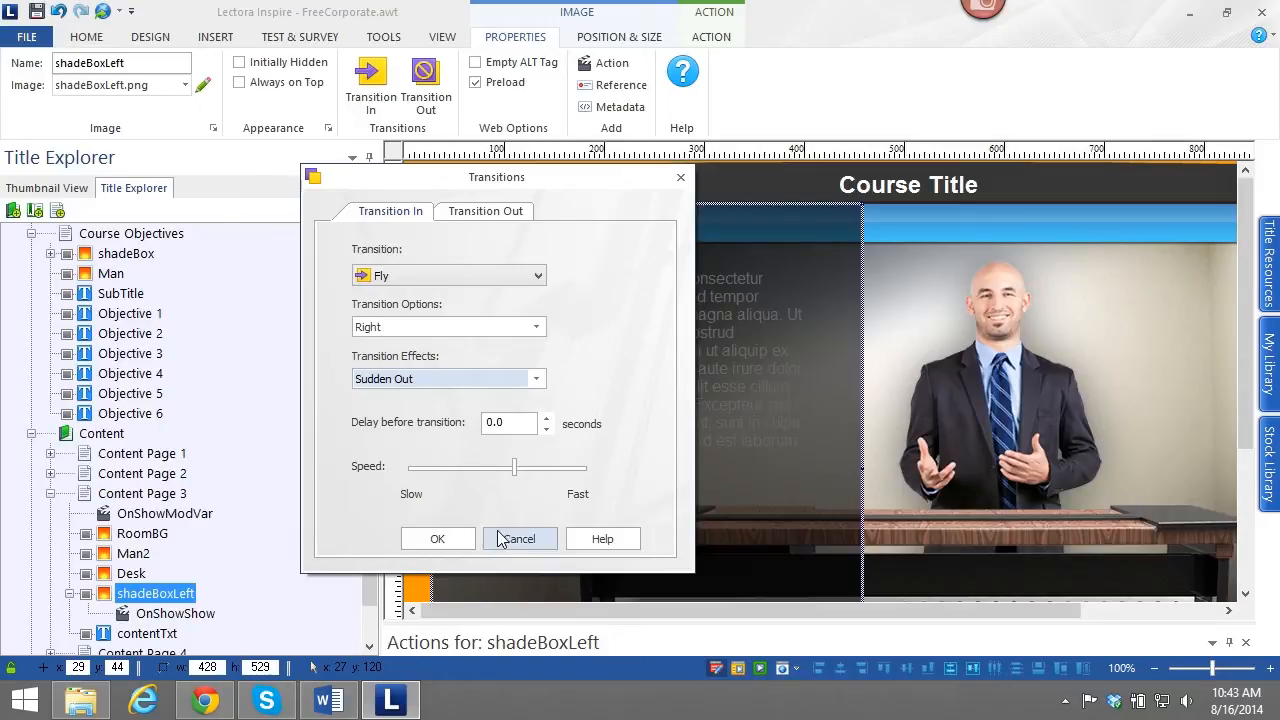
click(520, 538)
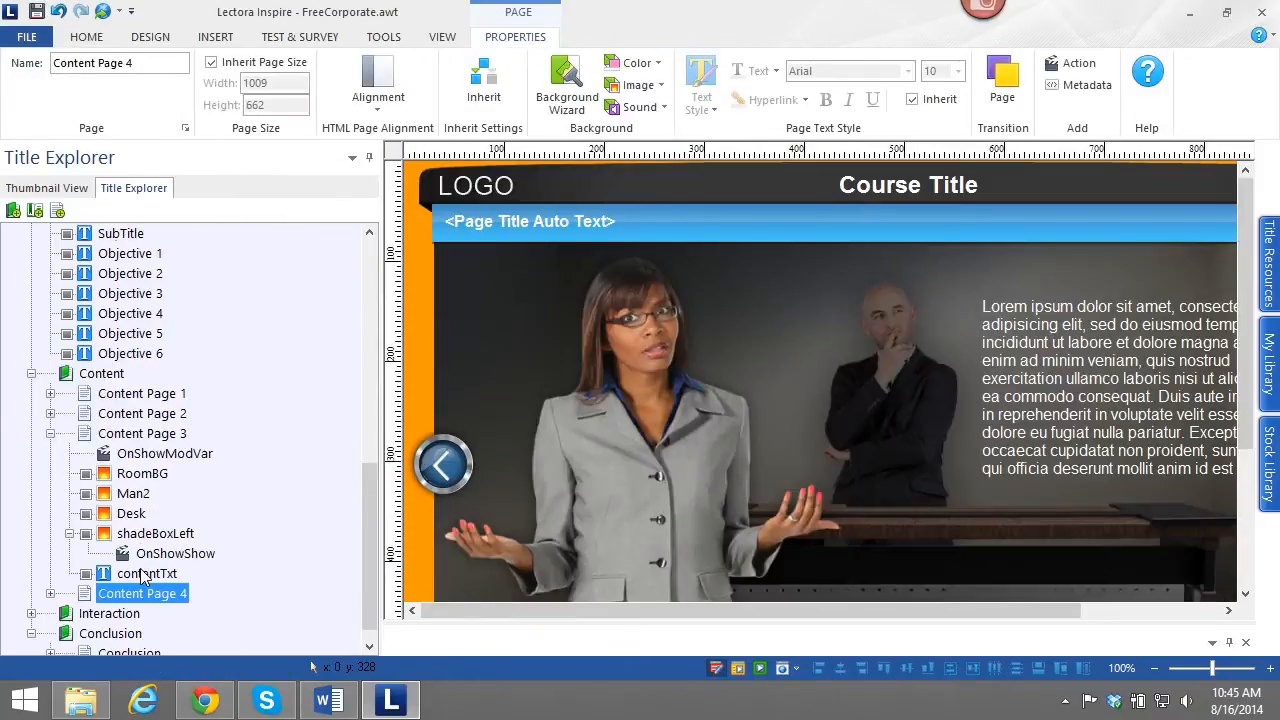
Select shadeBoxLeft, its action and contentTxt together and copy them via the context menu.
click(156, 532)
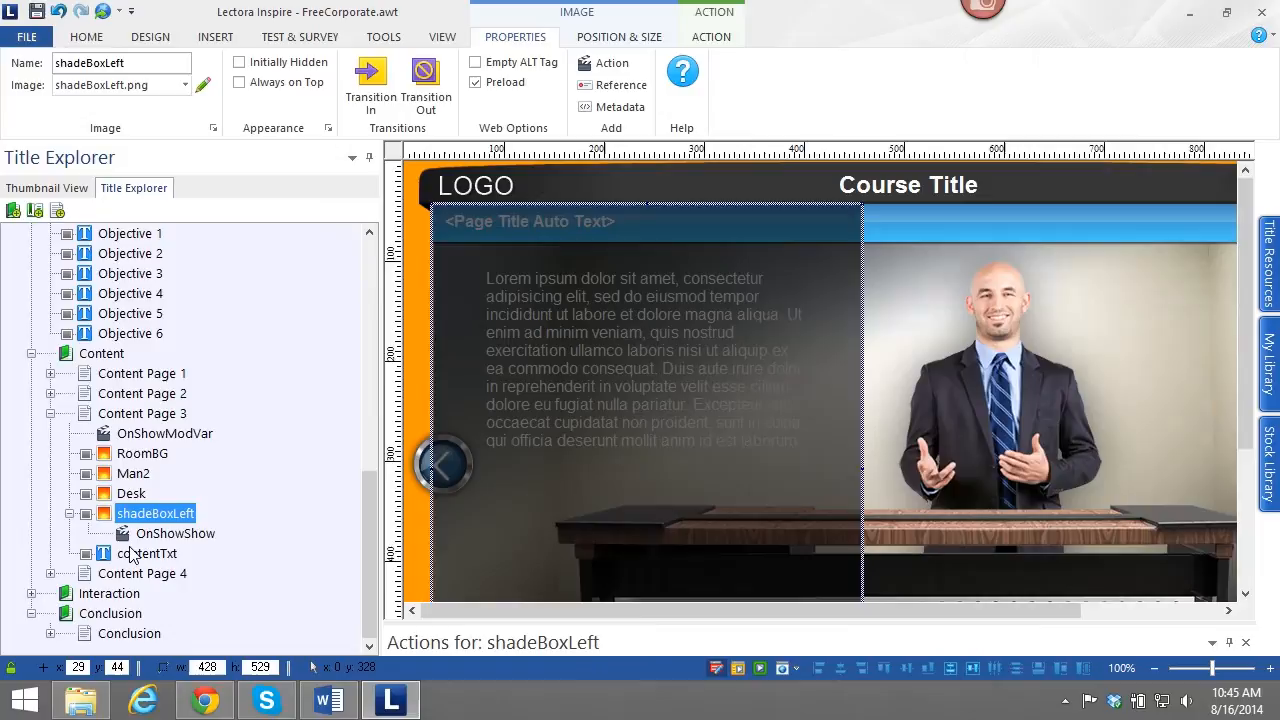
click(150, 552)
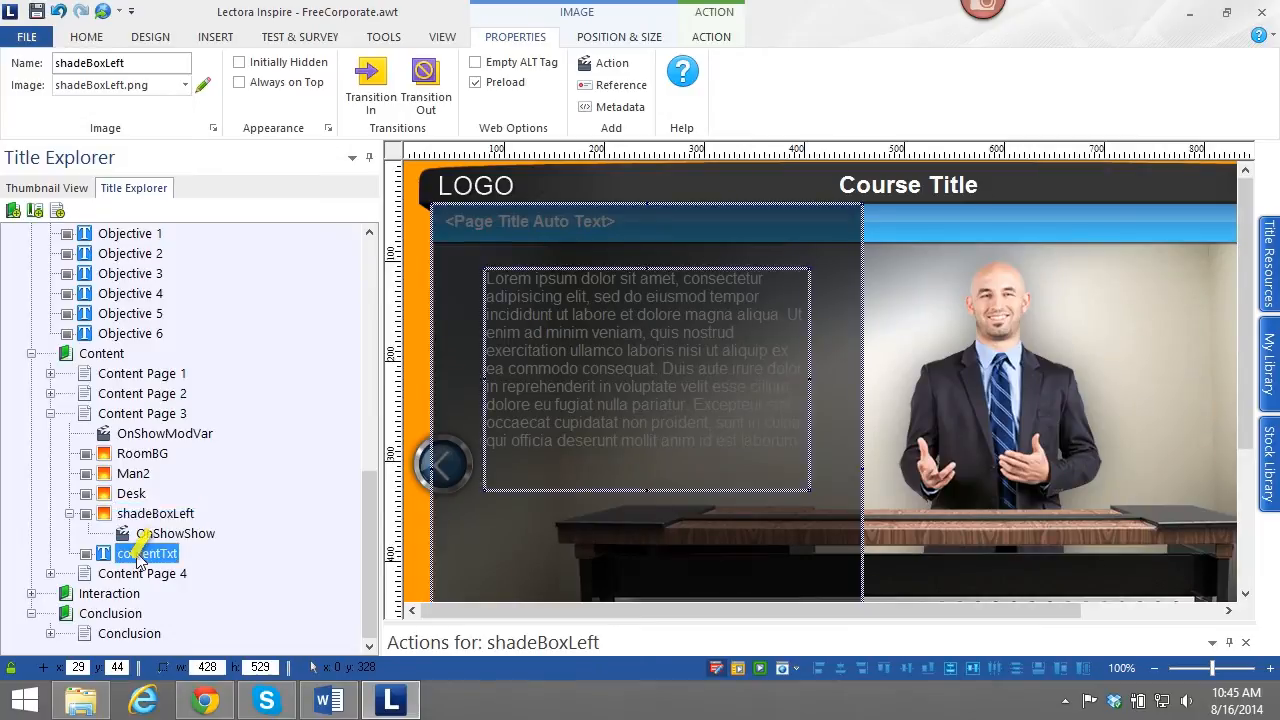
click(156, 512)
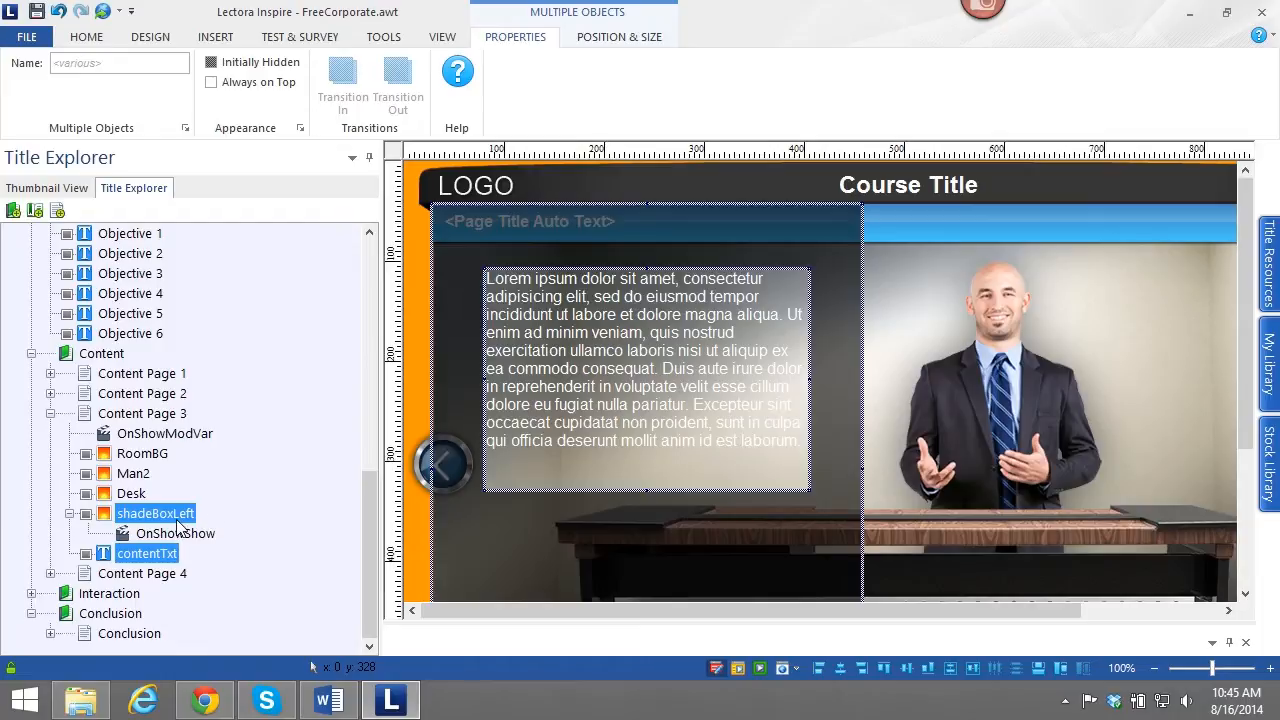
right_click(156, 512)
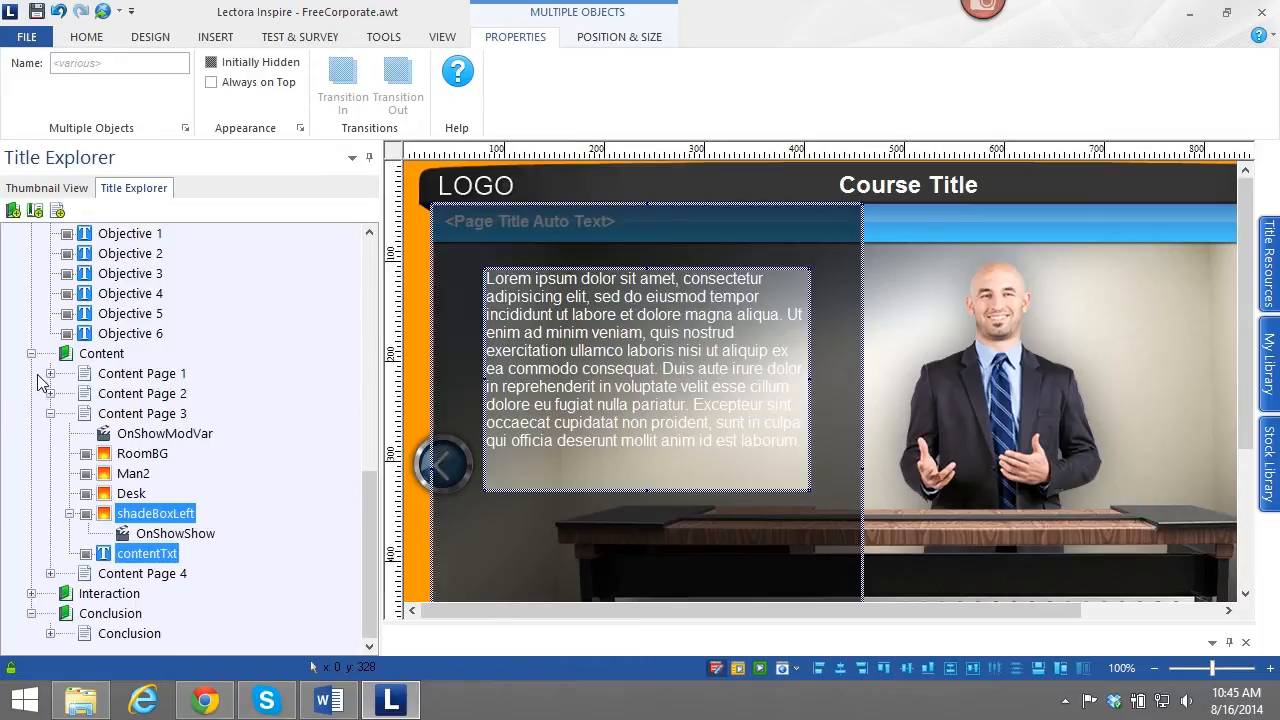
Select Content Page 2, then scroll the tree and bring up Content Page 4.
click(144, 392)
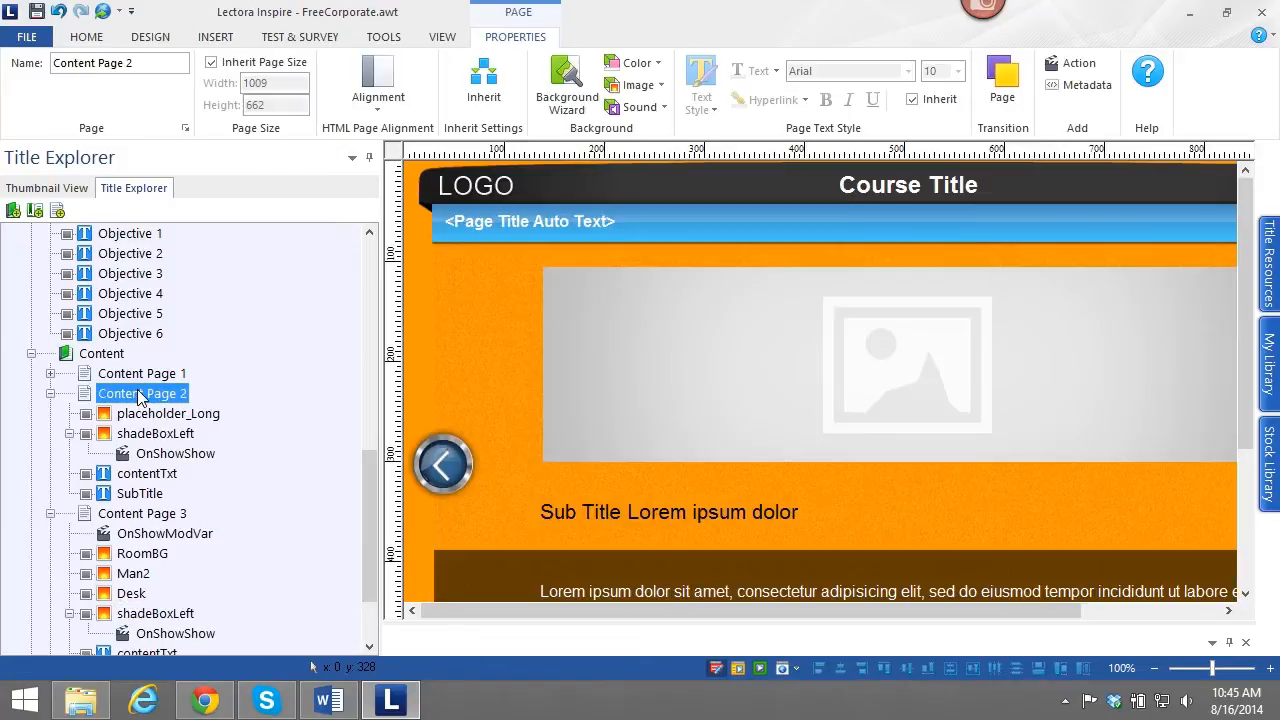
right_click(142, 392)
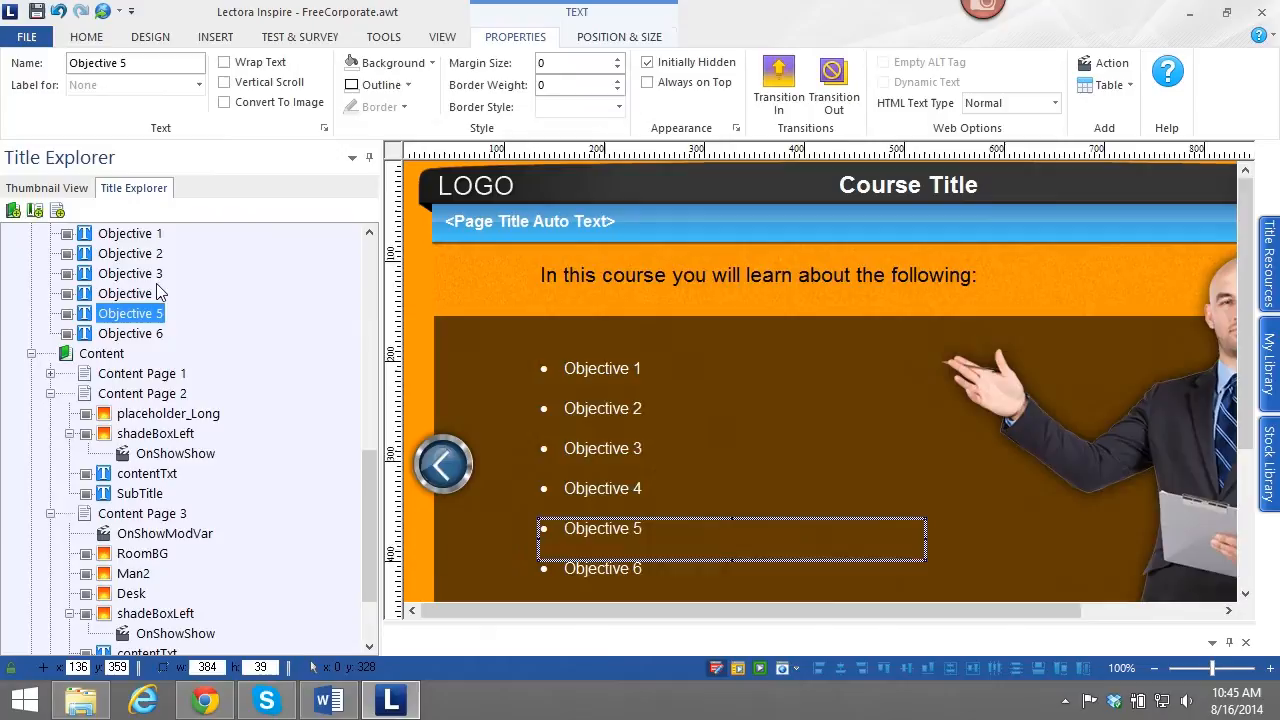
scroll(down, 3)
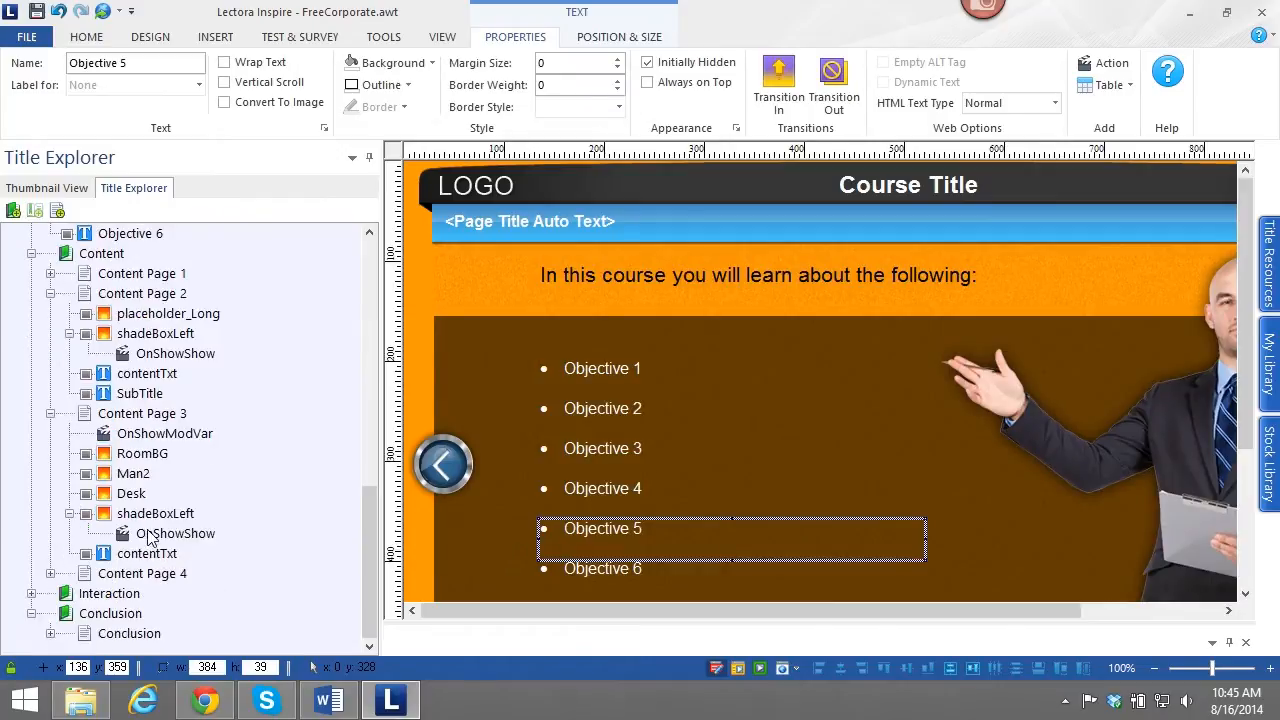
click(142, 572)
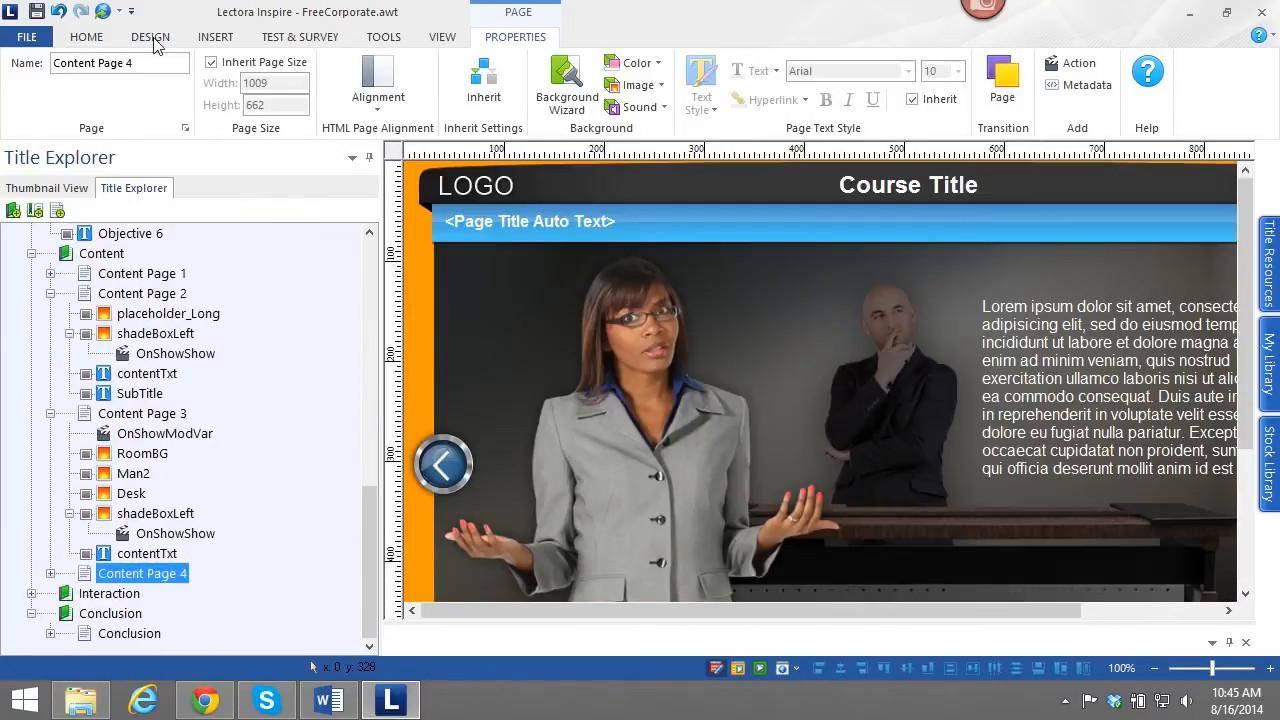
Add Content Page 5 after Page 4 and paste the copied shaded text box into it.
click(86, 36)
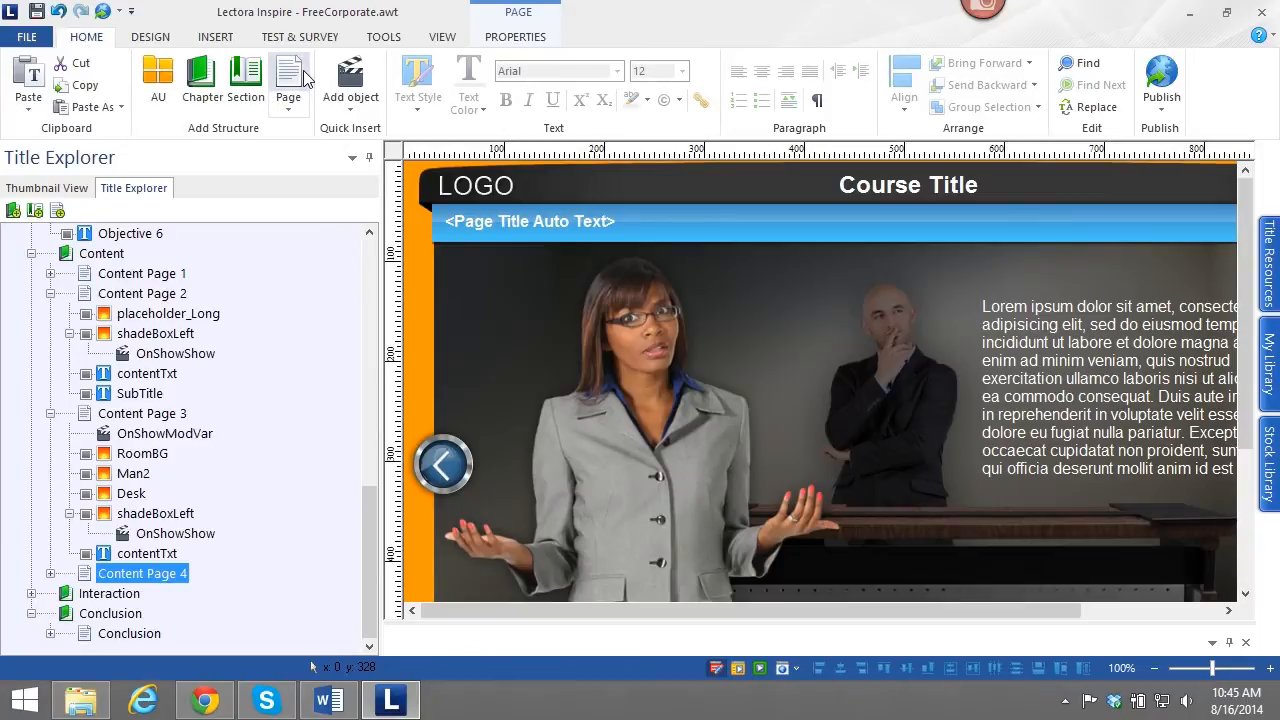
click(288, 80)
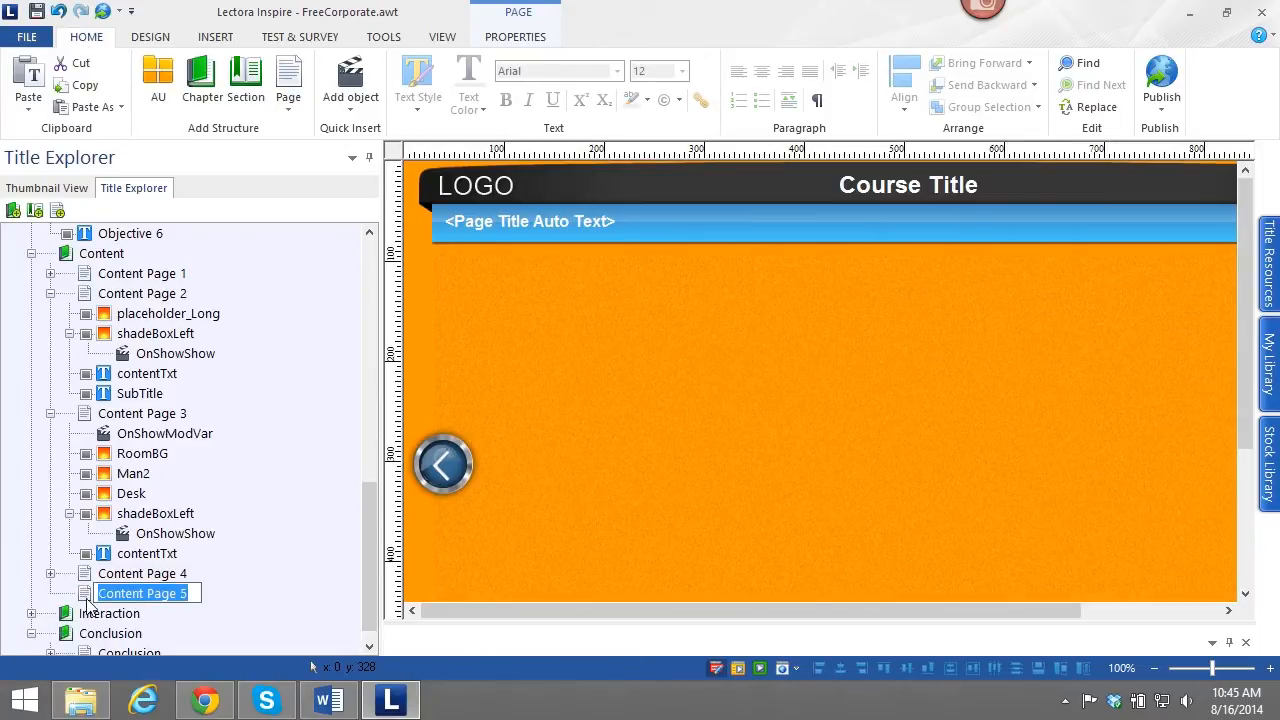
right_click(140, 592)
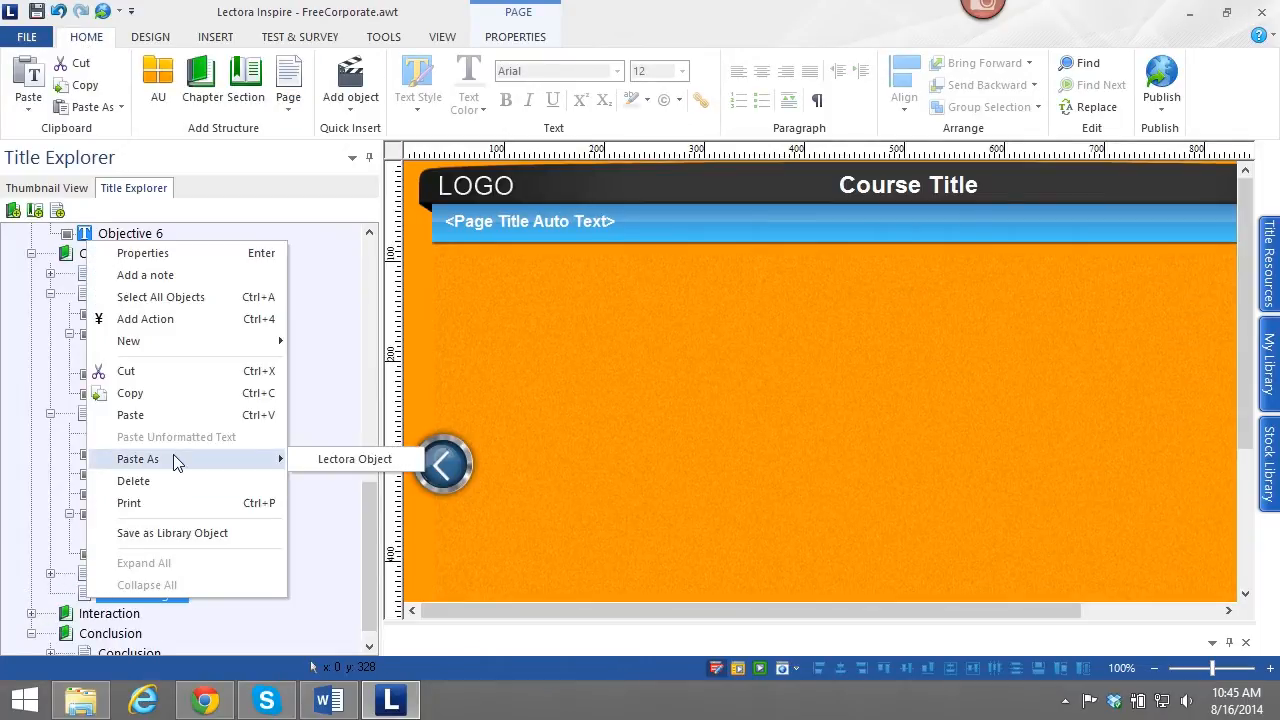
click(354, 458)
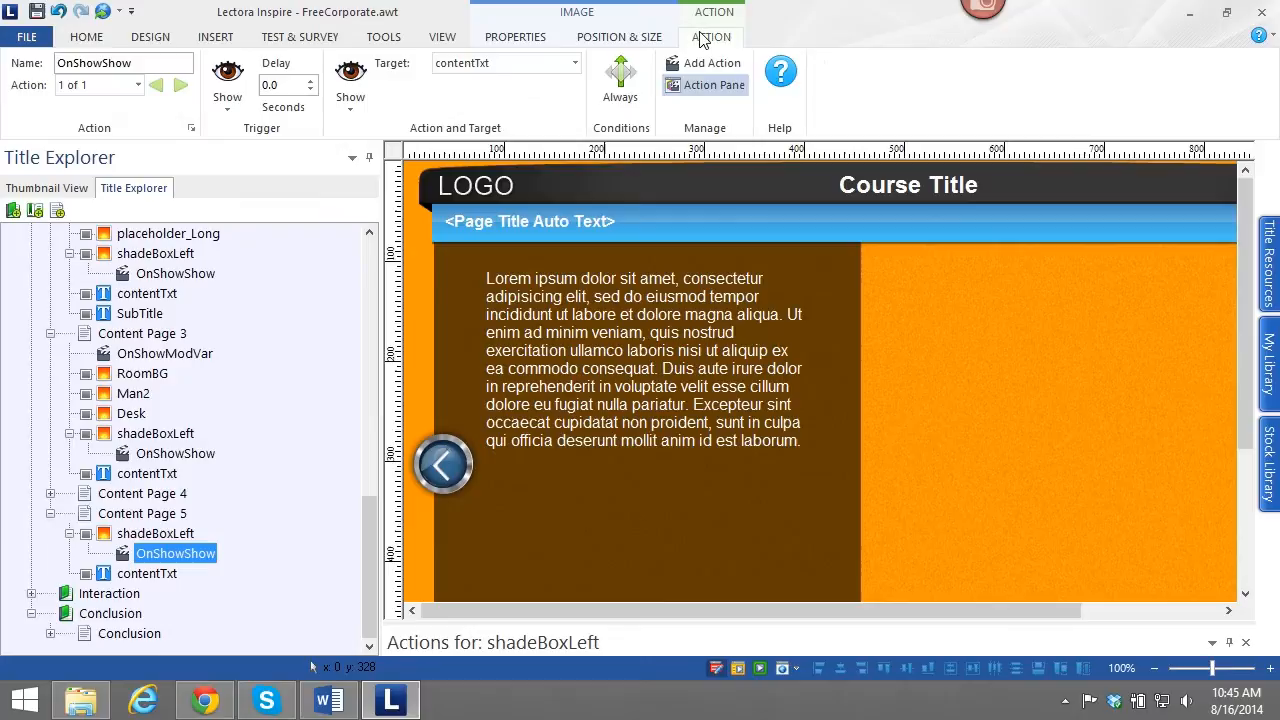
click(148, 572)
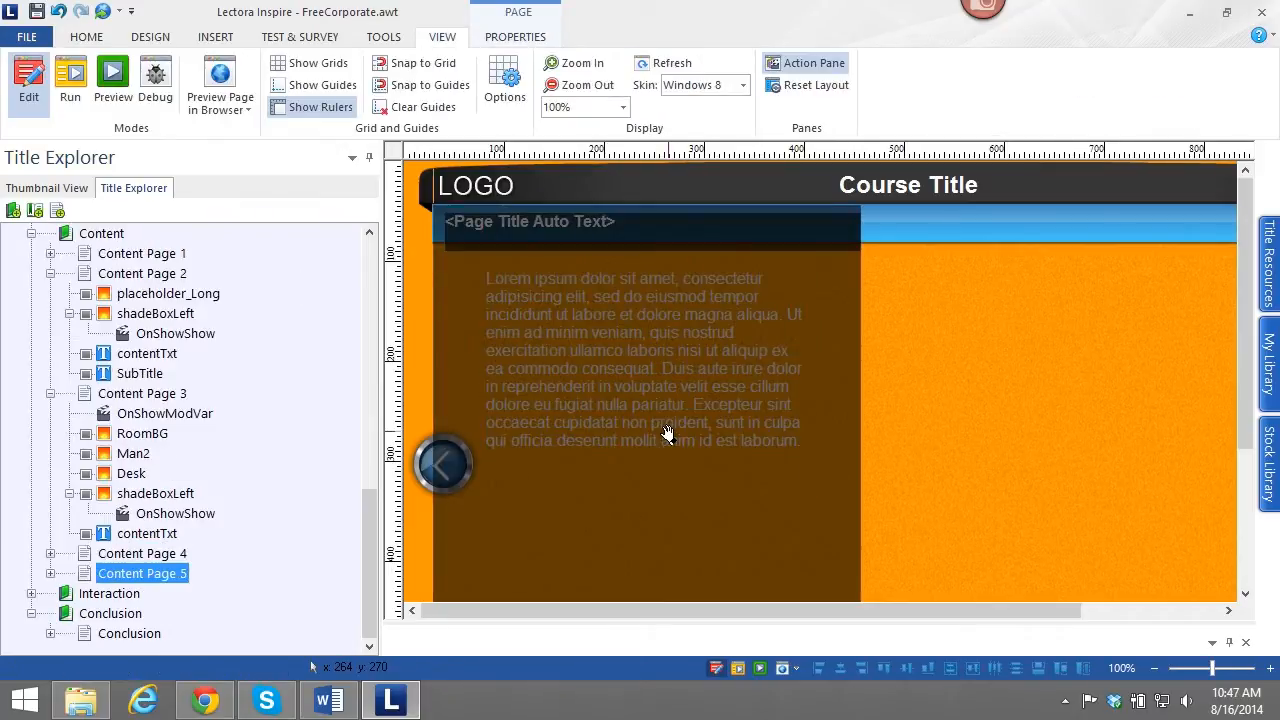
mouse_move(444, 364)
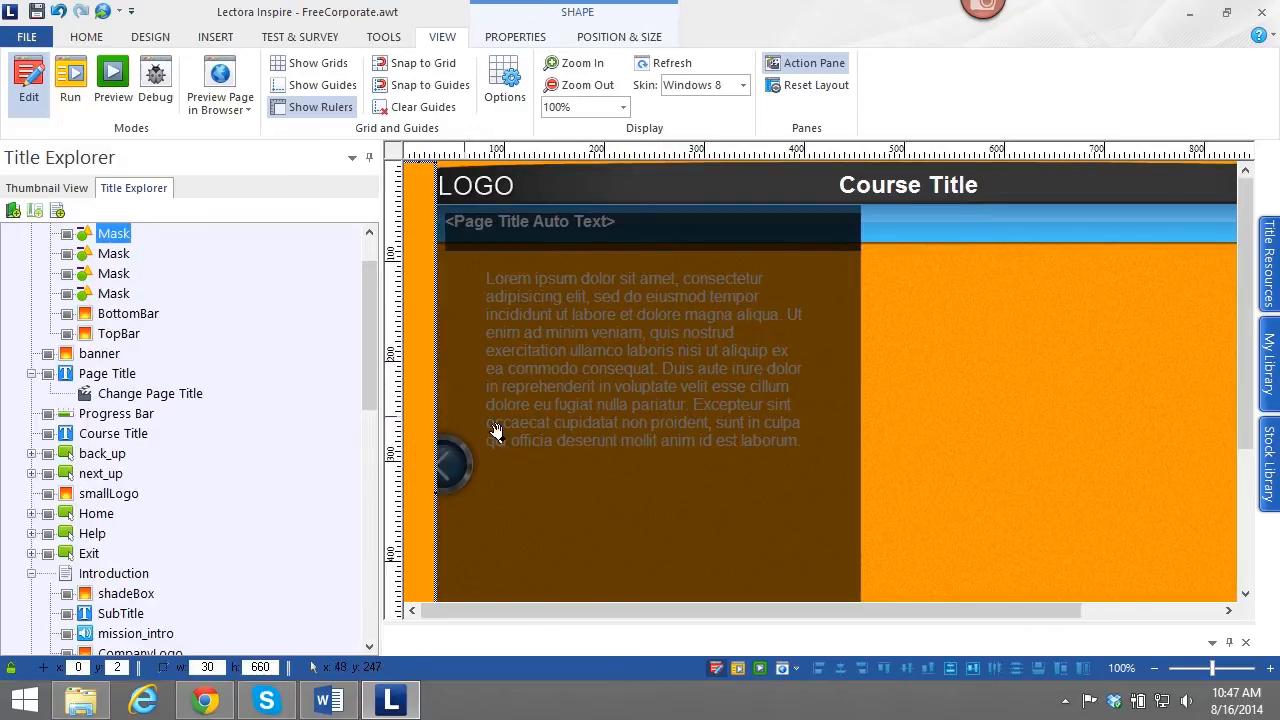
mouse_move(390, 290)
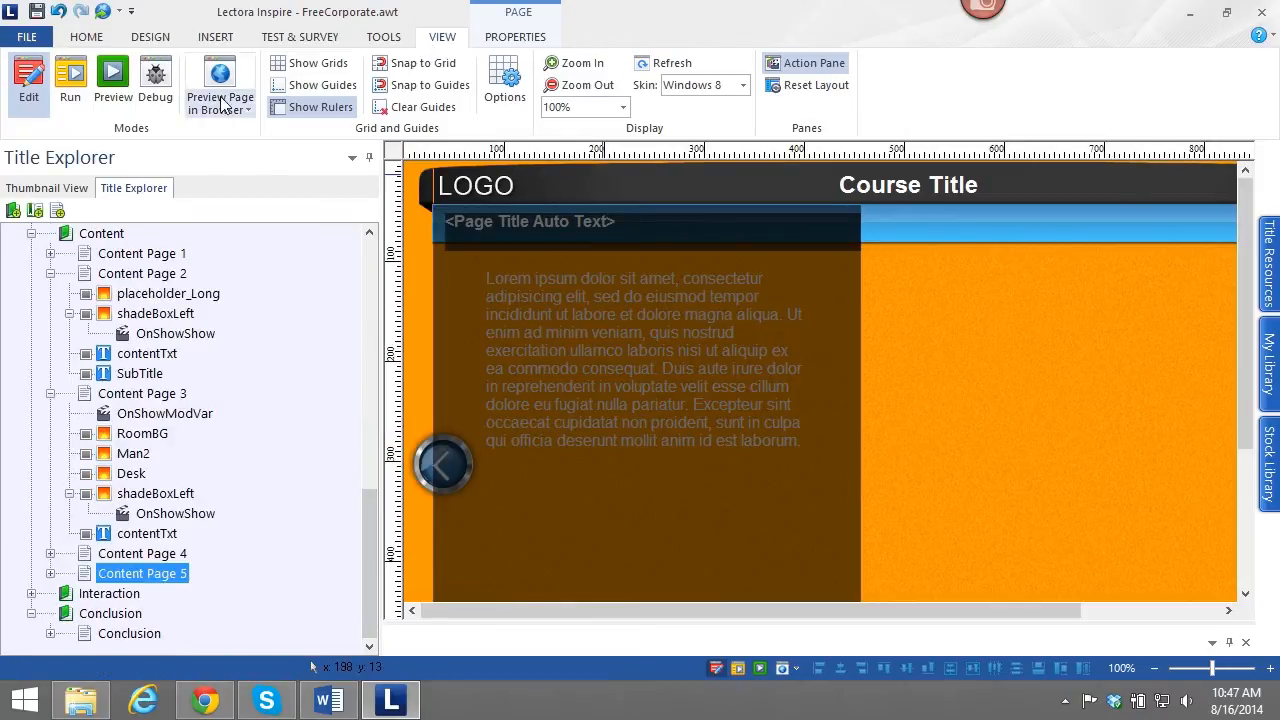
Preview Content Page 5 in the web browser.
click(220, 84)
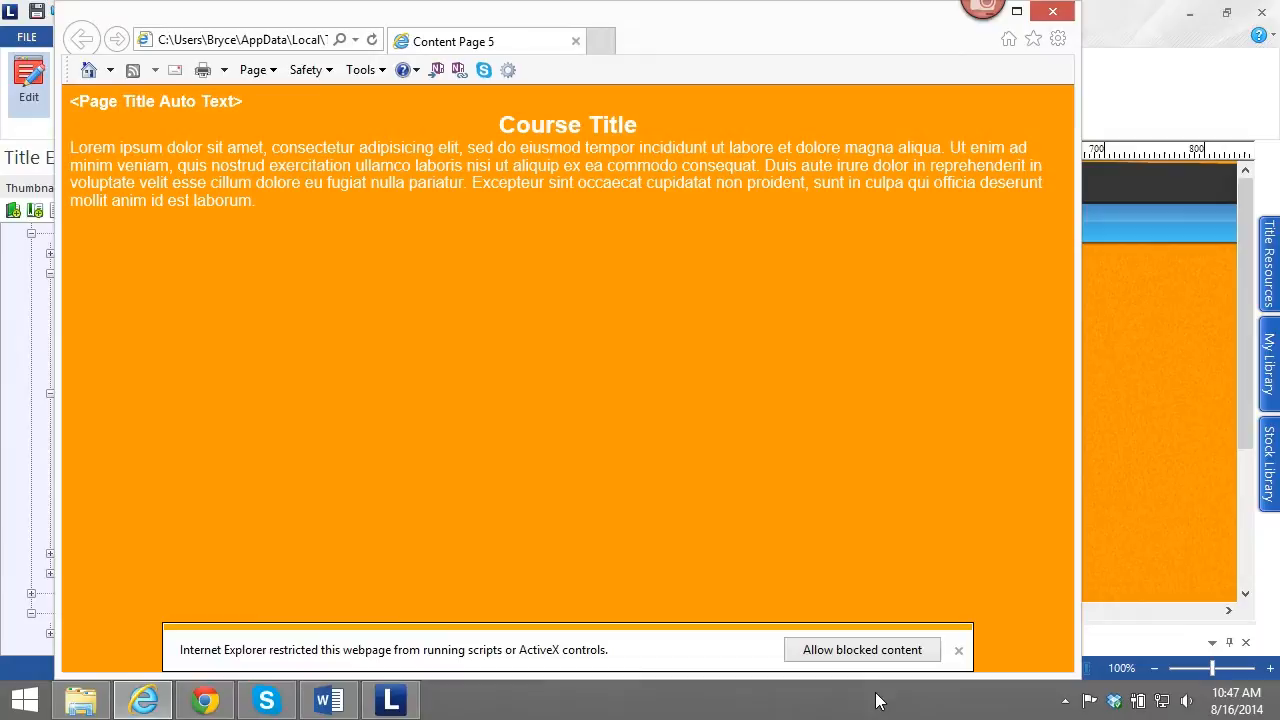
Allow blocked content so the preview renders fully, then close Internet Explorer.
click(860, 648)
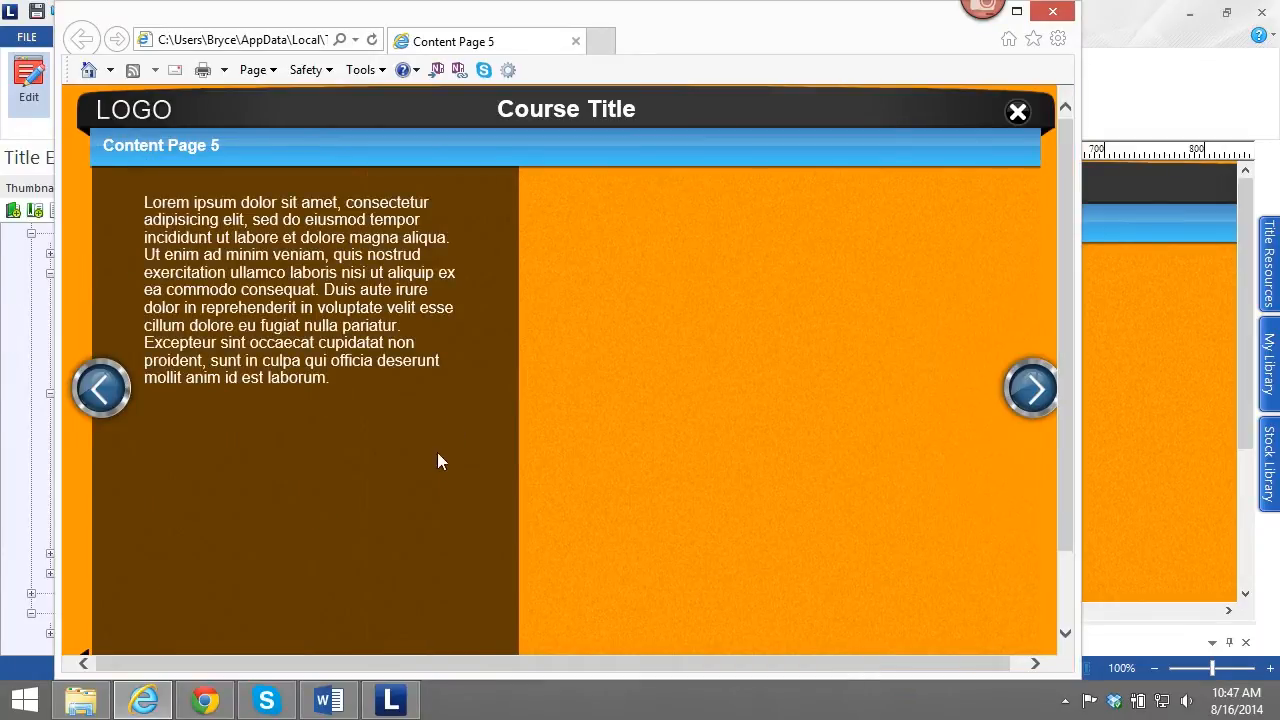
mouse_move(200, 436)
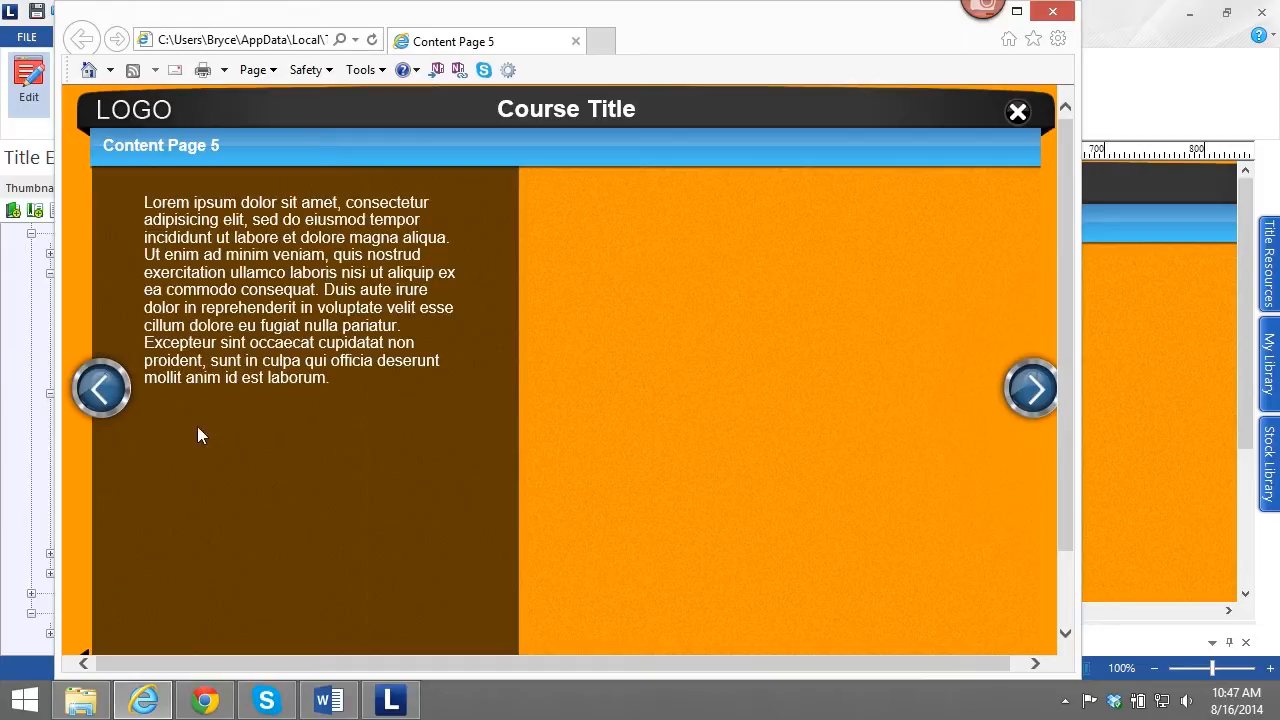
mouse_move(92, 252)
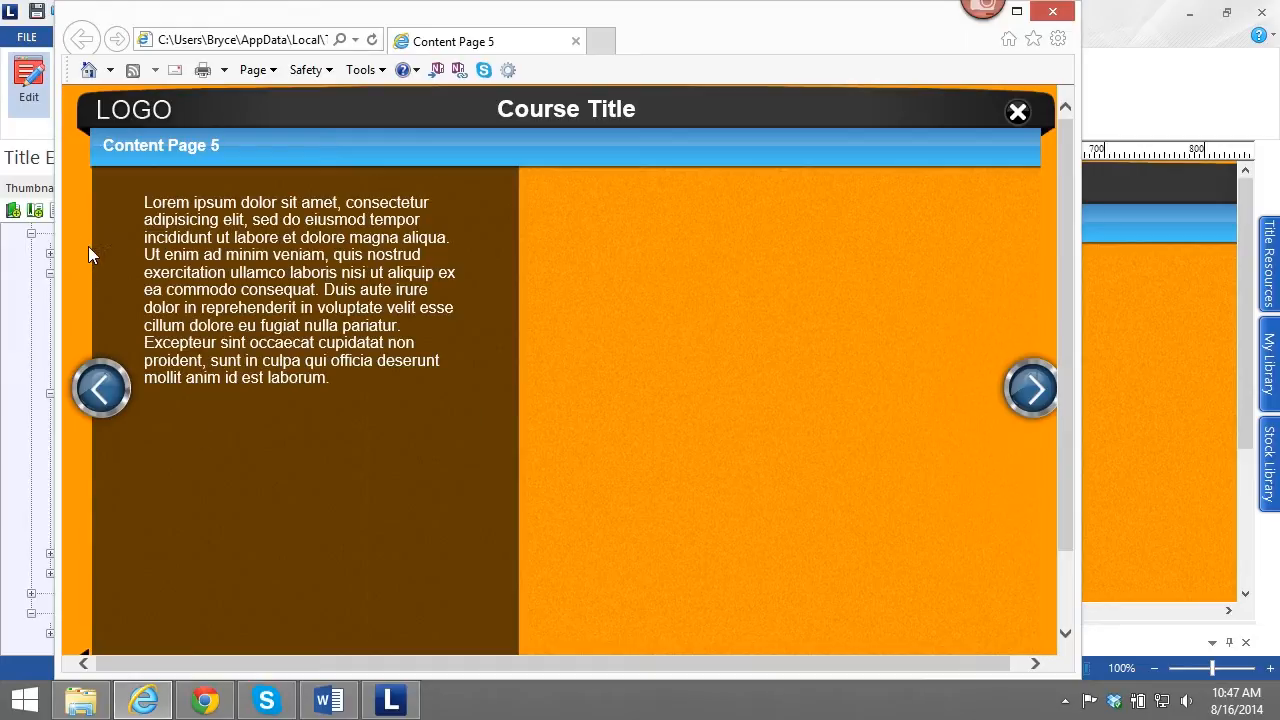
mouse_move(94, 192)
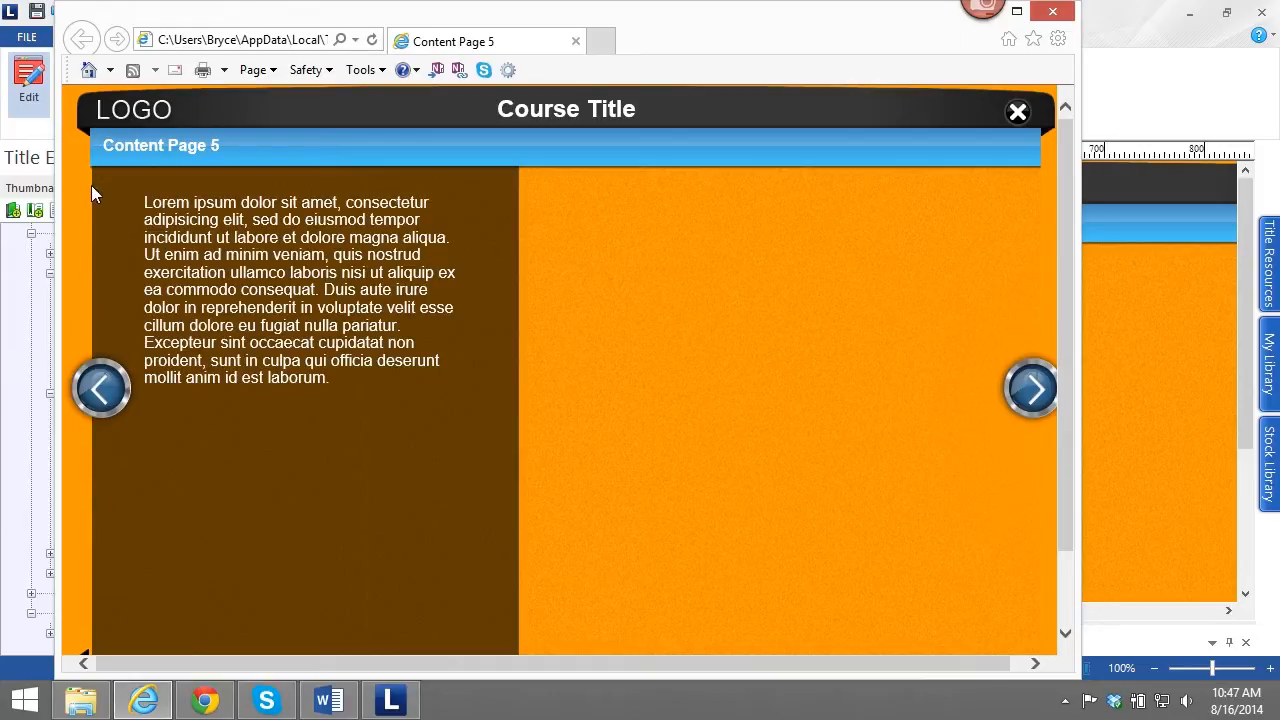
mouse_move(98, 344)
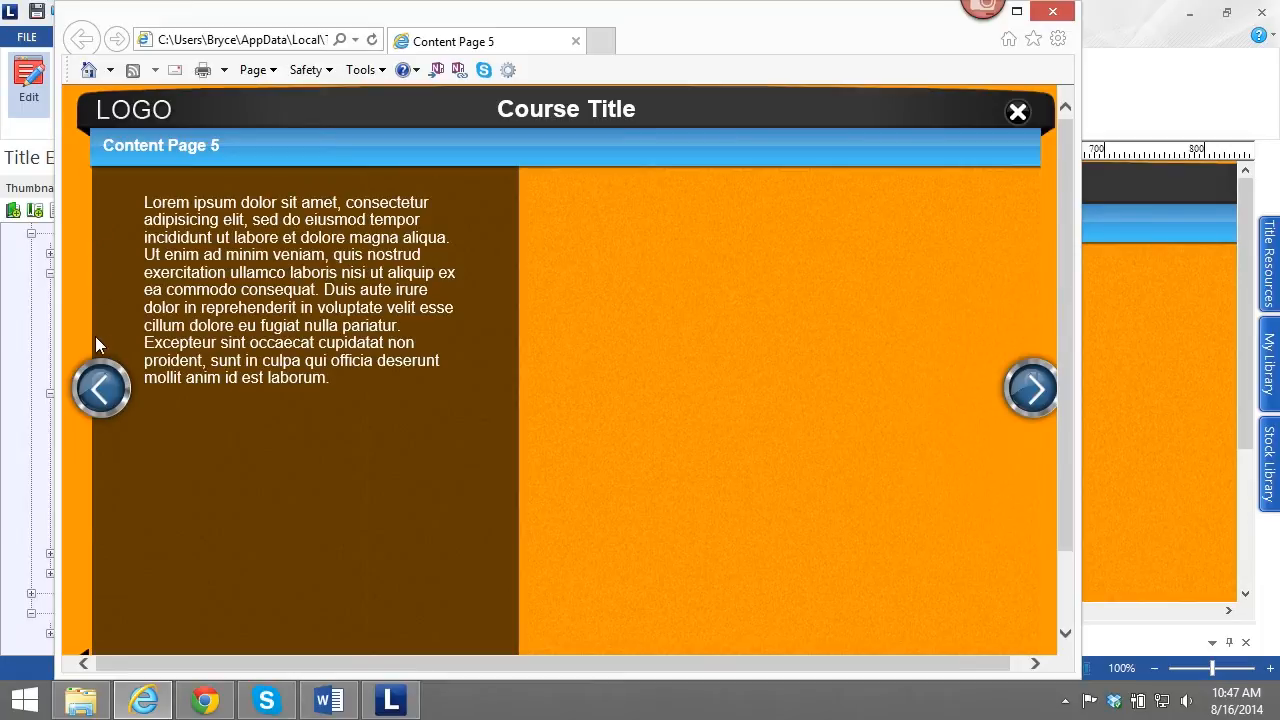
mouse_move(52, 248)
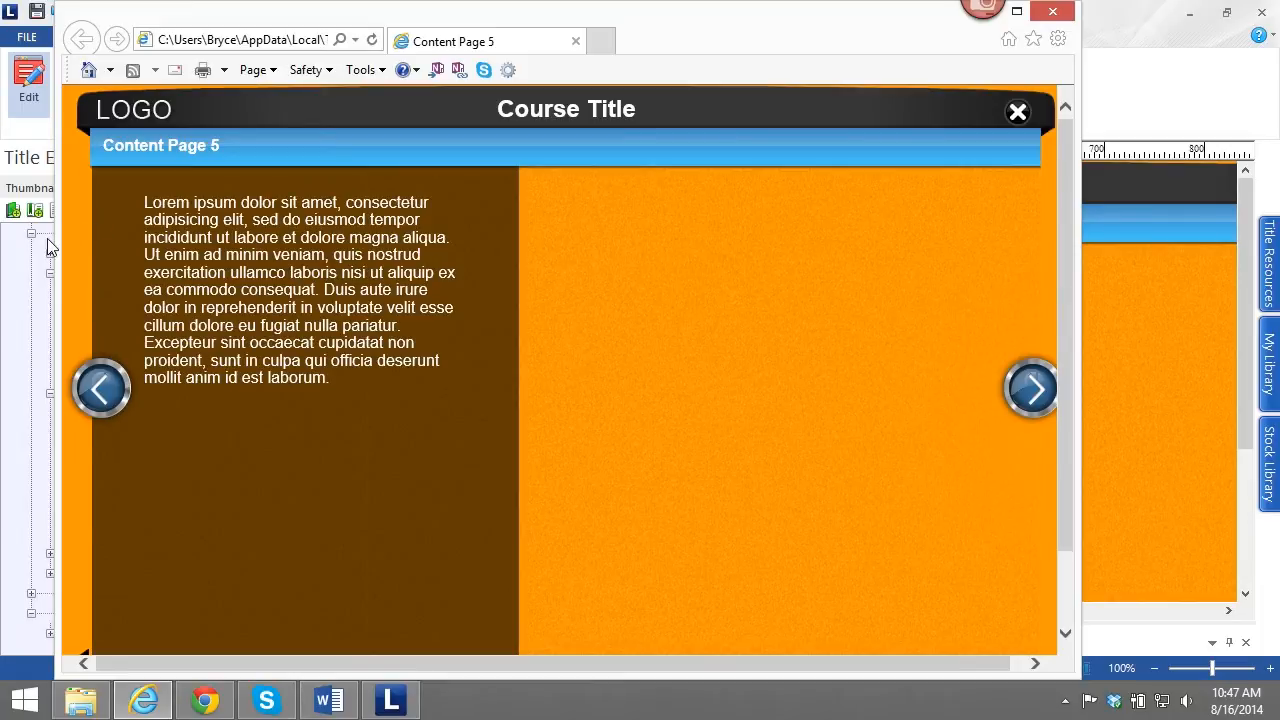
mouse_move(1052, 12)
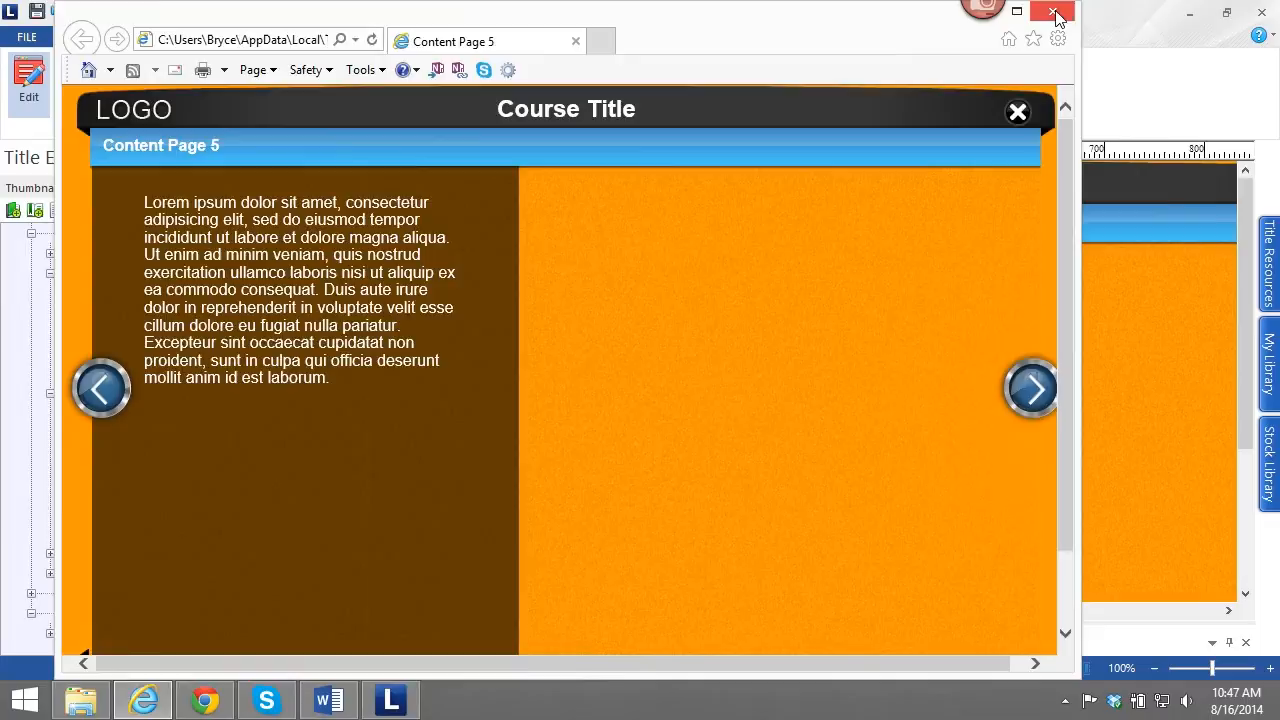
click(1052, 12)
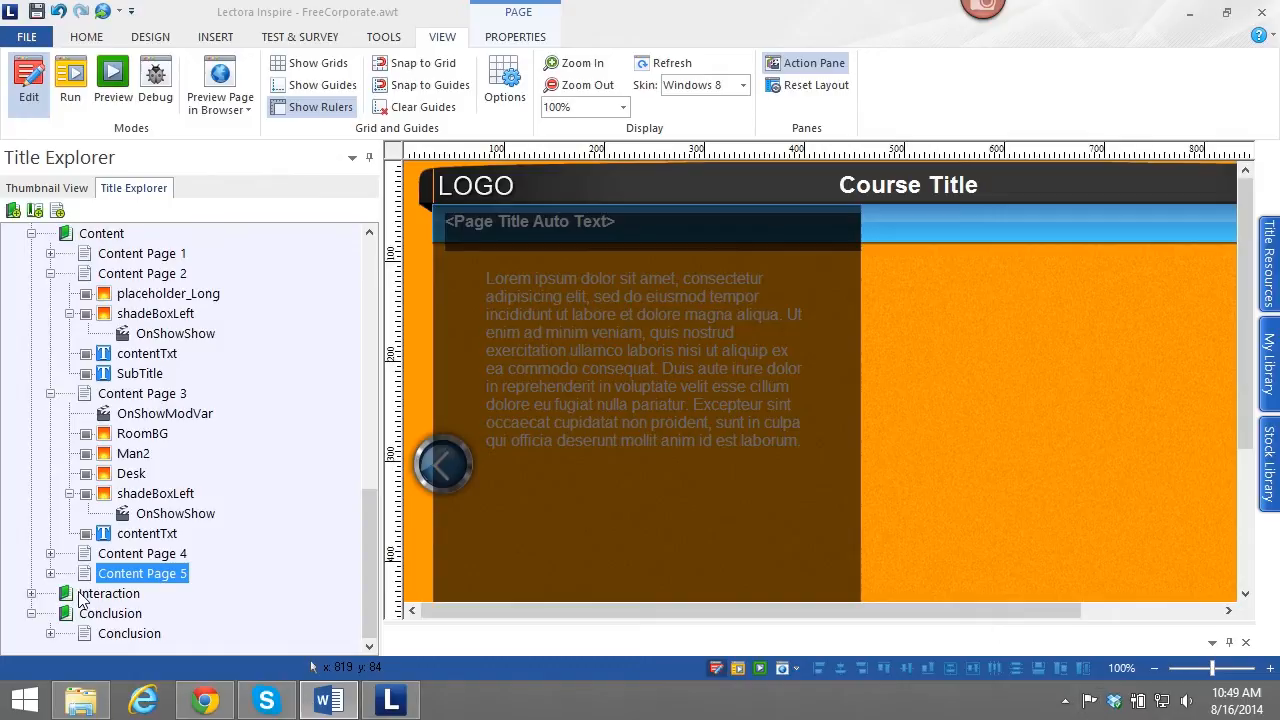
Expand the Interaction chapter and select Interaction 1's shadeBoxLeft, Introduction_Content and SubTitle.
click(108, 592)
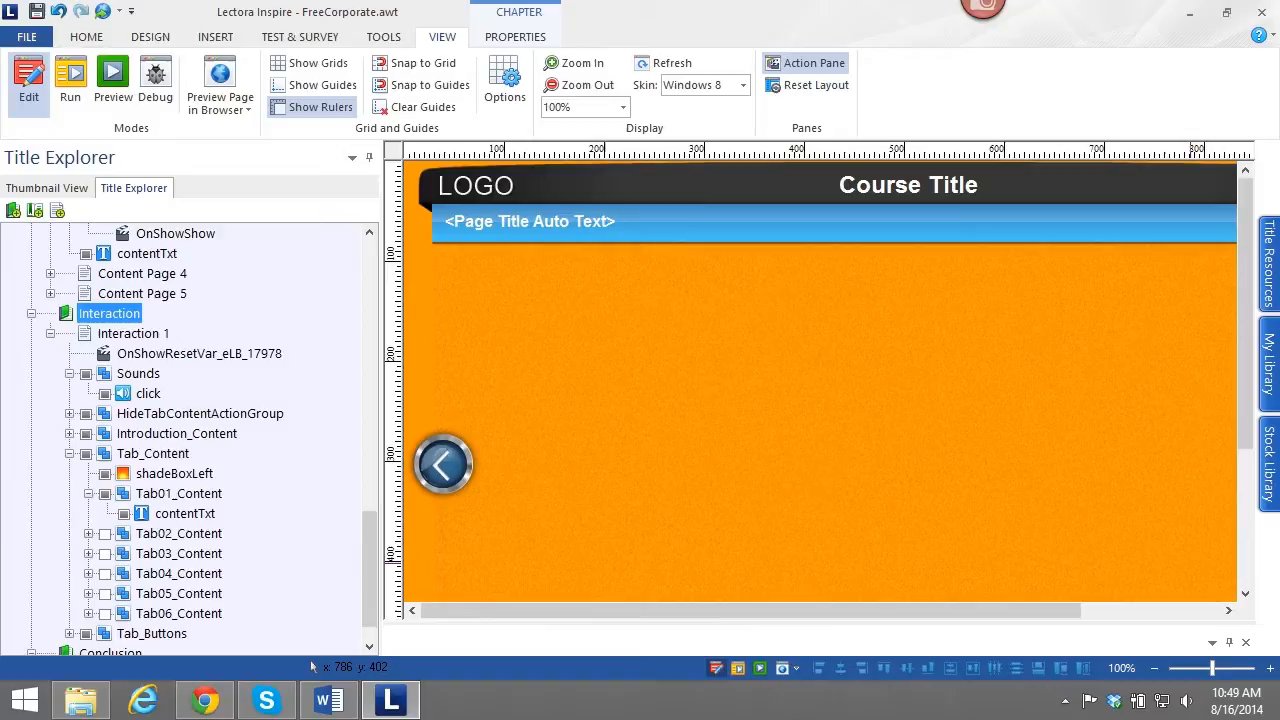
mouse_move(148, 512)
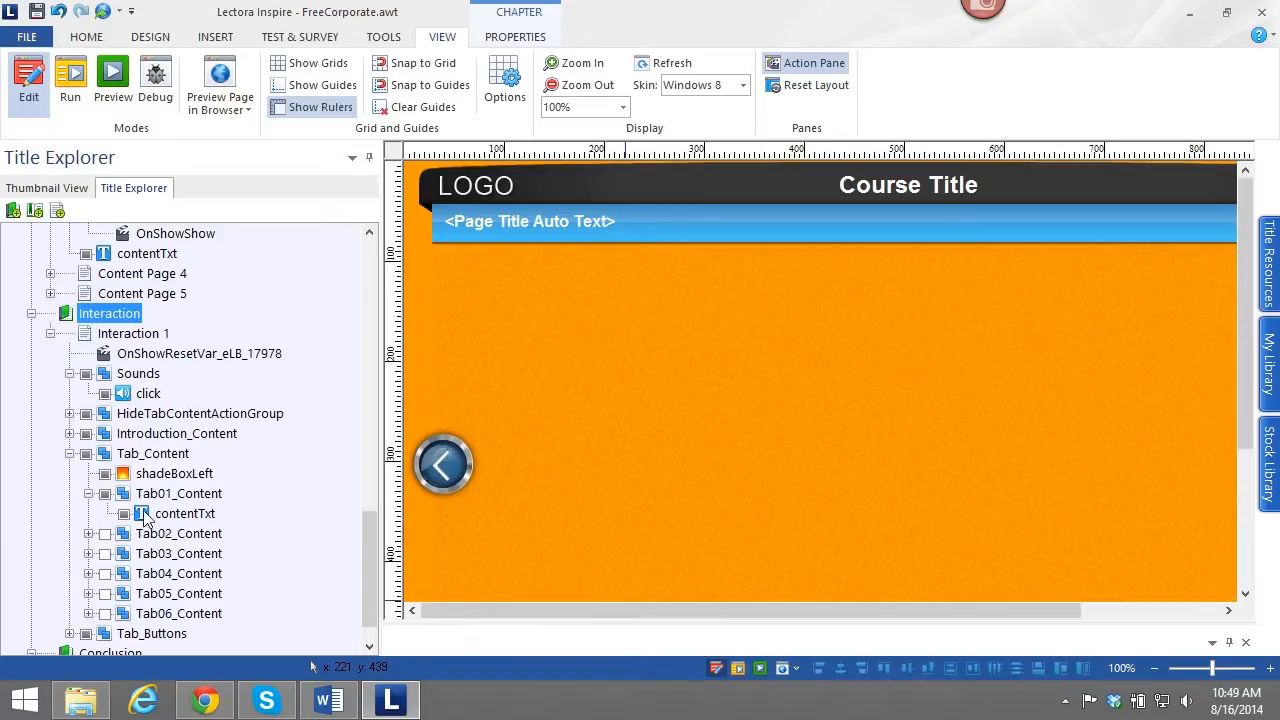
click(174, 472)
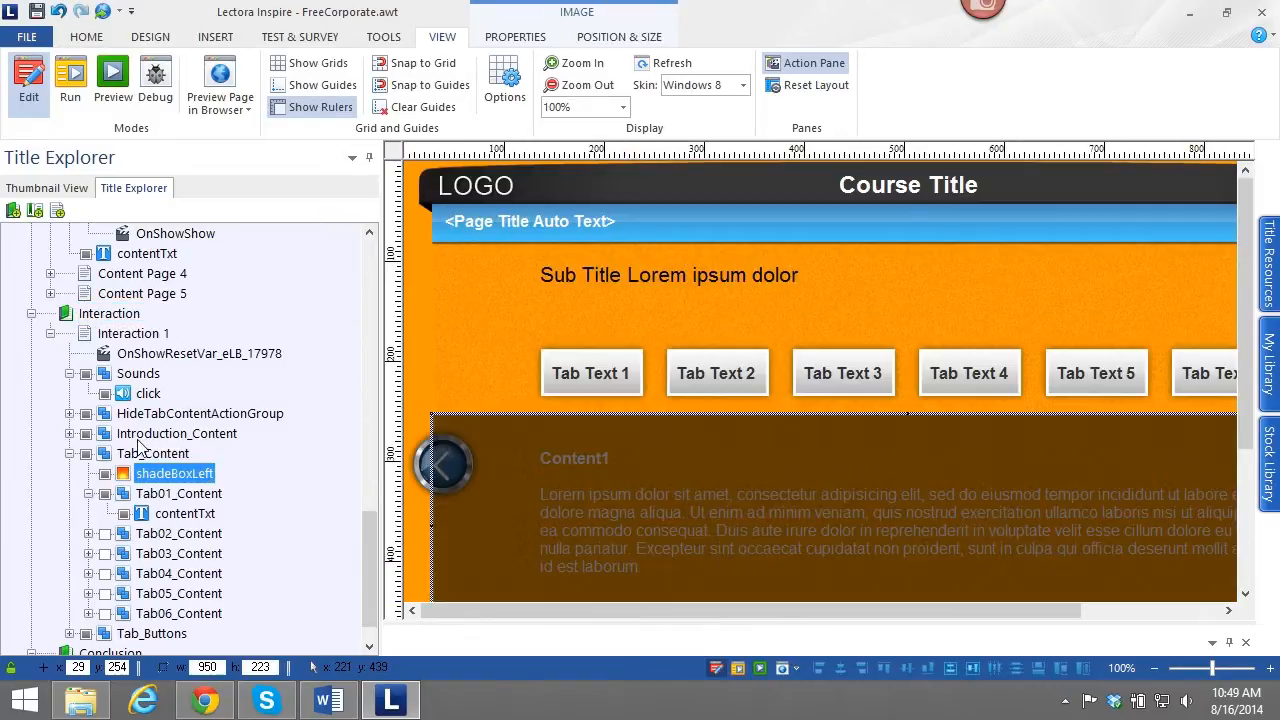
click(176, 432)
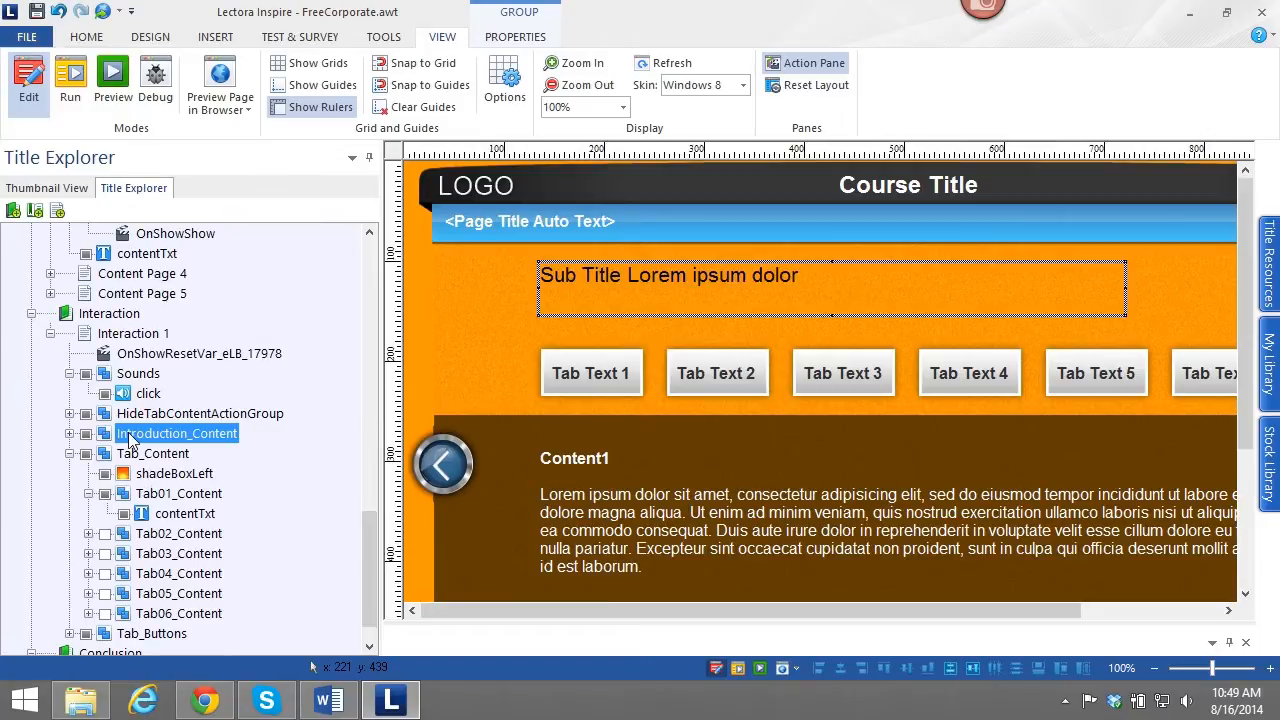
click(88, 432)
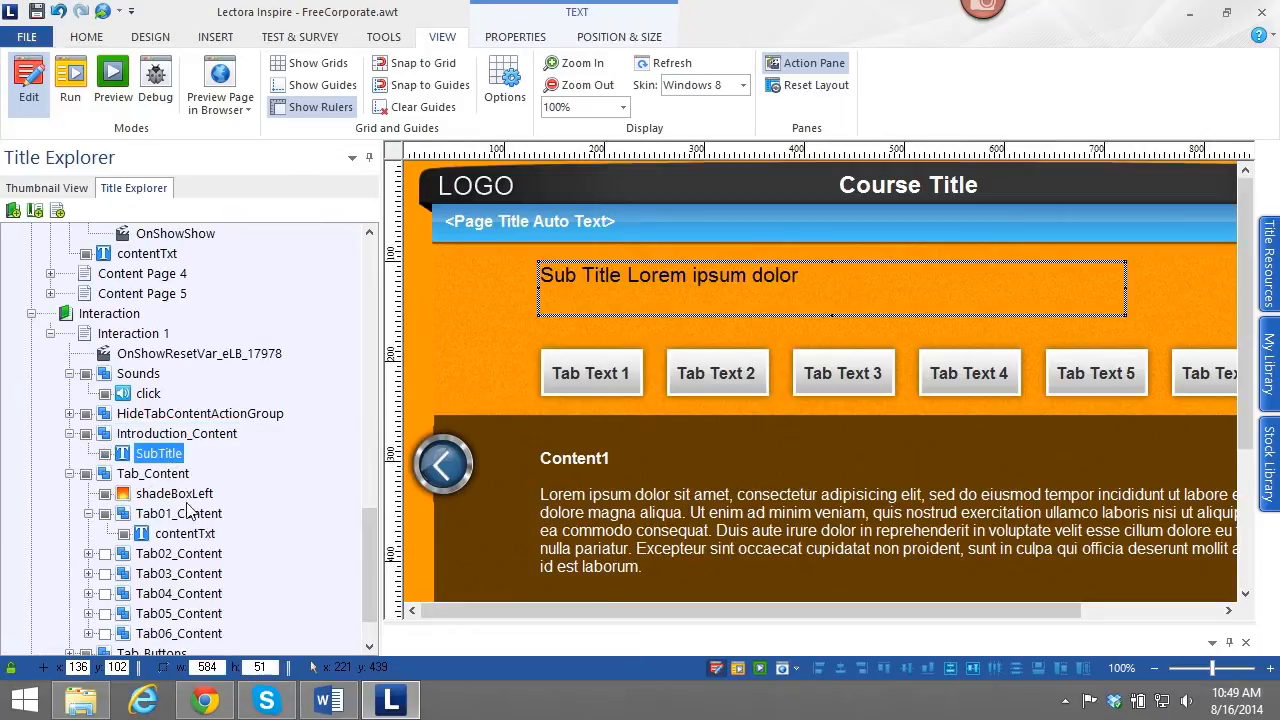
mouse_move(648, 288)
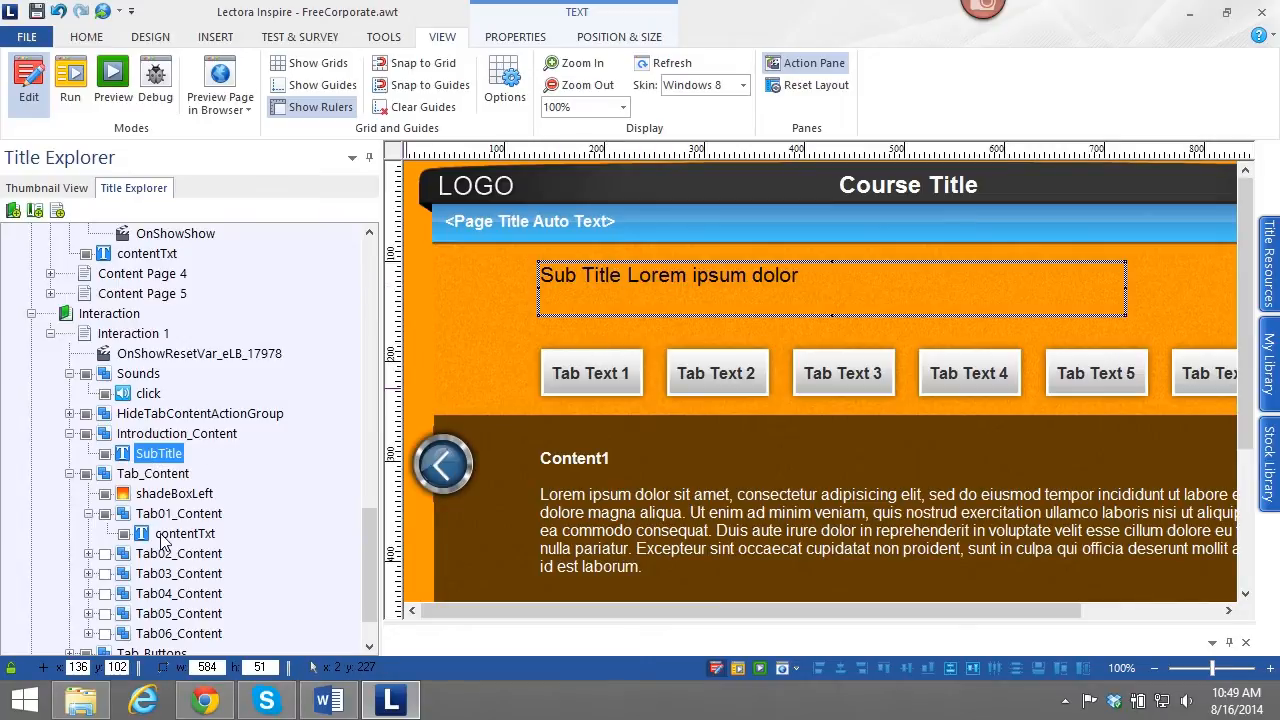
Select the Tab_Content group and open Tab 1's lorem ipsum contentTxt for editing.
click(184, 472)
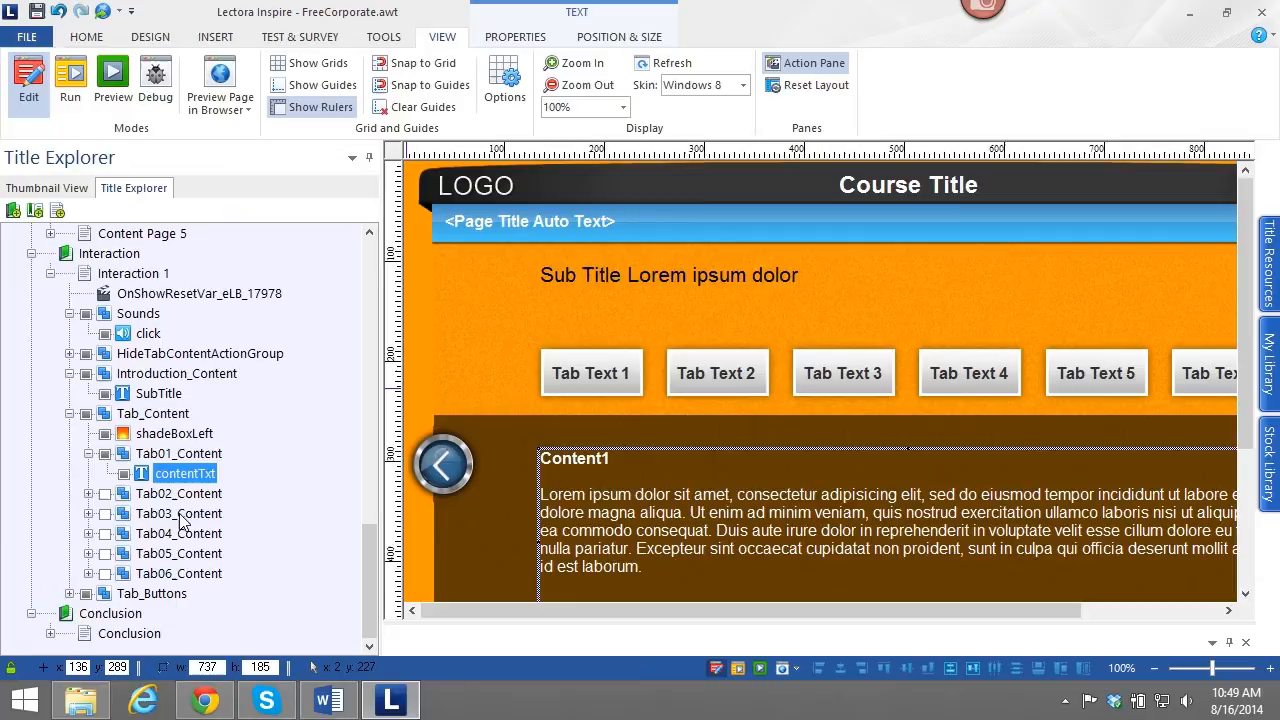
click(152, 412)
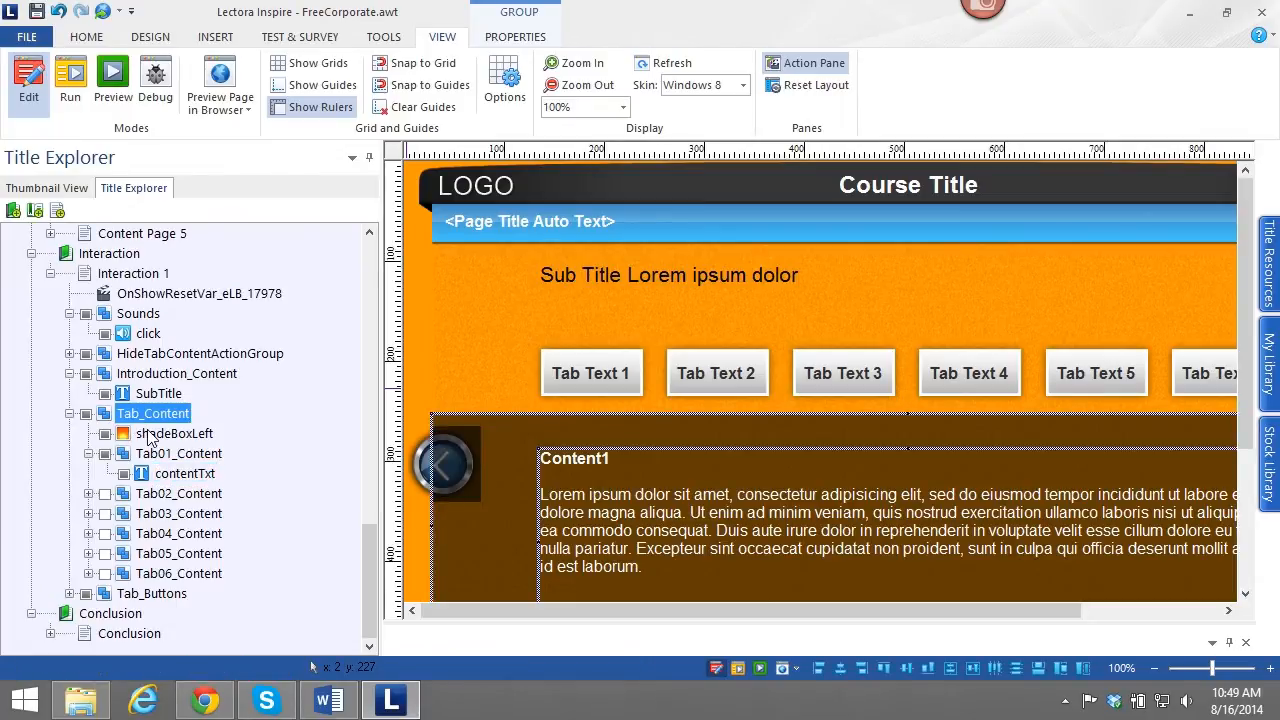
mouse_move(168, 532)
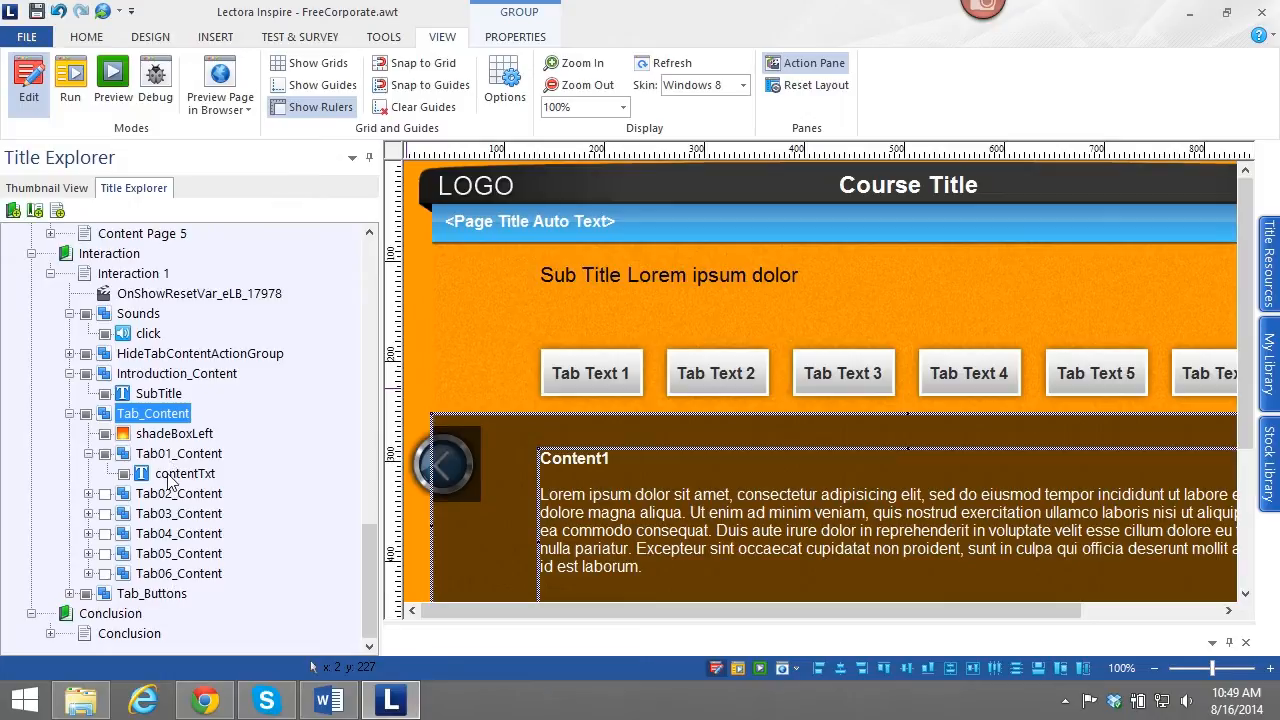
click(186, 472)
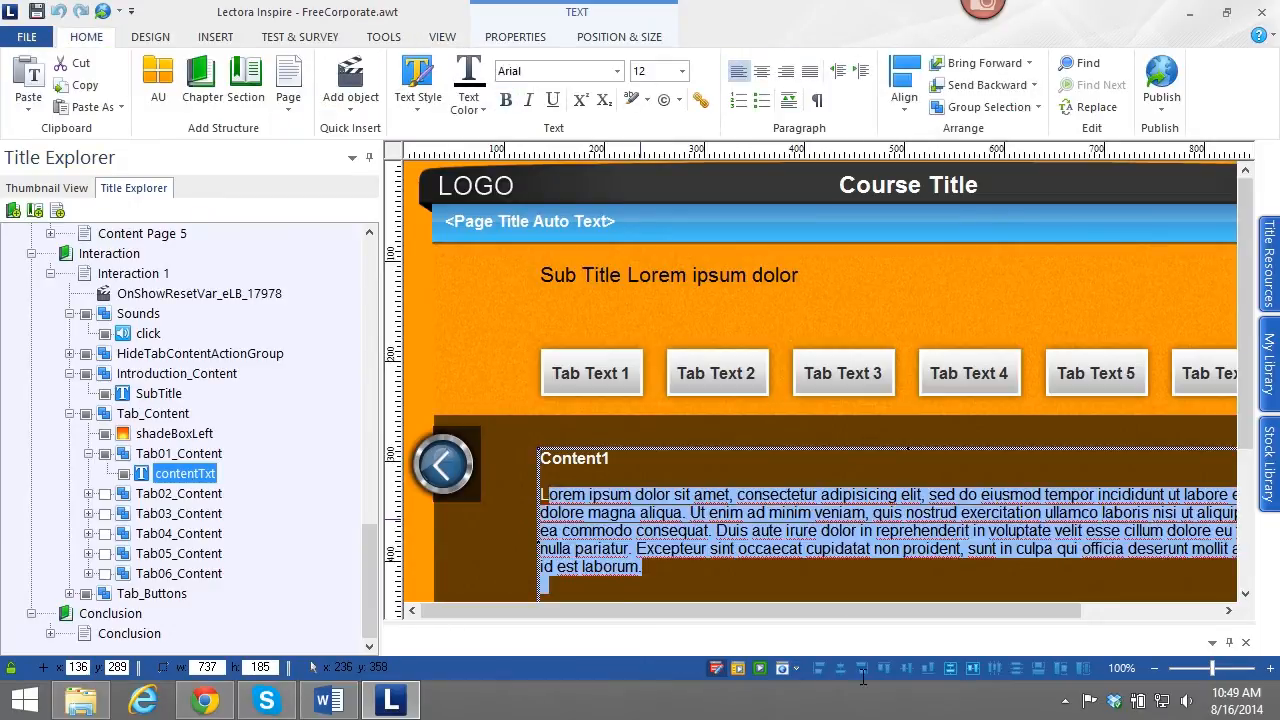
Delete the lorem ipsum placeholder and enter 'My new content' as Tab 1's text.
key(Delete)
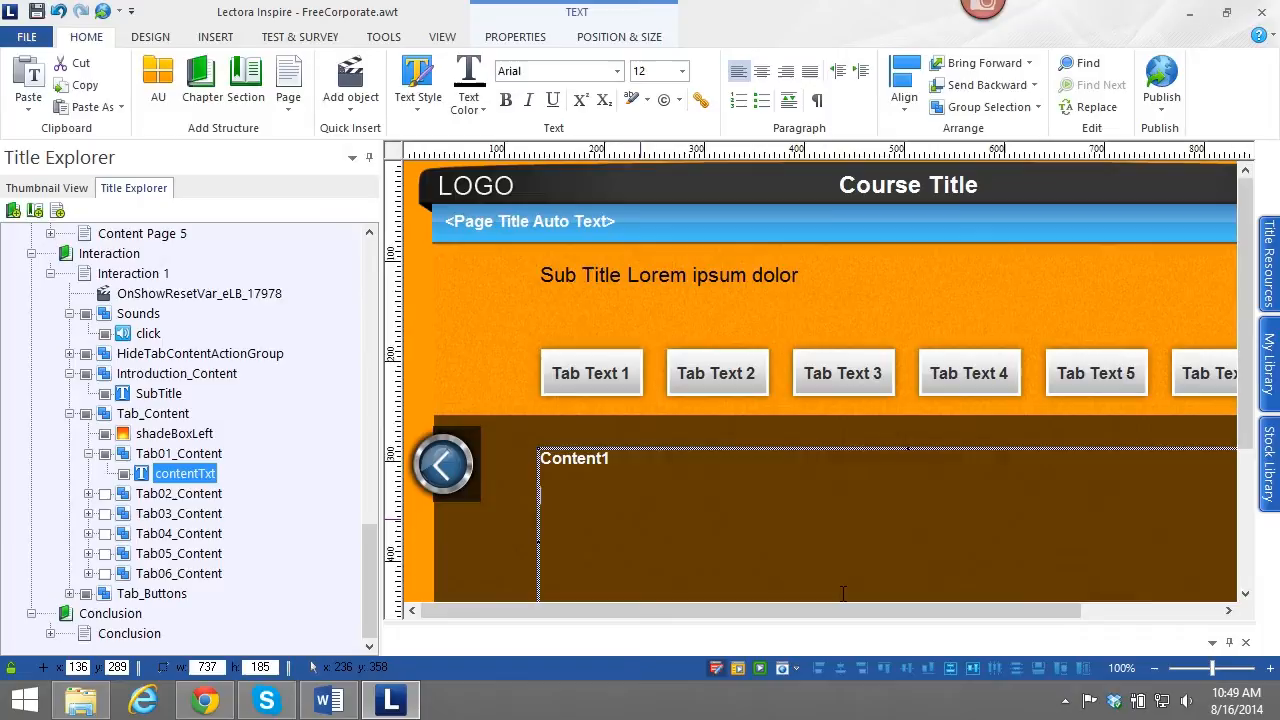
text(My ne content)
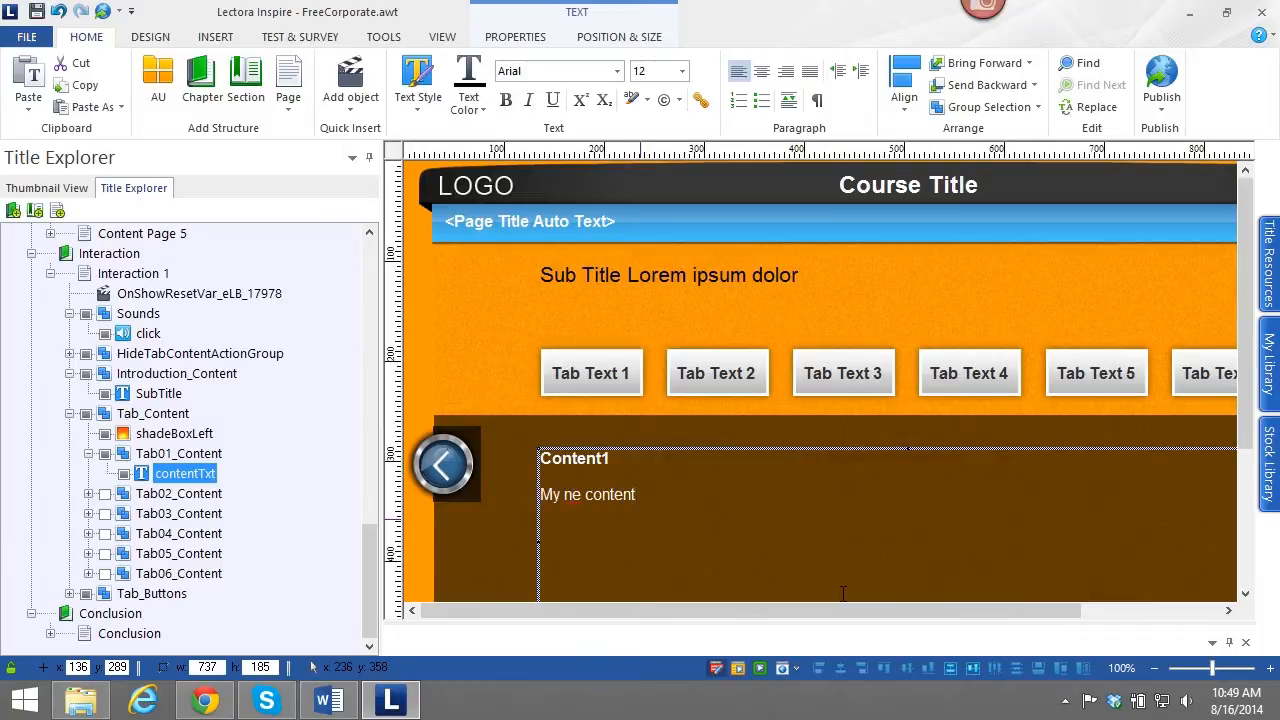
click(582, 494)
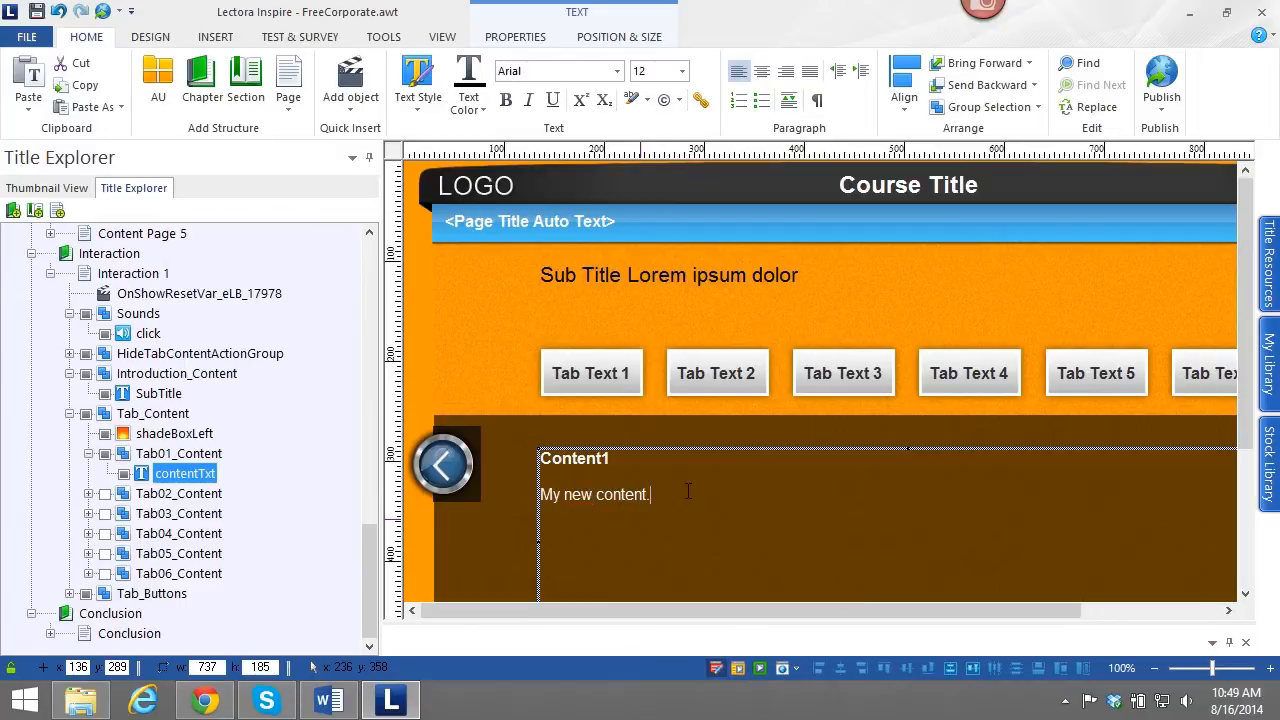
mouse_move(744, 12)
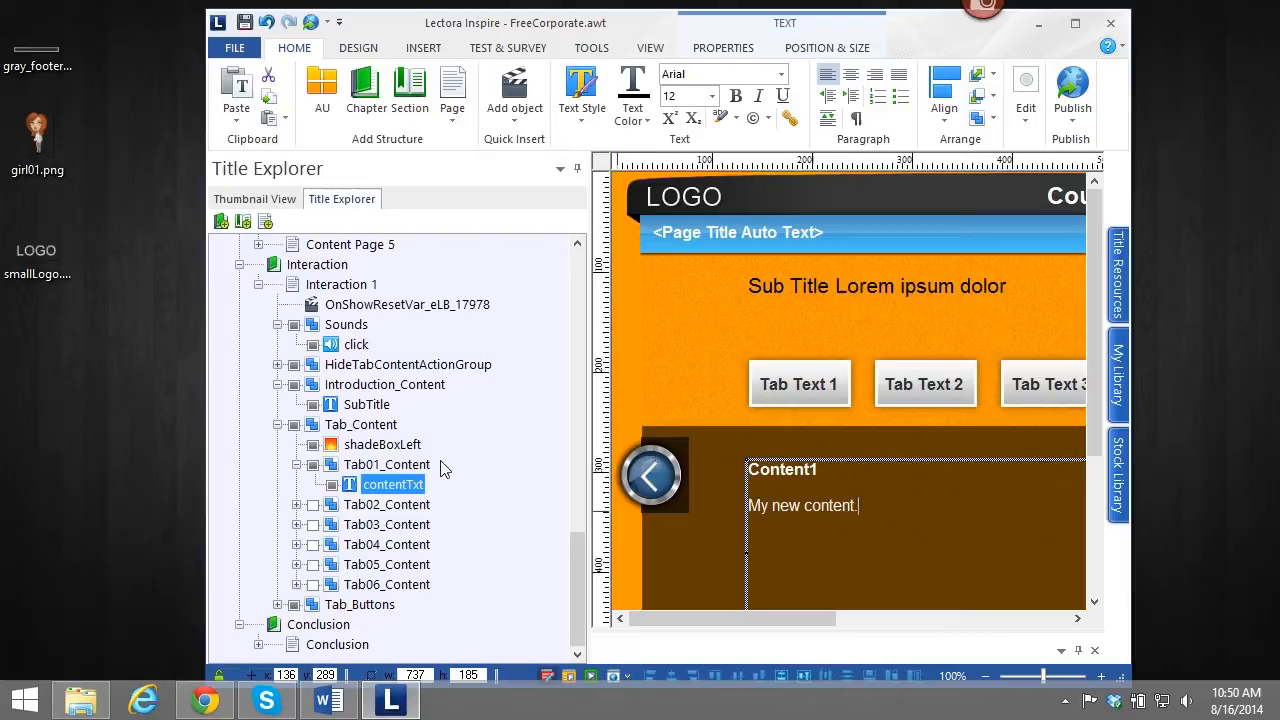
mouse_move(40, 104)
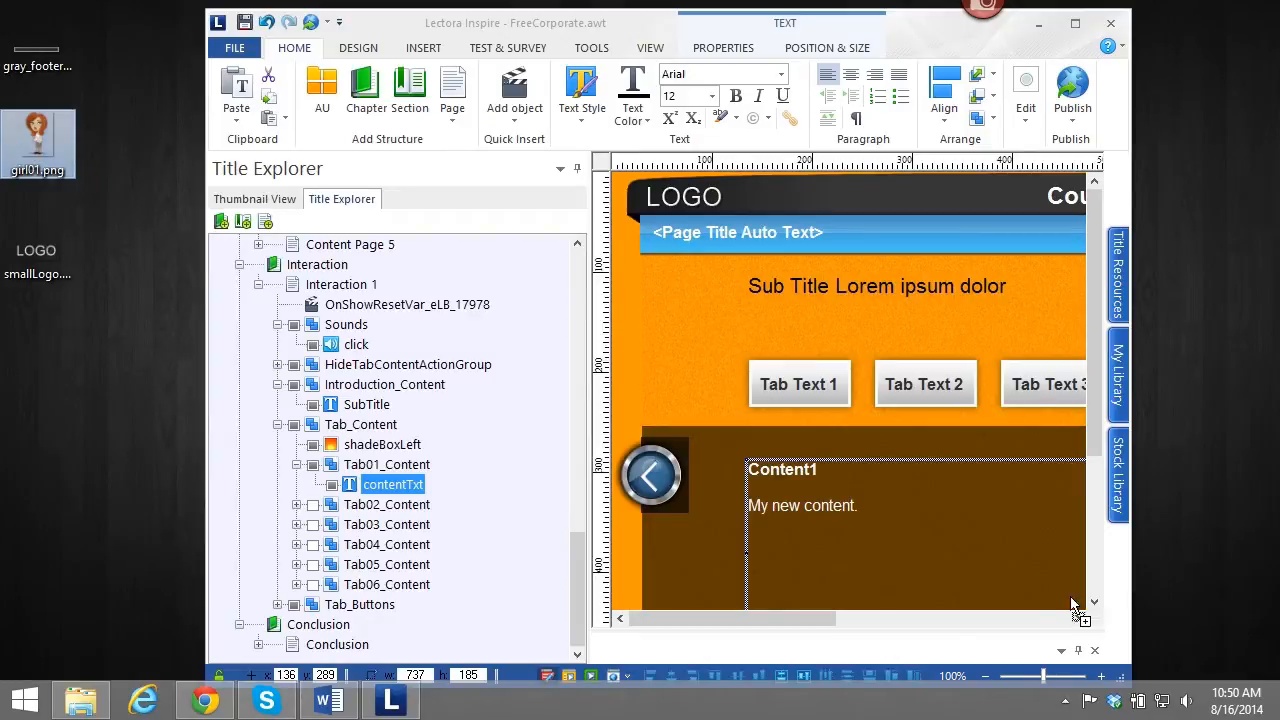
mouse_move(990, 516)
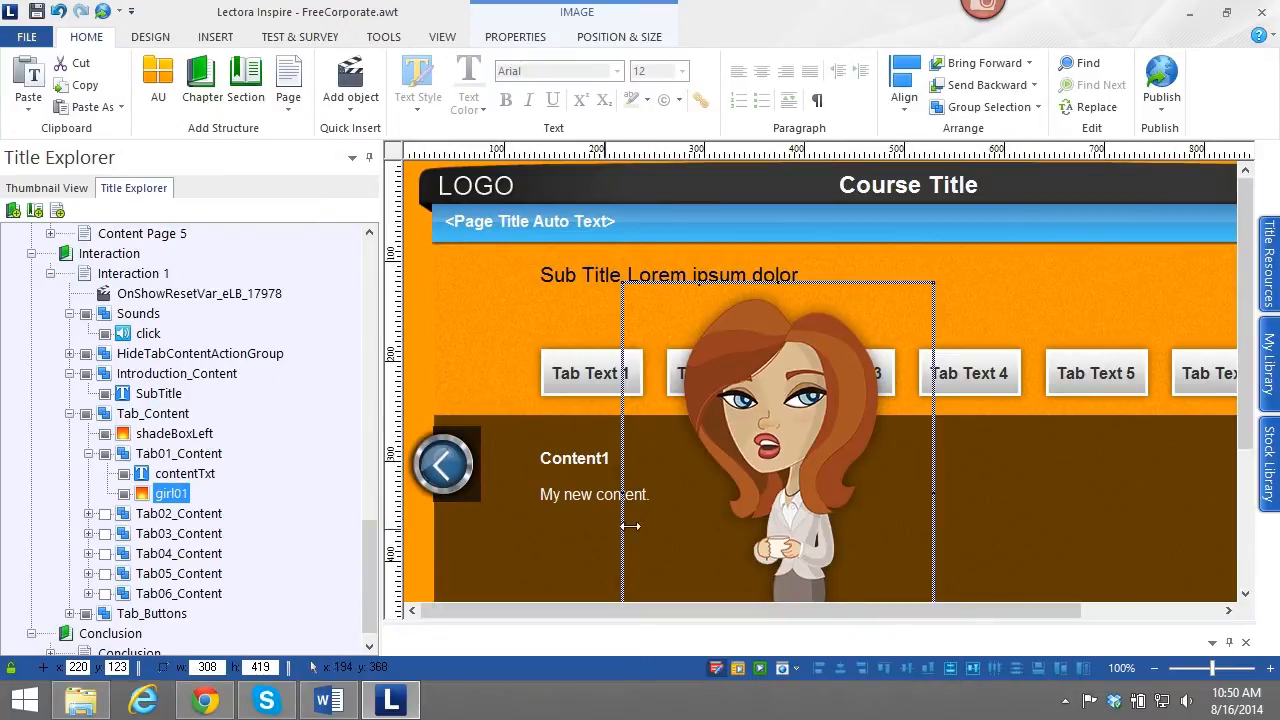
mouse_move(616, 108)
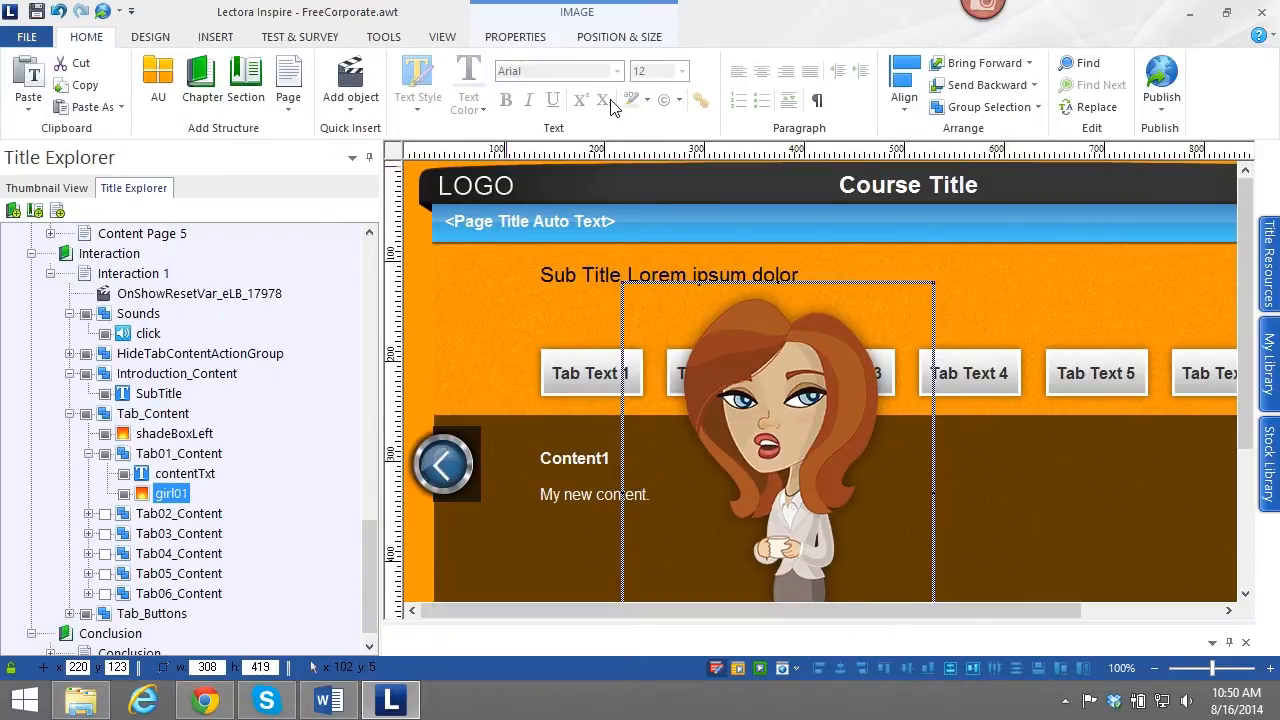
Drop girl01.png onto the page so the cartoon girl sits inside Tab01_Content.
click(440, 36)
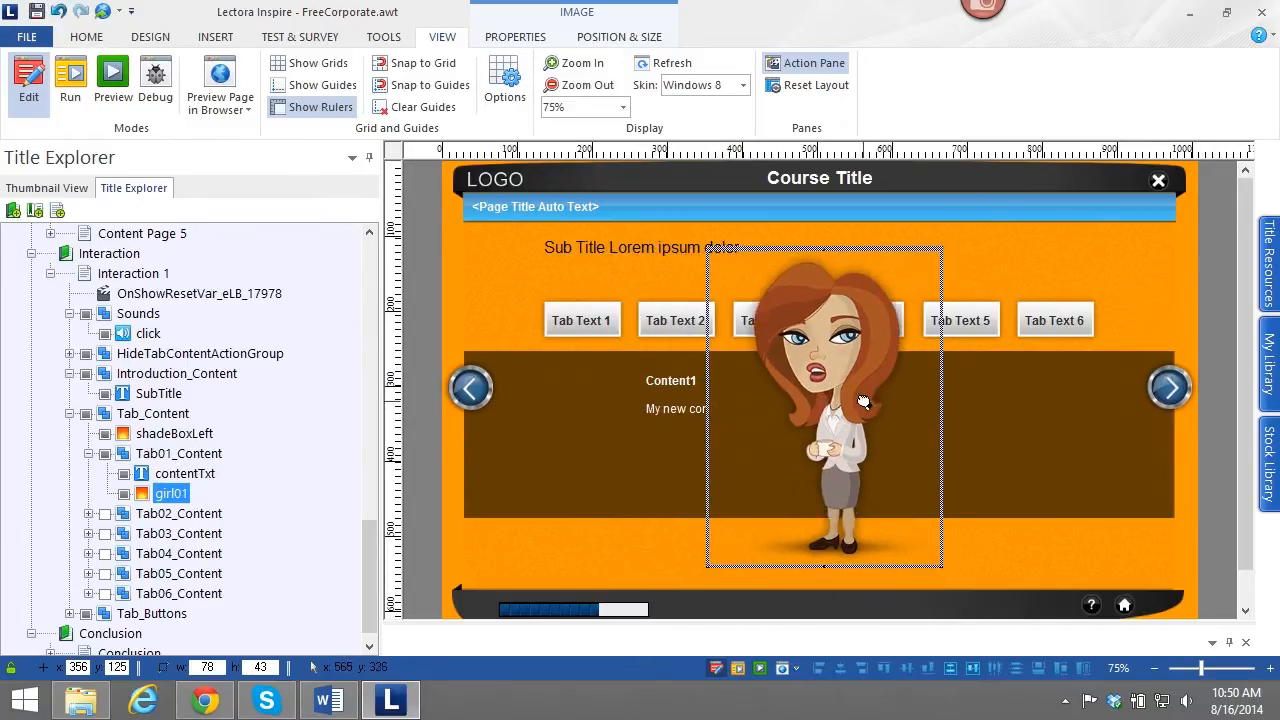
Drag the girl01 image to the lower right corner of Tab 1's content panel beside the text.
drag(822, 400, 718, 412)
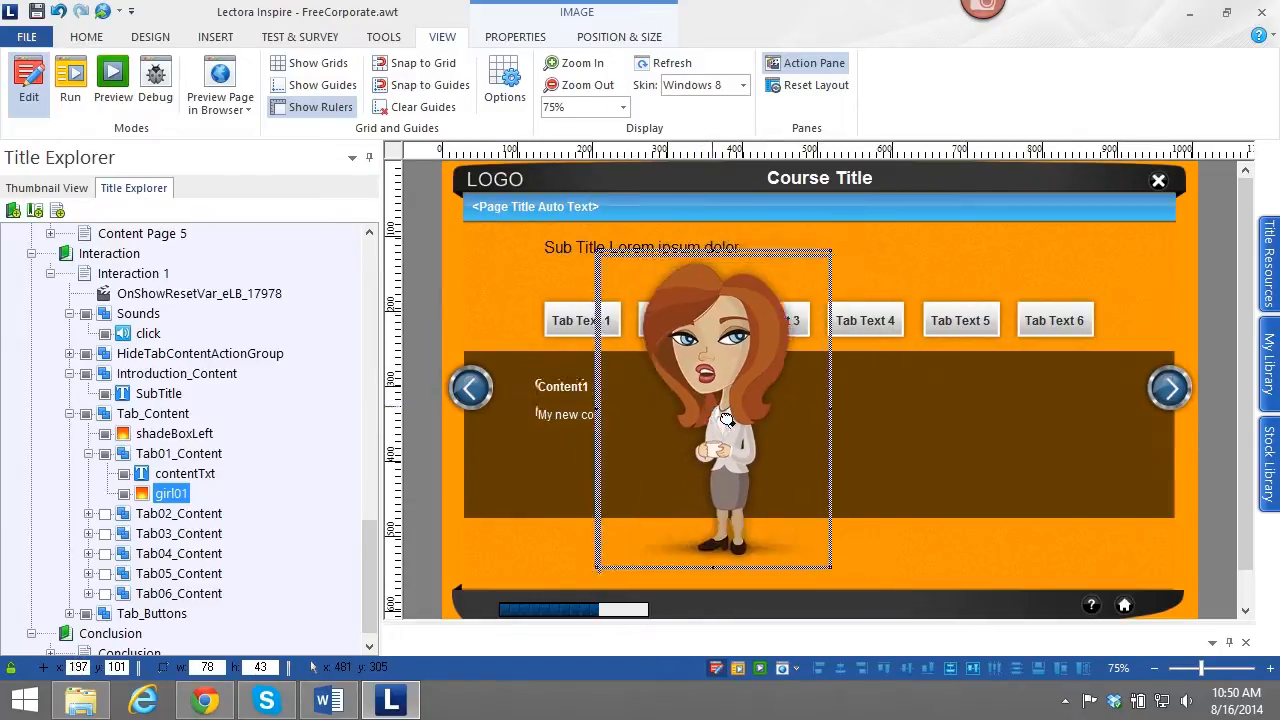
drag(724, 418, 732, 408)
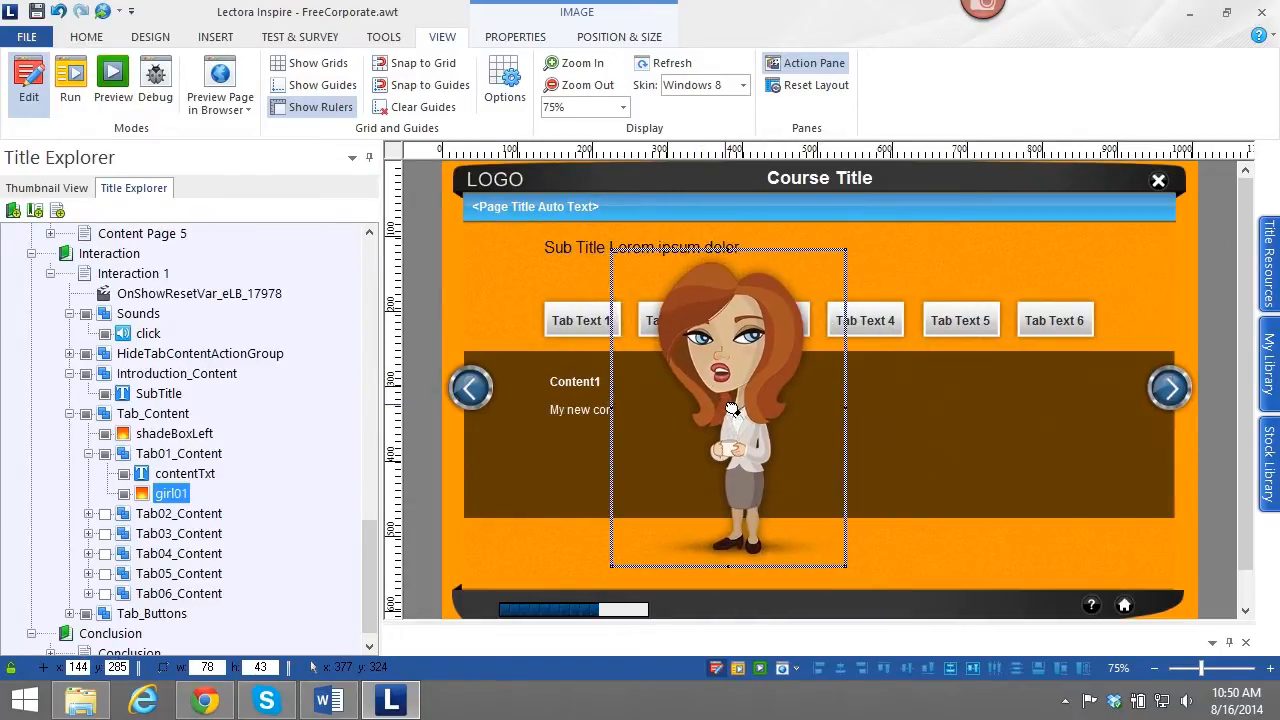
drag(730, 408, 720, 388)
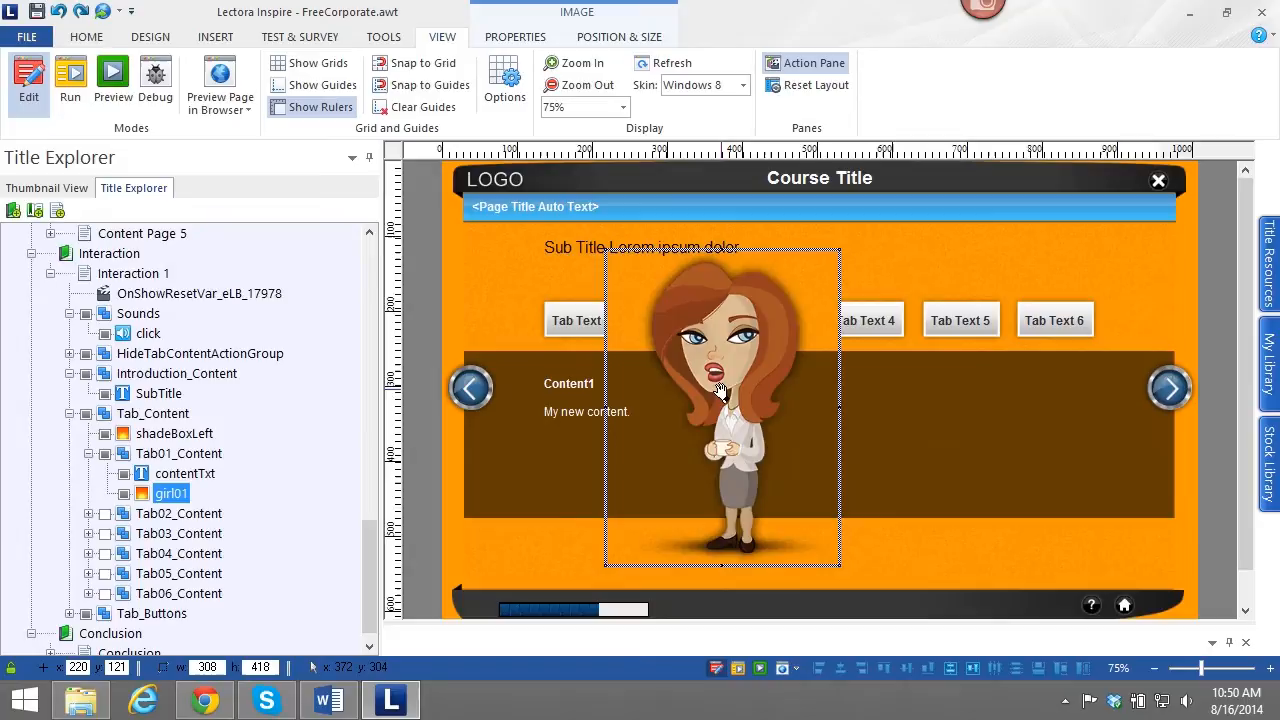
drag(720, 390, 784, 414)
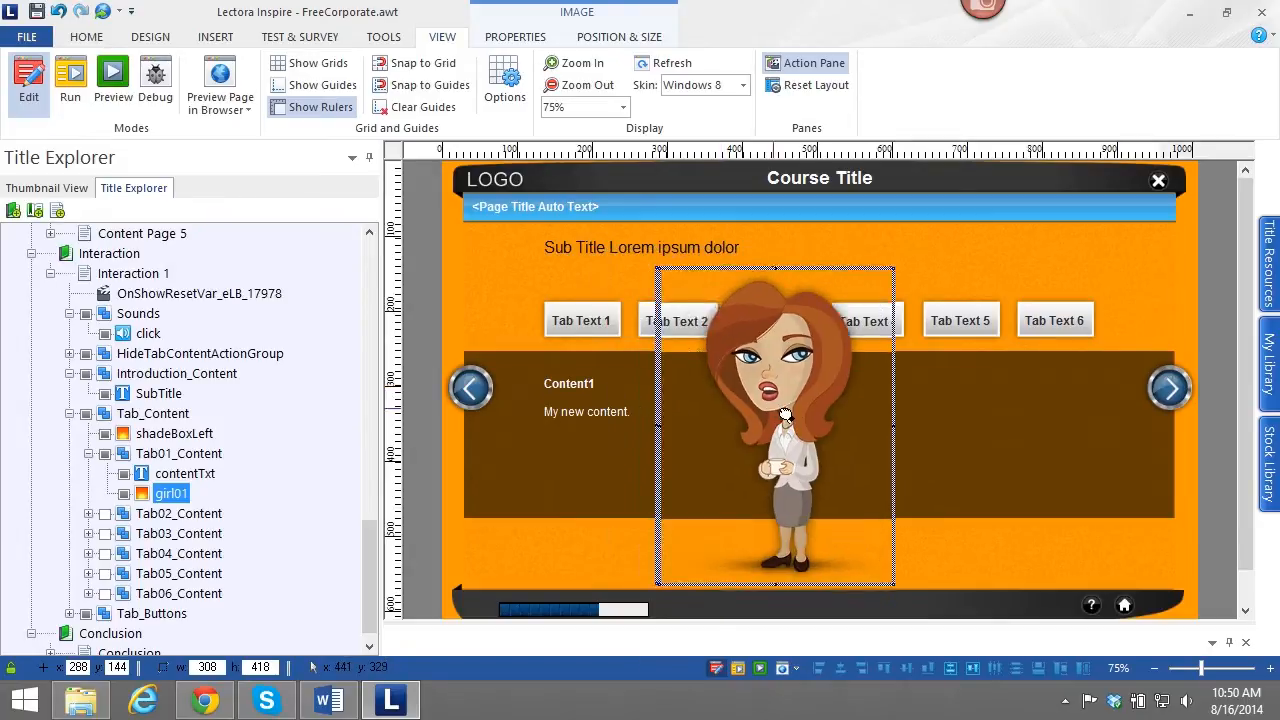
drag(776, 420, 1030, 424)
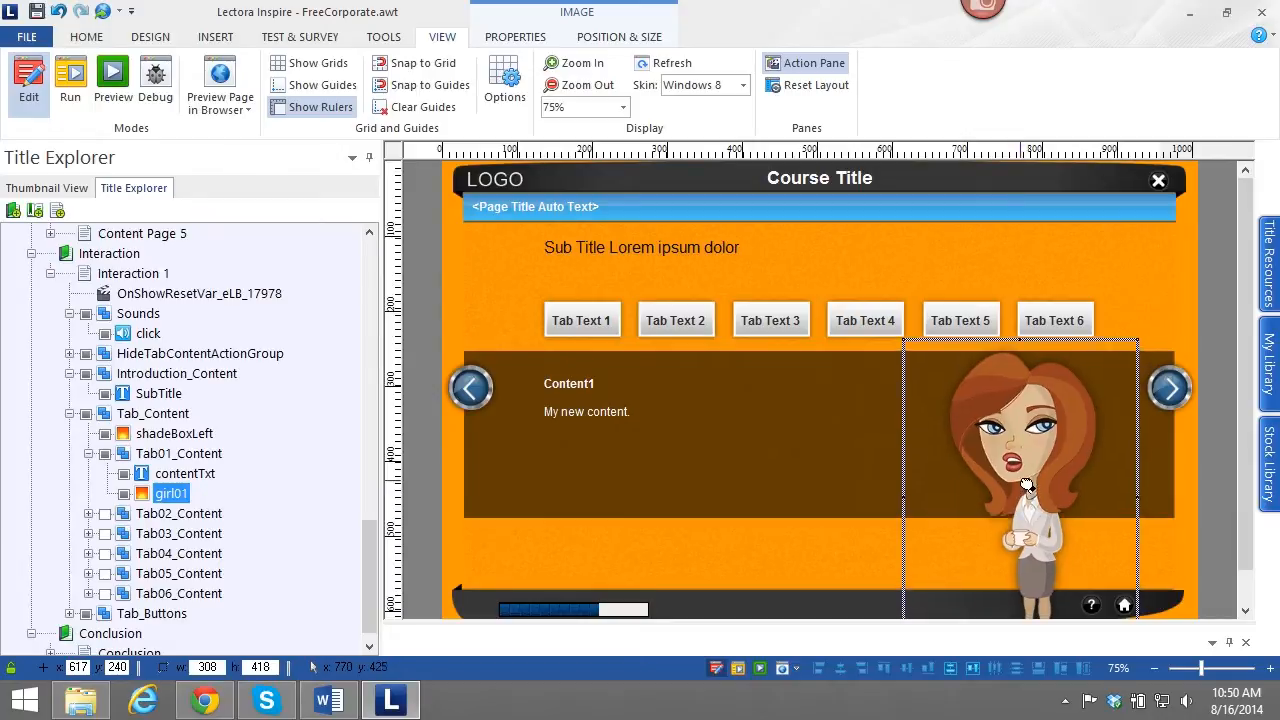
drag(1024, 486, 1020, 476)
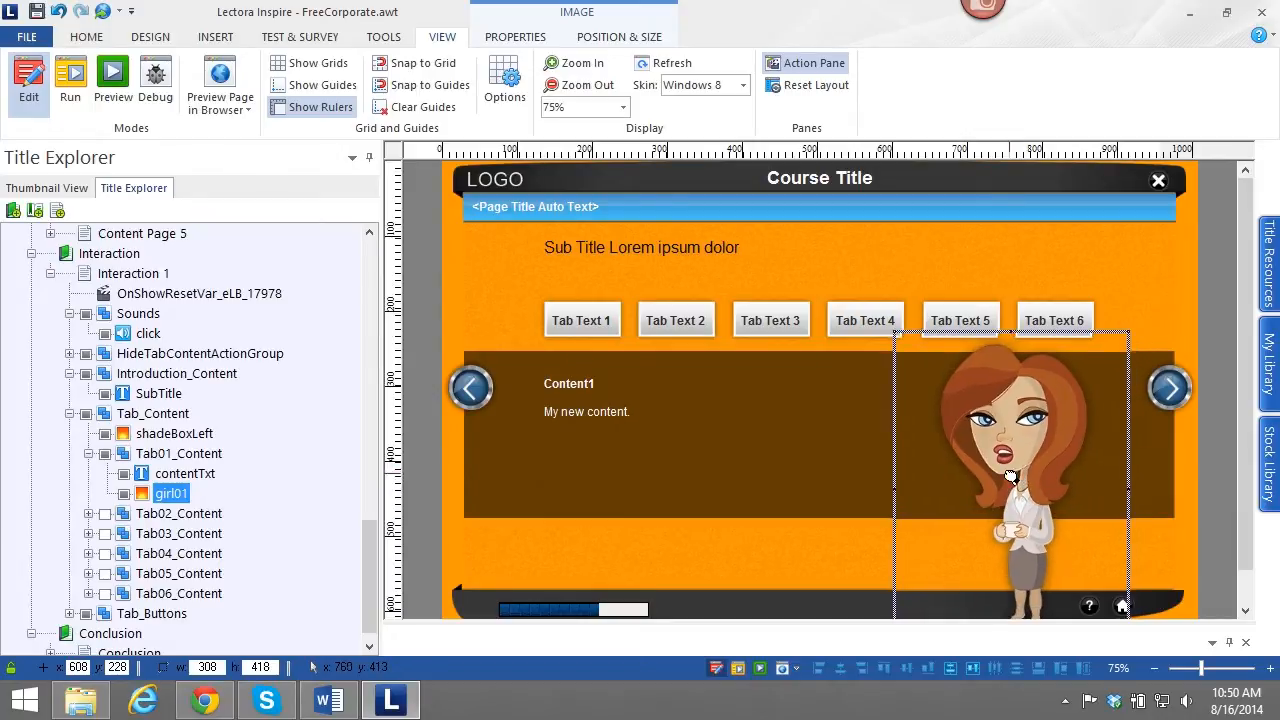
drag(1010, 476, 1000, 462)
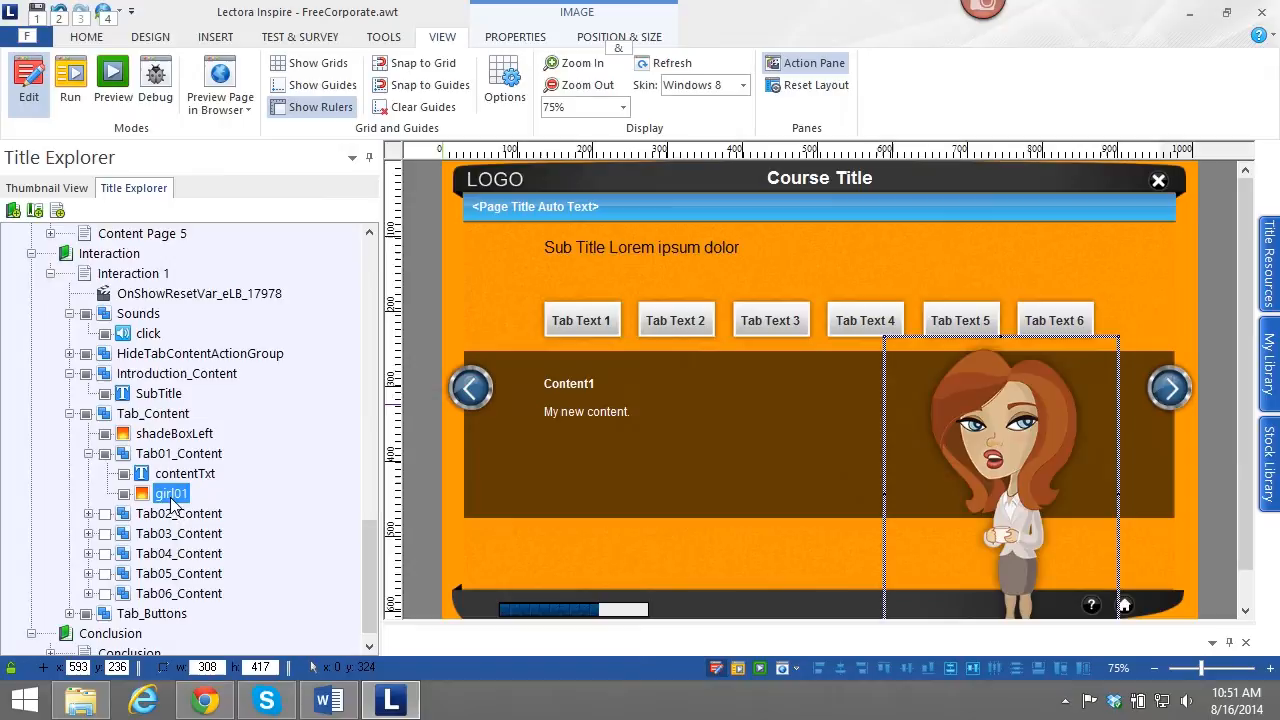
mouse_move(484, 218)
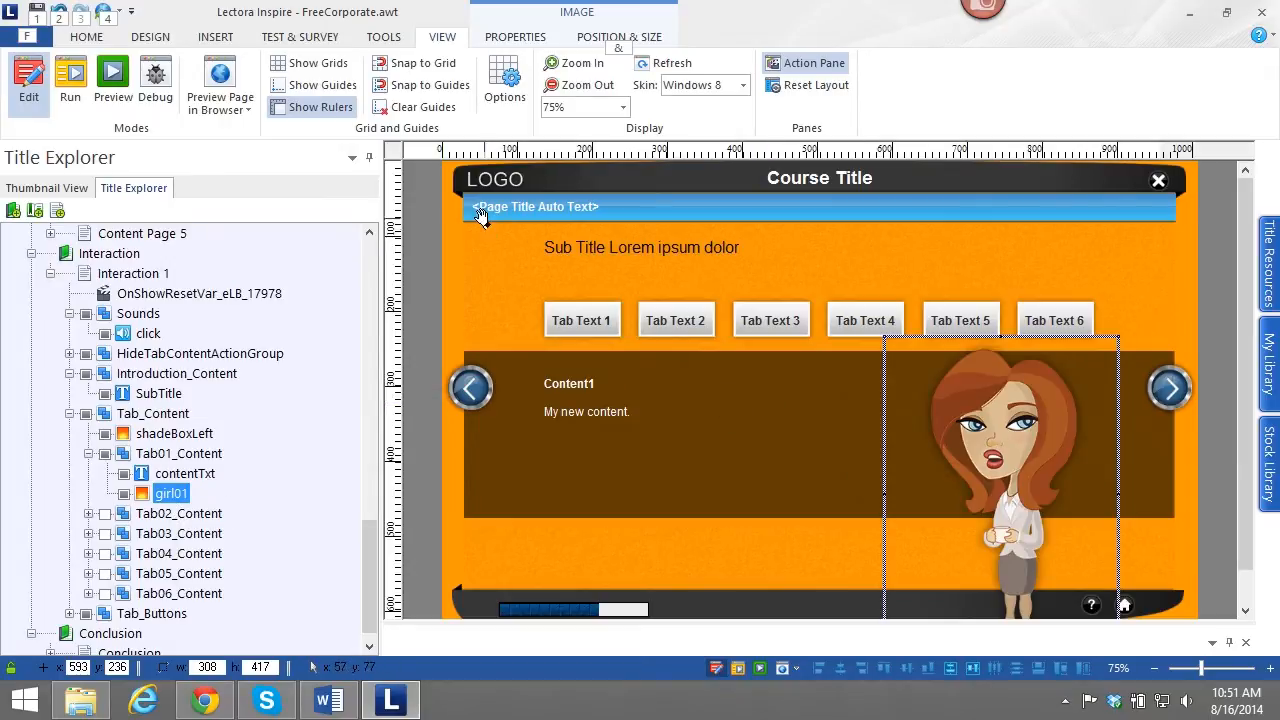
mouse_move(390, 52)
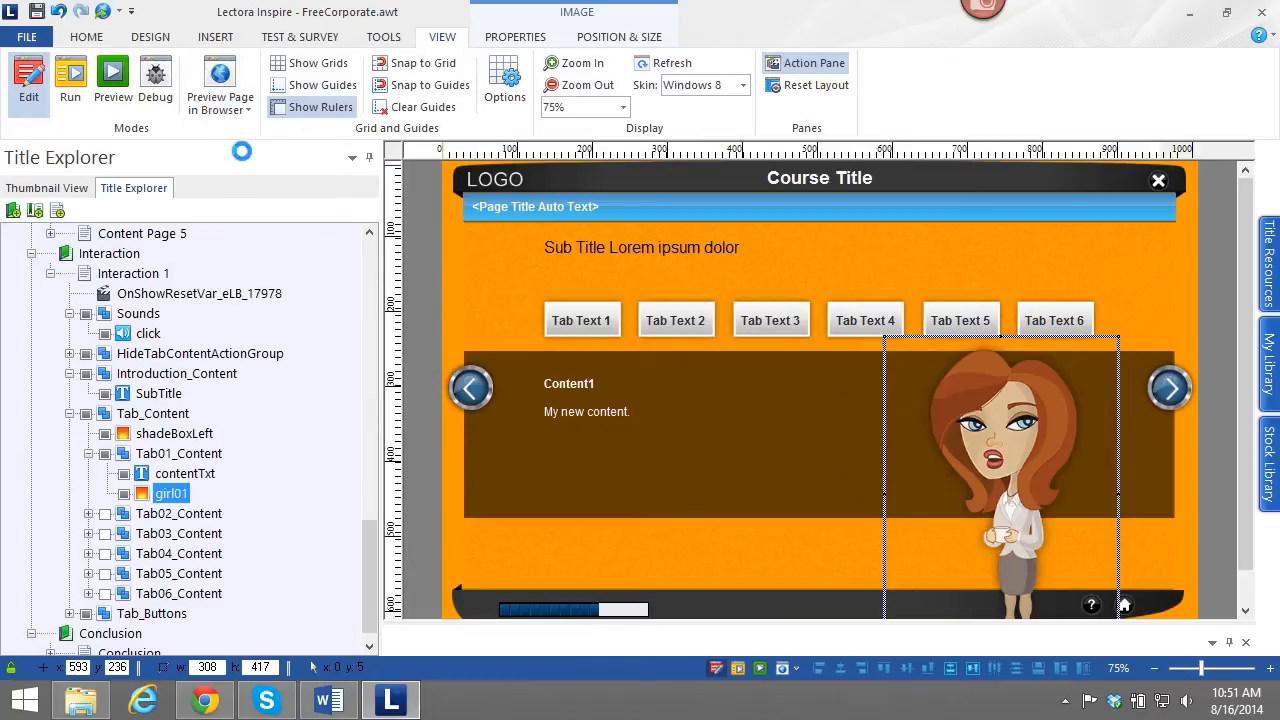
Preview Interaction 1 in the browser, allow blocked content, and click through tabs 2, 4, 1 and 6.
click(220, 80)
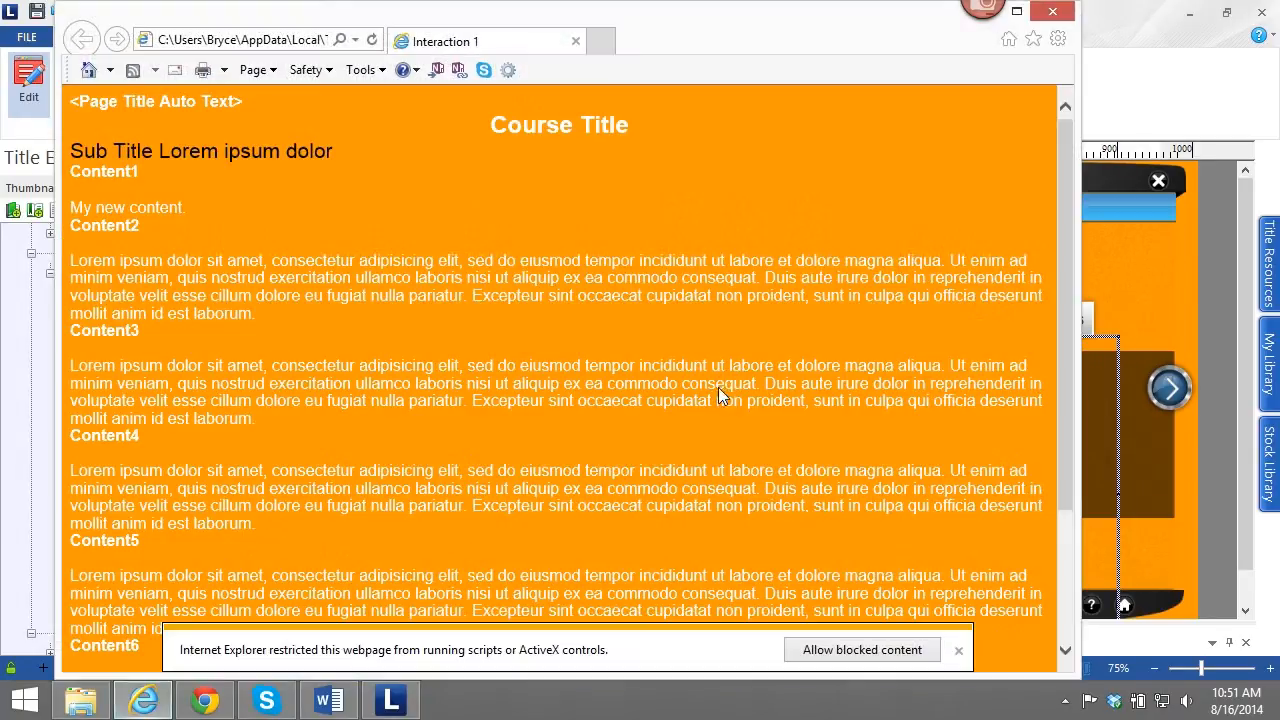
click(860, 648)
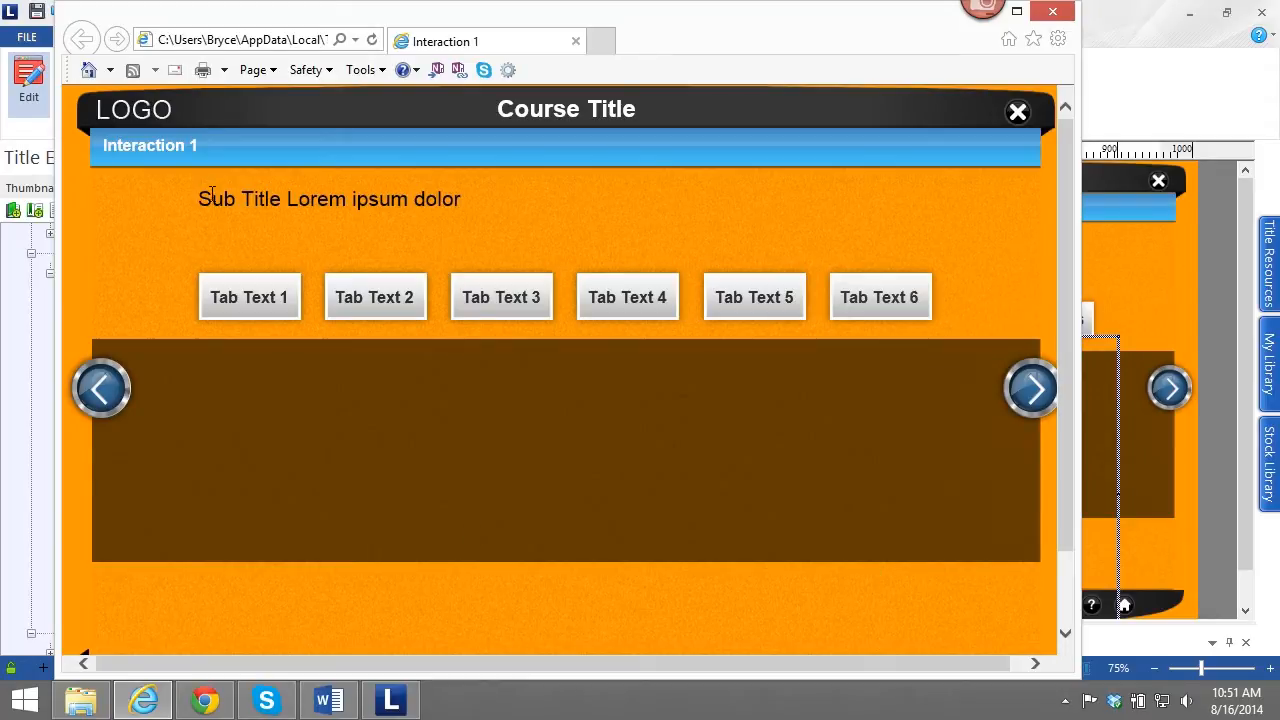
click(376, 296)
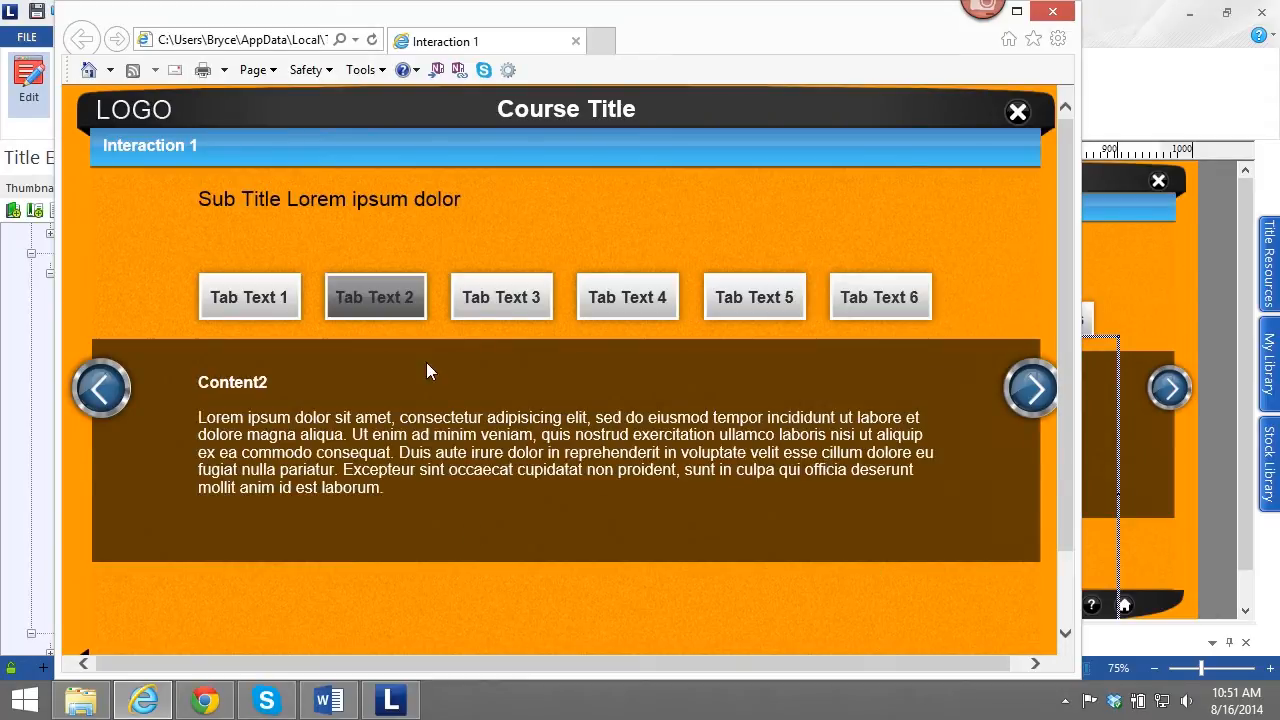
click(628, 296)
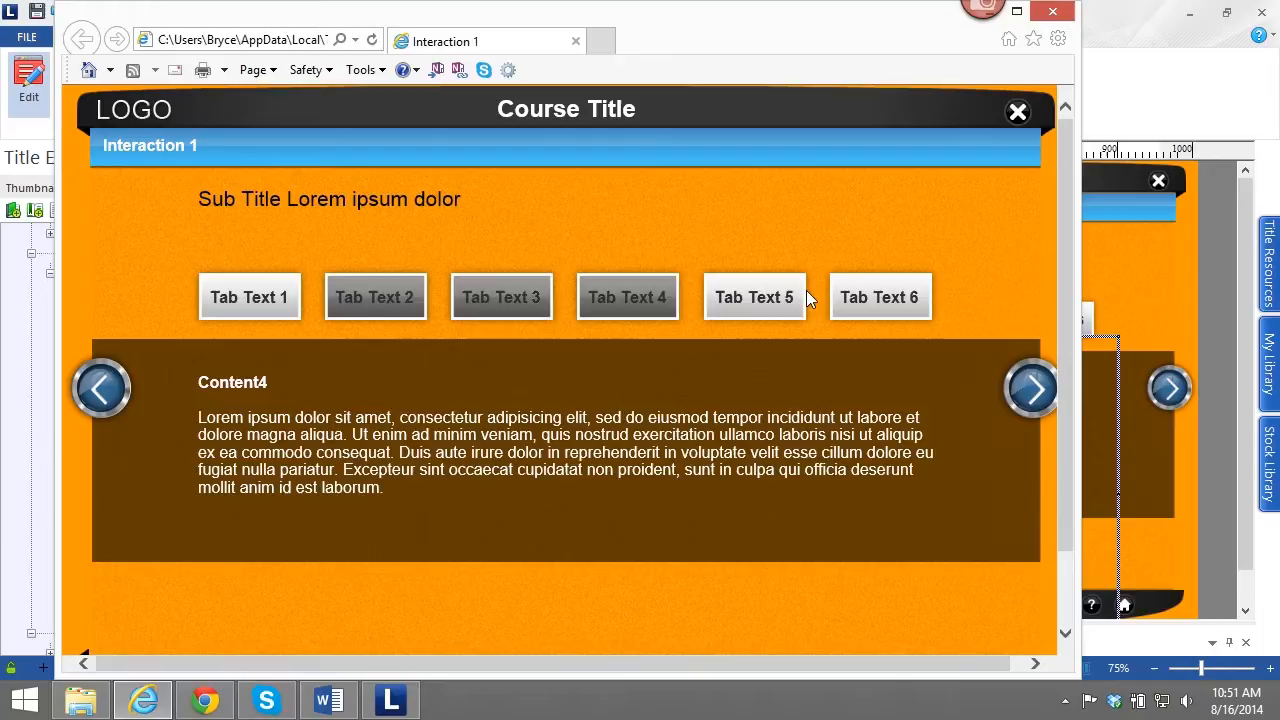
click(248, 296)
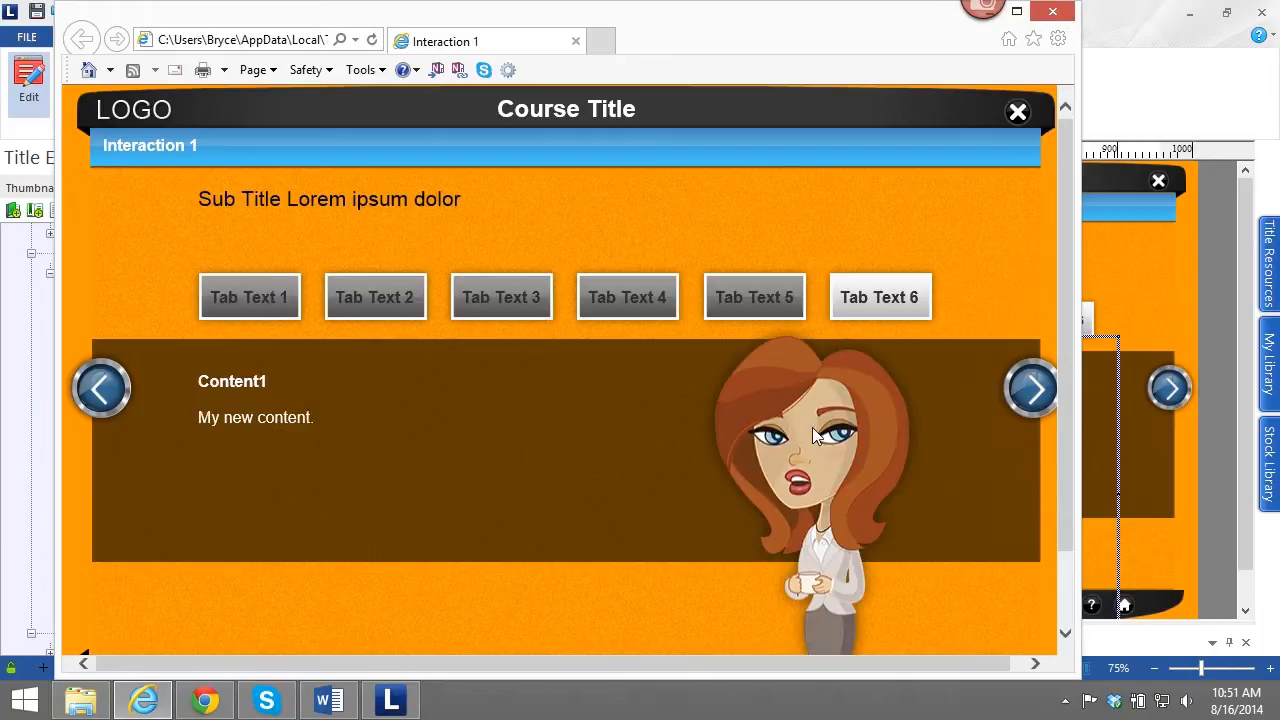
mouse_move(490, 436)
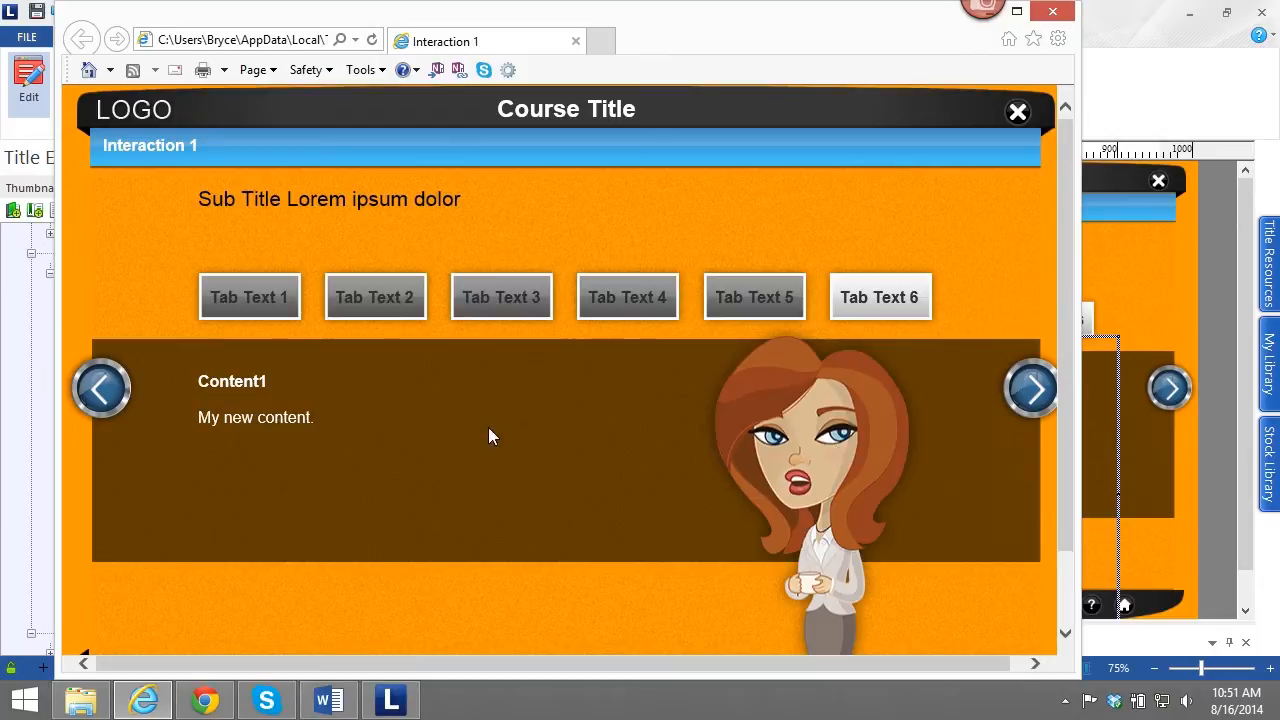
mouse_move(880, 296)
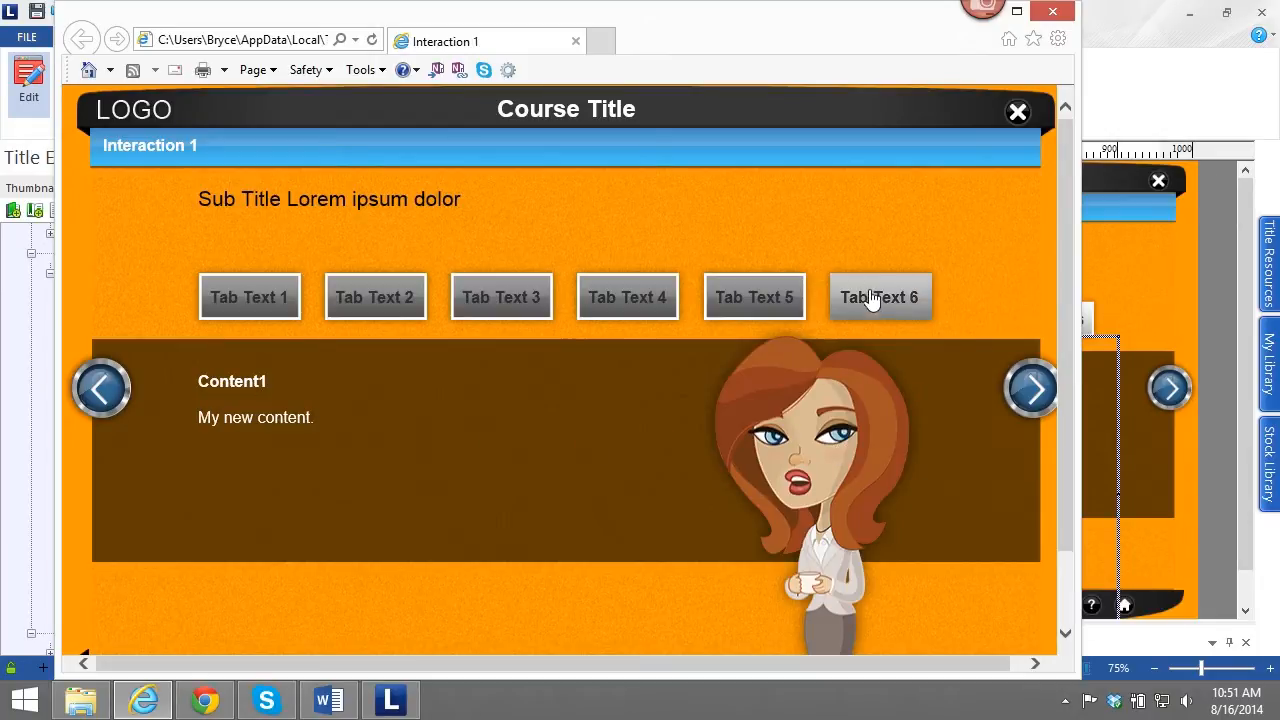
click(880, 296)
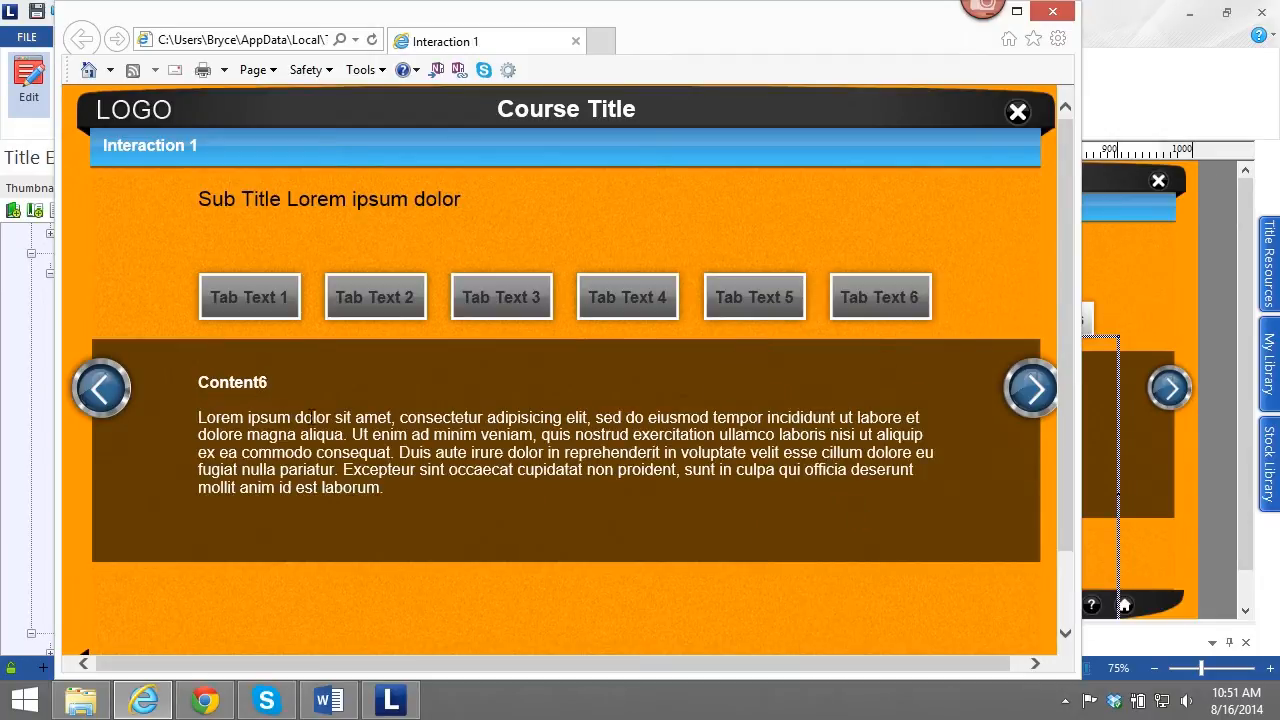
mouse_move(880, 296)
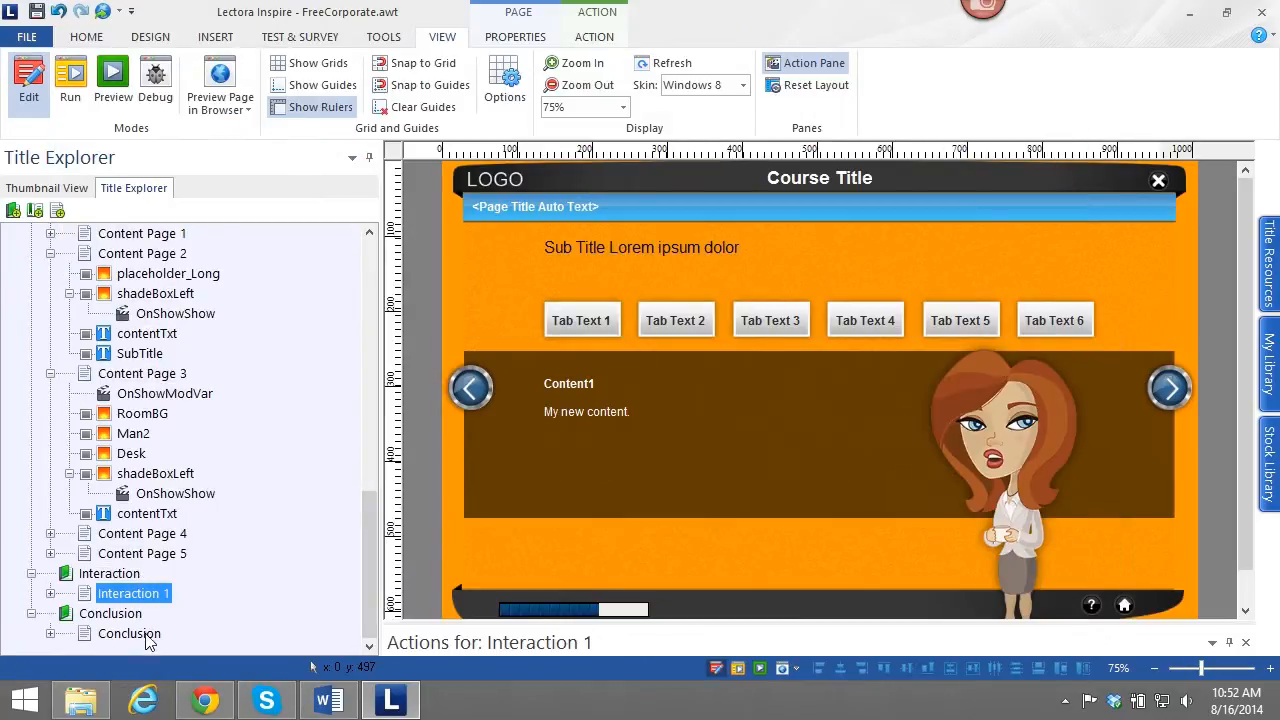
Select the Conclusion page in the Title Explorer after closing the preview.
click(128, 632)
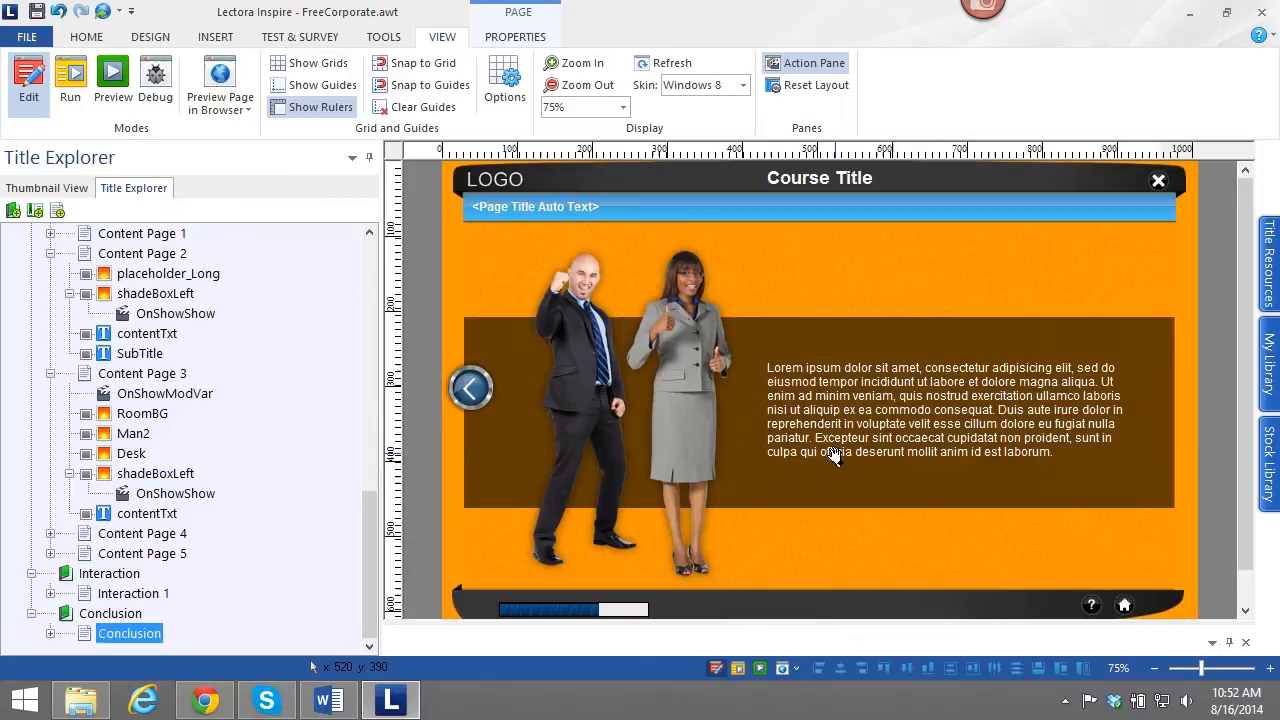
mouse_move(850, 404)
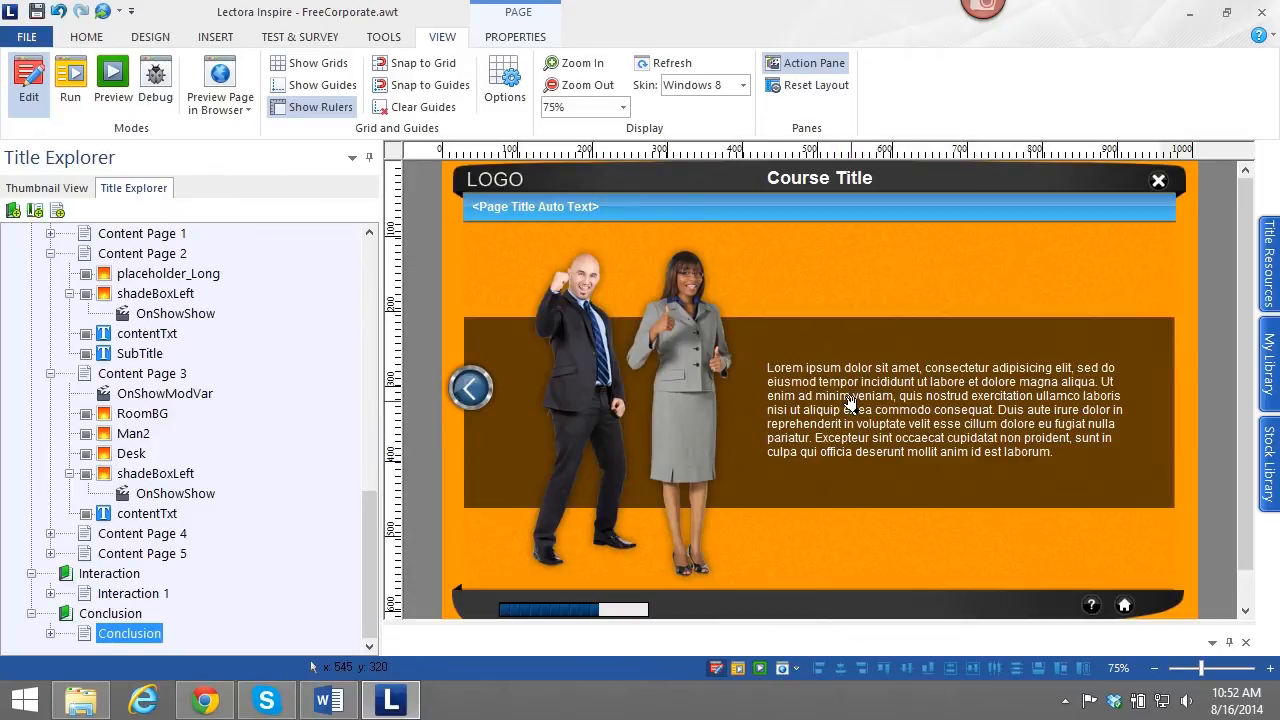